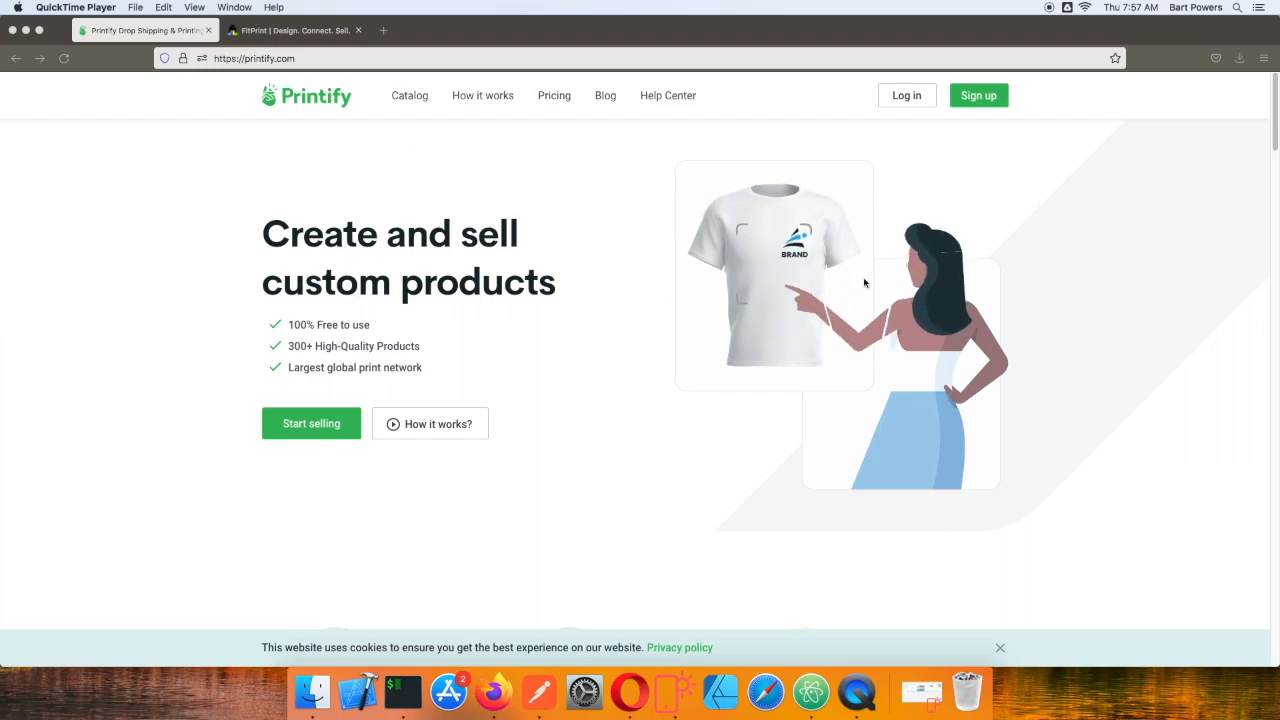
Glance at the FitPrint site, return to Printify and start signing up as a seller
{"action": "left_click", "coordinate": [296, 30]}
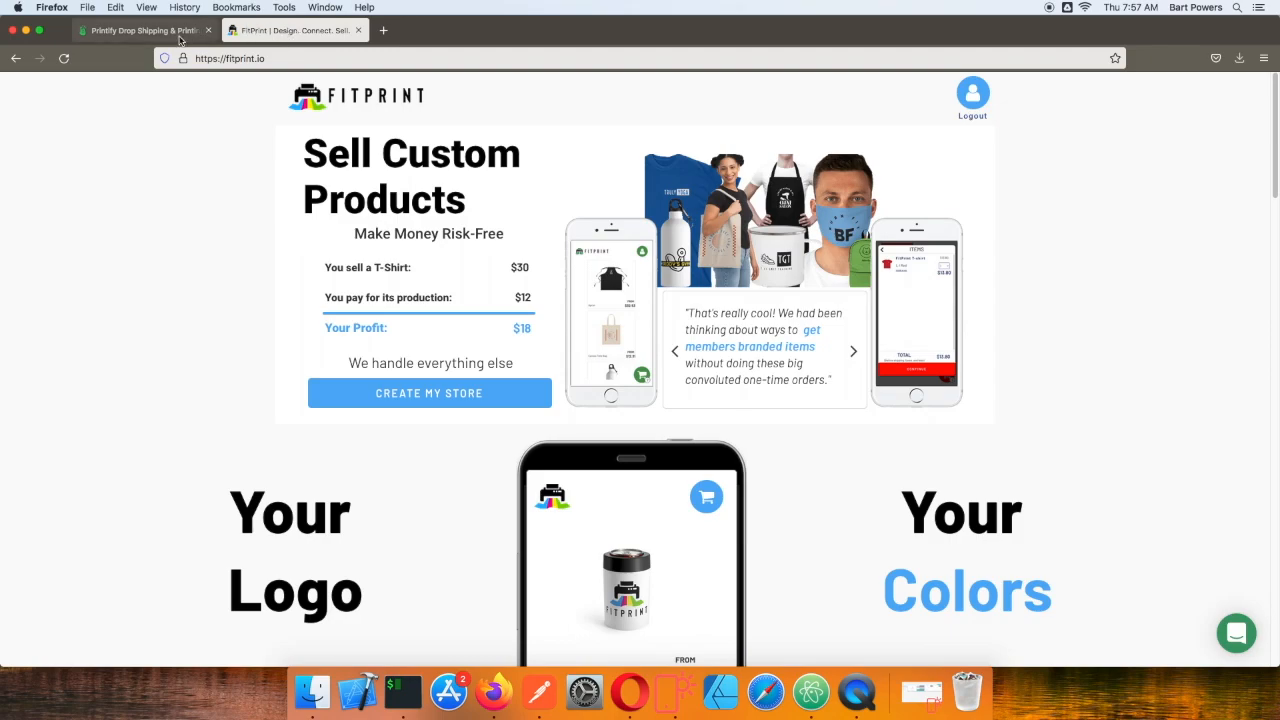
{"action": "left_click", "coordinate": [140, 30]}
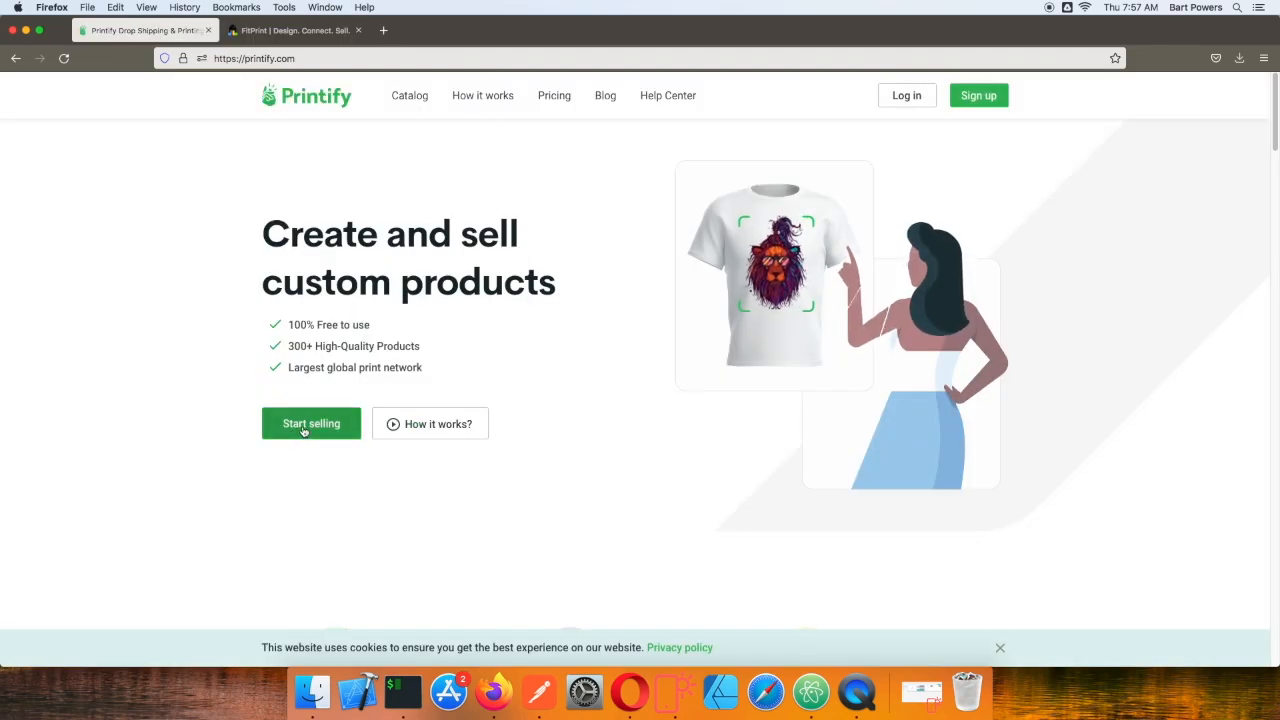
{"action": "left_click", "coordinate": [312, 424]}
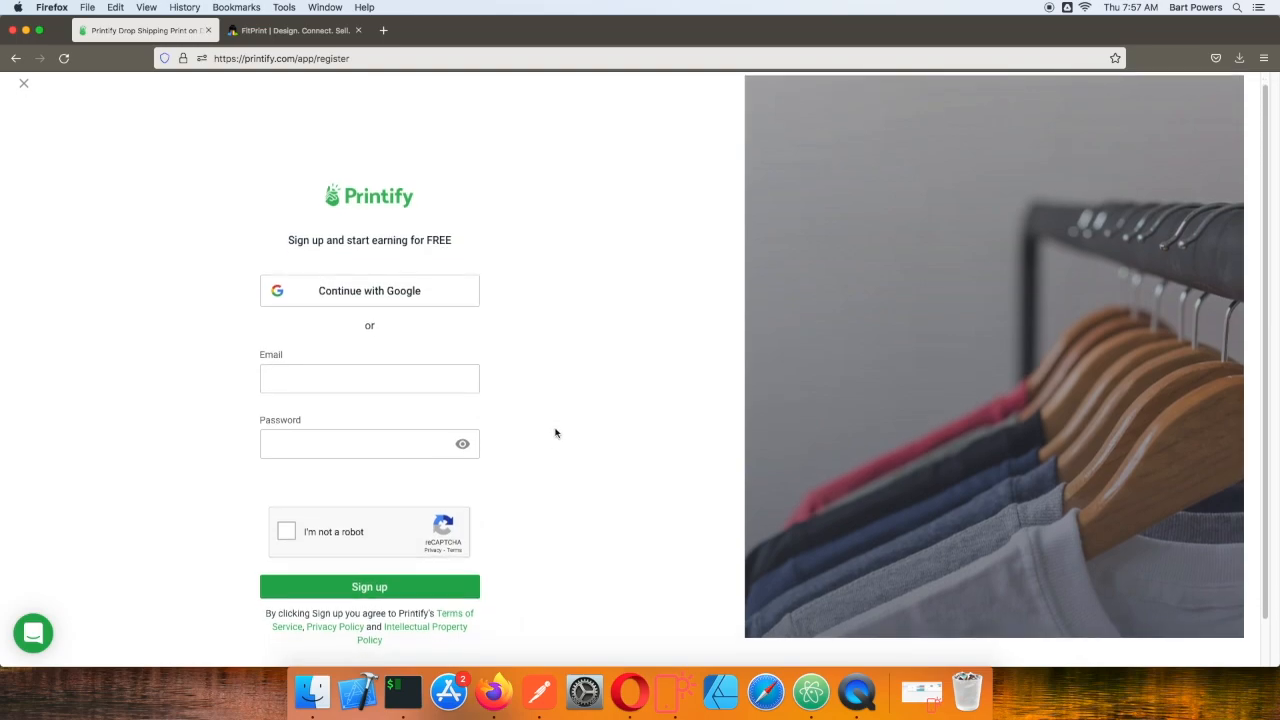
{"action": "mouse_move", "coordinate": [538, 376]}
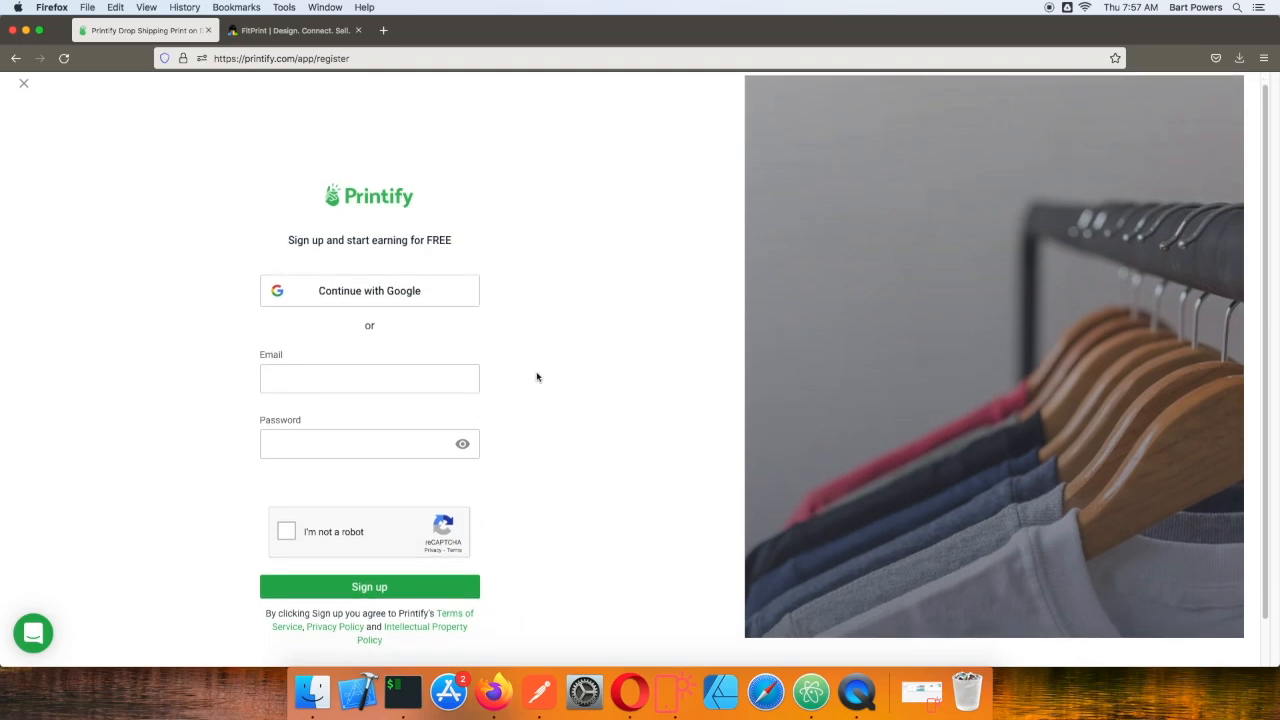
{"action": "left_click", "coordinate": [368, 378]}
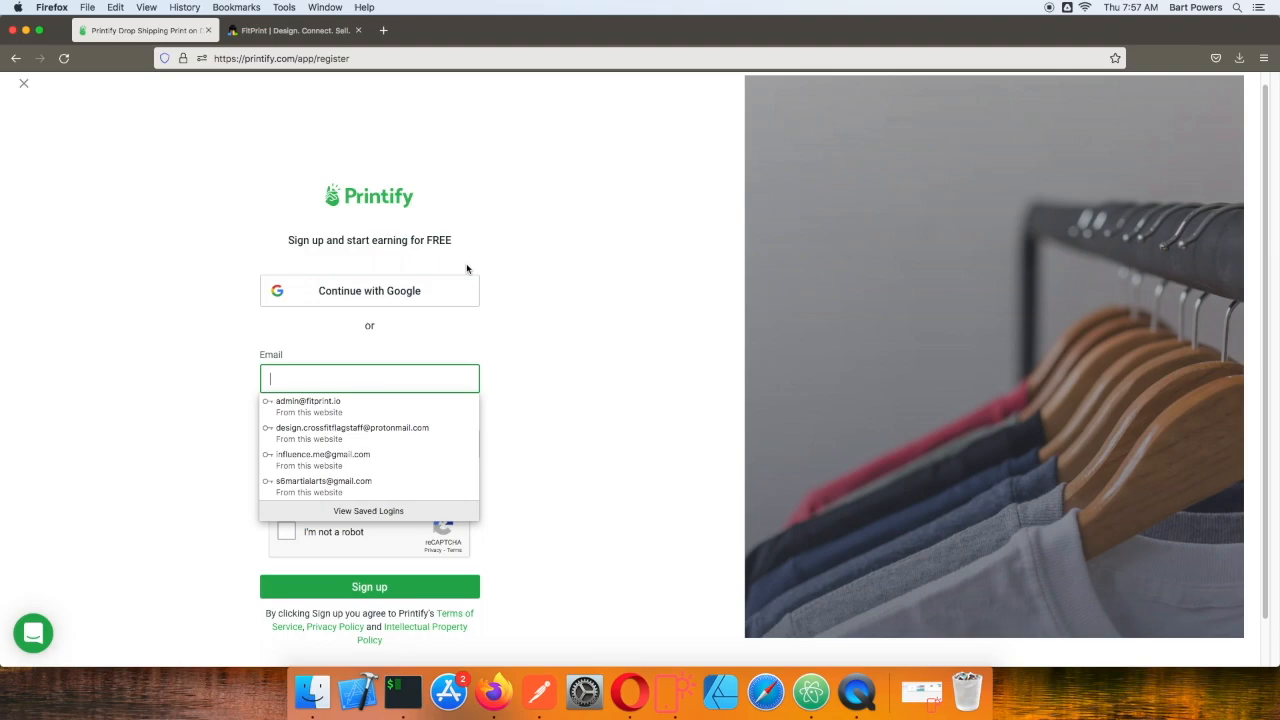
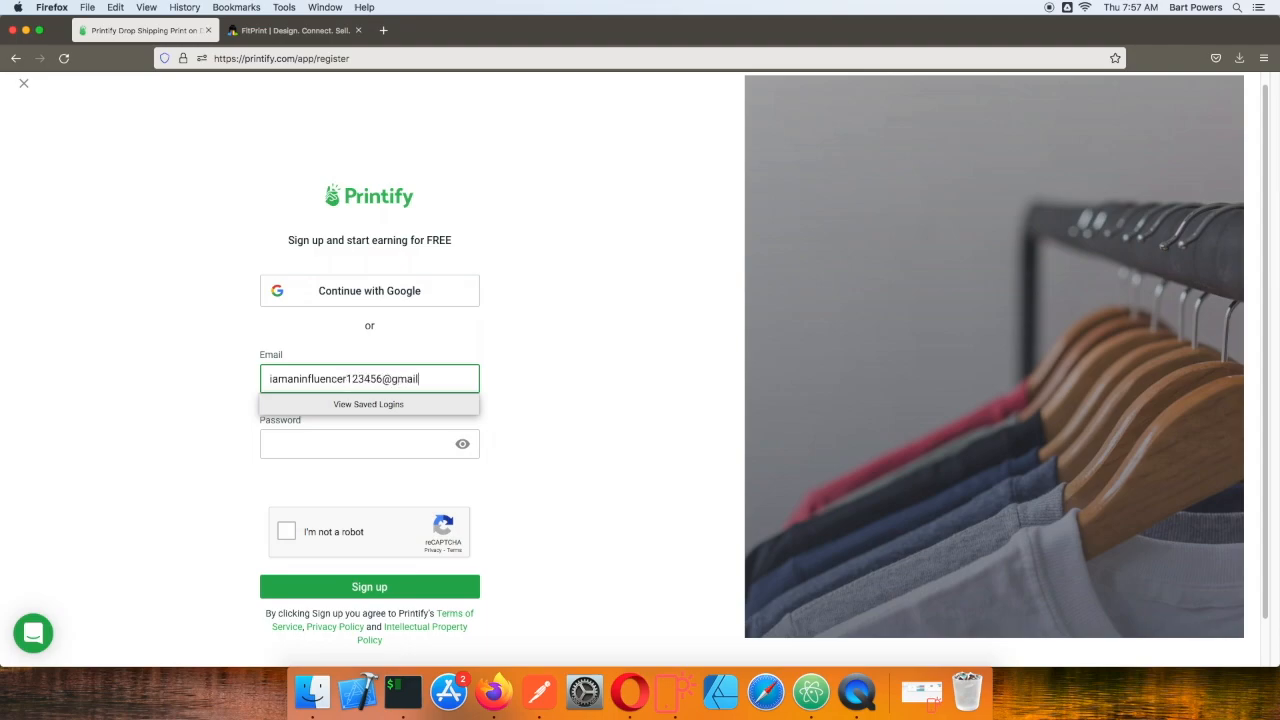
{"action": "left_click", "coordinate": [368, 444]}
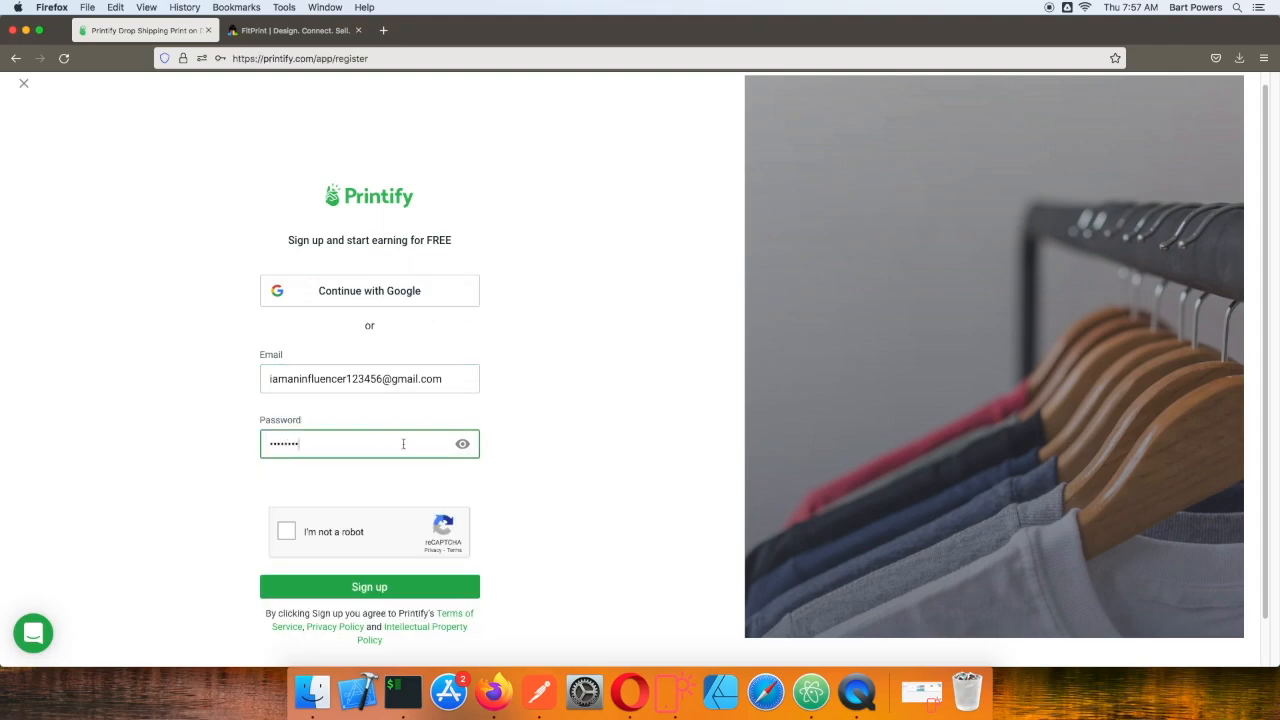
Pass the robot check, submit the registration, save the login and choose 'sell products online'
{"action": "left_click", "coordinate": [286, 532]}
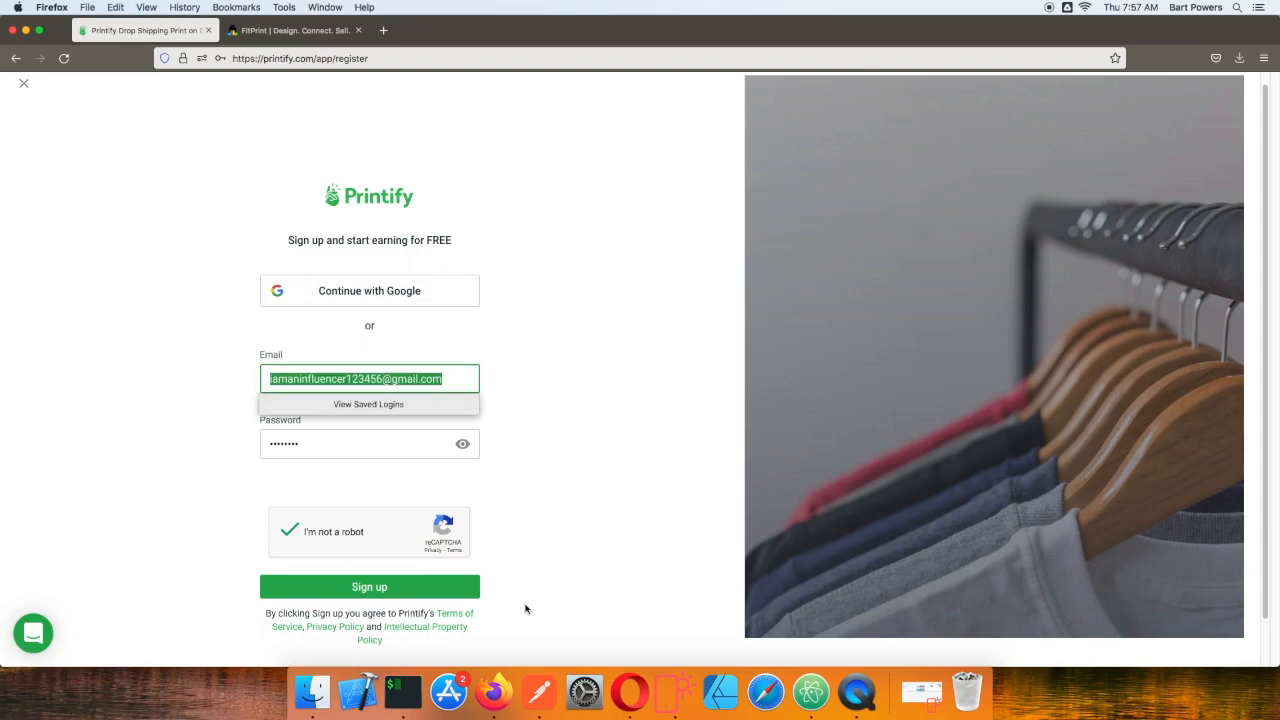
{"action": "left_click", "coordinate": [368, 586]}
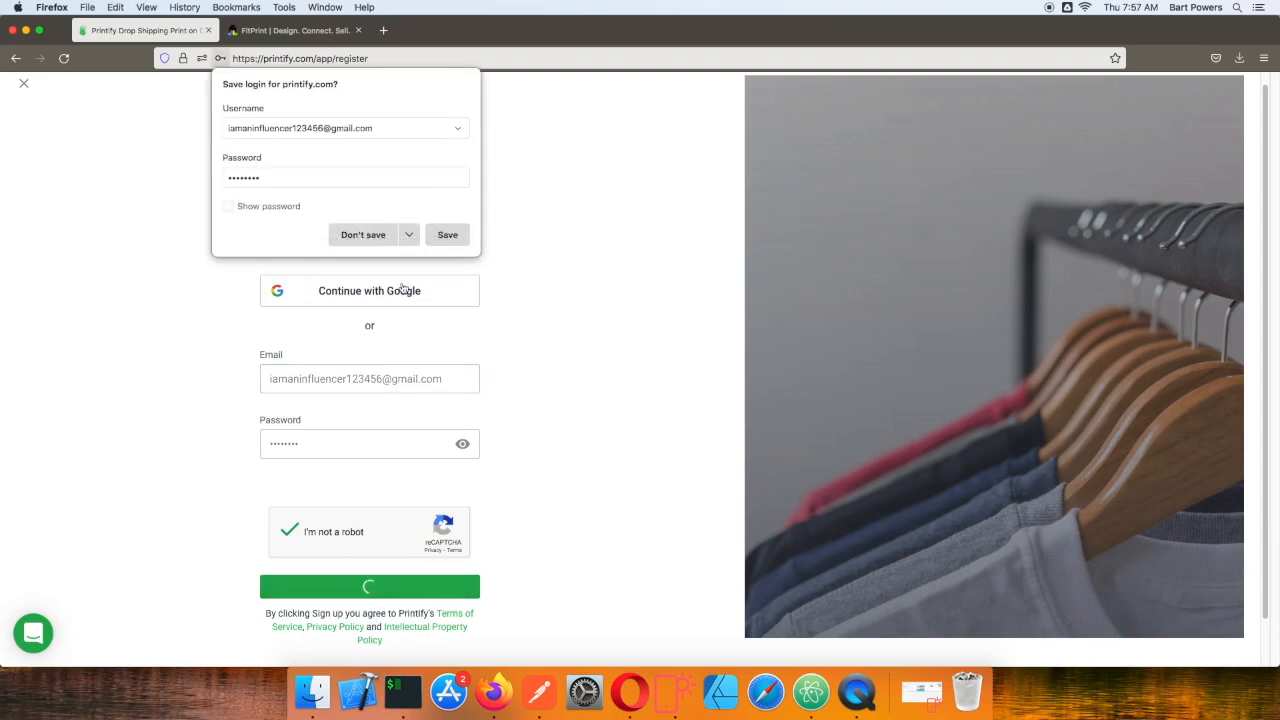
{"action": "left_click", "coordinate": [368, 586]}
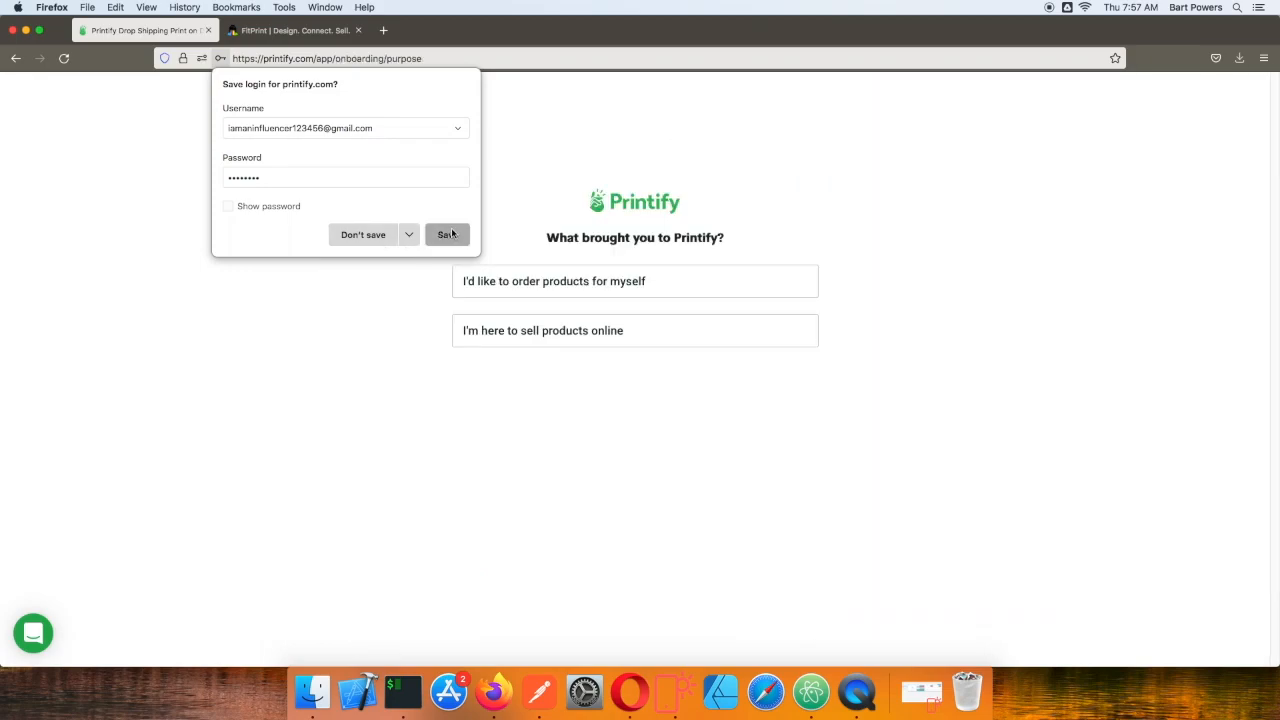
{"action": "left_click", "coordinate": [448, 234]}
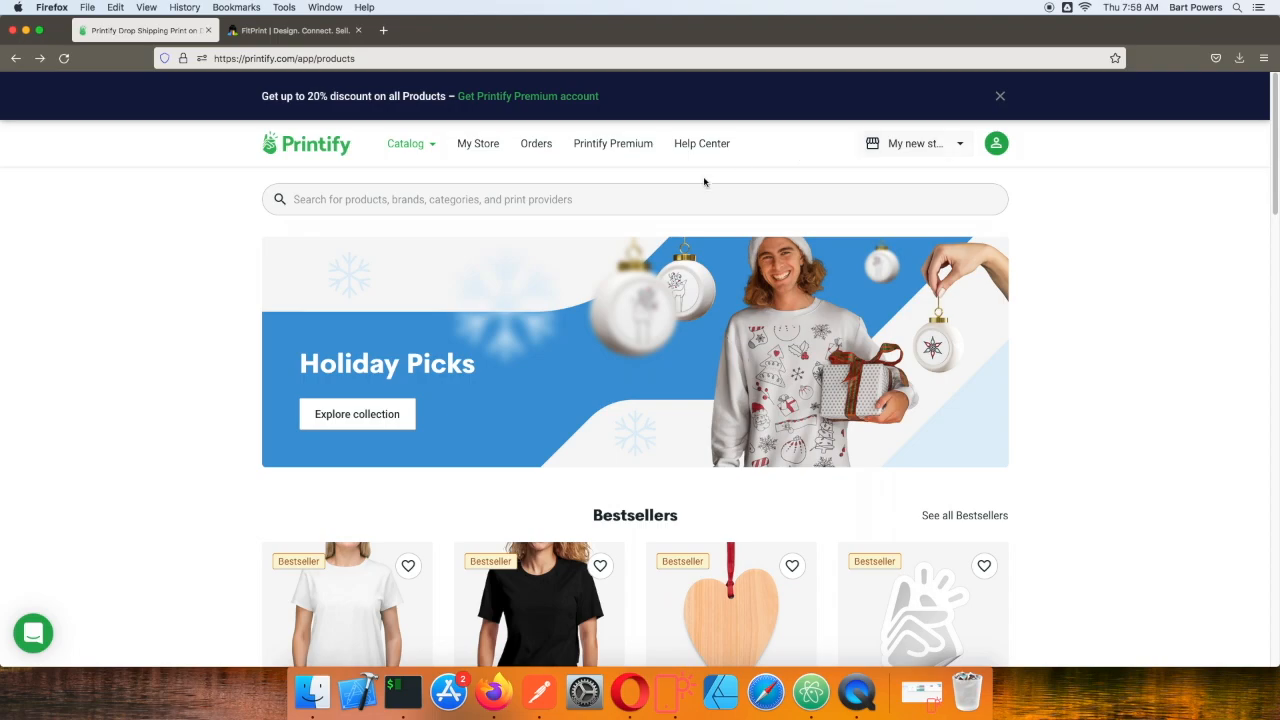
Scroll through the Printify product catalog before heading to My Store
{"action": "scroll", "scroll_direction": "down", "scroll_amount": 3}
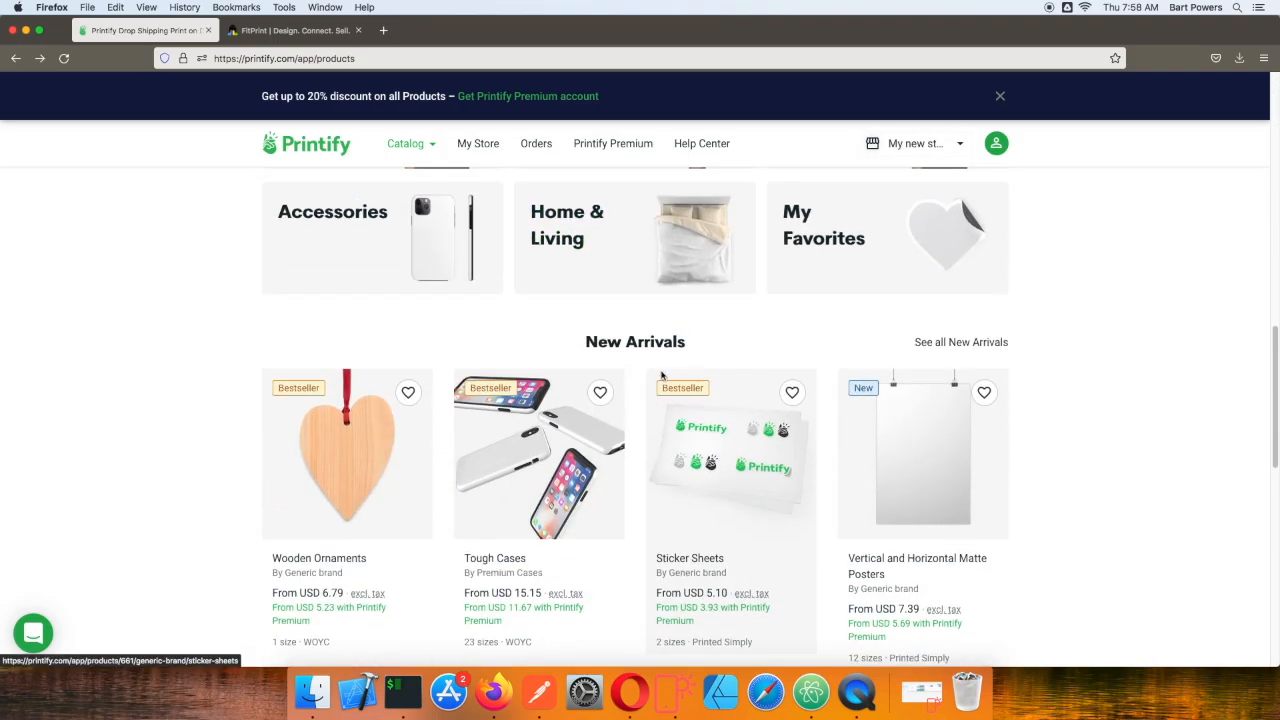
{"action": "scroll", "scroll_direction": "up", "scroll_amount": 3}
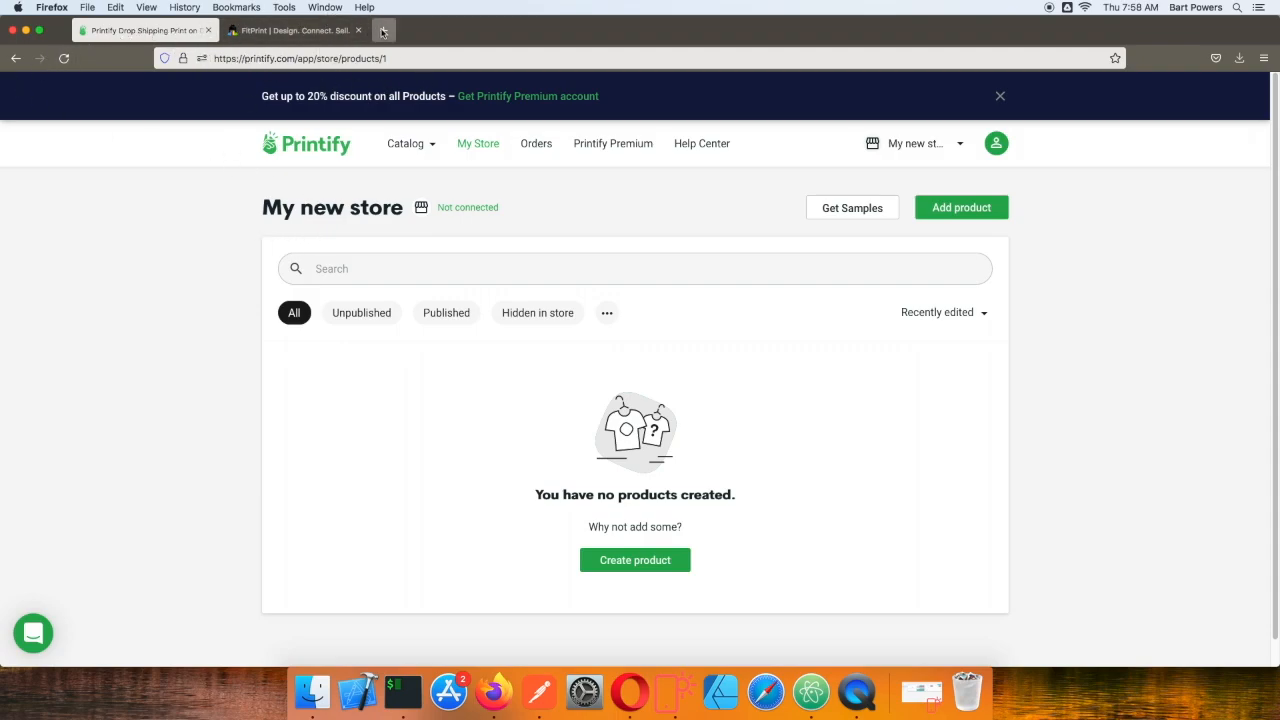
Search the web in a new tab for 'adobe logo maker', then refine to 'adobe logo creator'
{"action": "left_click", "coordinate": [384, 30]}
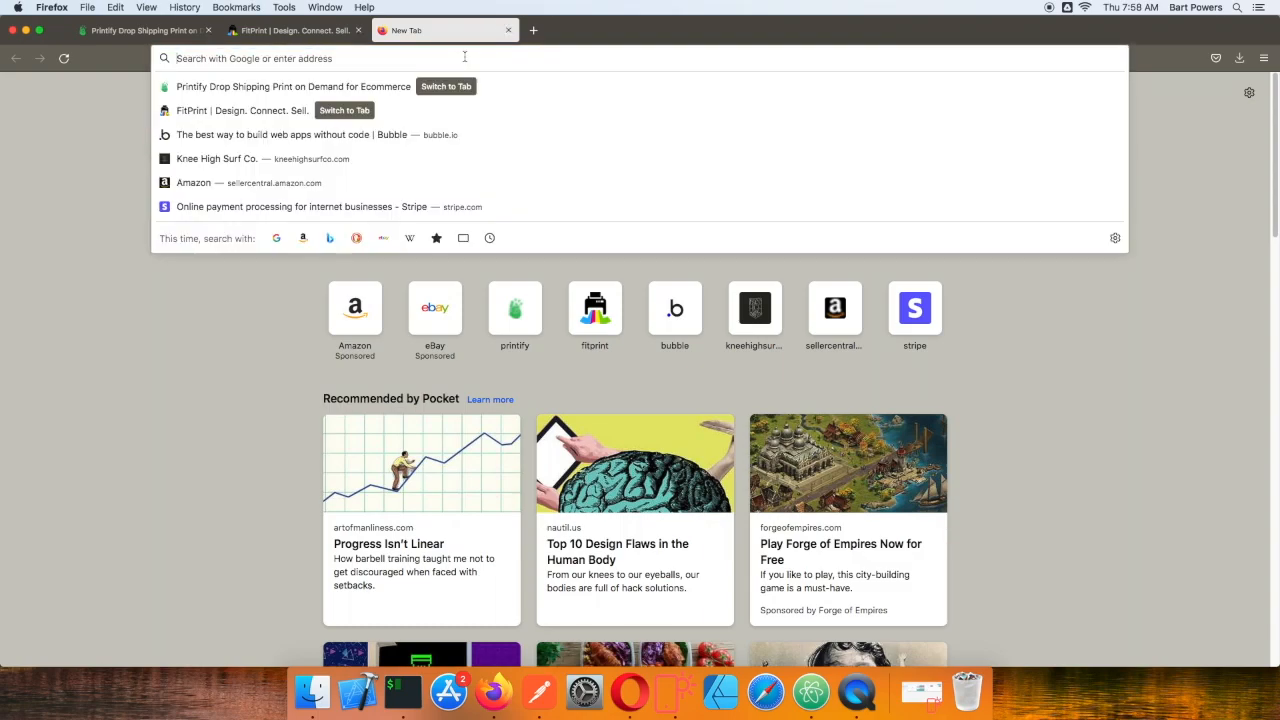
{"action": "type", "text": "adobe io"}
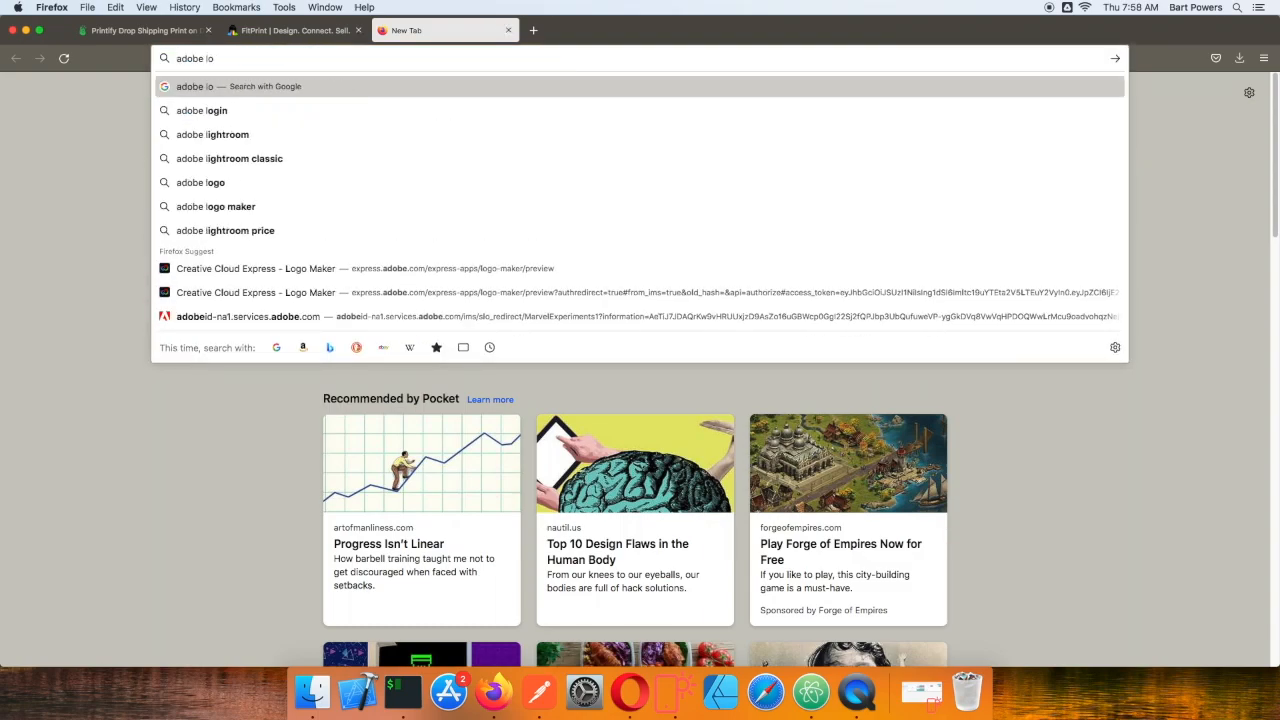
{"action": "type", "text": "go"}
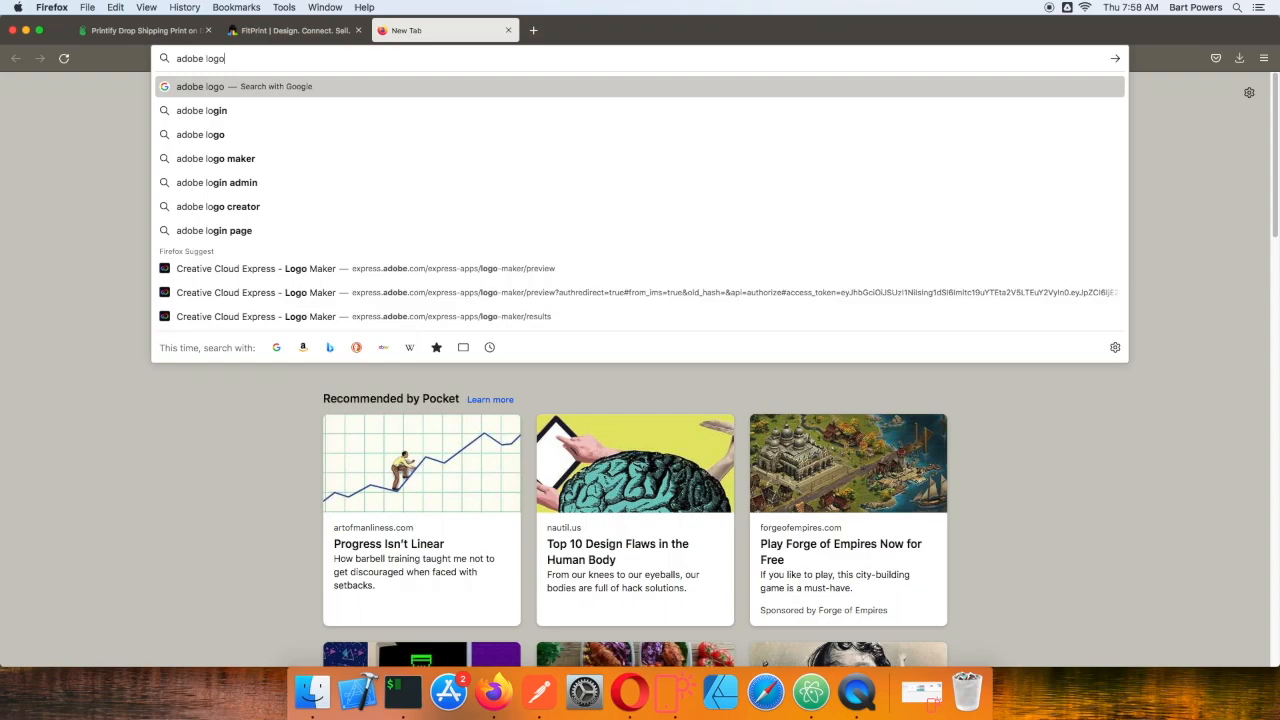
{"action": "left_click", "coordinate": [216, 158]}
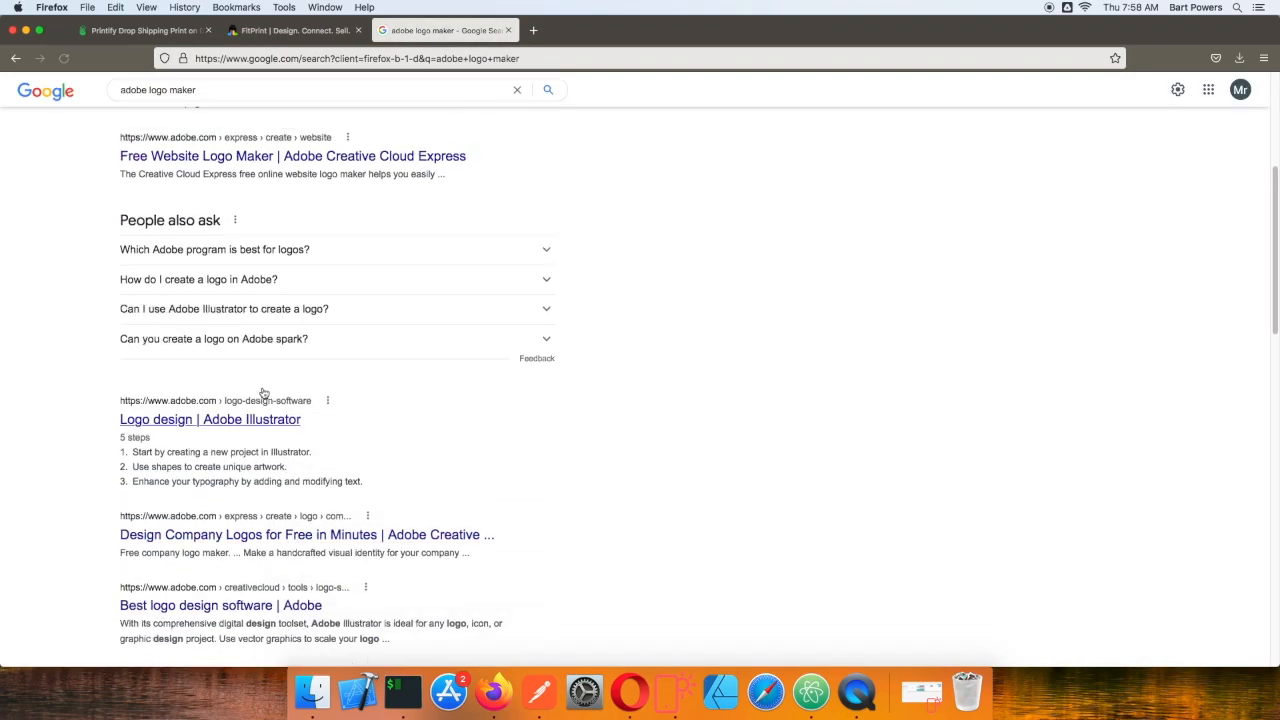
{"action": "left_click", "coordinate": [300, 104]}
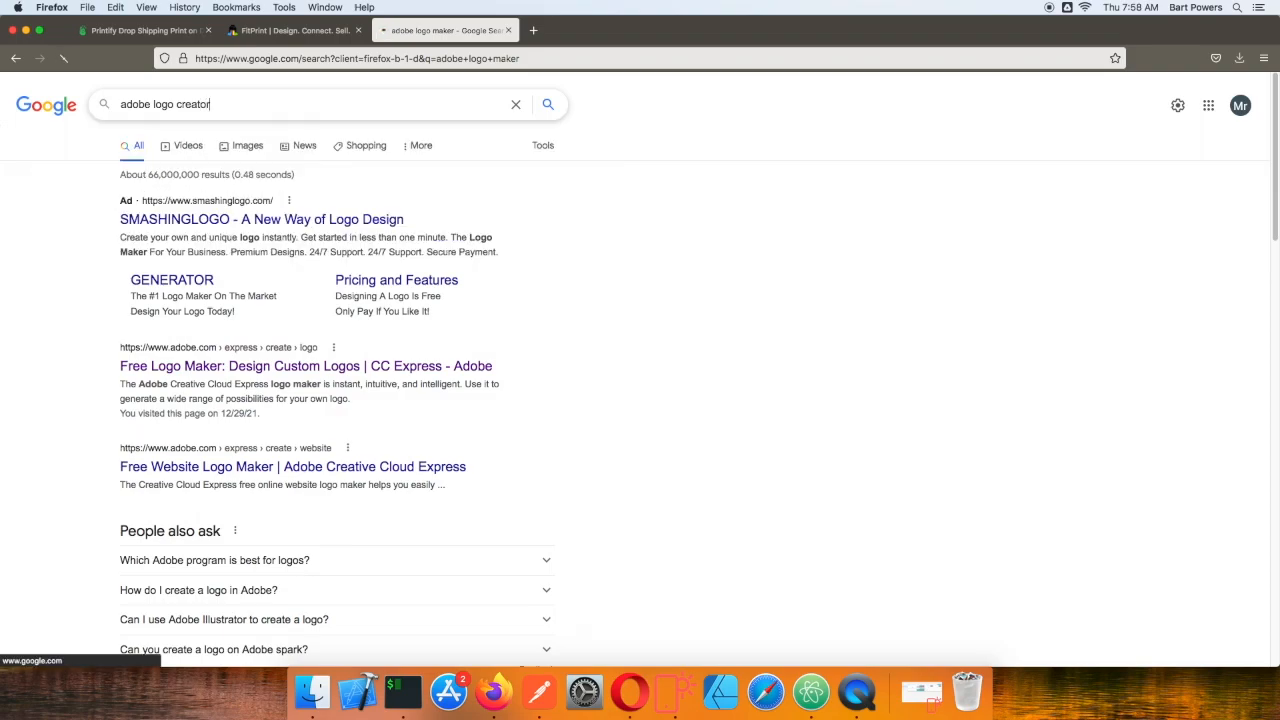
{"action": "key", "text": "Return"}
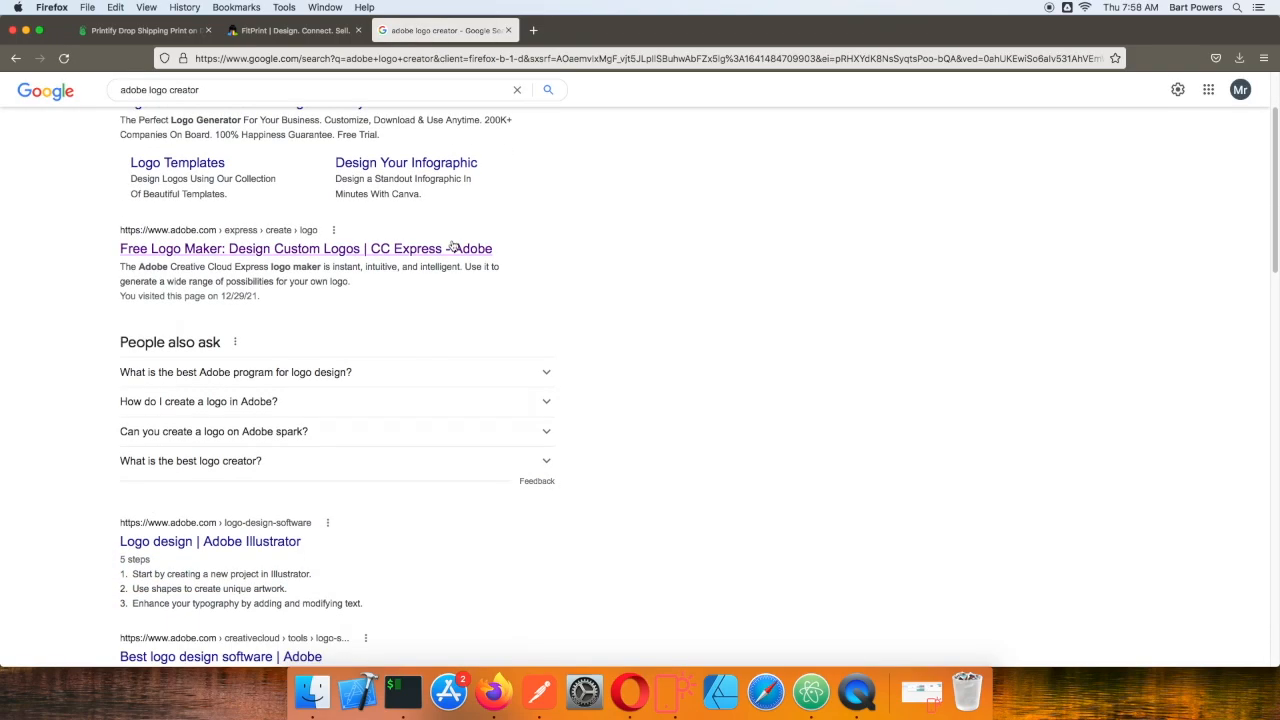
Look through the Adobe Express logo creator search results
{"action": "scroll", "scroll_direction": "down", "scroll_amount": 3}
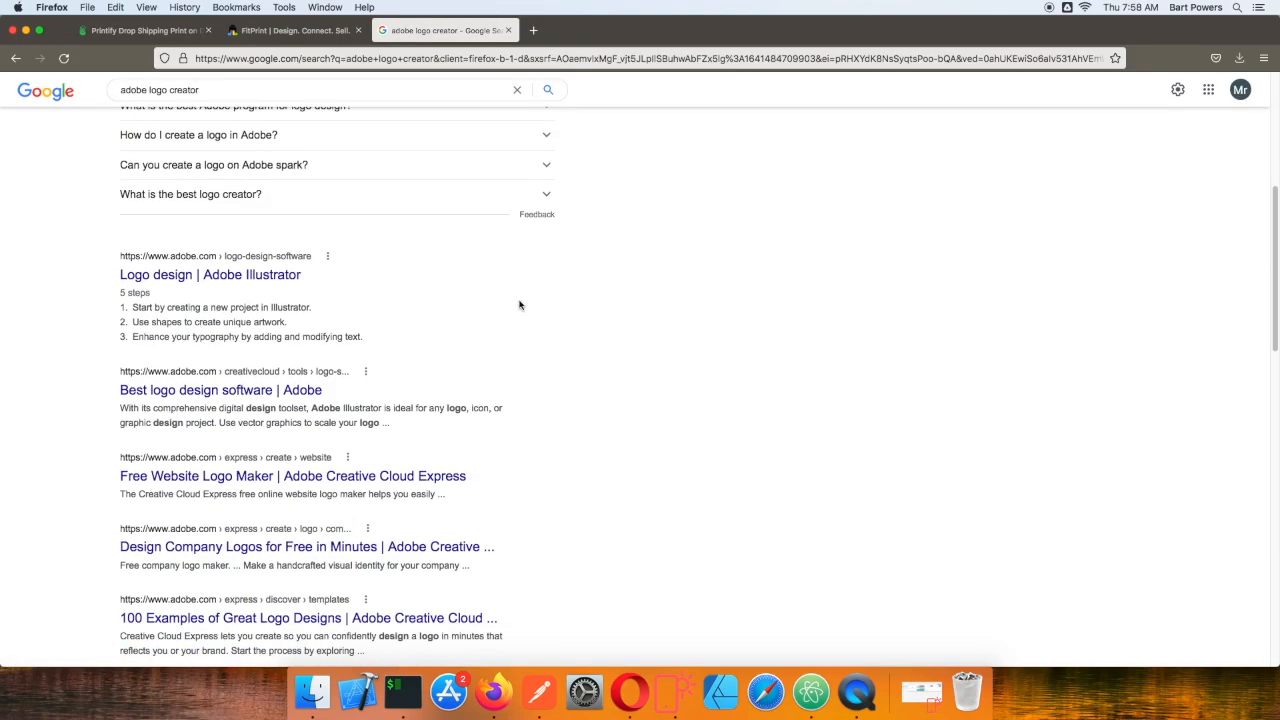
{"action": "mouse_move", "coordinate": [236, 456]}
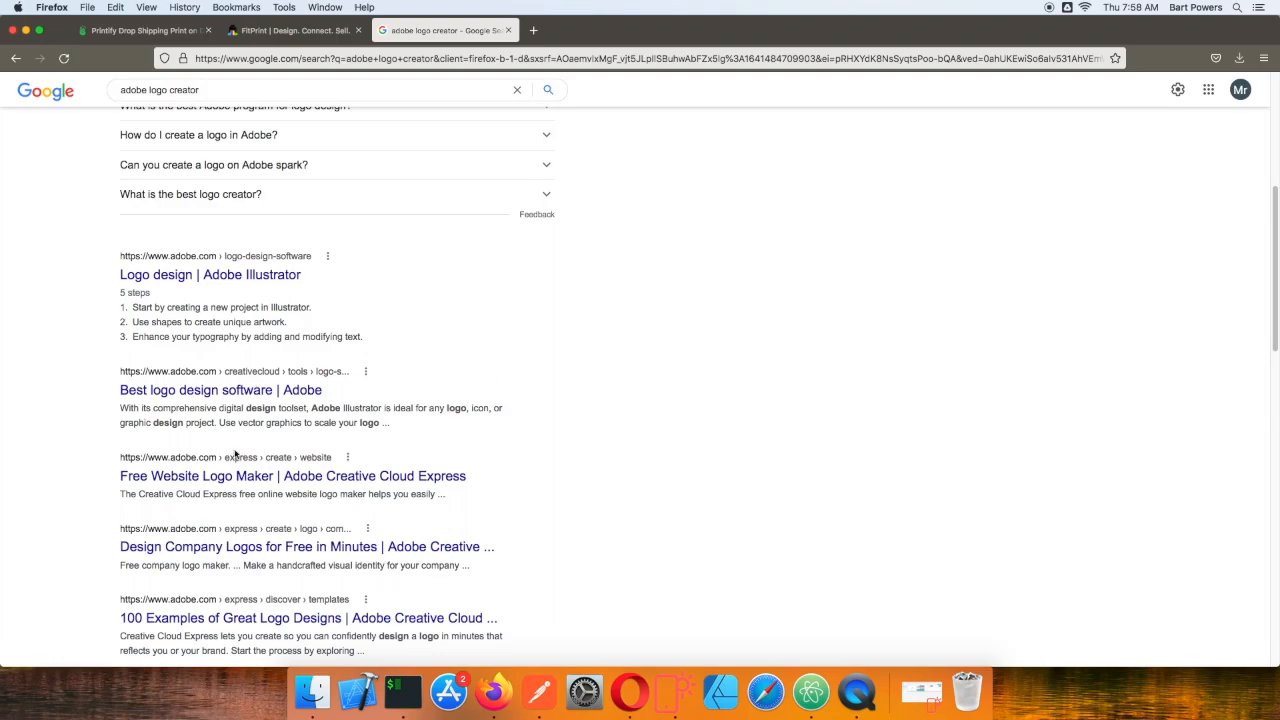
{"action": "scroll", "scroll_direction": "down", "scroll_amount": 3}
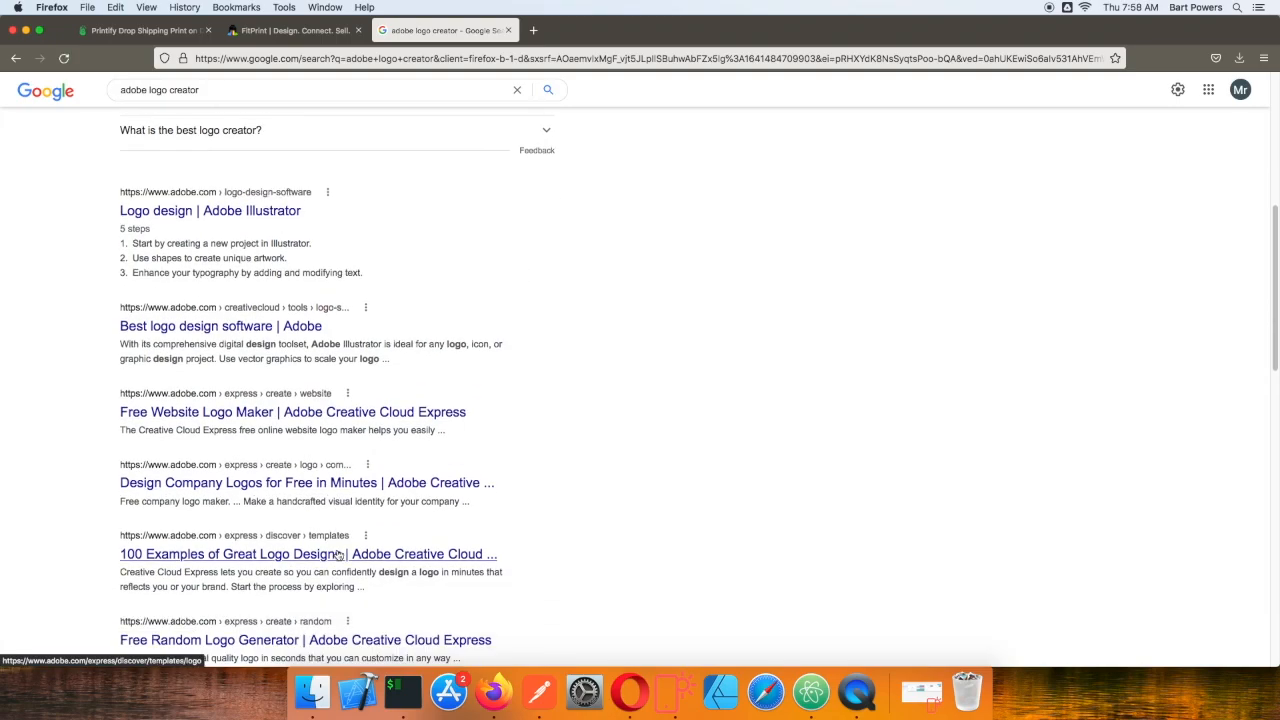
{"action": "mouse_move", "coordinate": [292, 488]}
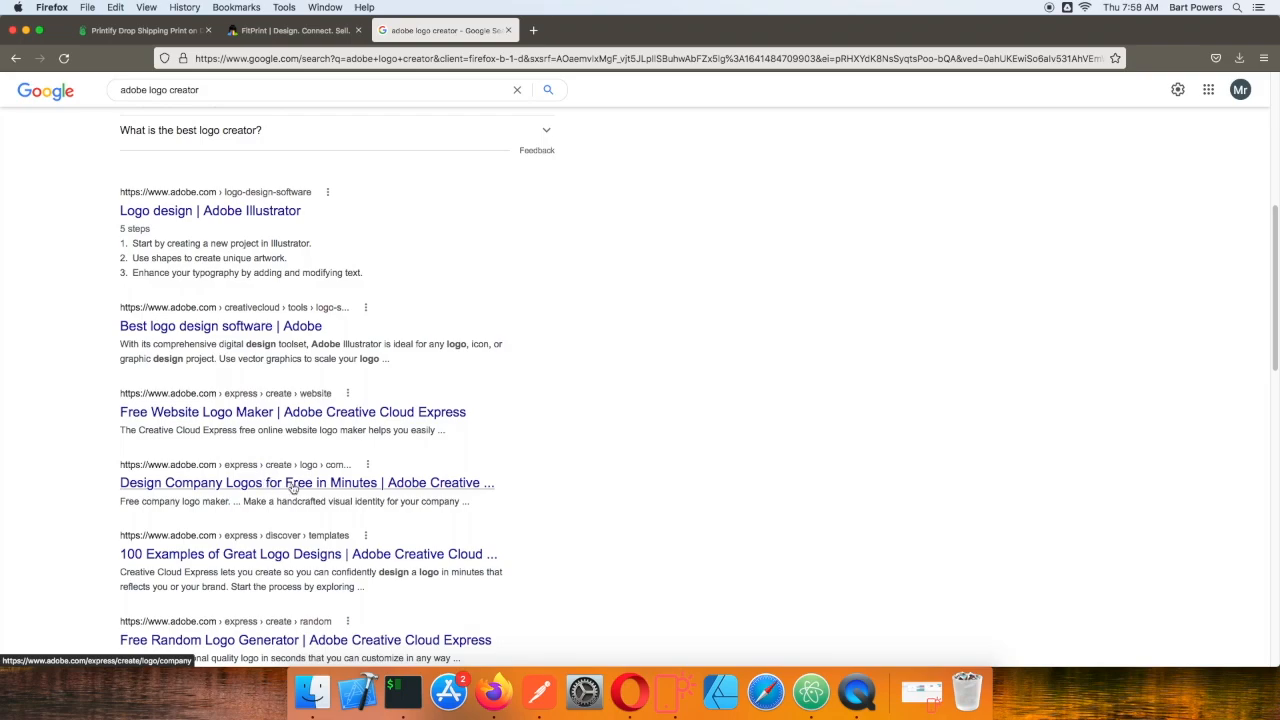
{"action": "scroll", "scroll_direction": "up", "scroll_amount": 3}
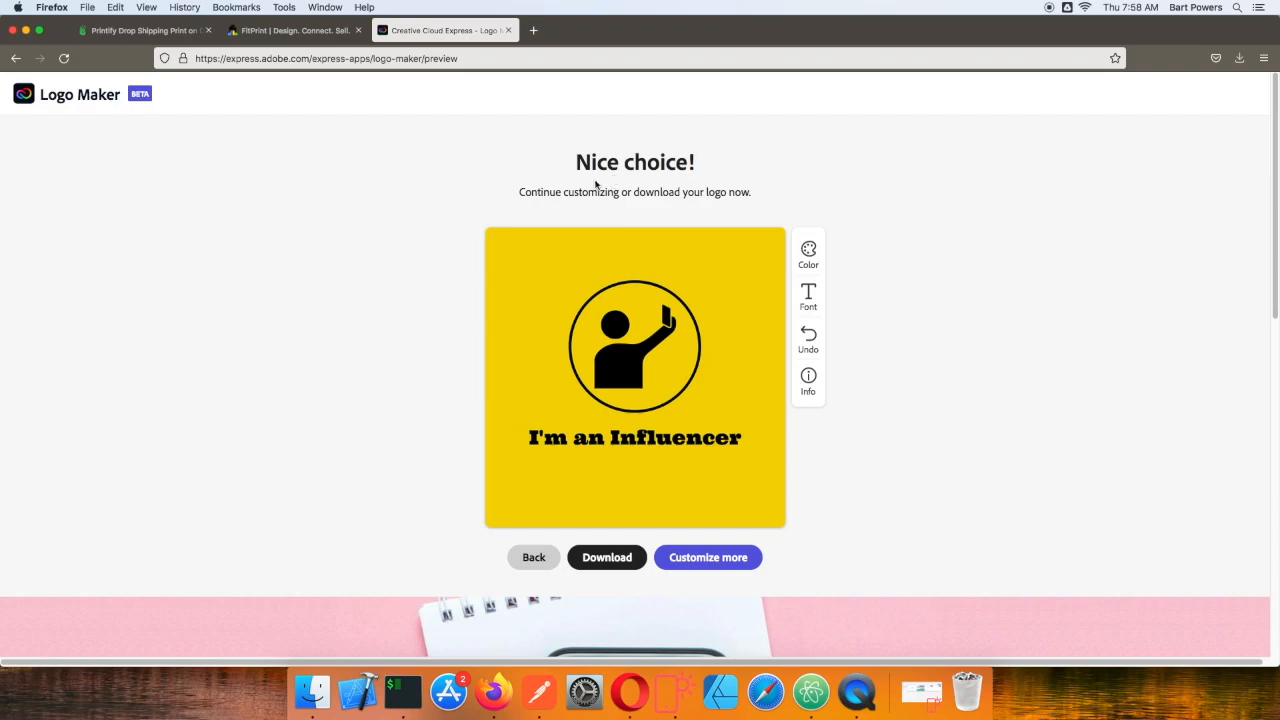
{"action": "mouse_move", "coordinate": [944, 226]}
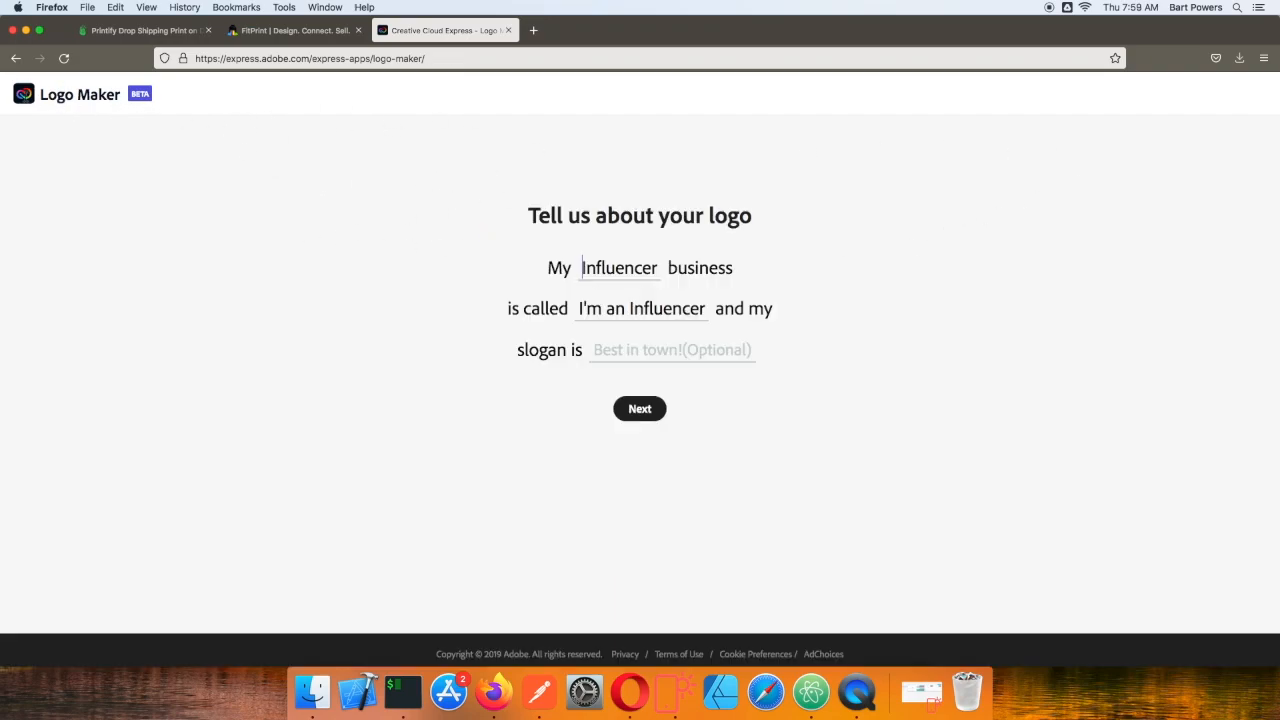
Describe the business type as Influencer in the logo maker
{"action": "double_click", "coordinate": [620, 268]}
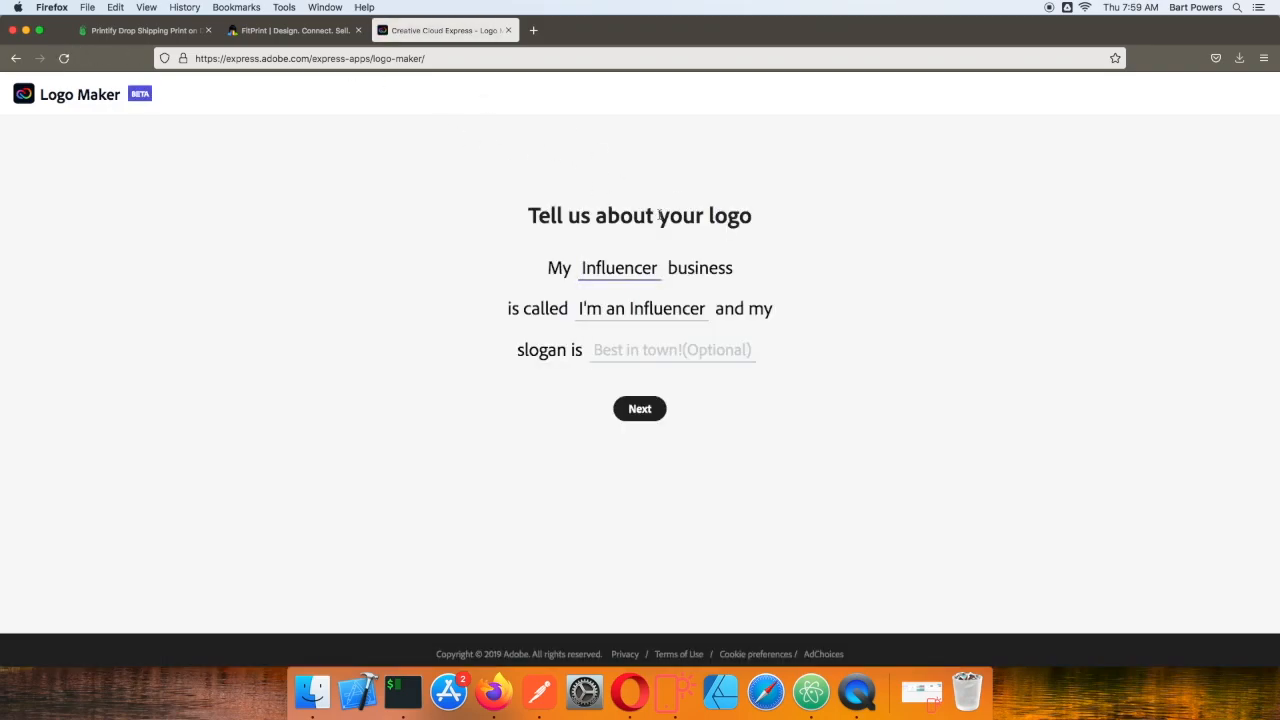
{"action": "double_click", "coordinate": [618, 268]}
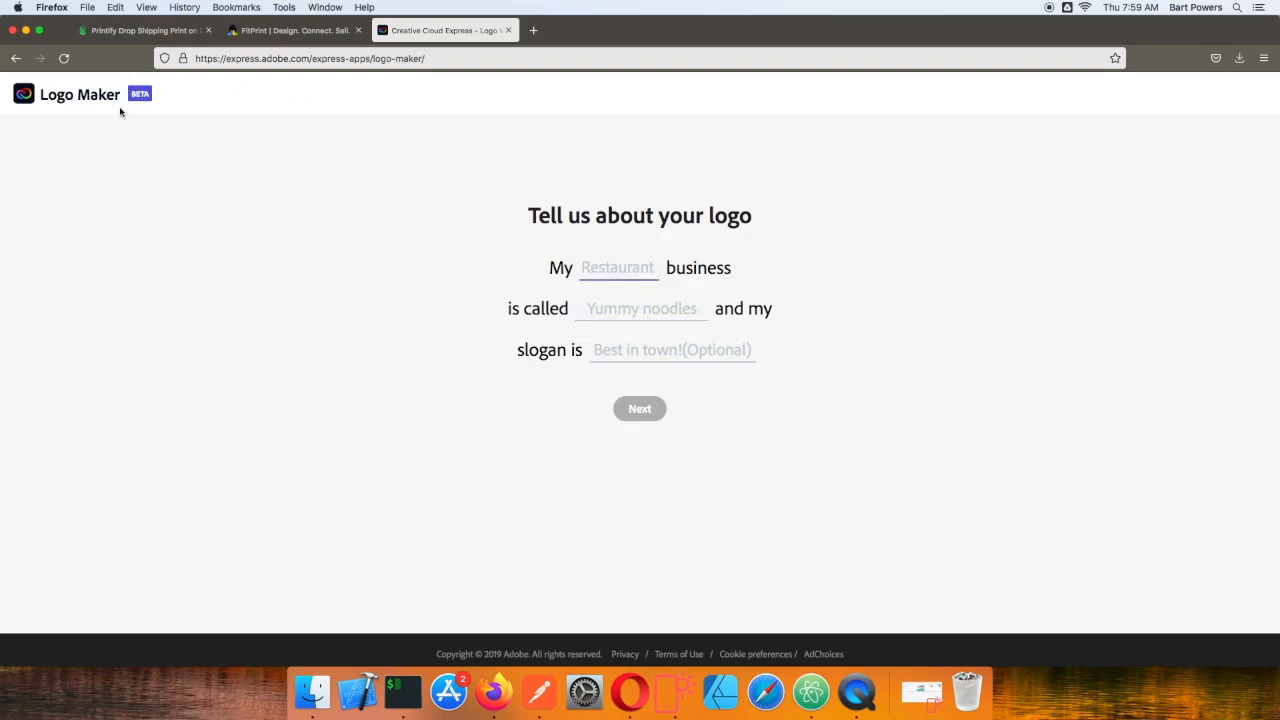
{"action": "type", "text": "Influencer"}
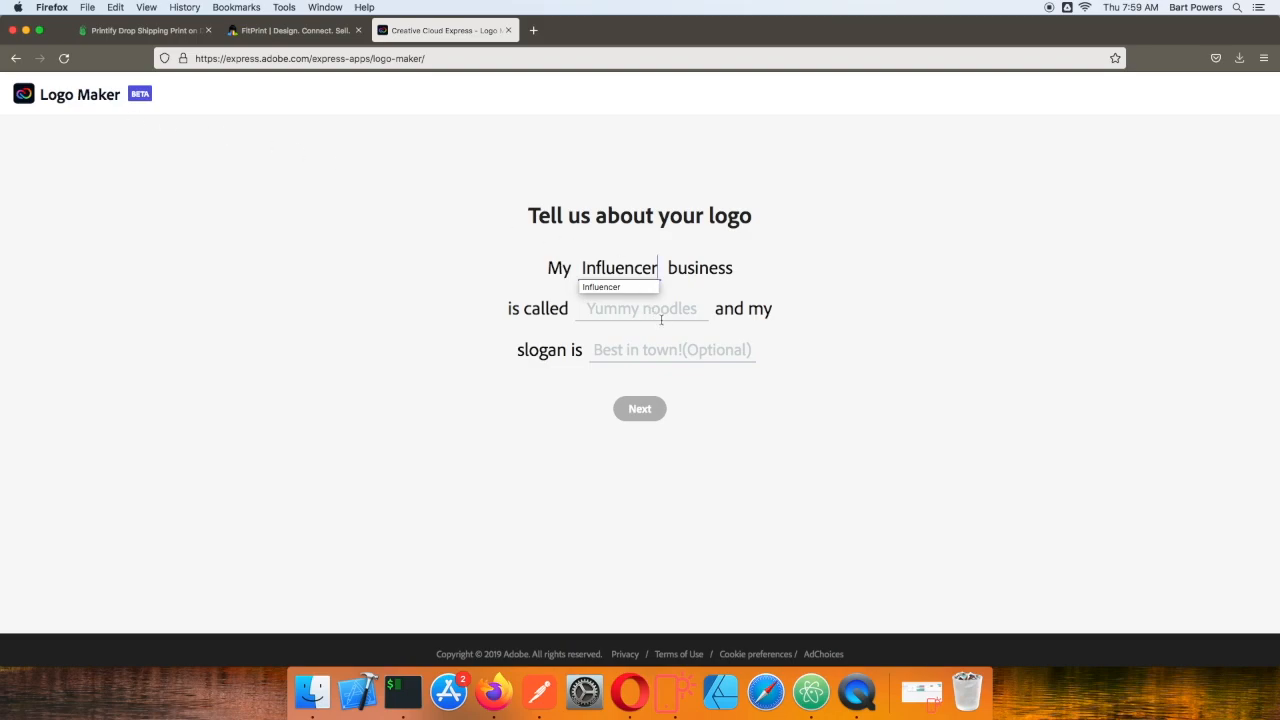
Name the business 'I'm an Influencer' and continue to the style step
{"action": "left_click", "coordinate": [640, 308]}
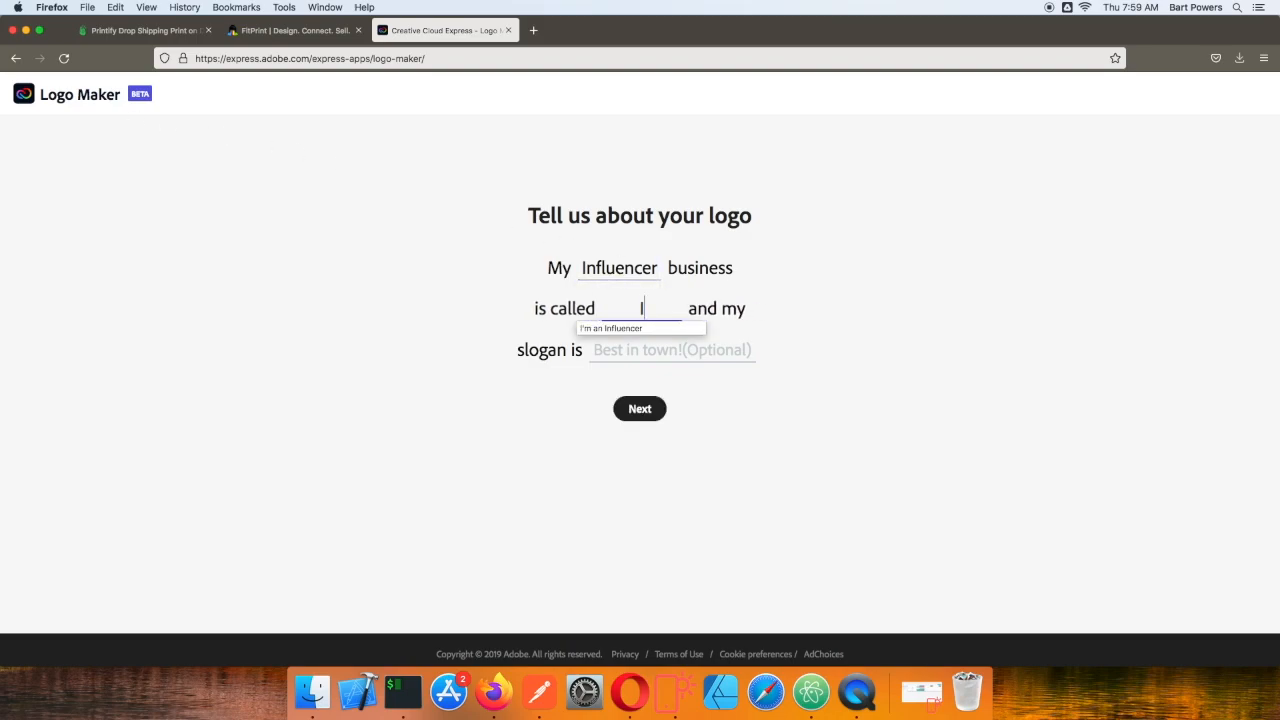
{"action": "type", "text": "I'm an In"}
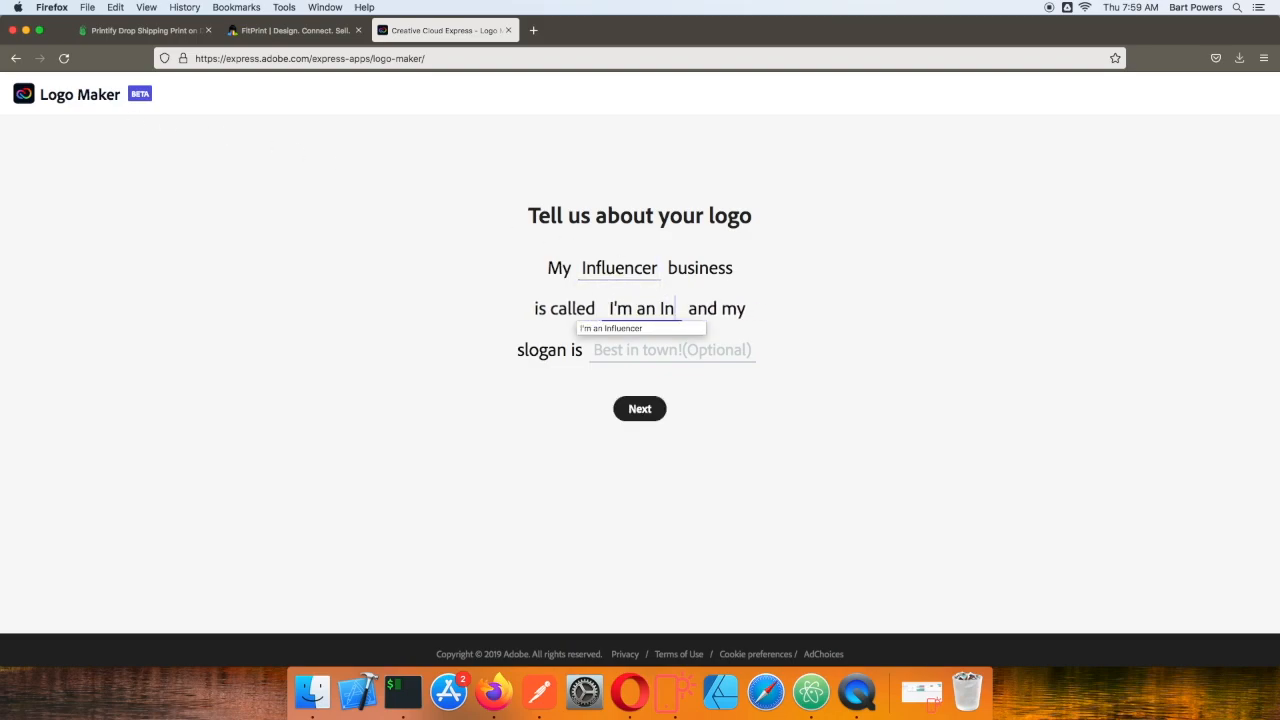
{"action": "type", "text": "fluencer"}
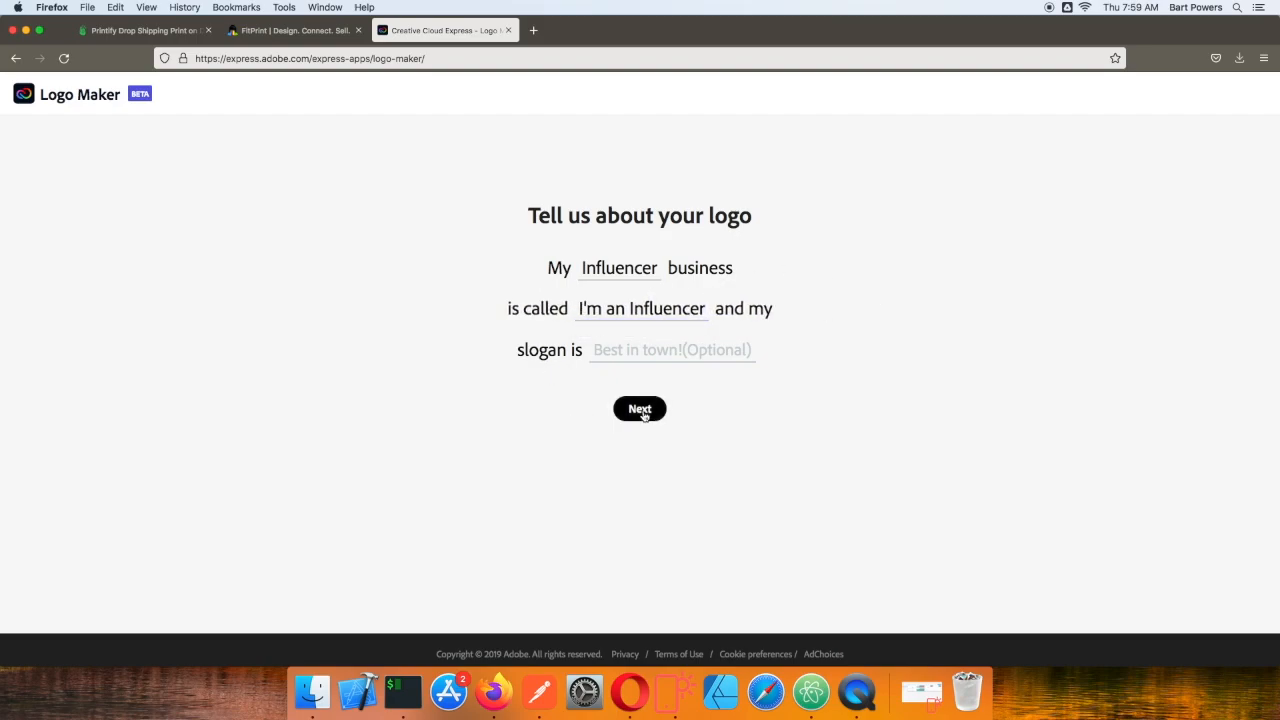
{"action": "left_click", "coordinate": [640, 408]}
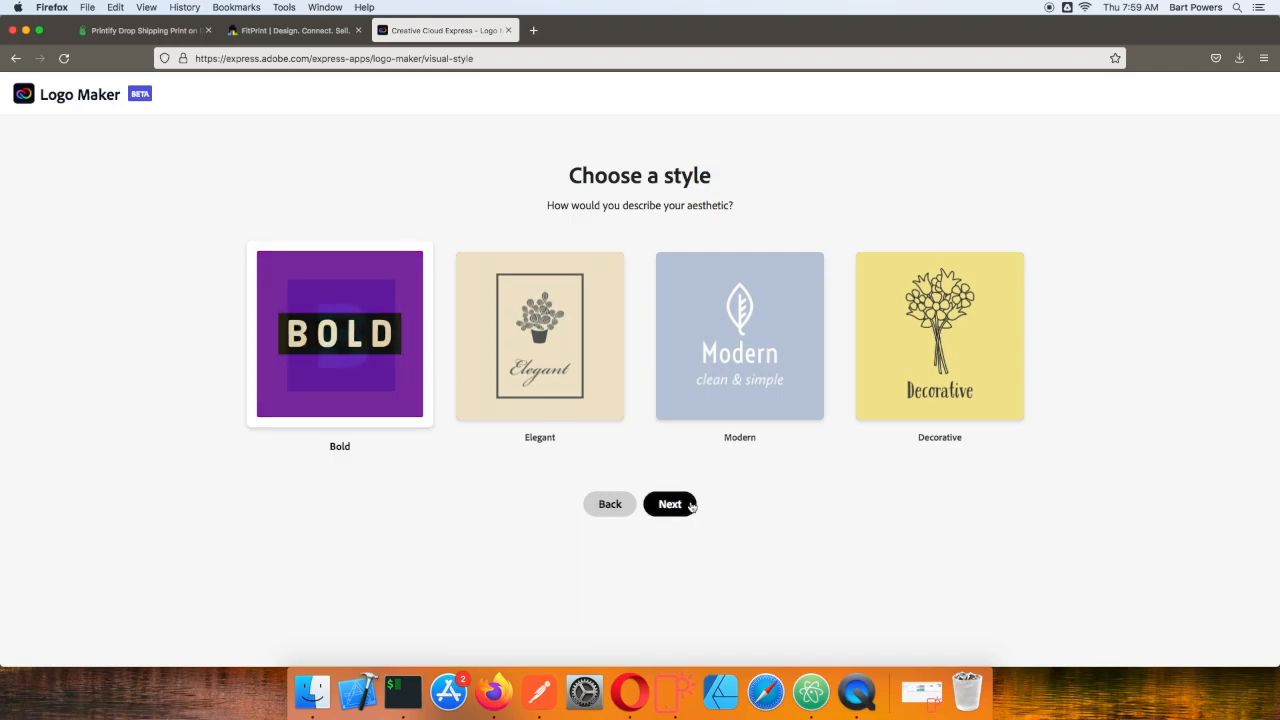
Accept the Bold style and choose the raised-hand person icon for the logo
{"action": "left_click", "coordinate": [668, 504]}
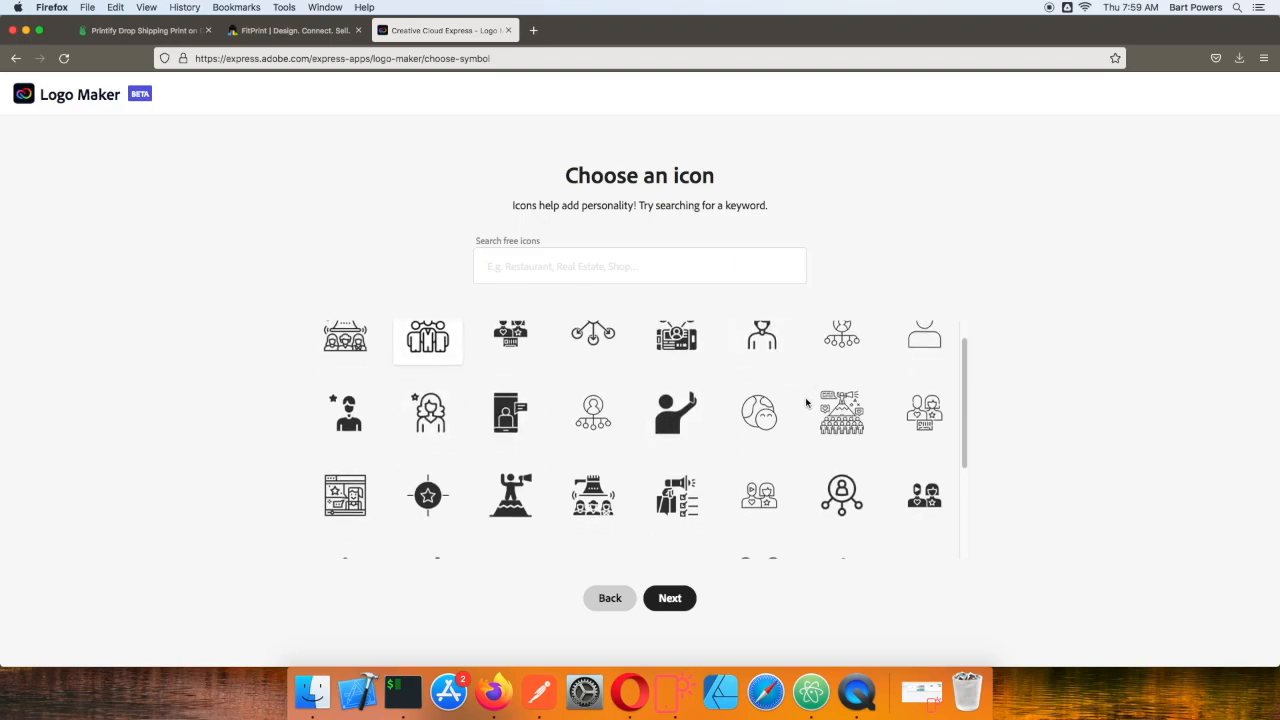
{"action": "scroll", "scroll_direction": "down", "scroll_amount": 3}
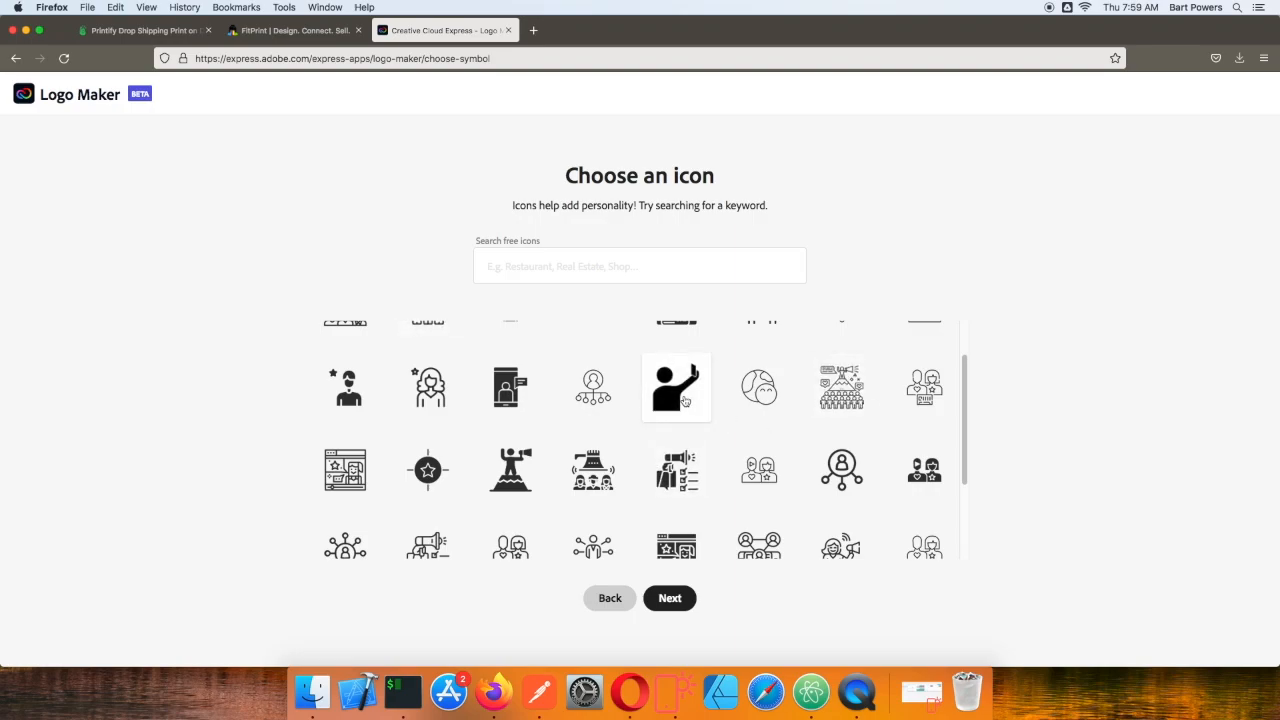
{"action": "left_click", "coordinate": [668, 596]}
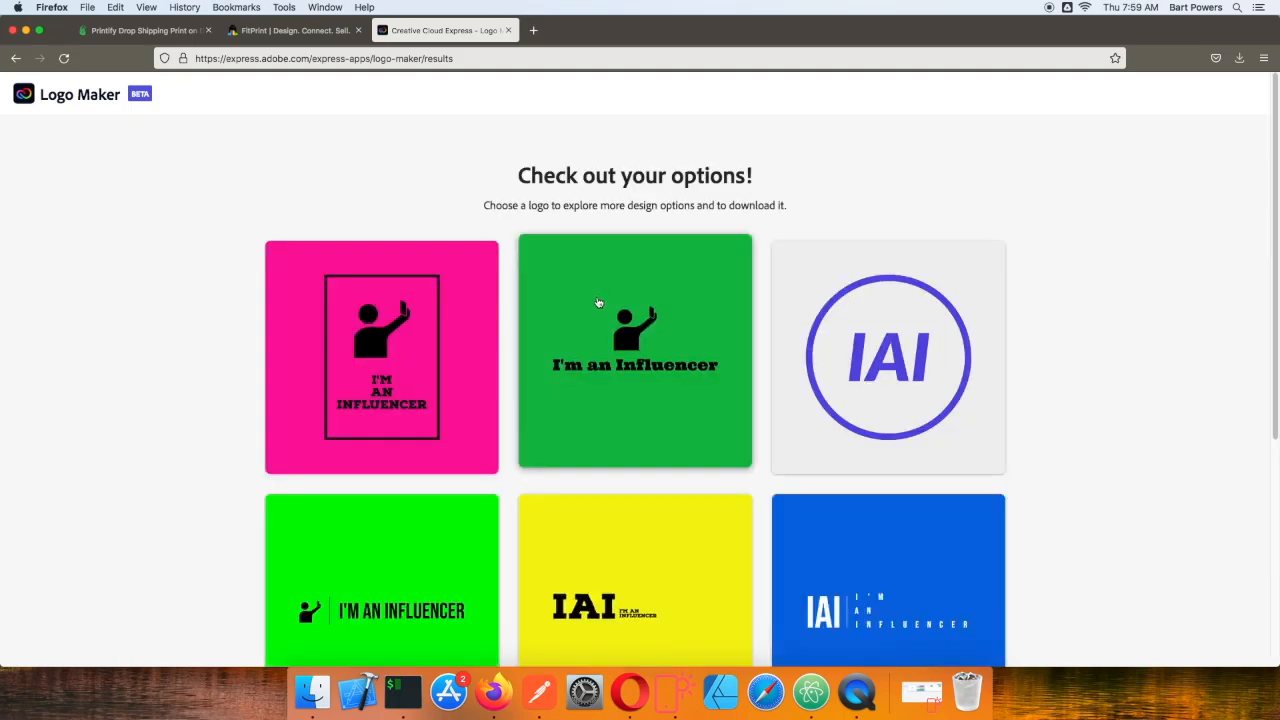
Browse the generated logos and choose the coral one with the circled figure
{"action": "scroll", "scroll_direction": "down", "scroll_amount": 3}
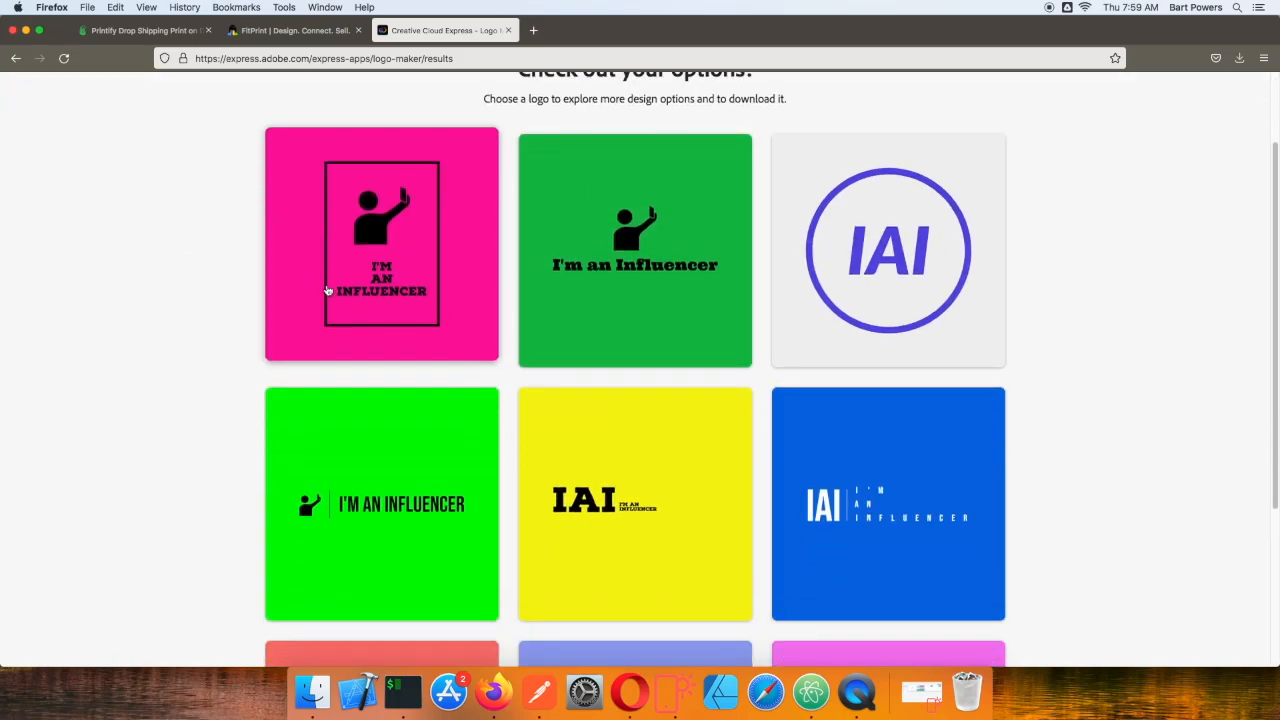
{"action": "scroll", "scroll_direction": "down", "scroll_amount": 3}
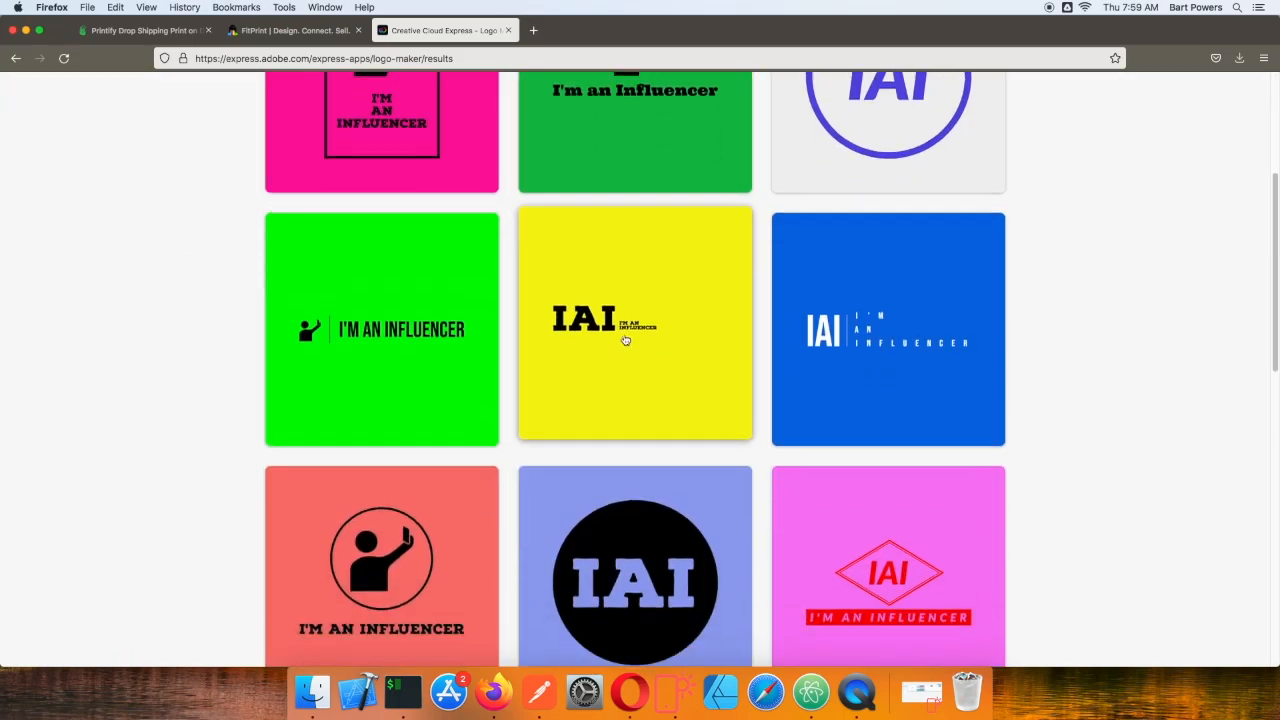
{"action": "scroll", "scroll_direction": "down", "scroll_amount": 3}
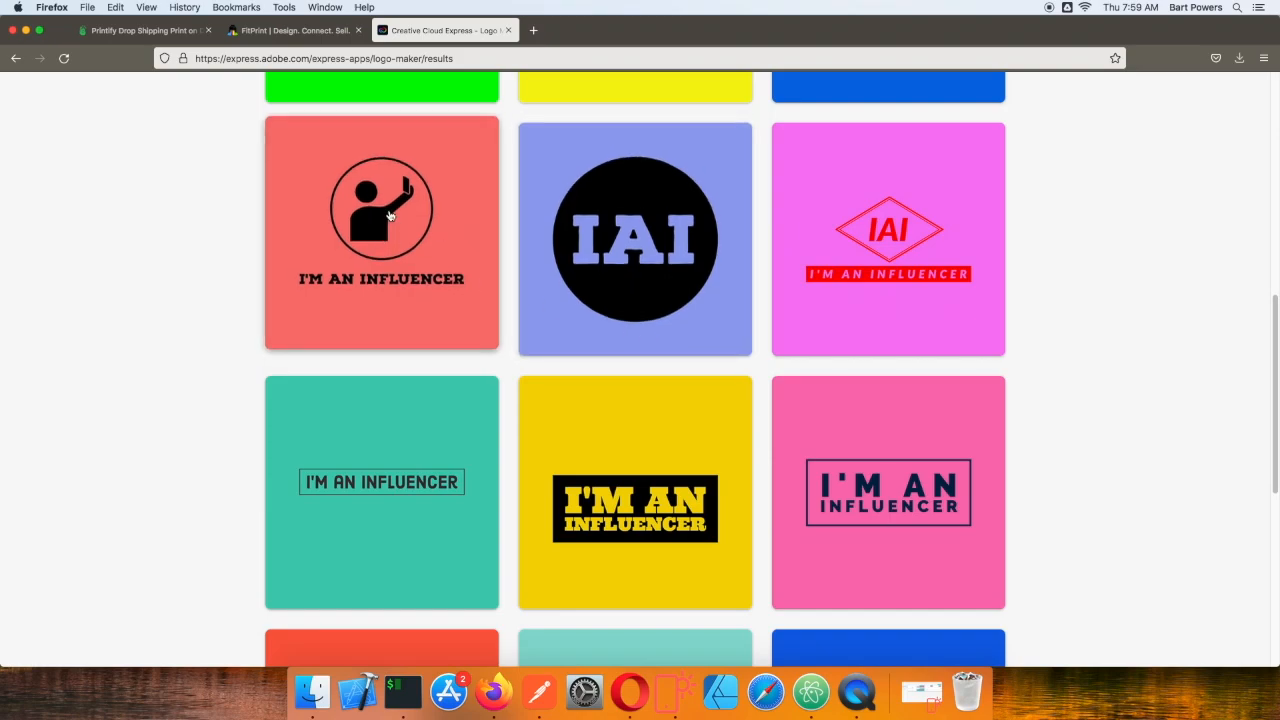
{"action": "left_click", "coordinate": [380, 210]}
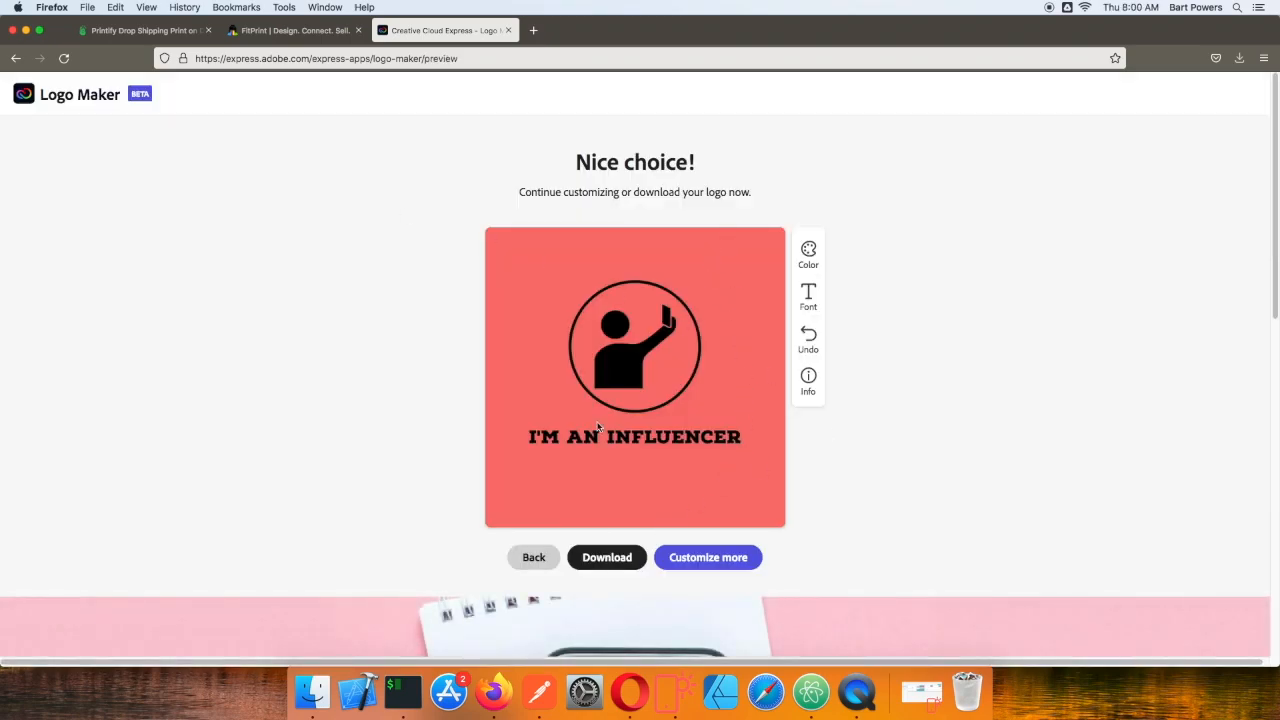
Download the chosen logo as a JPEG and view the saved image in Finder
{"action": "left_click", "coordinate": [606, 556]}
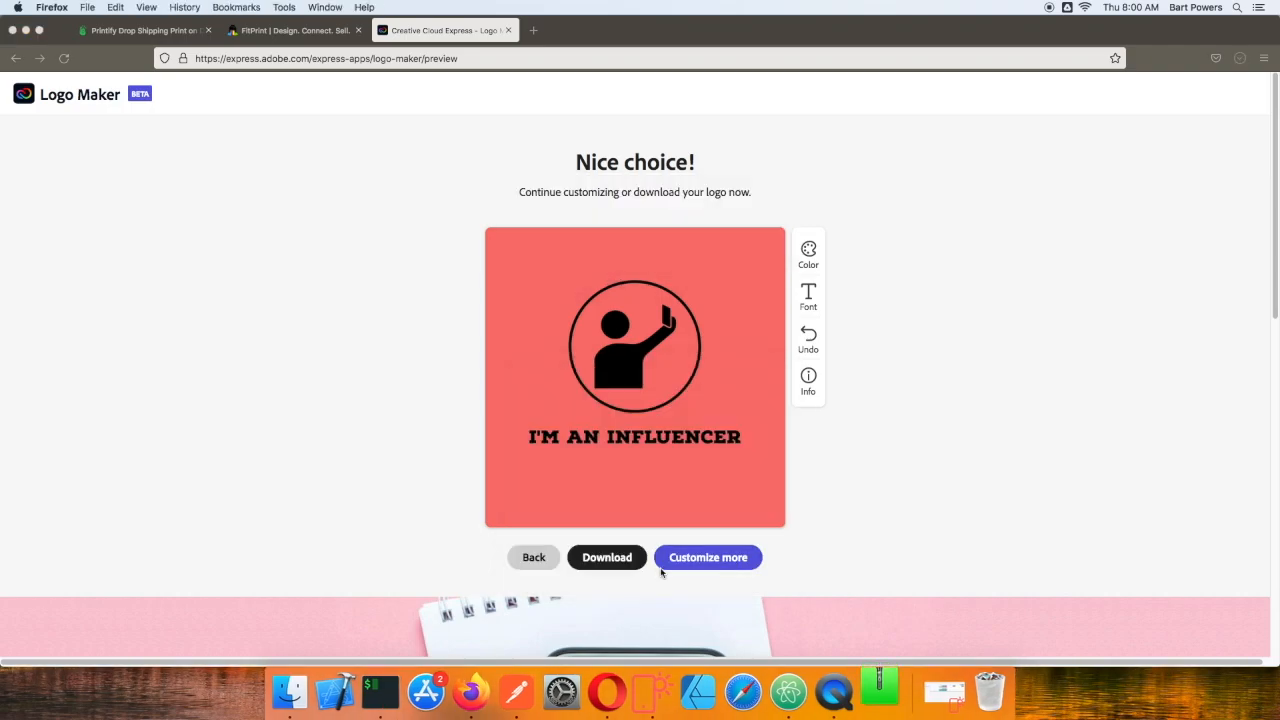
{"action": "left_click", "coordinate": [606, 556]}
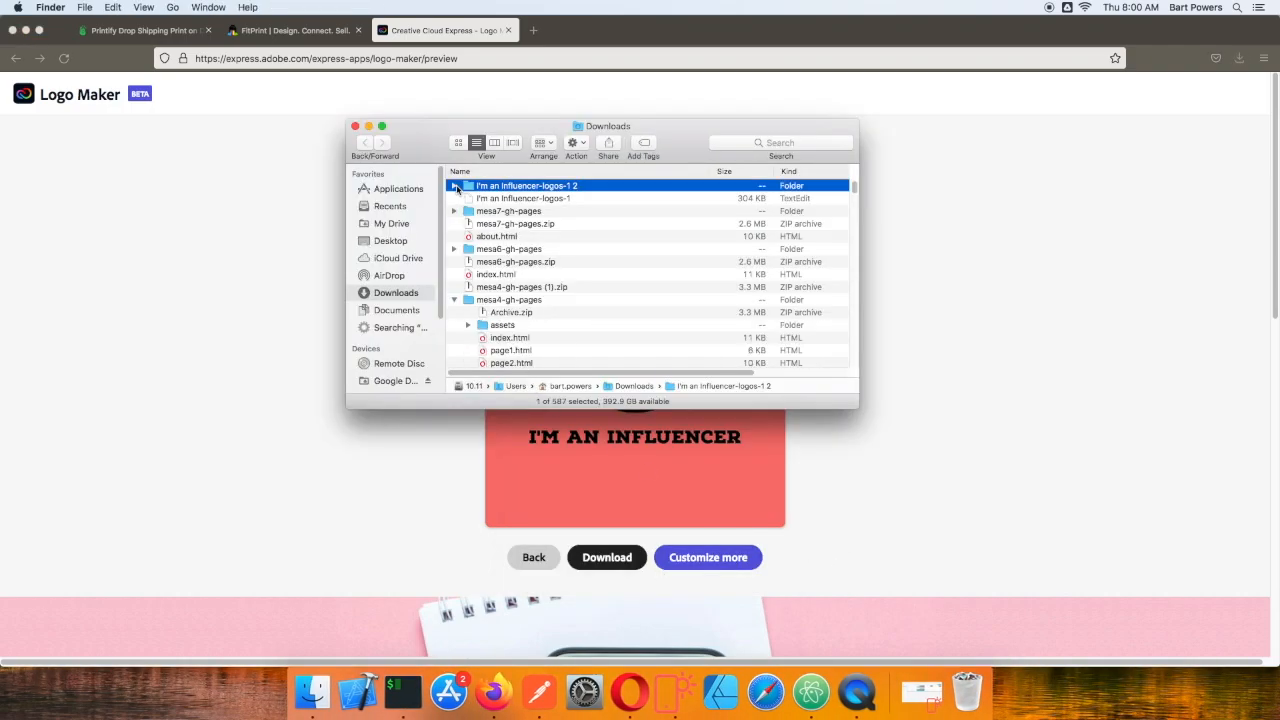
{"action": "double_click", "coordinate": [528, 184]}
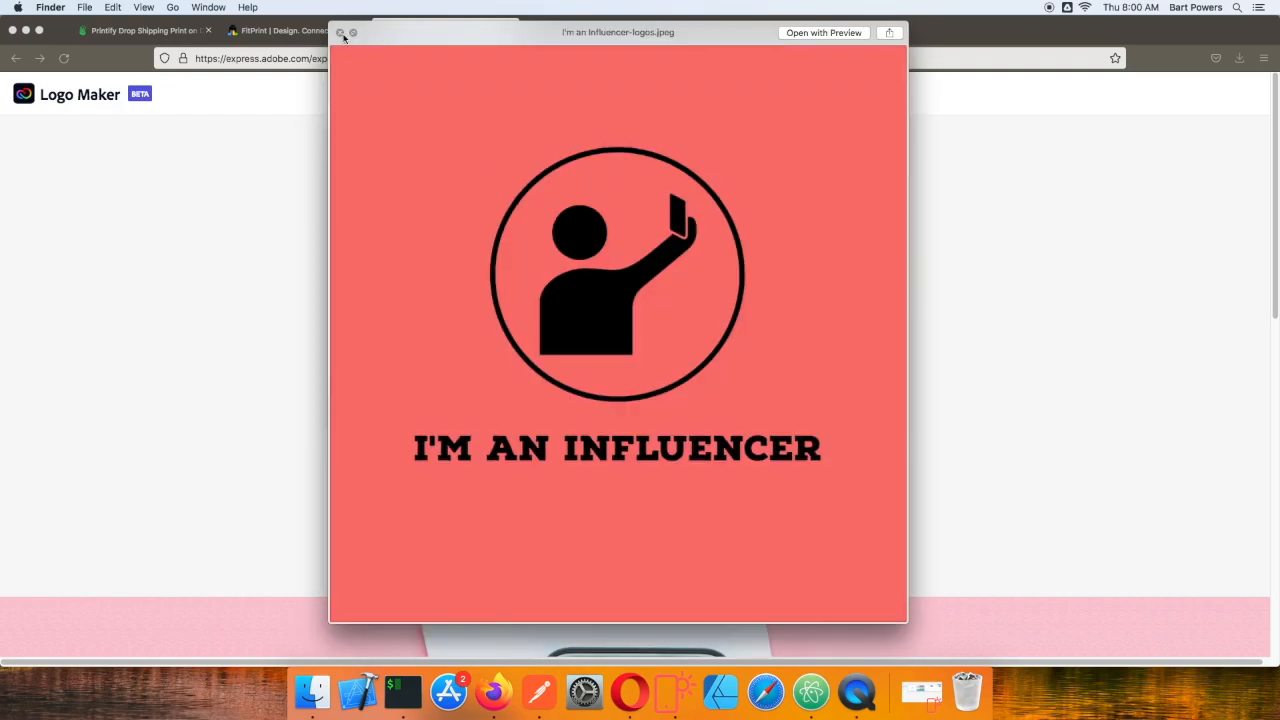
{"action": "left_click", "coordinate": [340, 32]}
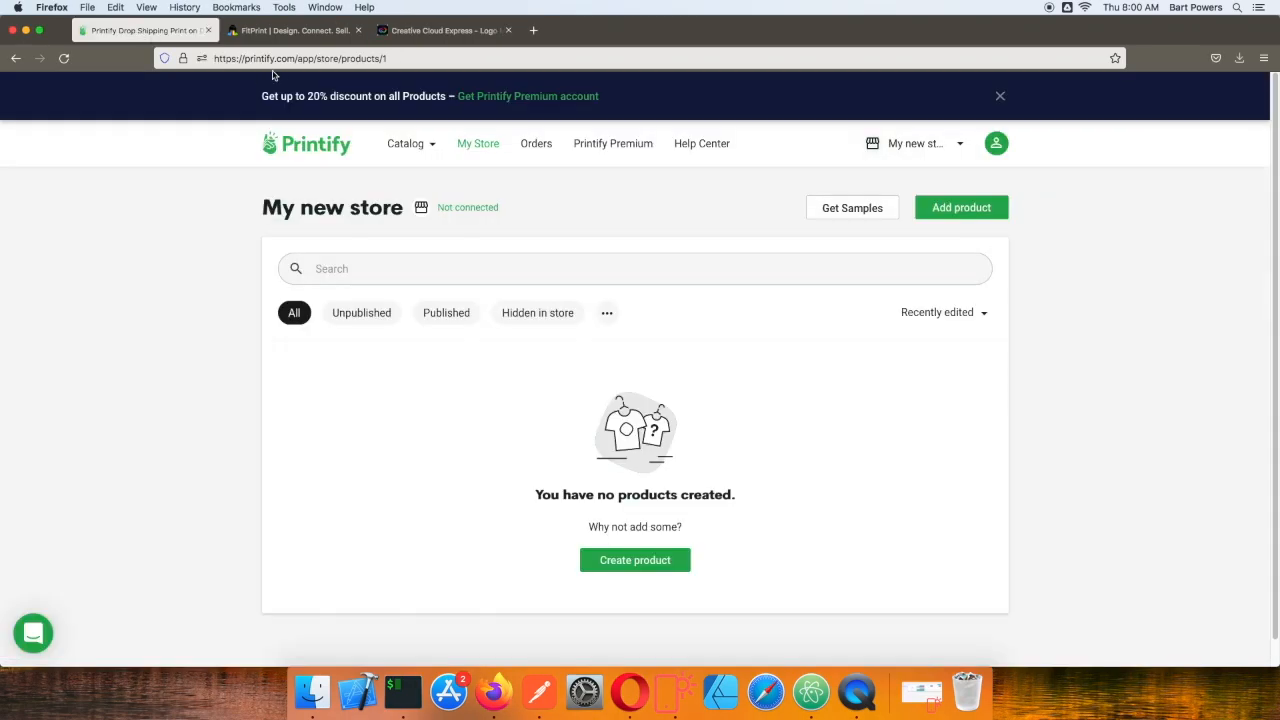
Find the Men's Tri-Blend Crew Tee in the T-shirts catalog by searching 'tri'
{"action": "left_click", "coordinate": [406, 144]}
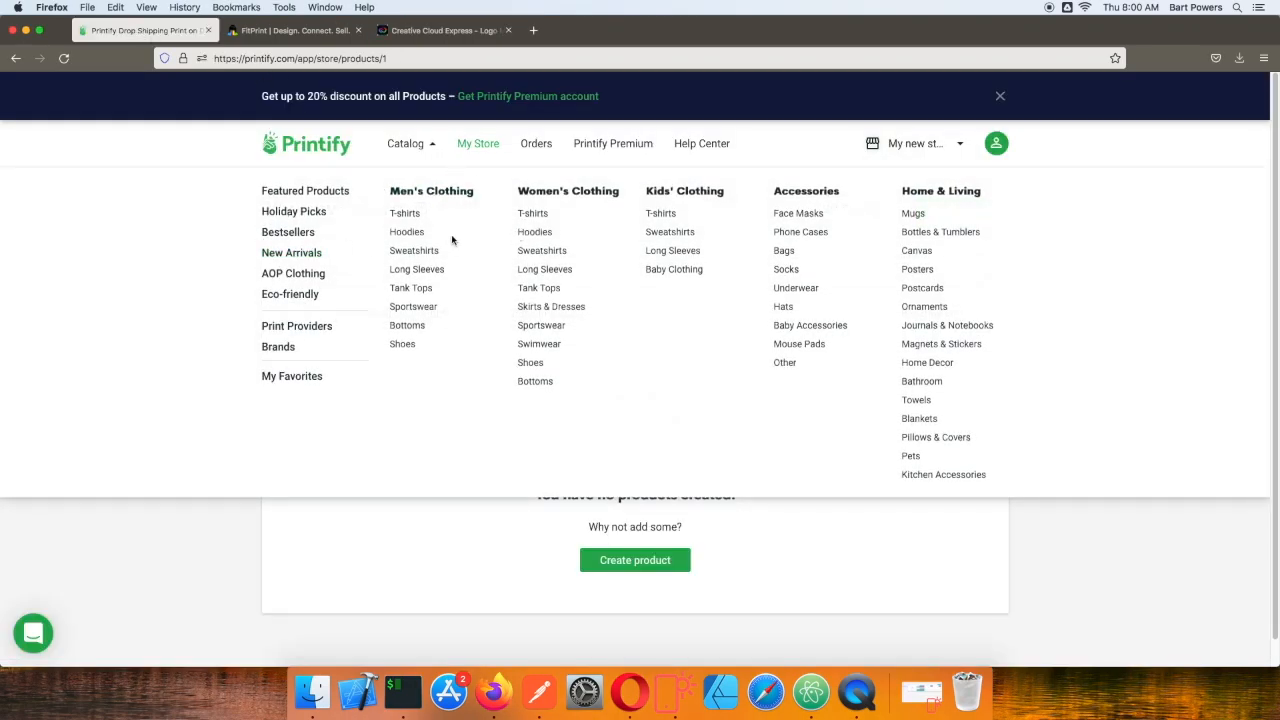
{"action": "left_click", "coordinate": [404, 212]}
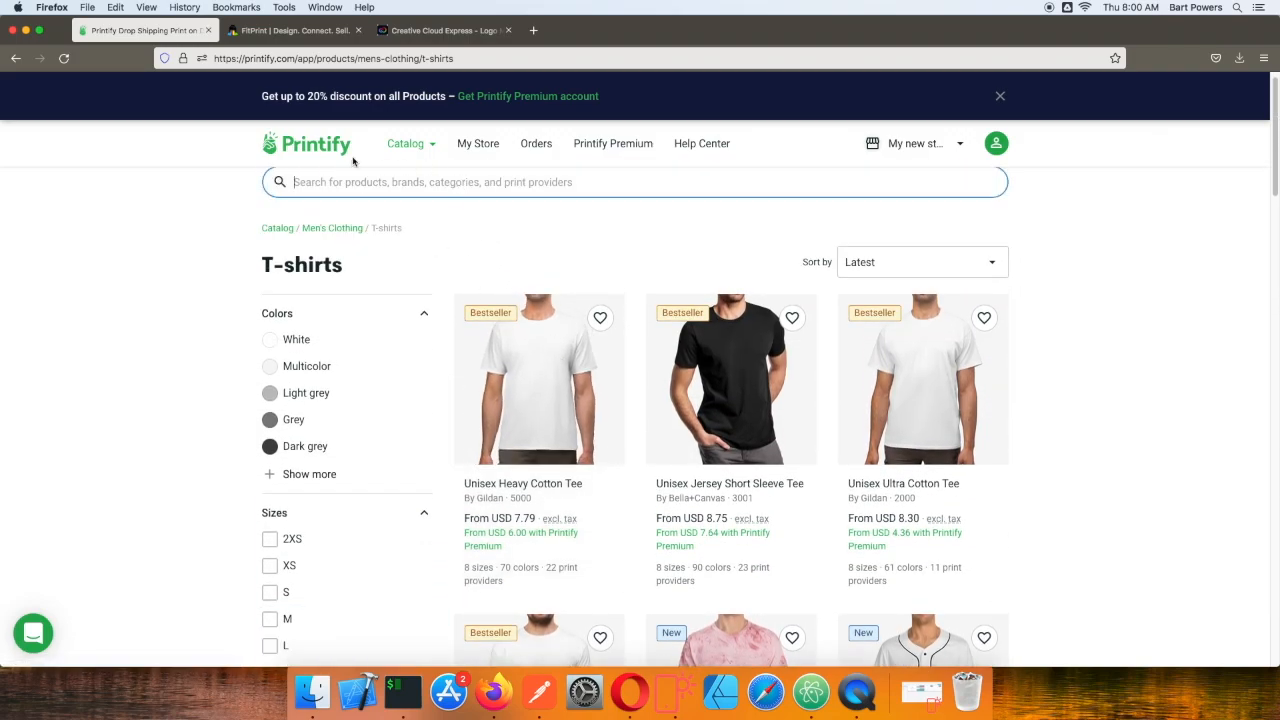
{"action": "type", "text": "tri"}
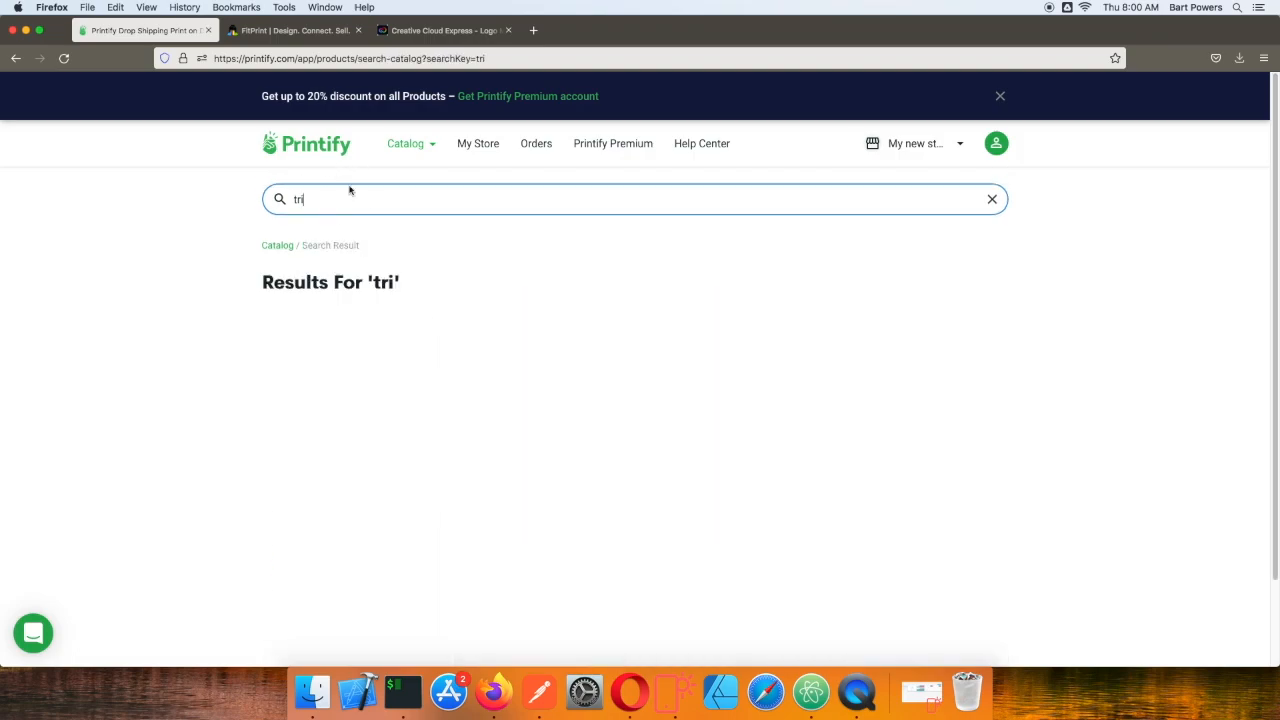
{"action": "scroll", "scroll_direction": "down", "scroll_amount": 3}
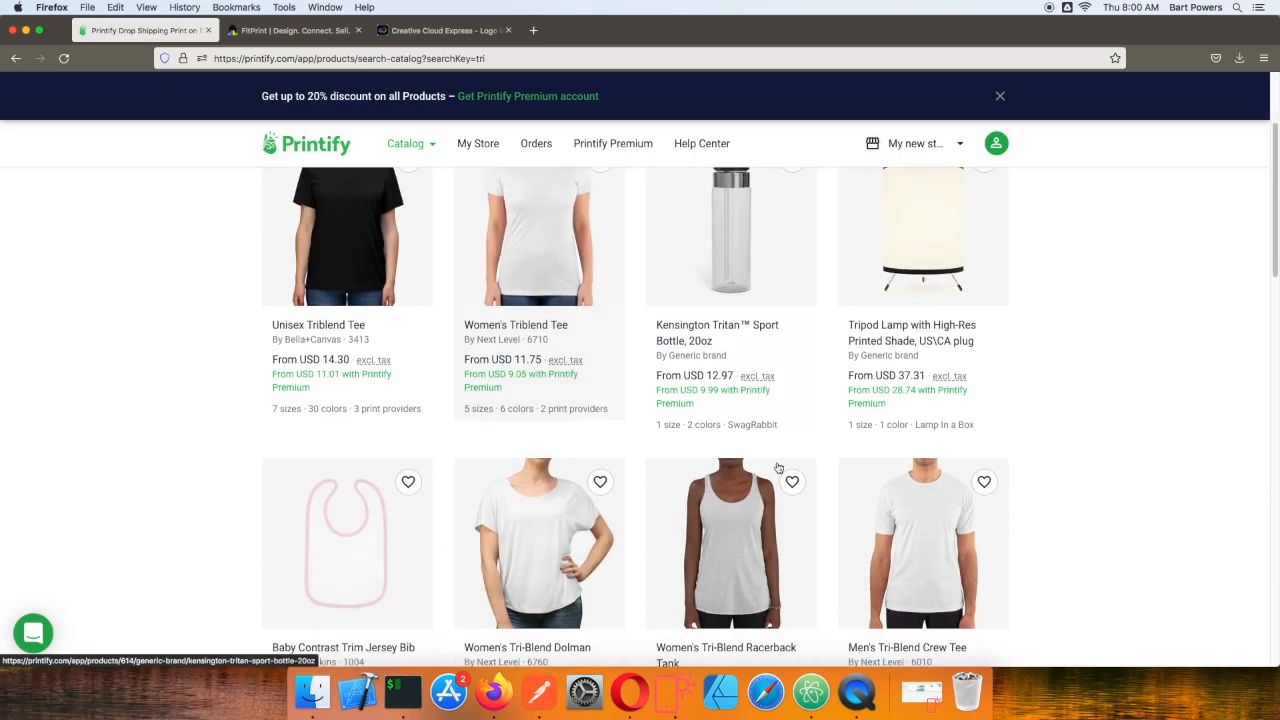
{"action": "left_click", "coordinate": [922, 542]}
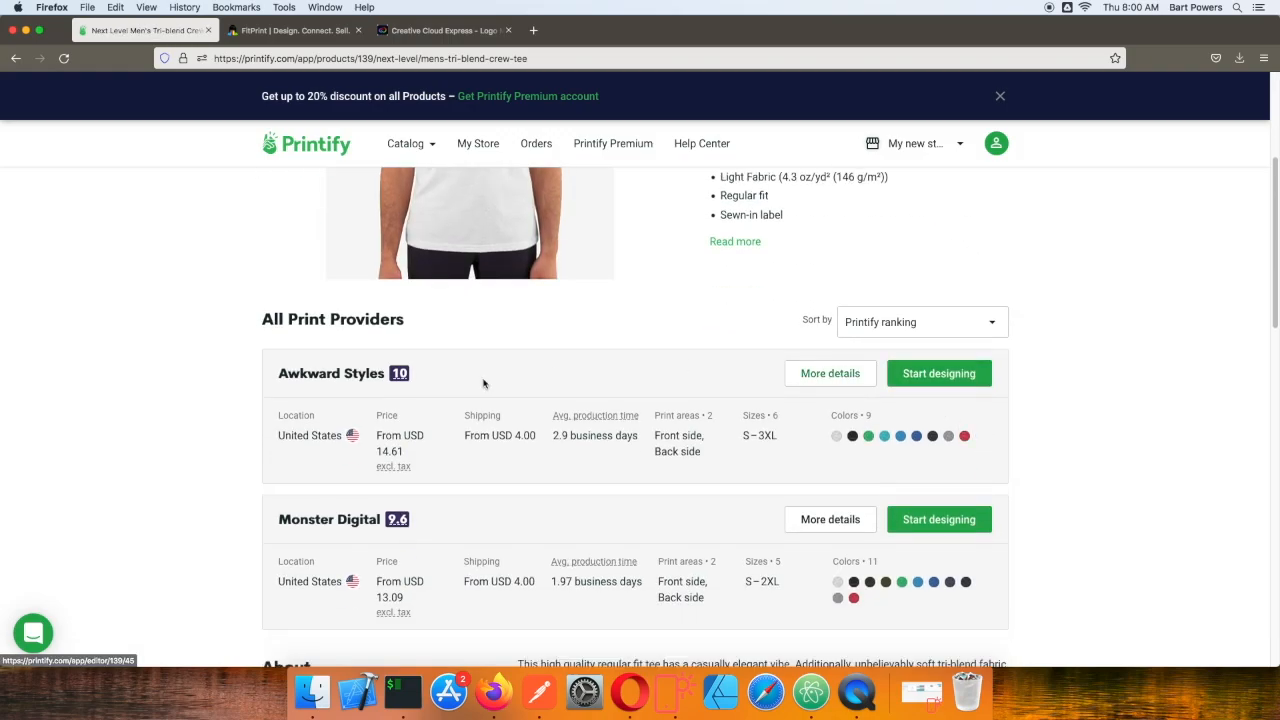
Start designing the tee with the Monster Digital print provider
{"action": "scroll", "scroll_direction": "down", "scroll_amount": 3}
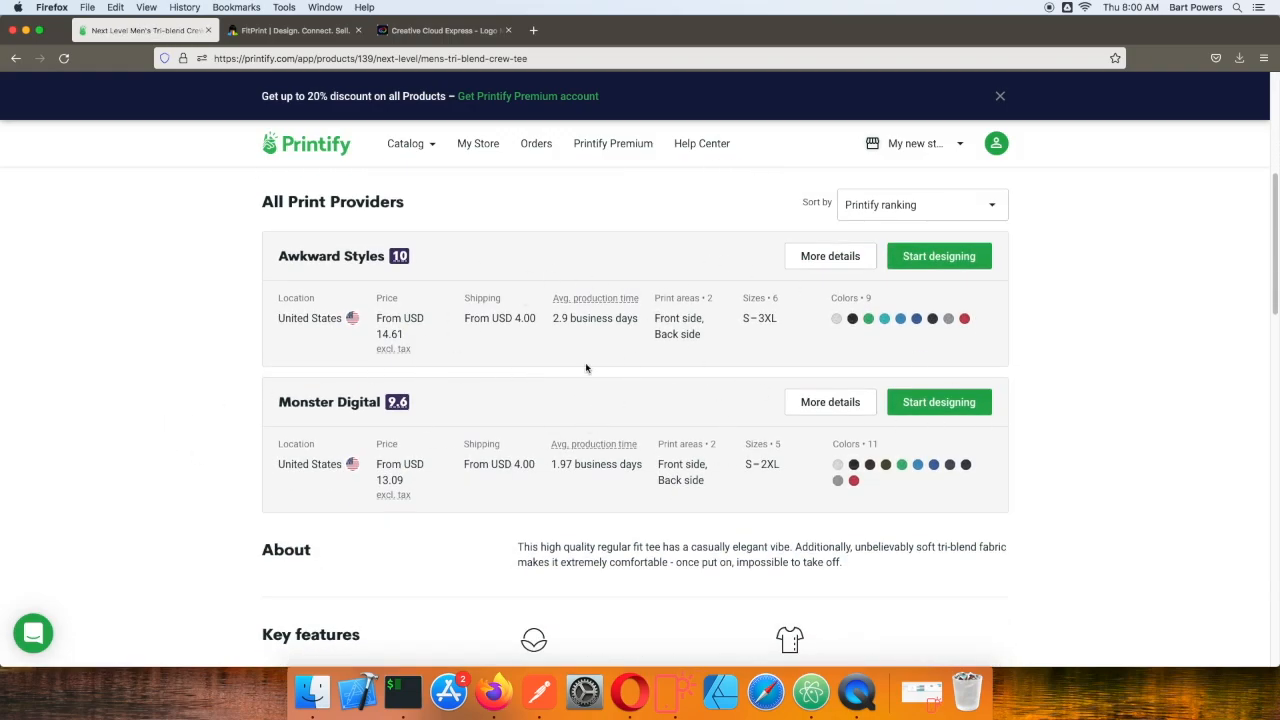
{"action": "mouse_move", "coordinate": [512, 448]}
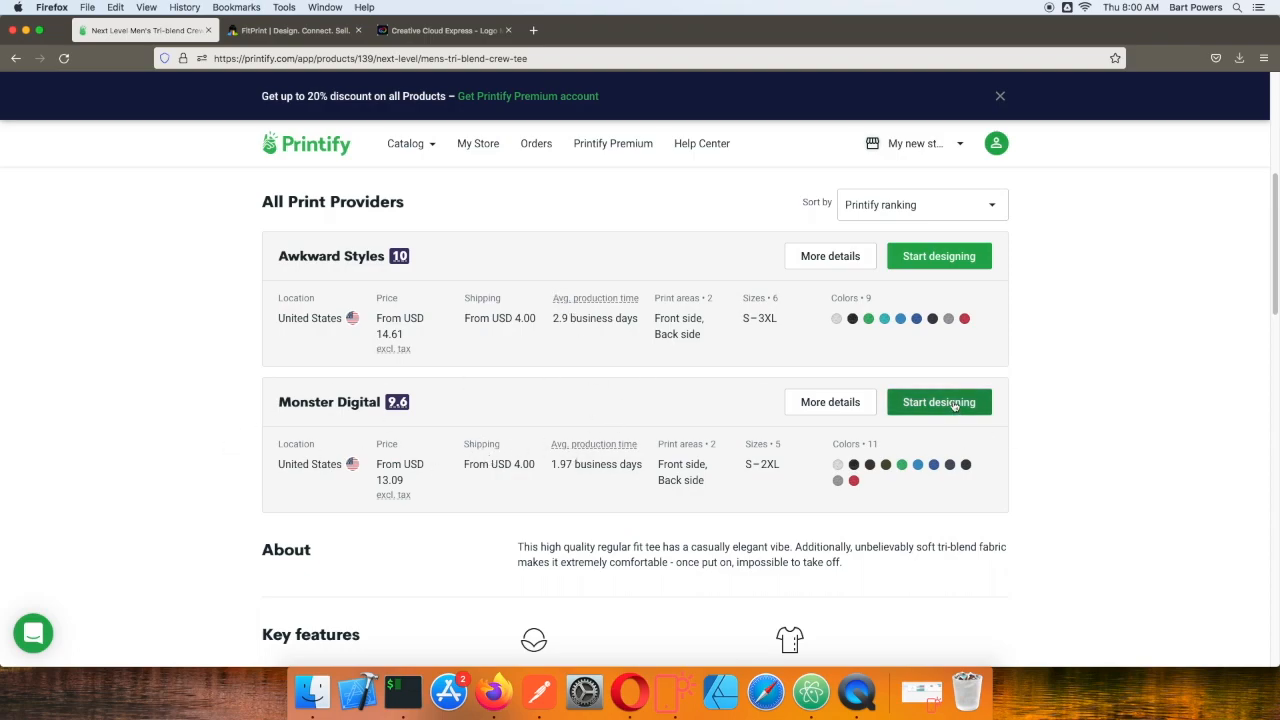
{"action": "left_click", "coordinate": [938, 400]}
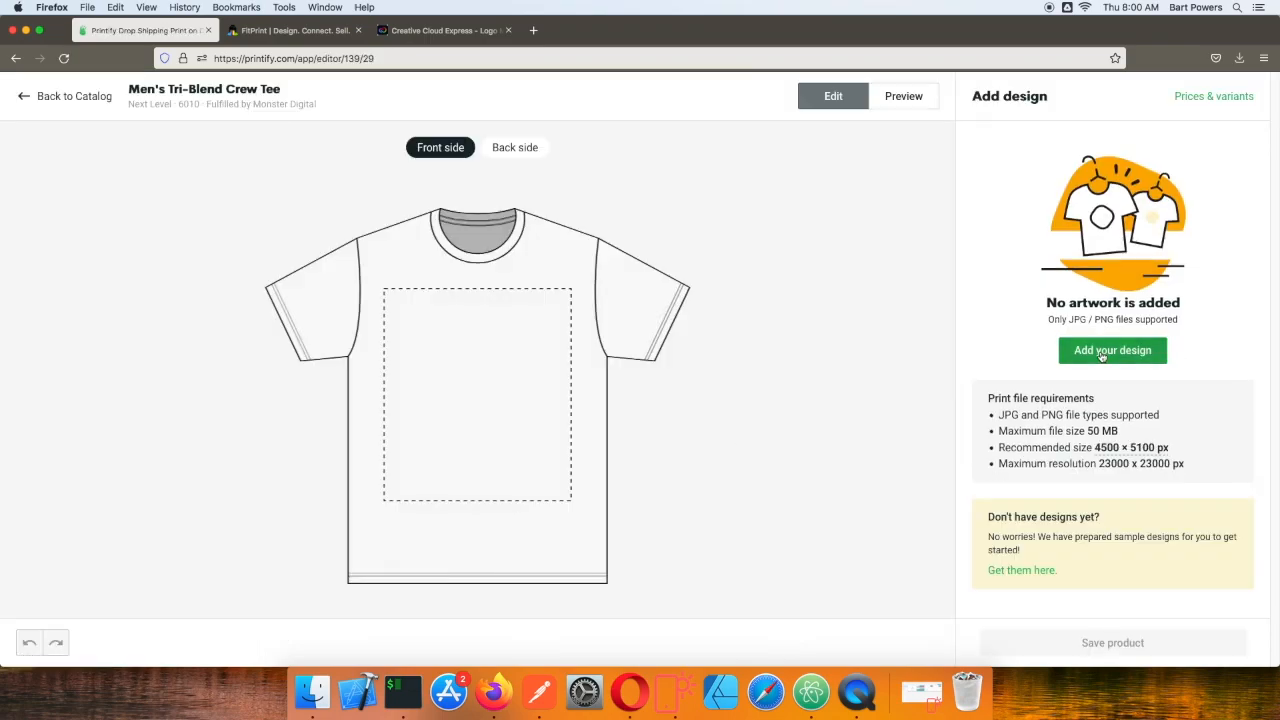
Upload the transparent I'm an Influencer logo PNG to the tee front and preview it
{"action": "left_click", "coordinate": [1112, 350]}
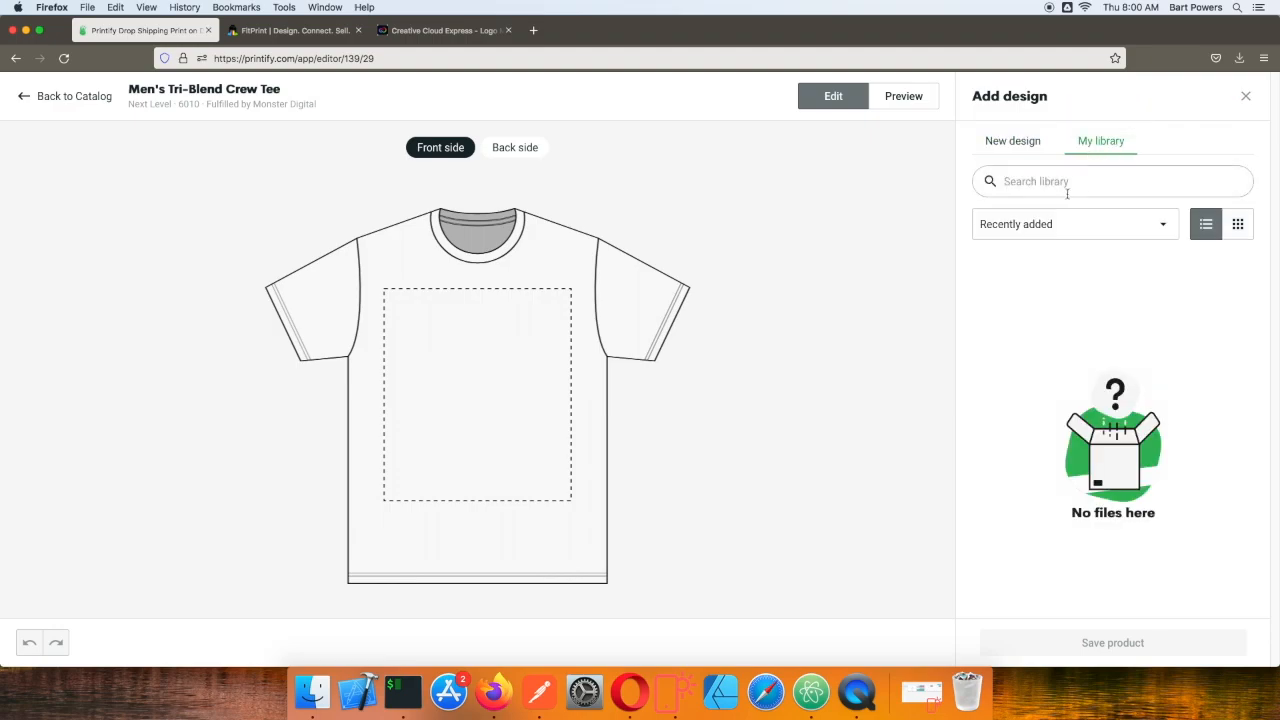
{"action": "left_click", "coordinate": [1012, 140]}
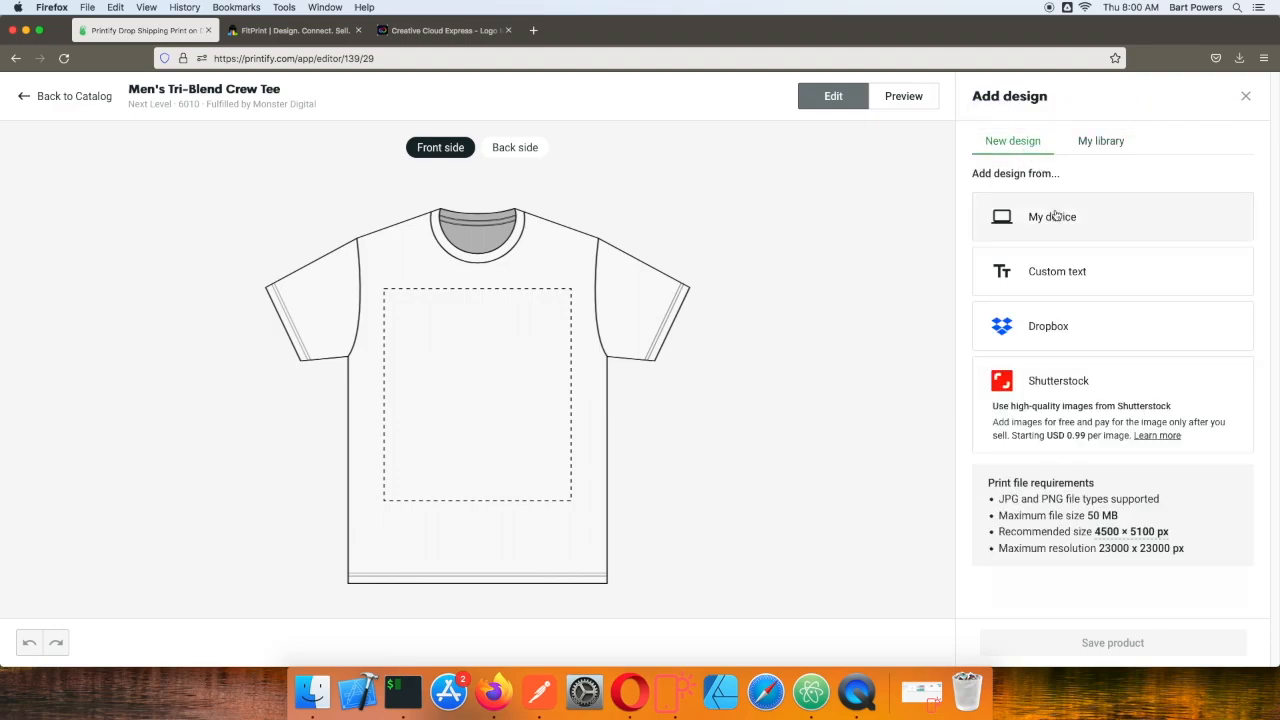
{"action": "left_click", "coordinate": [1052, 216]}
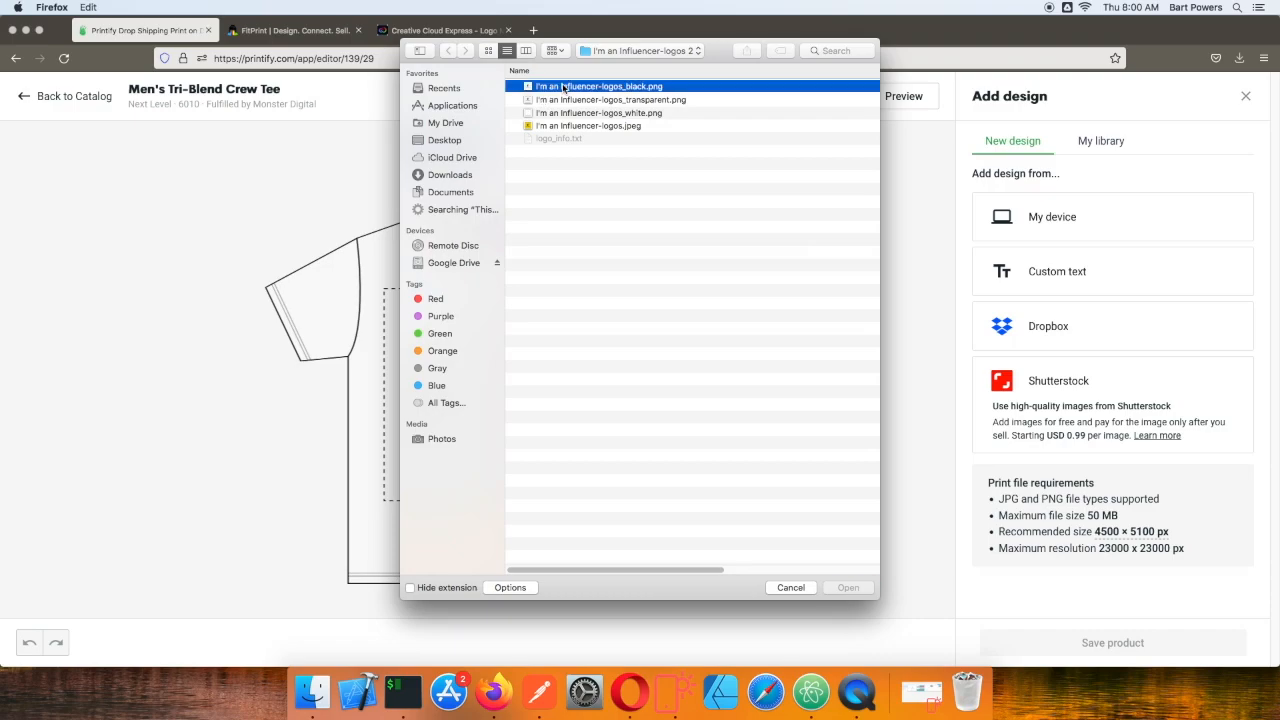
{"action": "left_click", "coordinate": [848, 588]}
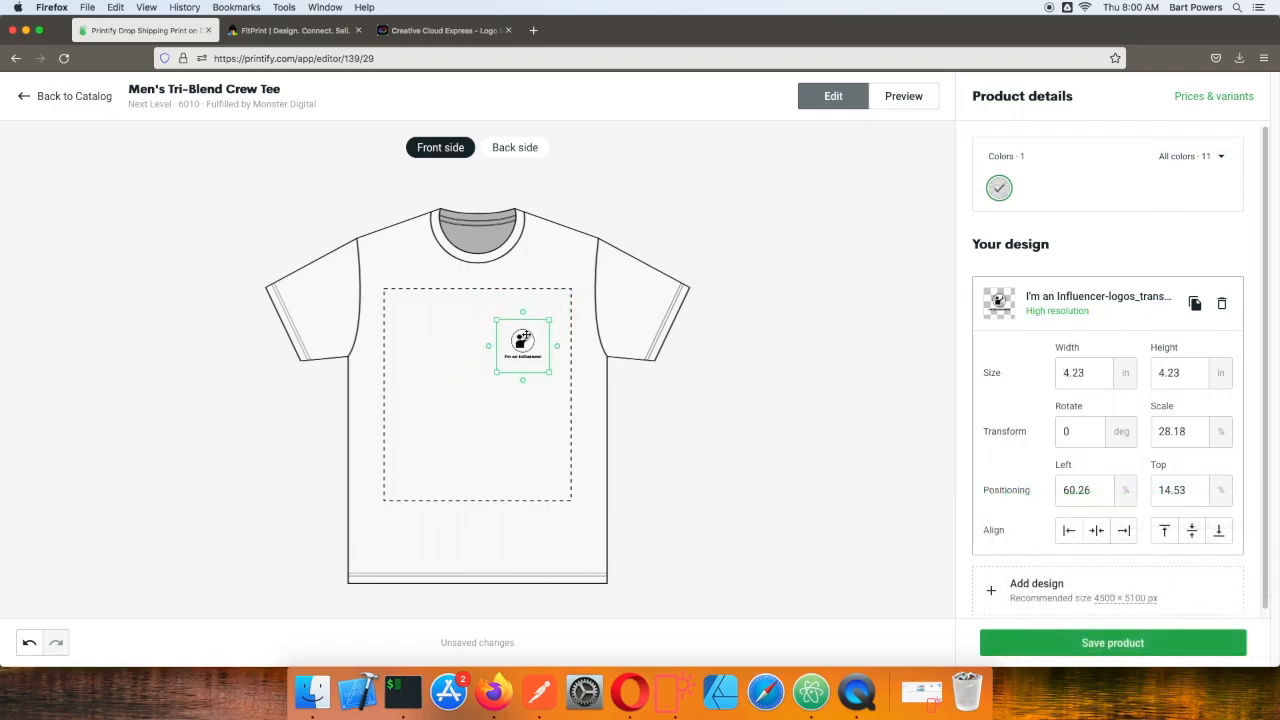
{"action": "left_click", "coordinate": [904, 96]}
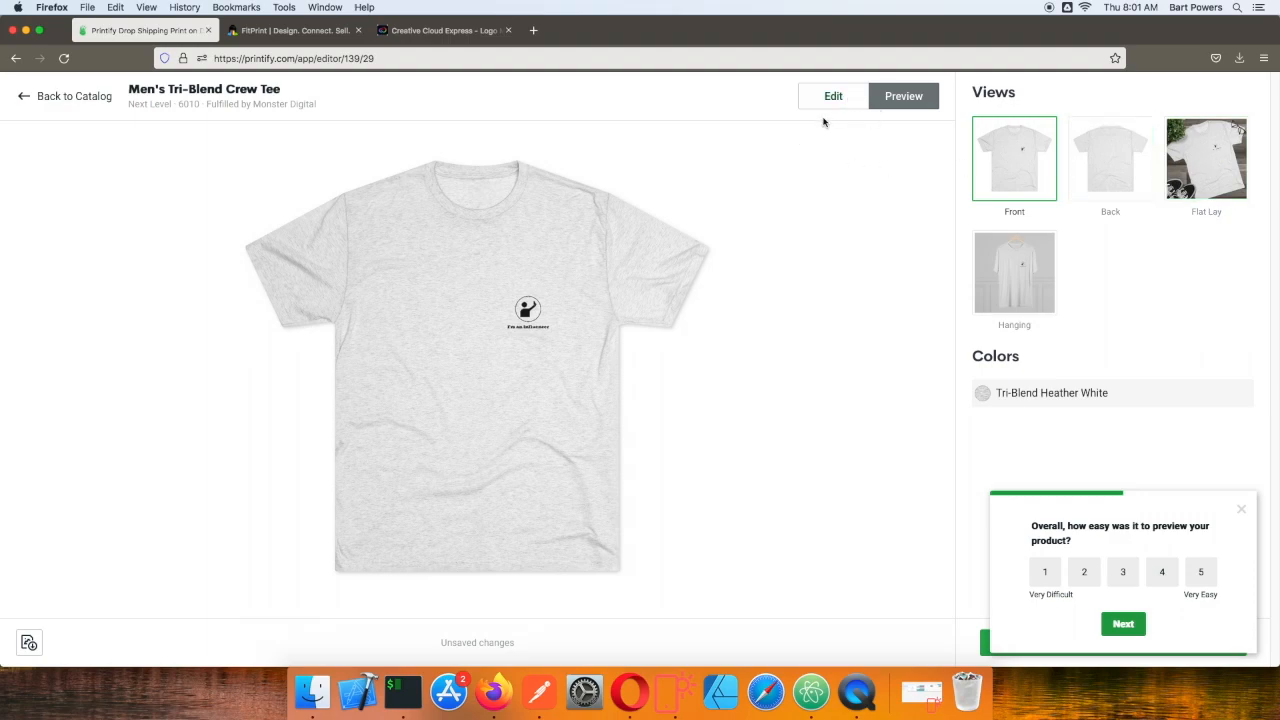
Select all 11 tee colours and preview dark, Military Green and Heather White versions
{"action": "left_click", "coordinate": [832, 96]}
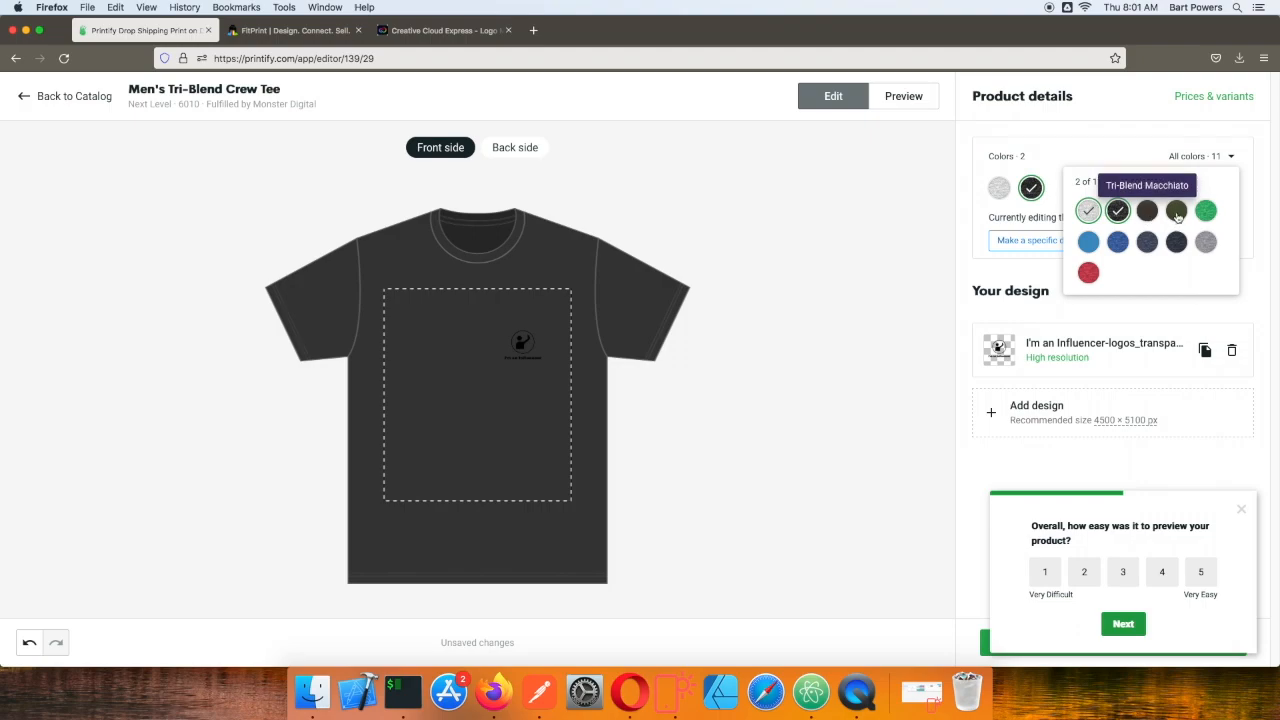
{"action": "left_click", "coordinate": [1206, 240]}
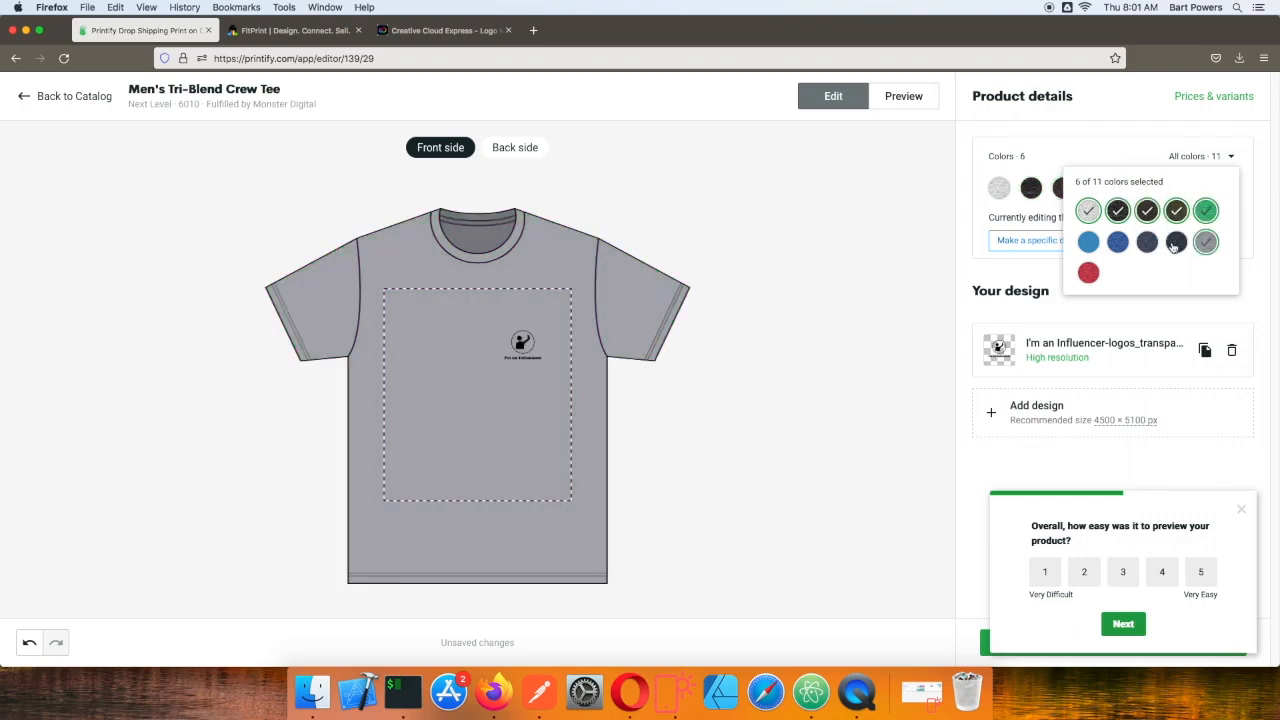
{"action": "left_click", "coordinate": [1088, 242]}
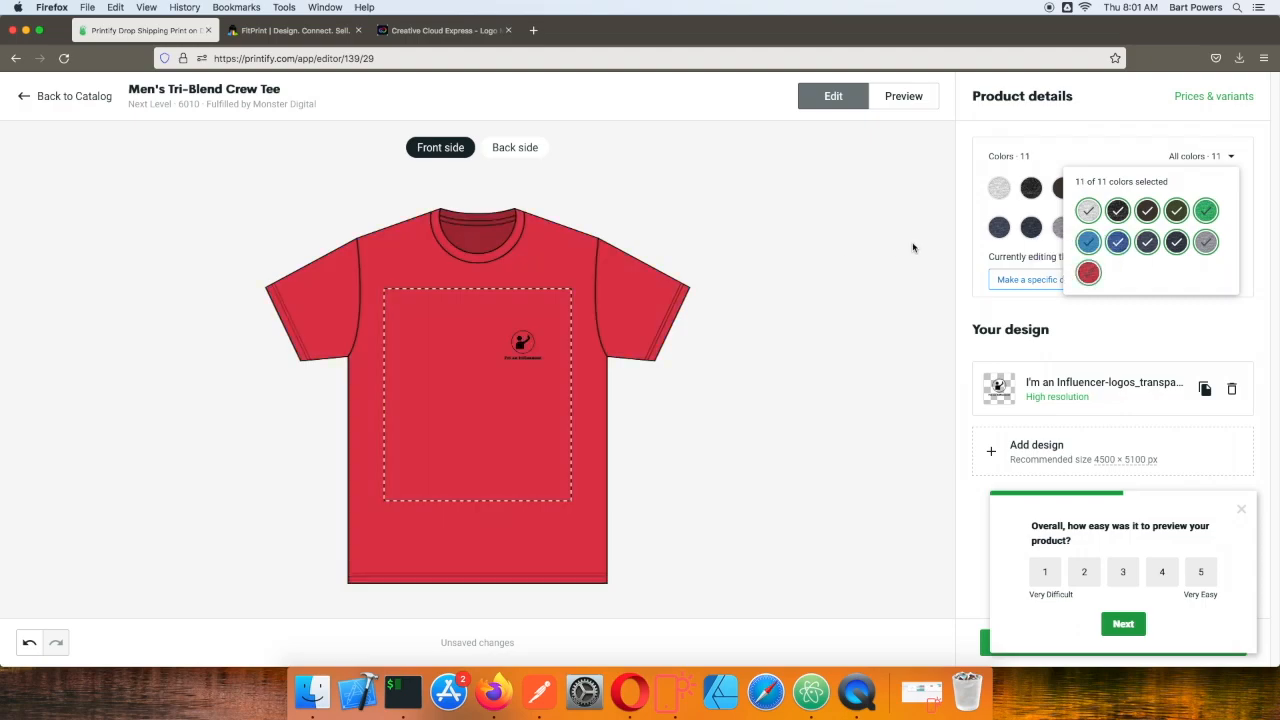
{"action": "left_click", "coordinate": [1032, 188]}
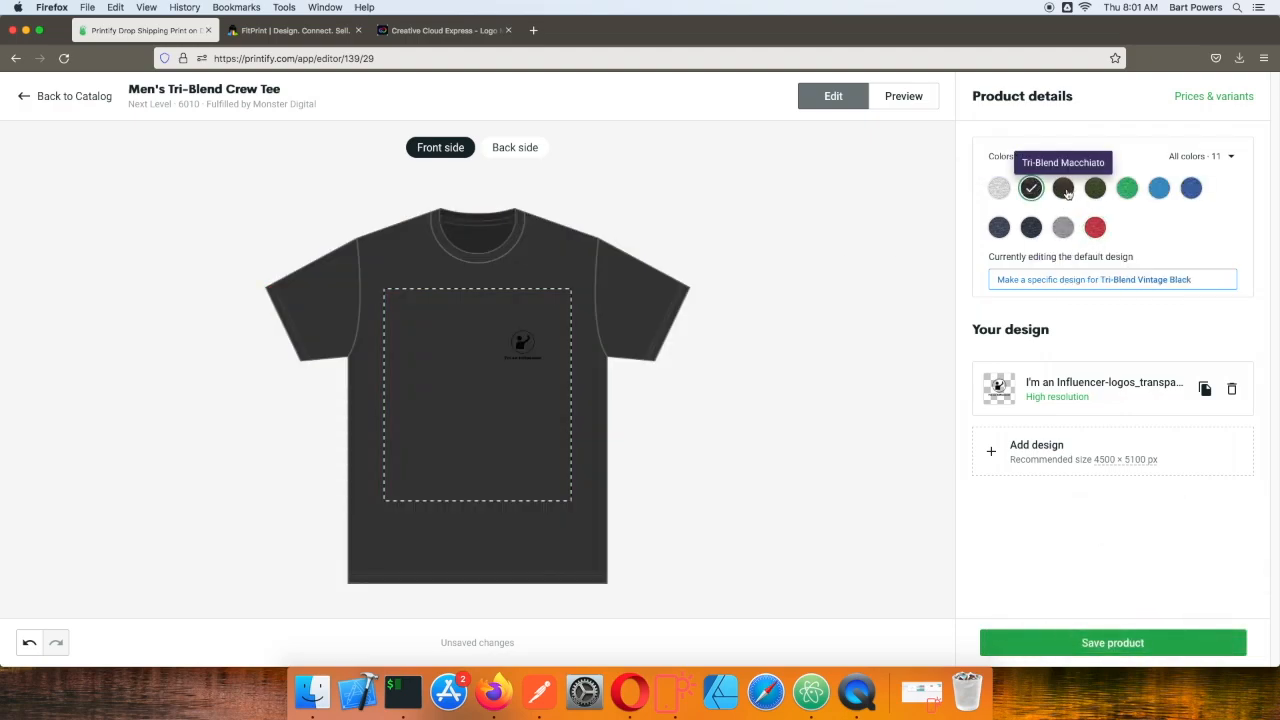
{"action": "left_click", "coordinate": [1094, 188]}
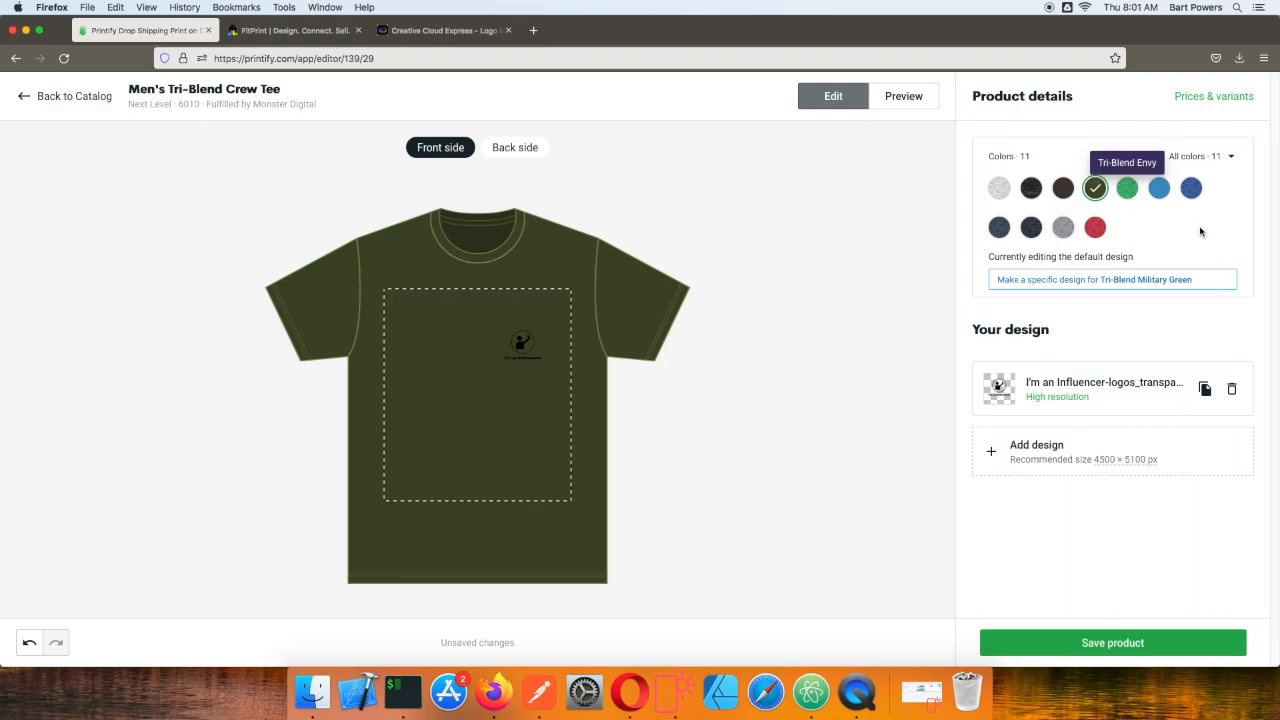
{"action": "left_click", "coordinate": [998, 188]}
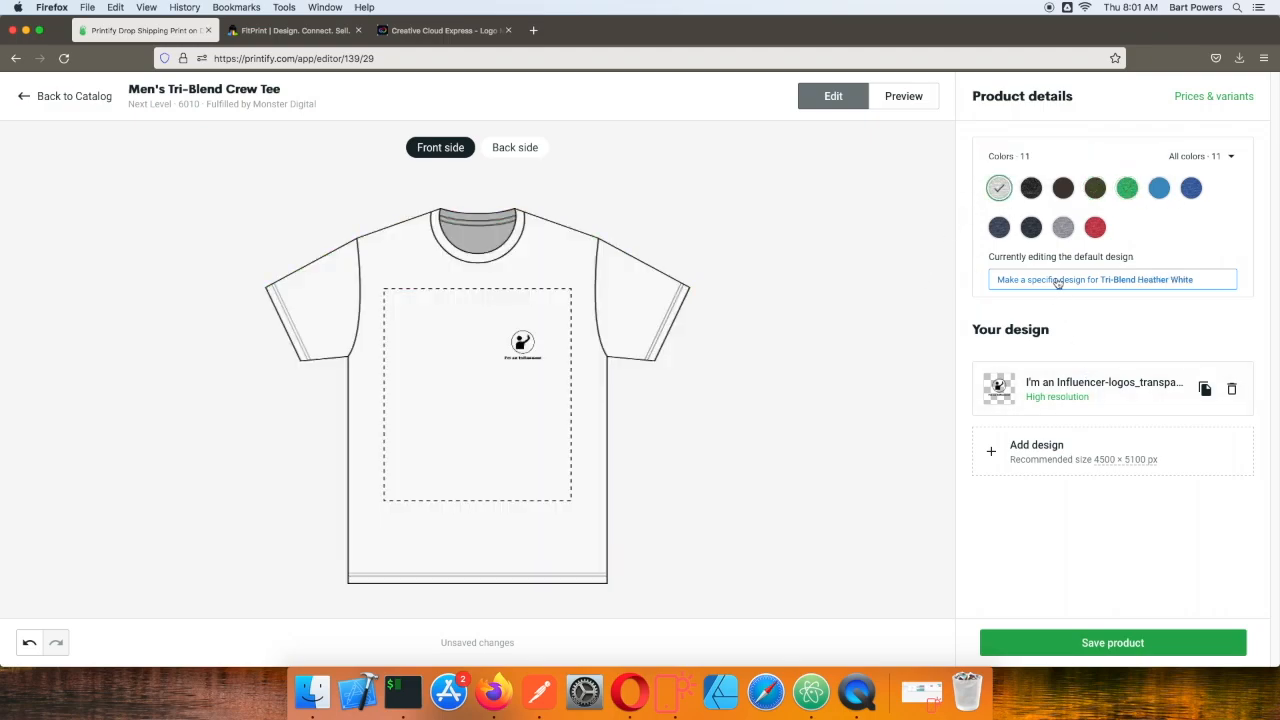
Start a separate design for Tri-Blend Heather White and begin adding artwork
{"action": "left_click", "coordinate": [1092, 280]}
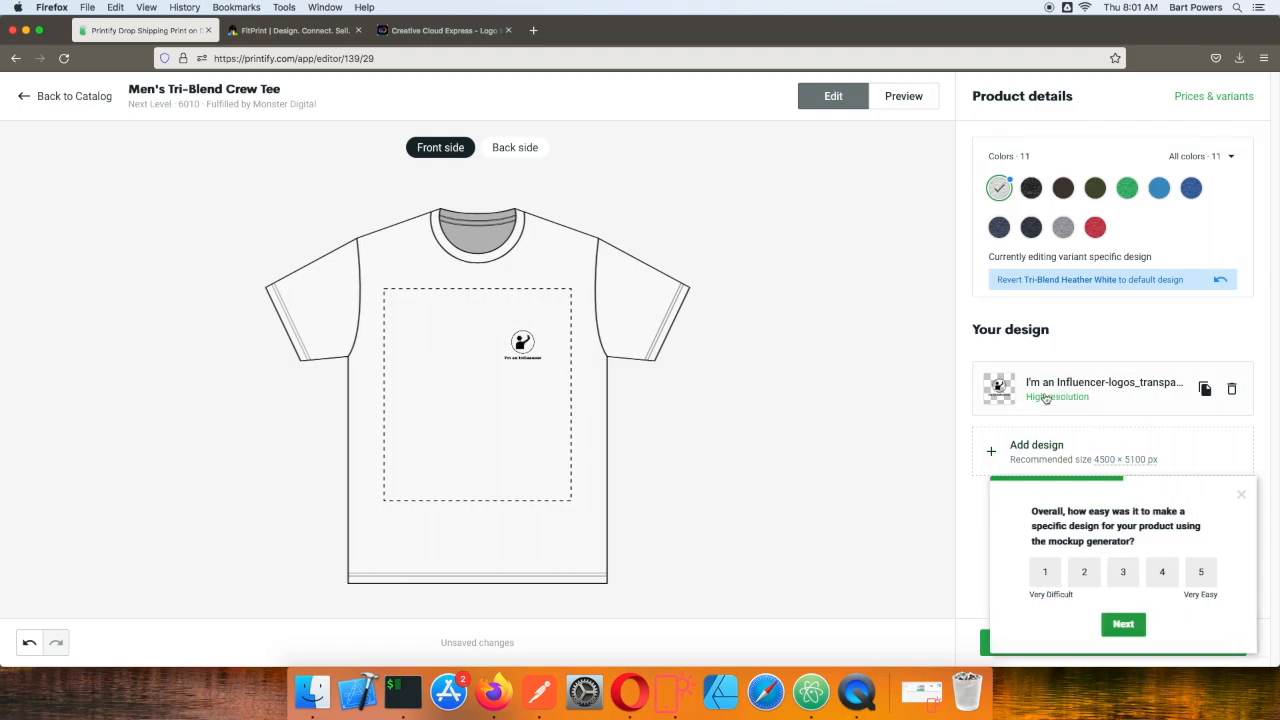
{"action": "left_click", "coordinate": [1036, 452]}
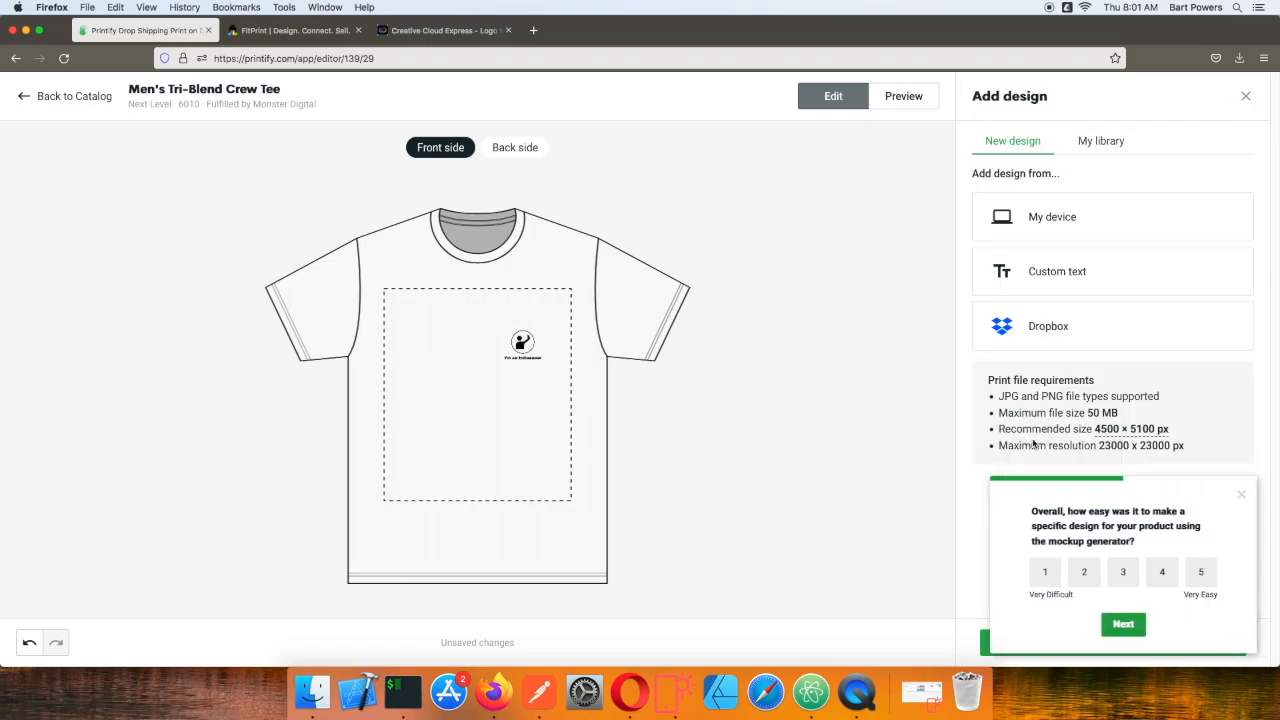
Upload logos_white.png from the computer as a new design on the white tee
{"action": "left_click", "coordinate": [1100, 140]}
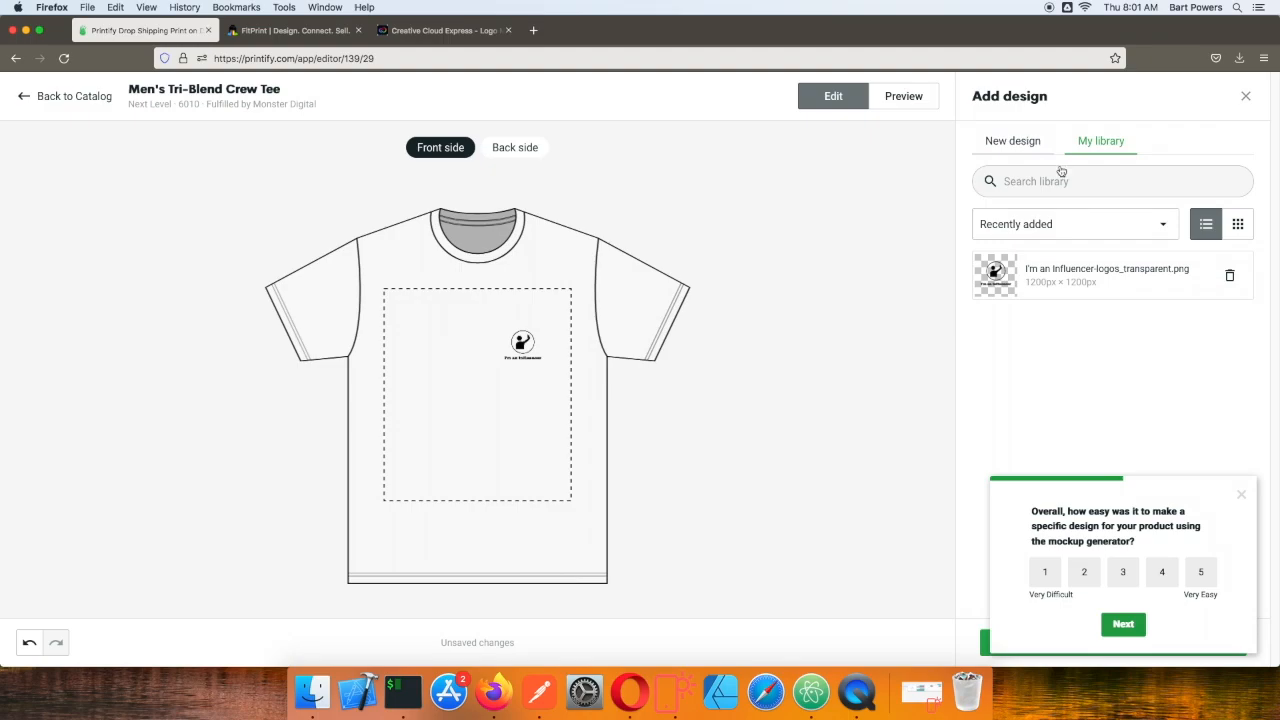
{"action": "left_click", "coordinate": [1012, 140]}
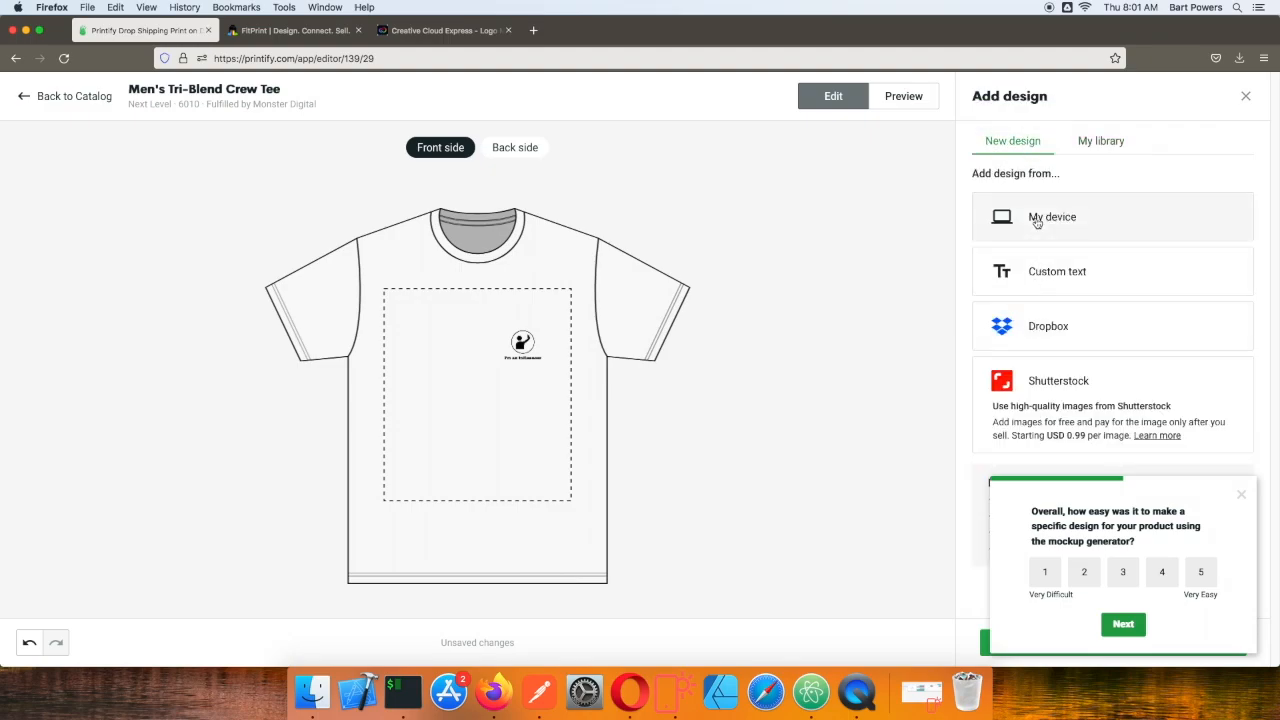
{"action": "left_click", "coordinate": [1052, 216]}
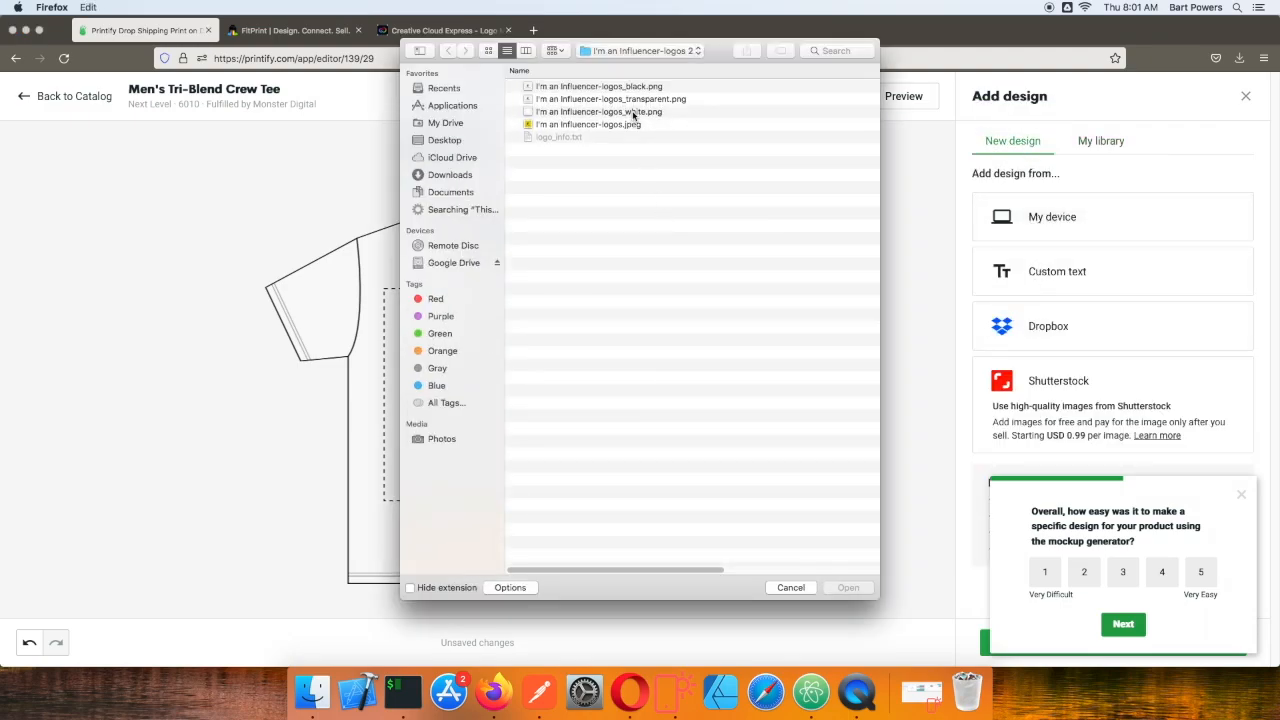
{"action": "left_click", "coordinate": [848, 588]}
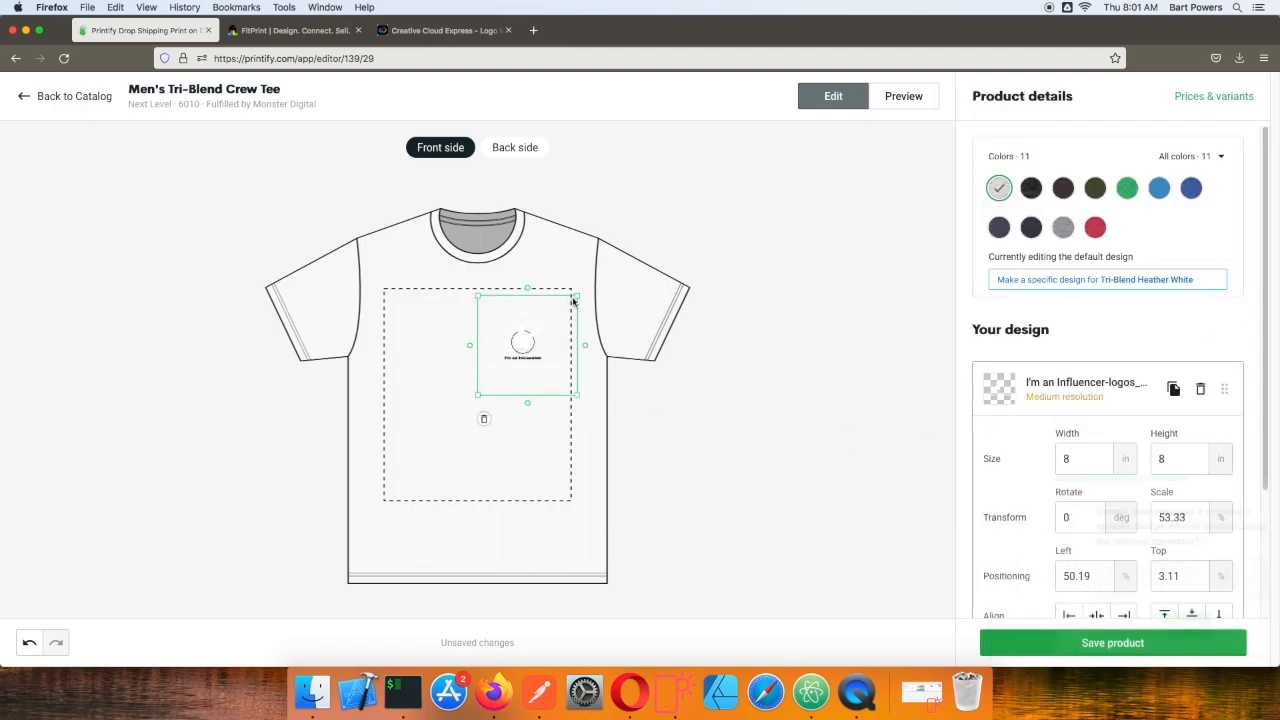
Shrink the white logo to about 4.25 inches and place it on the upper chest
{"action": "left_click_drag", "start_coordinate": [576, 300], "coordinate": [550, 318]}
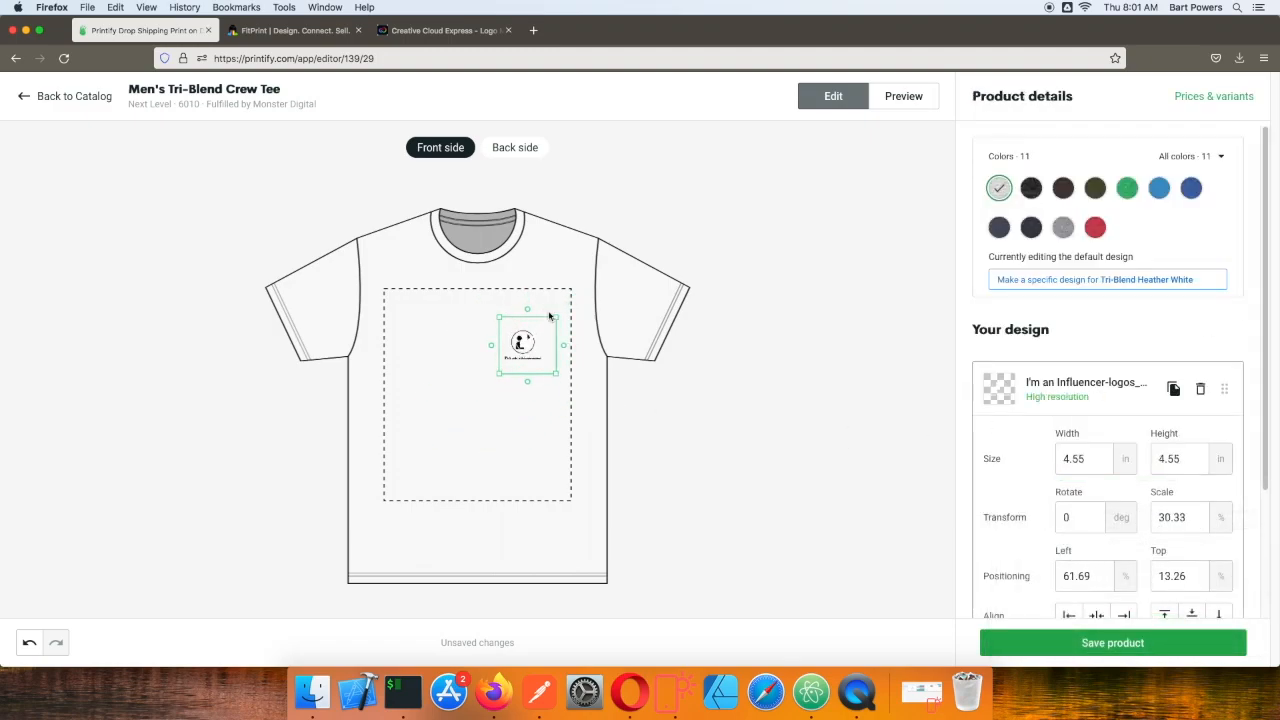
{"action": "left_click_drag", "start_coordinate": [528, 344], "coordinate": [522, 348]}
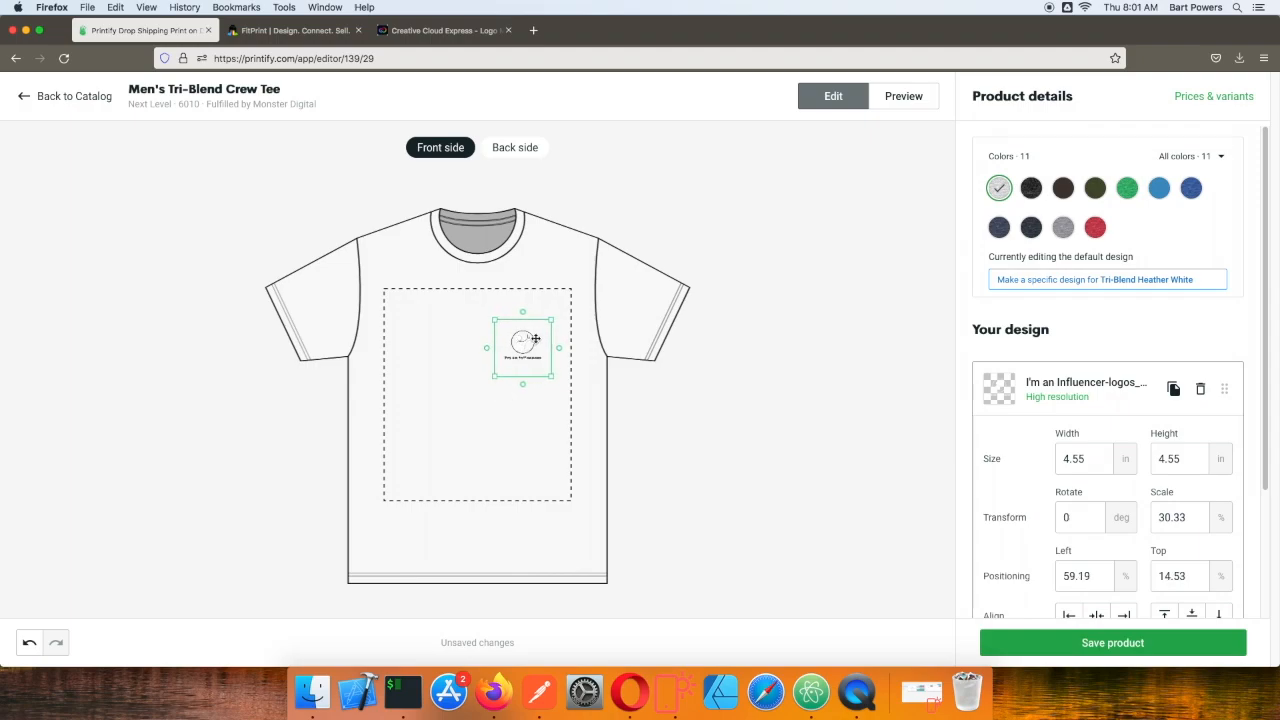
{"action": "left_click_drag", "start_coordinate": [522, 344], "coordinate": [522, 340]}
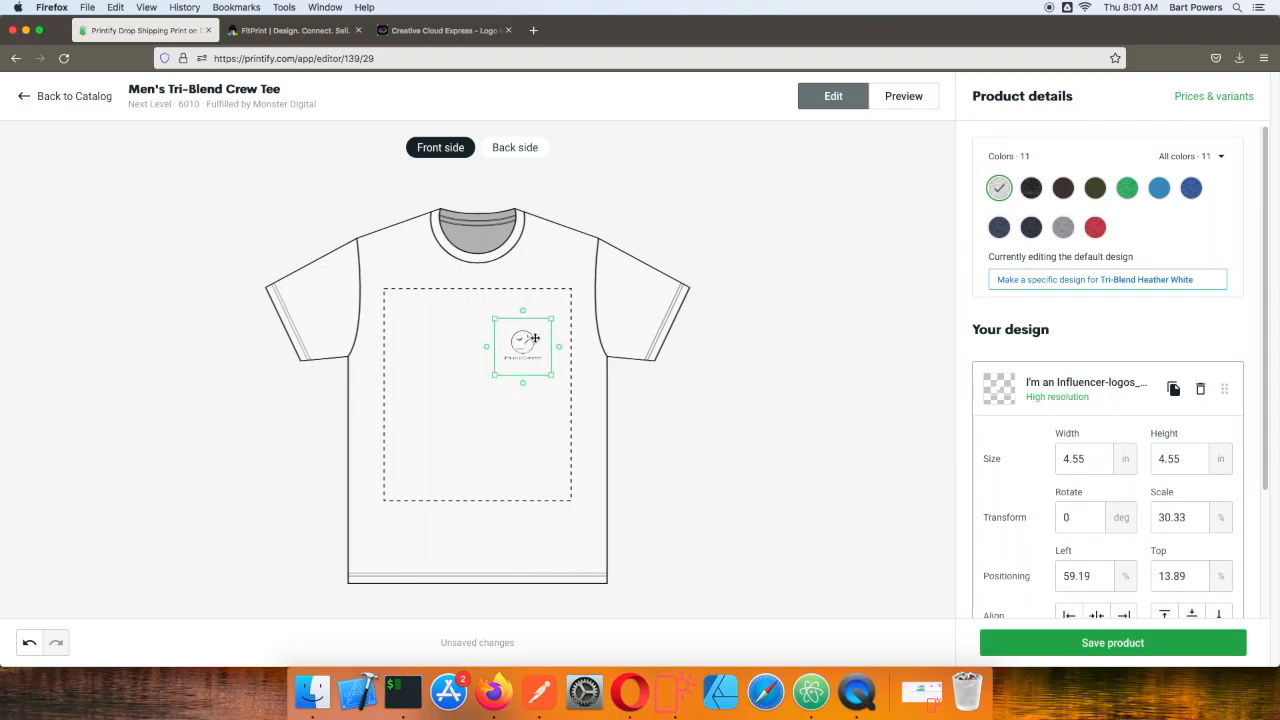
{"action": "scroll", "scroll_direction": "up", "scroll_amount": 3}
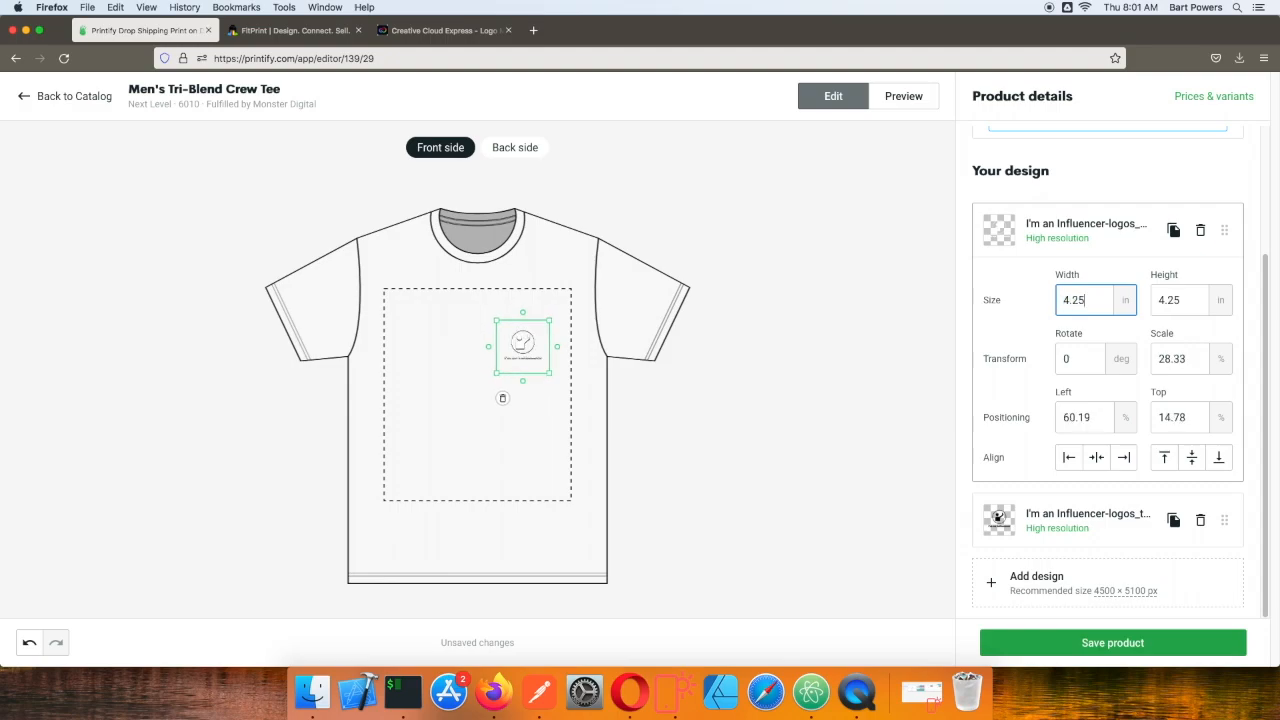
{"action": "mouse_move", "coordinate": [670, 414]}
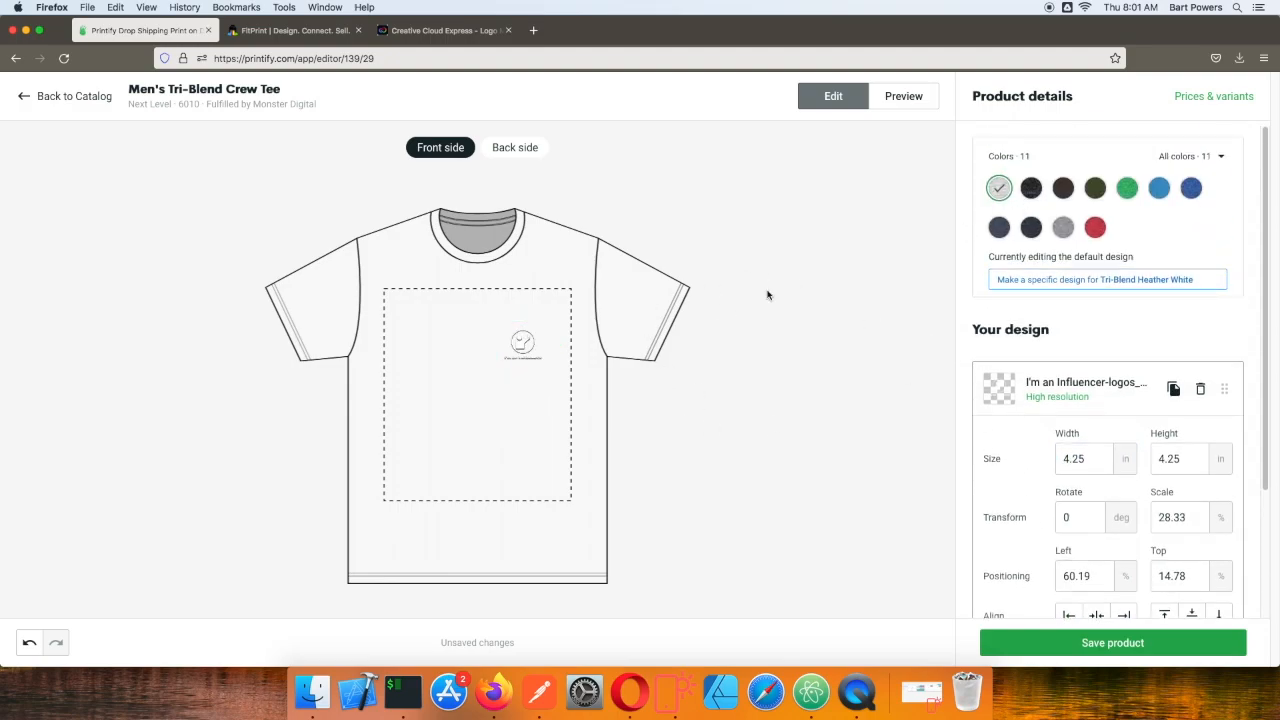
{"action": "mouse_move", "coordinate": [1096, 188]}
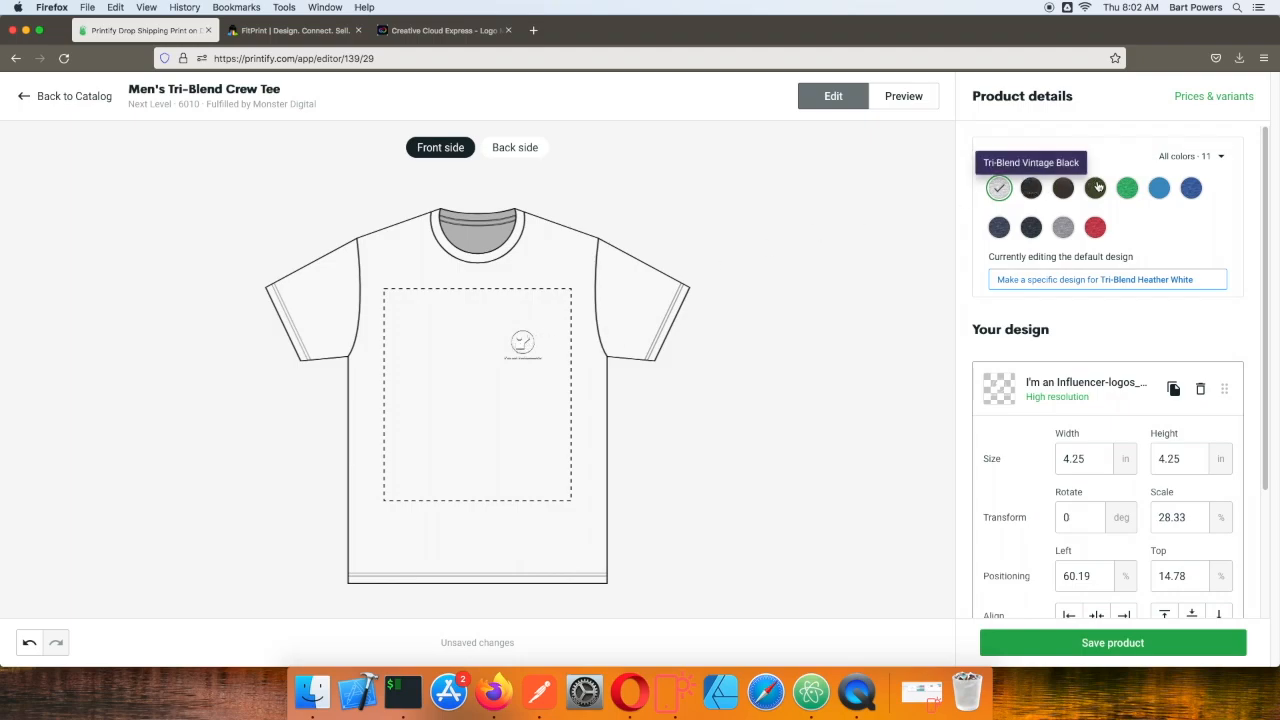
Give the Heather White tee its own variant design and remove the white logo from it
{"action": "left_click", "coordinate": [1064, 188]}
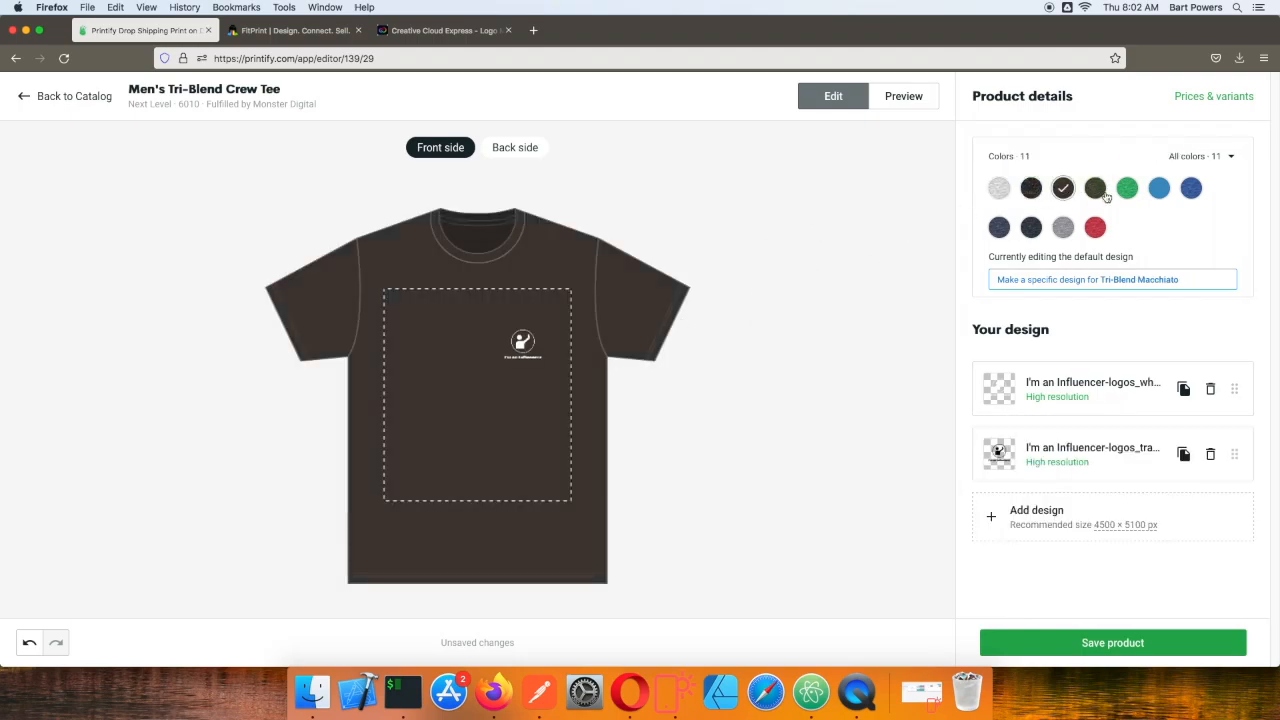
{"action": "left_click", "coordinate": [998, 188]}
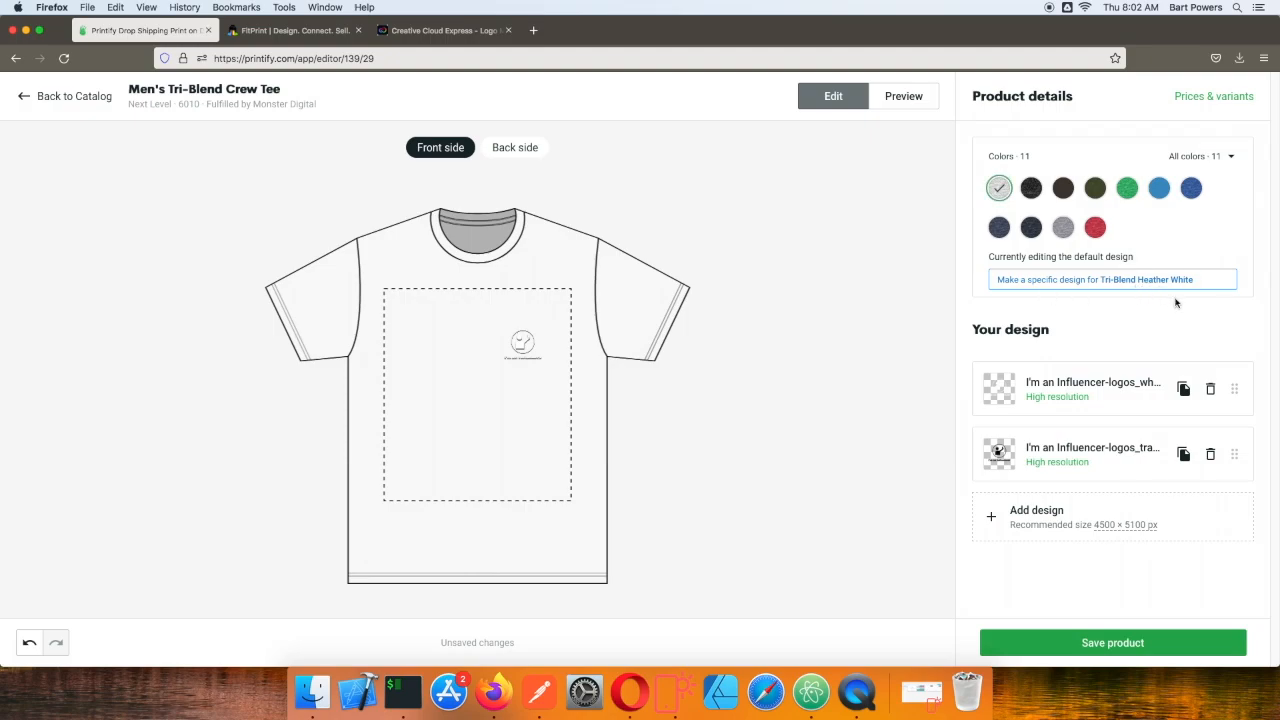
{"action": "mouse_move", "coordinate": [1204, 304]}
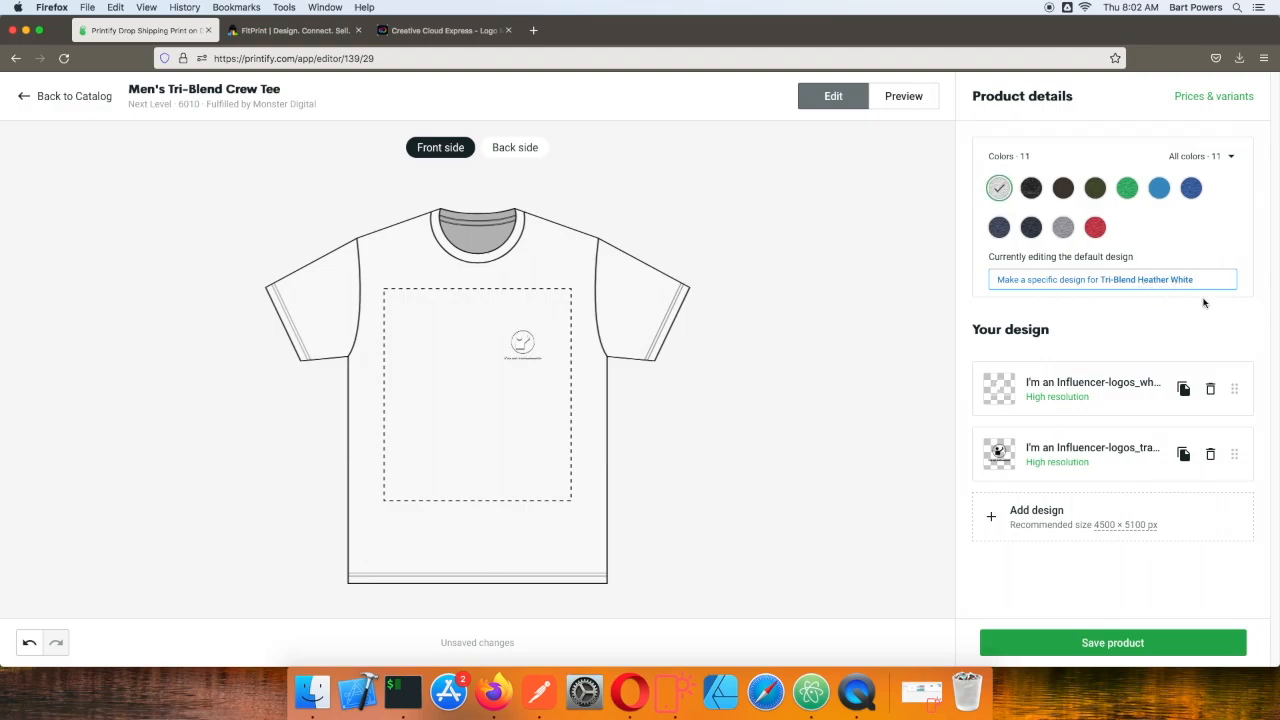
{"action": "left_click", "coordinate": [1112, 280]}
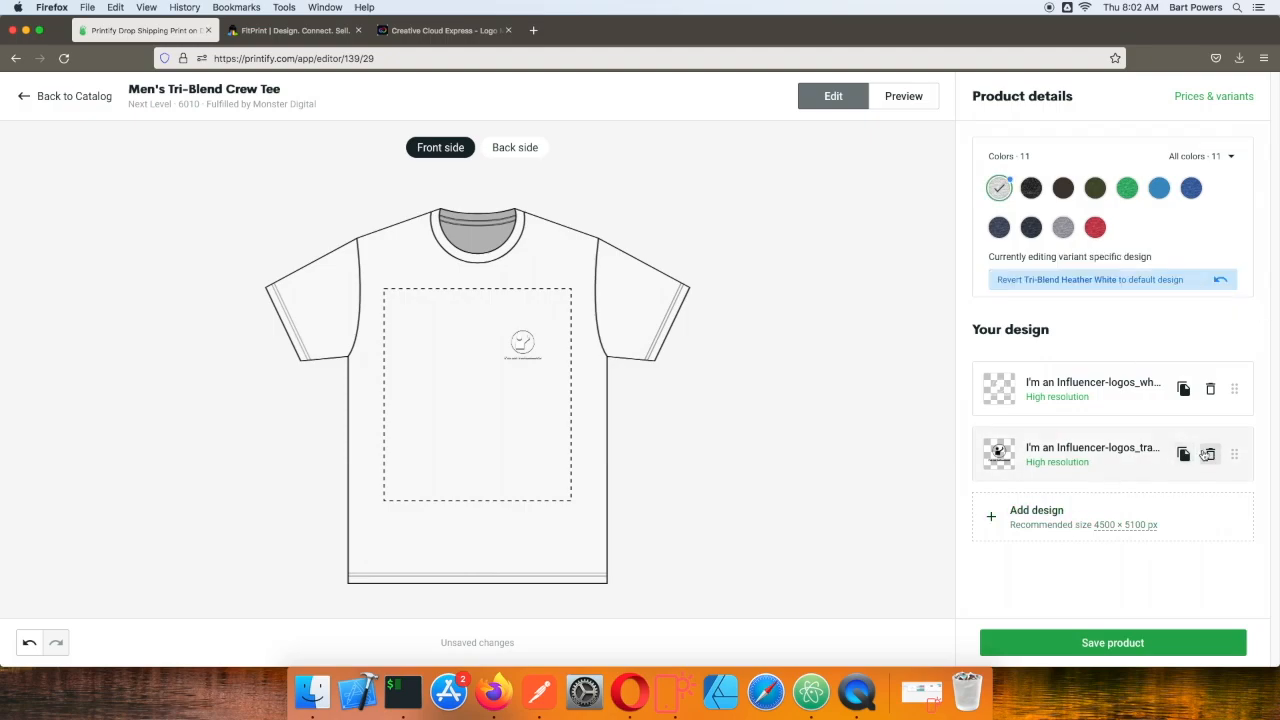
{"action": "left_click", "coordinate": [1210, 454]}
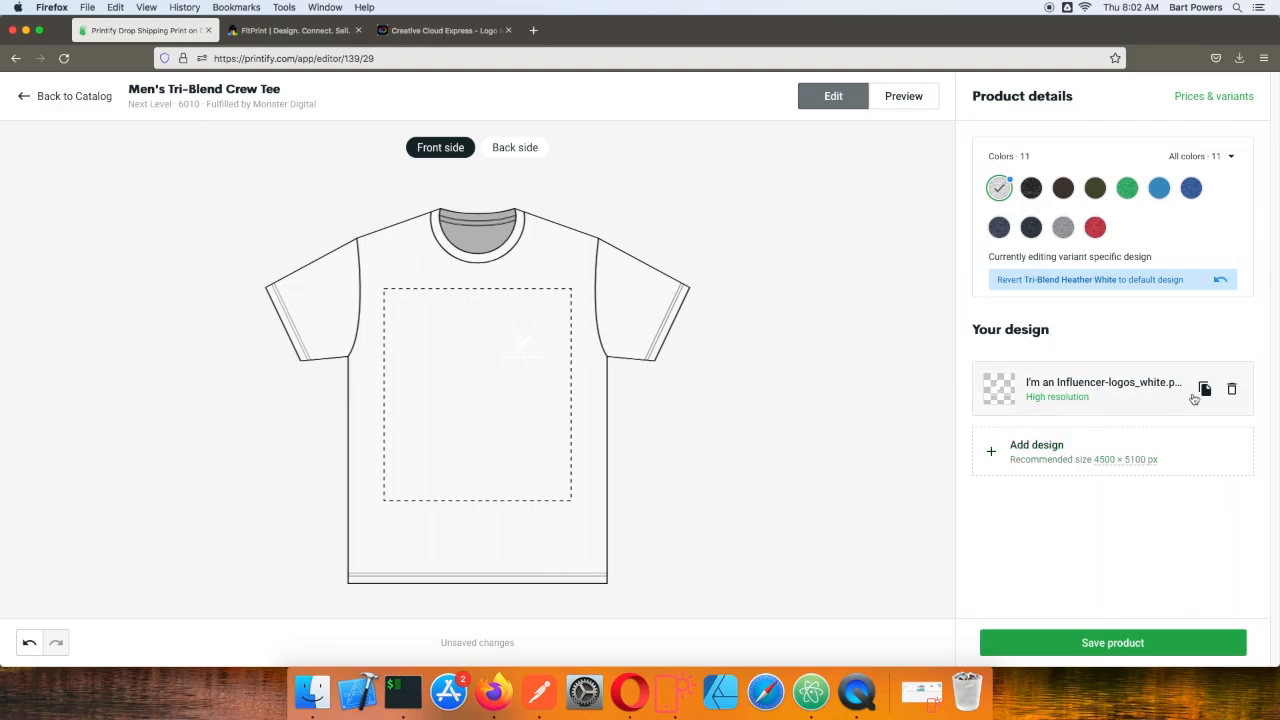
{"action": "left_click", "coordinate": [1204, 388]}
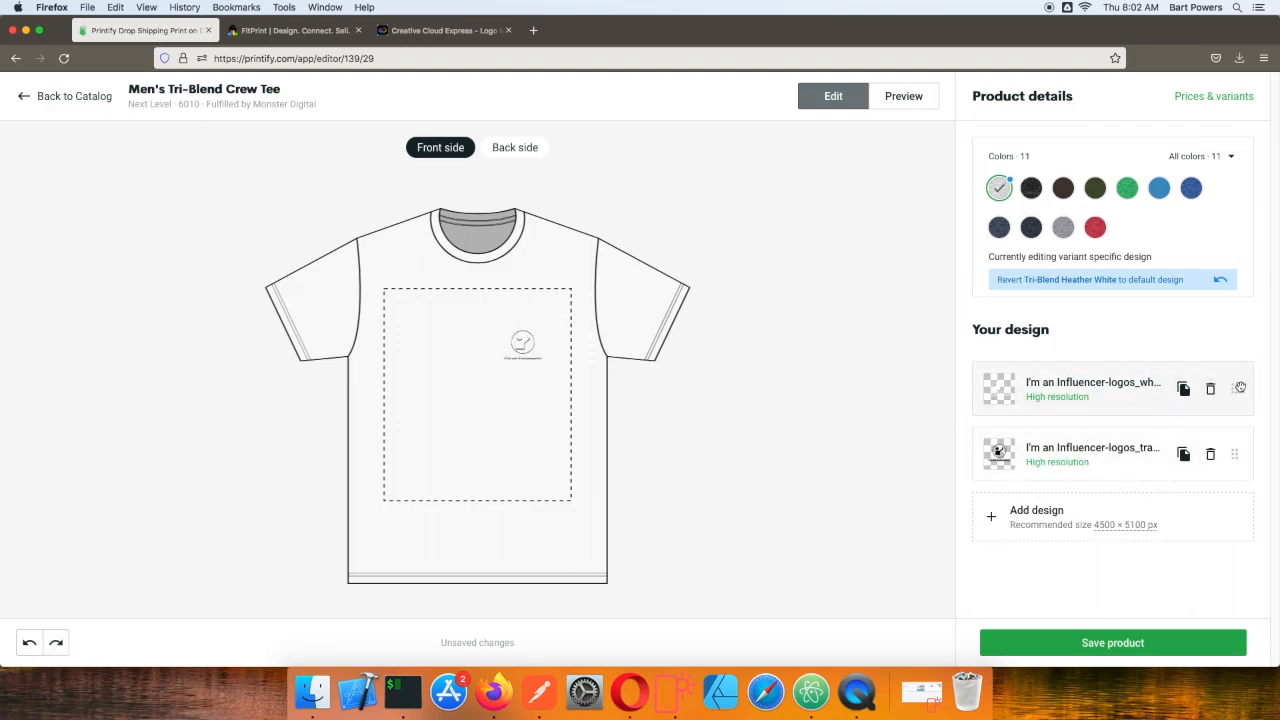
{"action": "left_click", "coordinate": [1210, 388]}
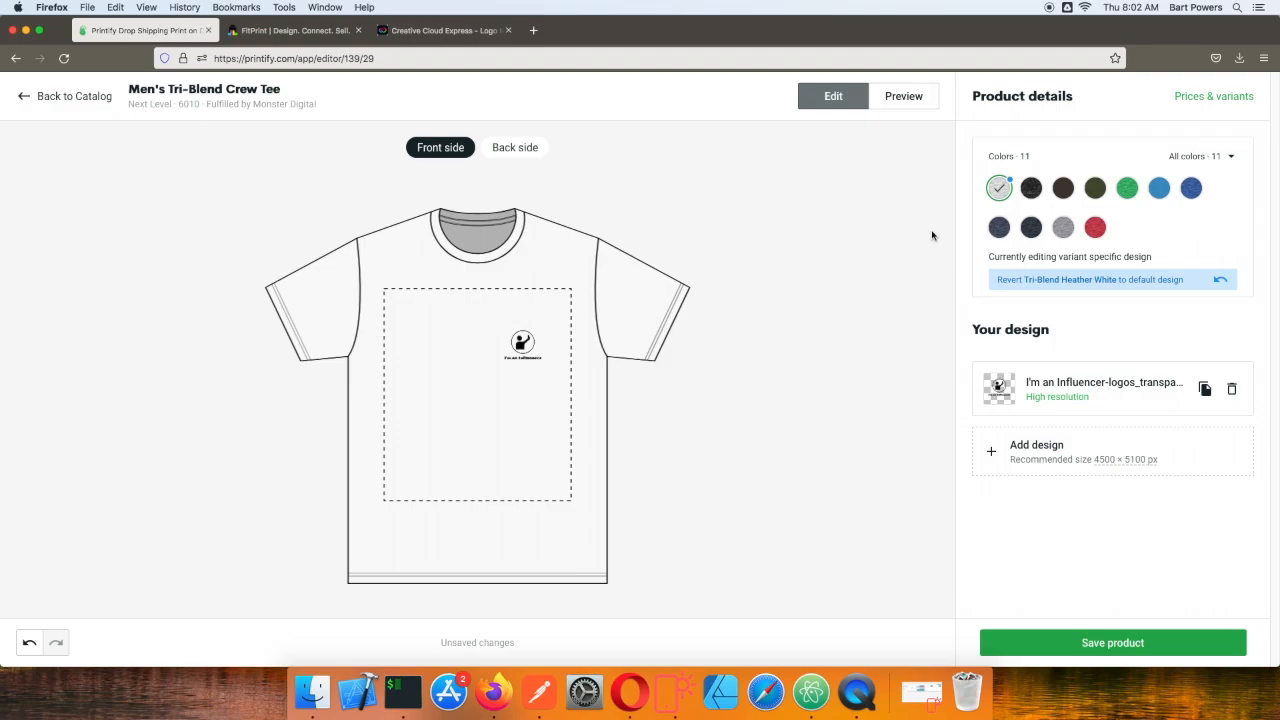
{"action": "mouse_move", "coordinate": [1032, 188]}
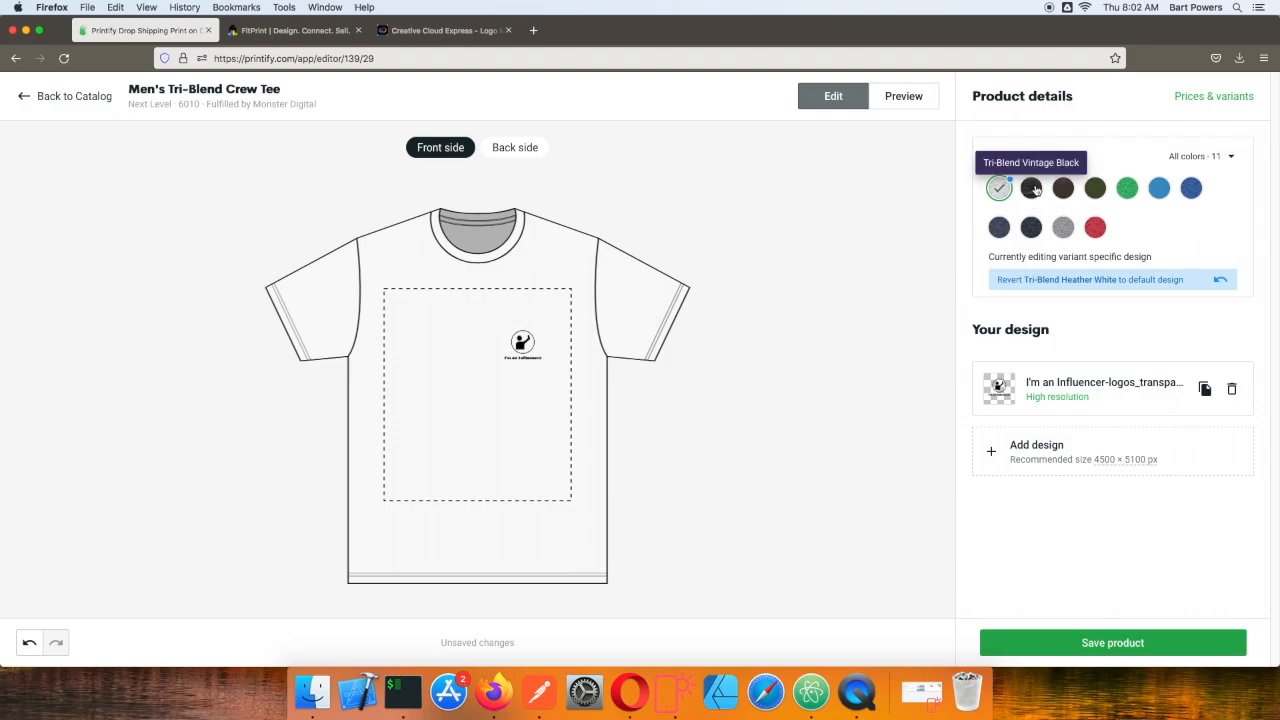
Check the Military Green, Premium Heather and Vintage Black variants keep only the white logo
{"action": "left_click", "coordinate": [1096, 188]}
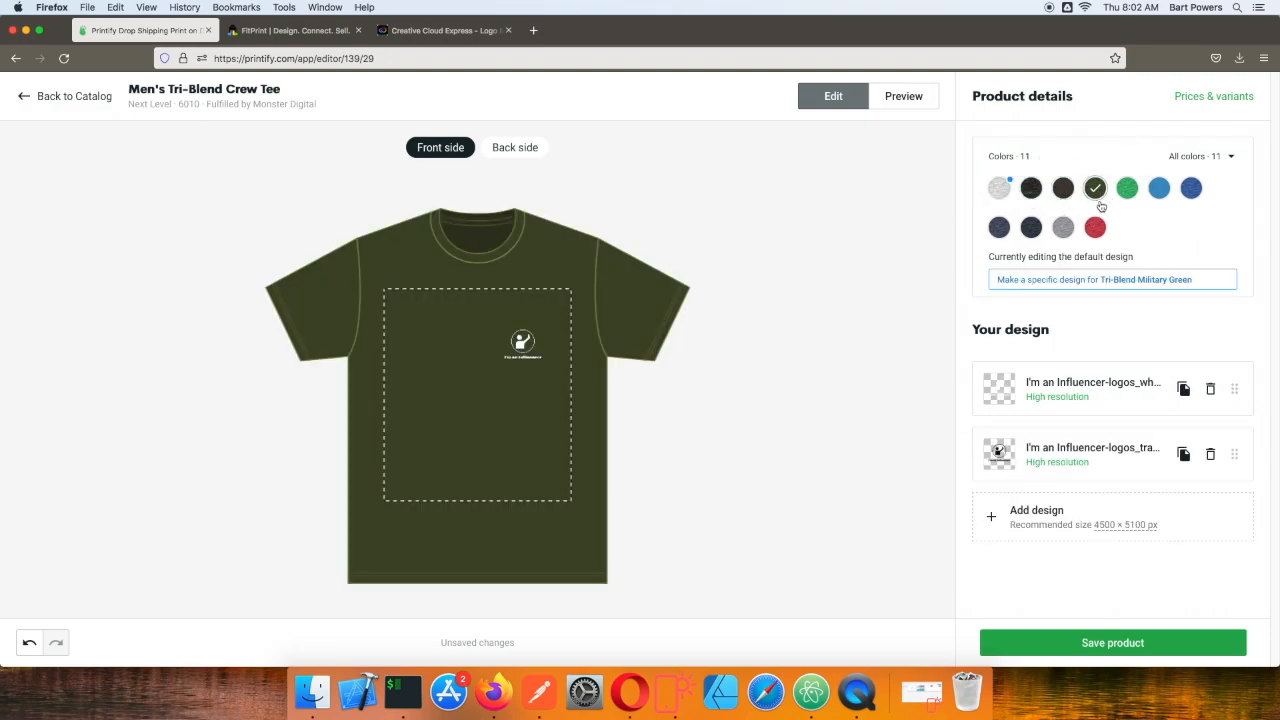
{"action": "left_click", "coordinate": [1062, 228]}
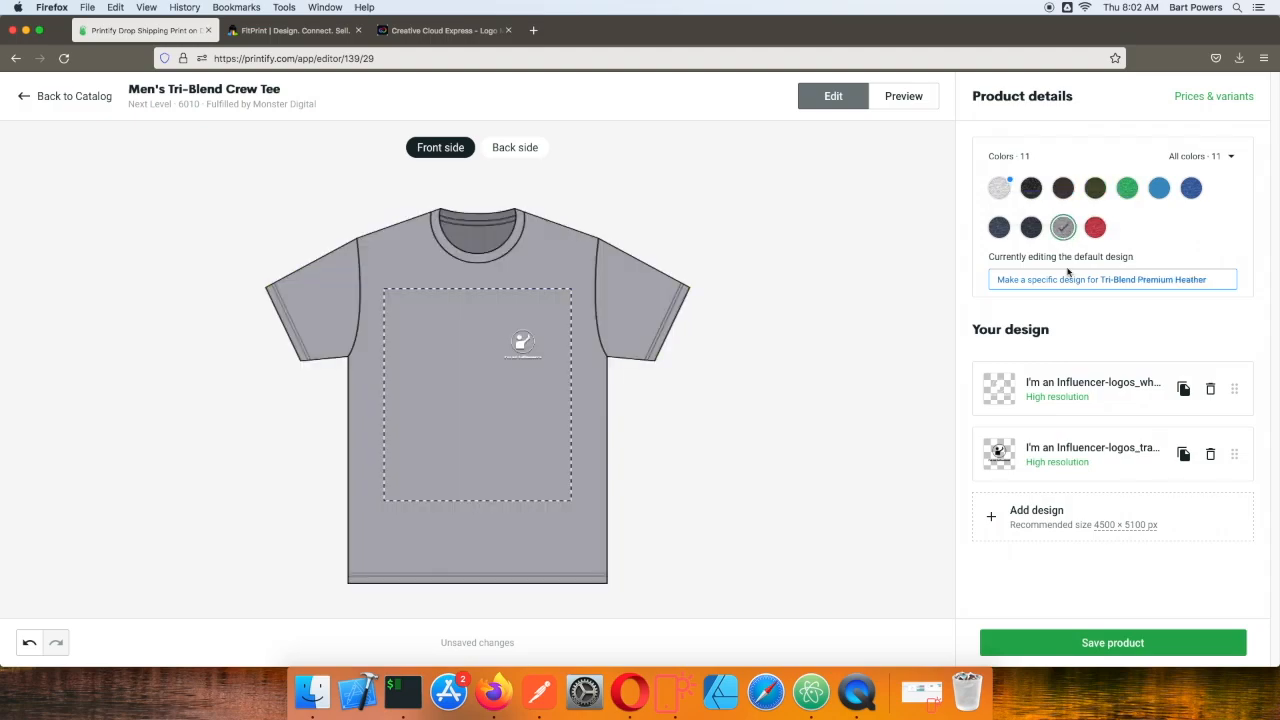
{"action": "left_click", "coordinate": [1032, 188]}
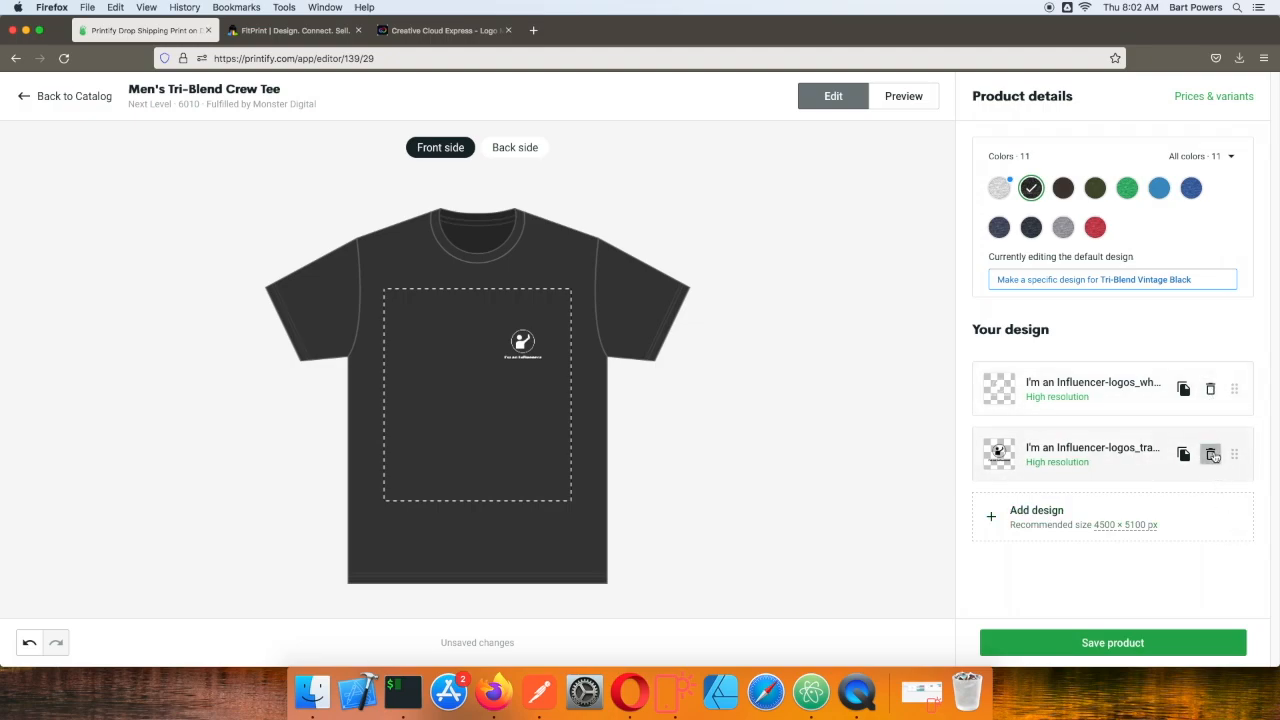
{"action": "left_click", "coordinate": [1126, 188]}
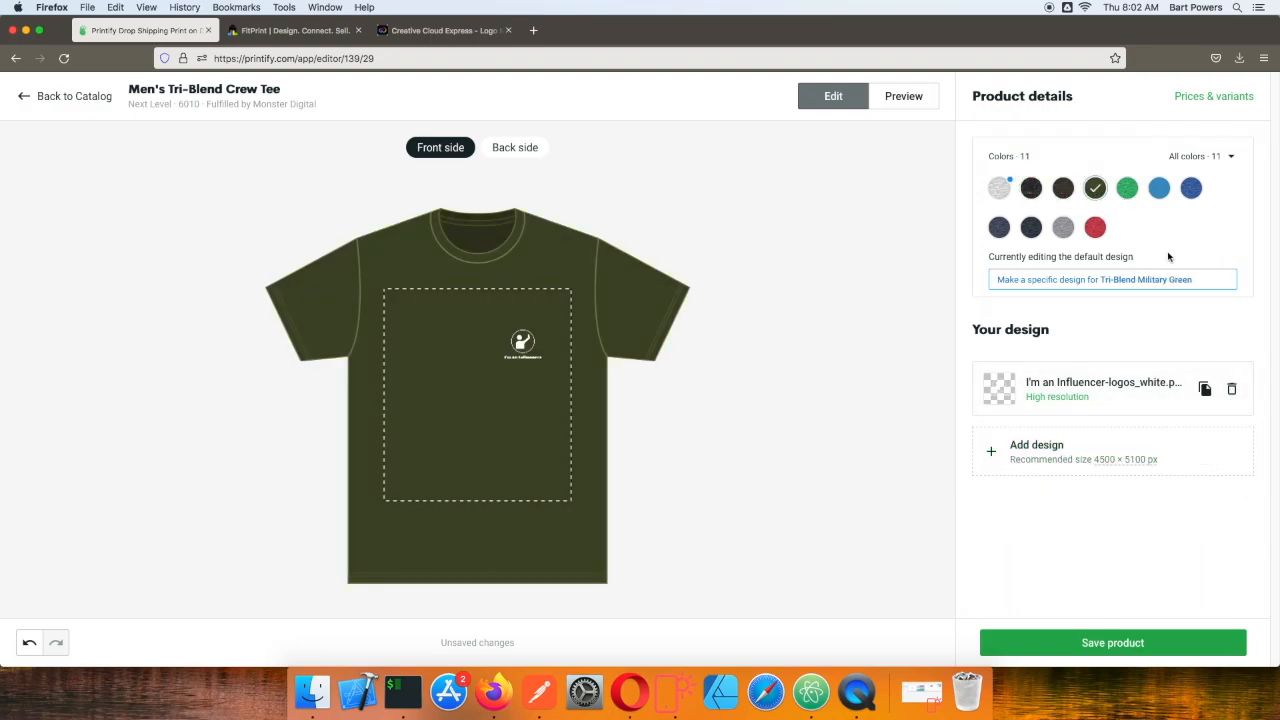
{"action": "left_click", "coordinate": [1126, 188]}
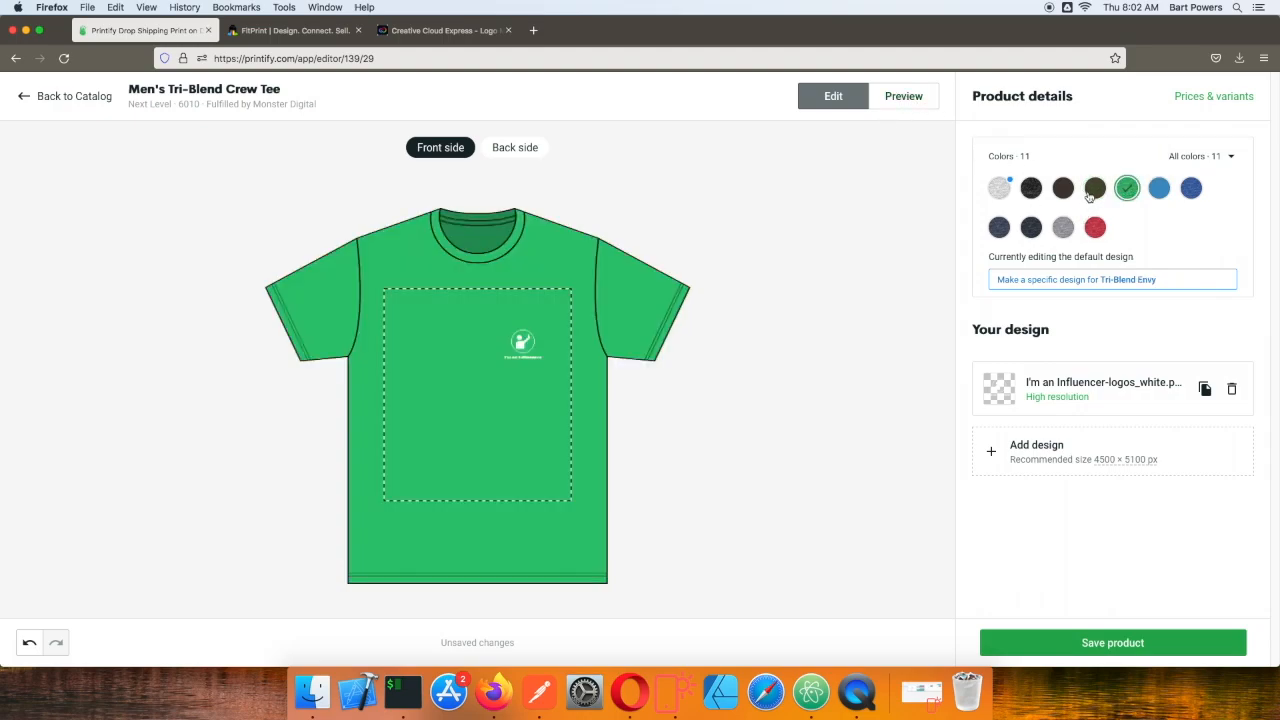
Review the flat lay mockup and save the Men's Tri-Blend Crew Tee to the store
{"action": "left_click", "coordinate": [902, 96]}
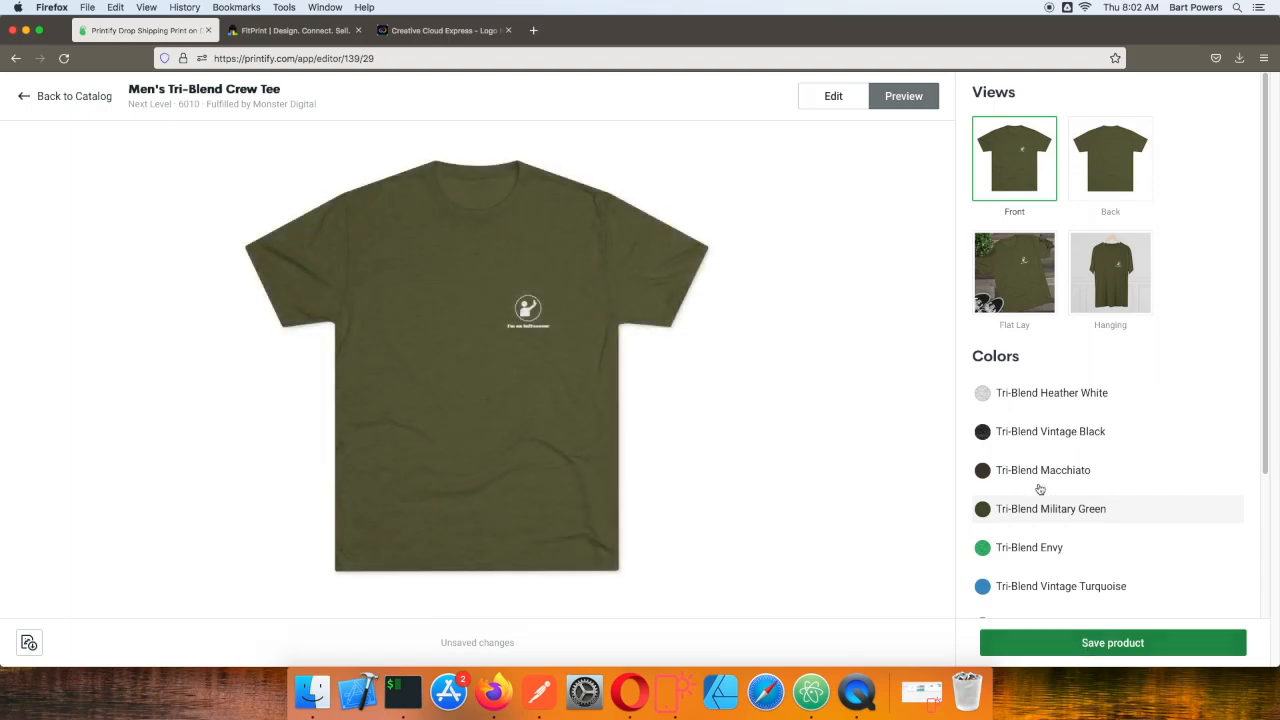
{"action": "left_click", "coordinate": [1014, 272]}
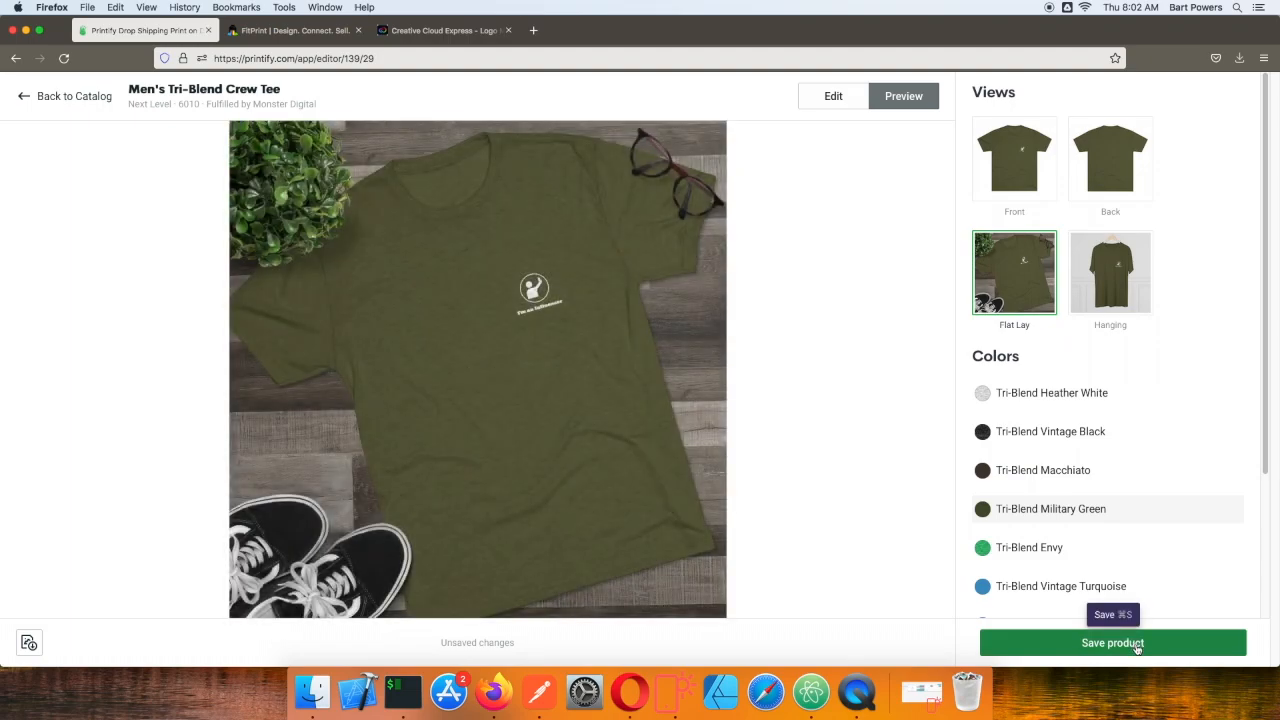
{"action": "left_click", "coordinate": [1112, 642]}
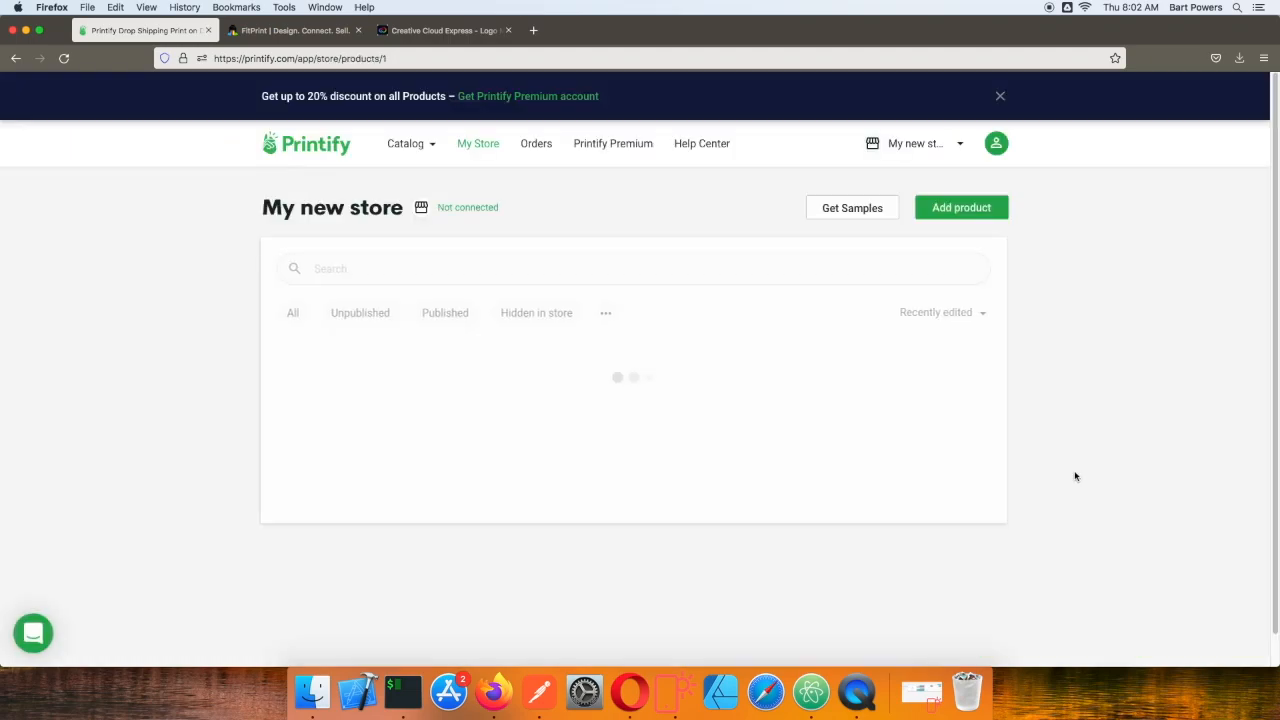
Search the women's t-shirt catalogue for 'trib' and open the Women's Triblend Tee page
{"action": "left_click", "coordinate": [406, 144]}
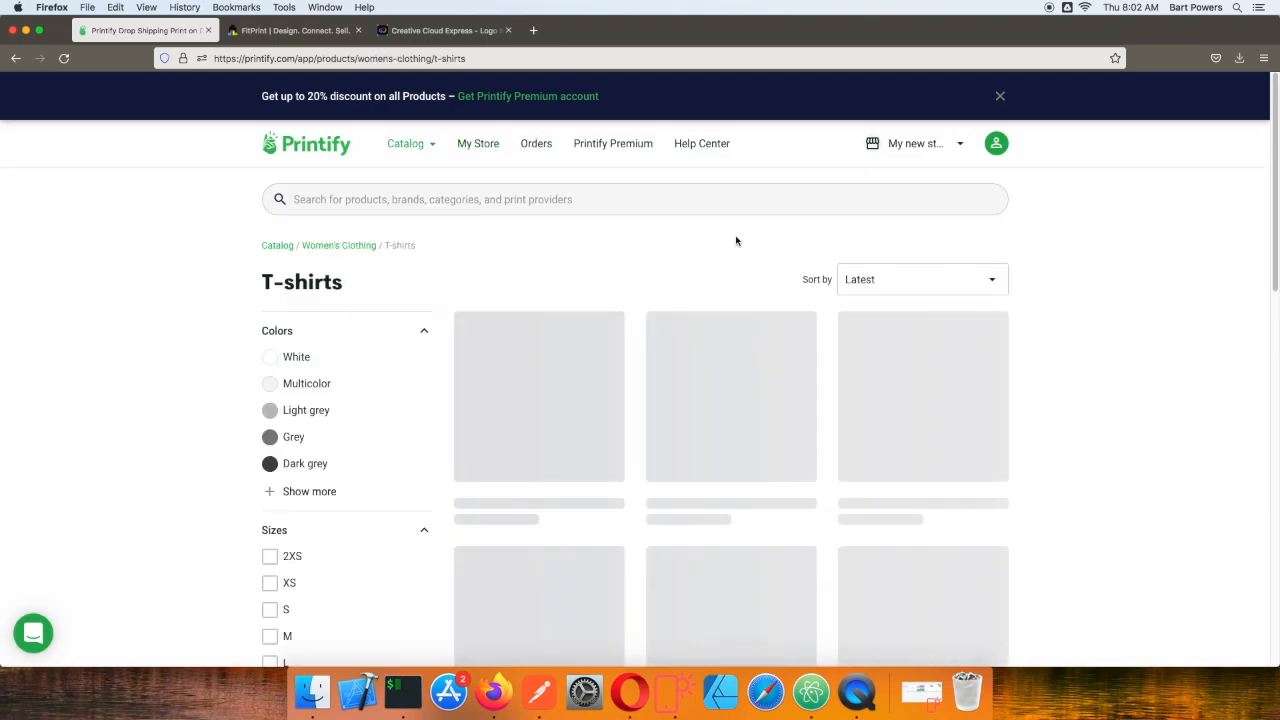
{"action": "scroll", "scroll_direction": "down", "scroll_amount": 3}
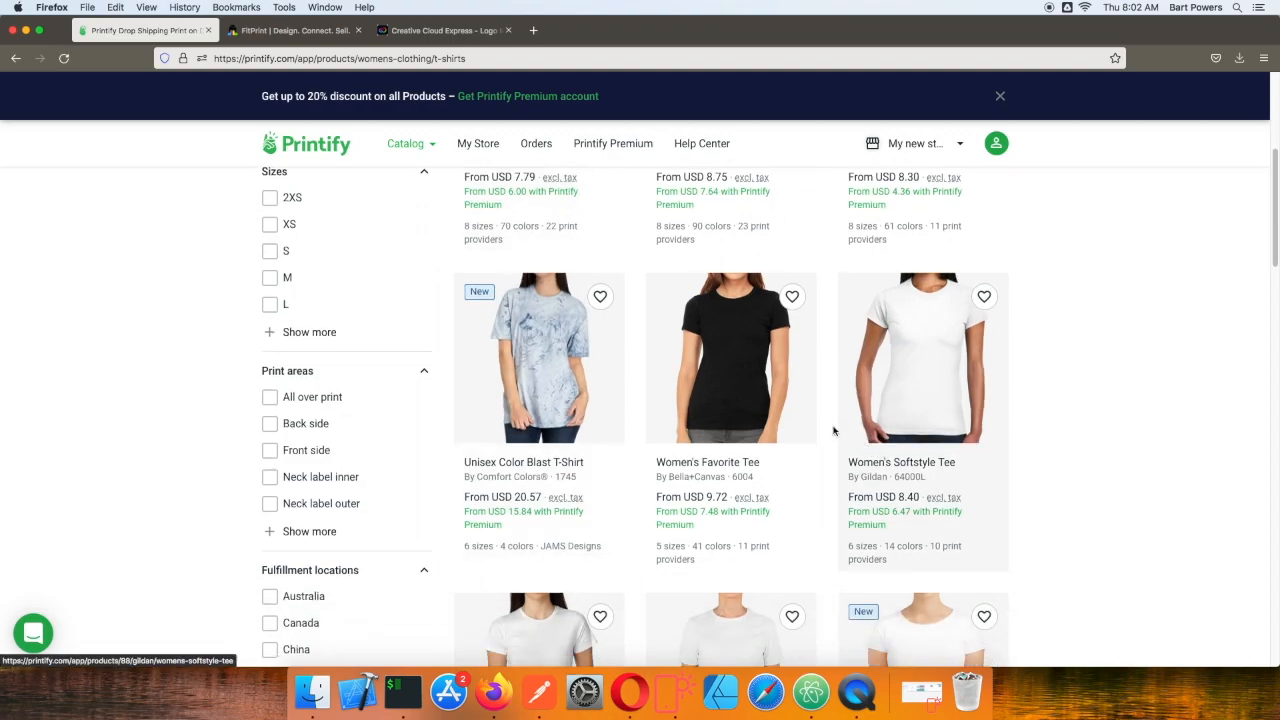
{"action": "scroll", "scroll_direction": "up", "scroll_amount": 3}
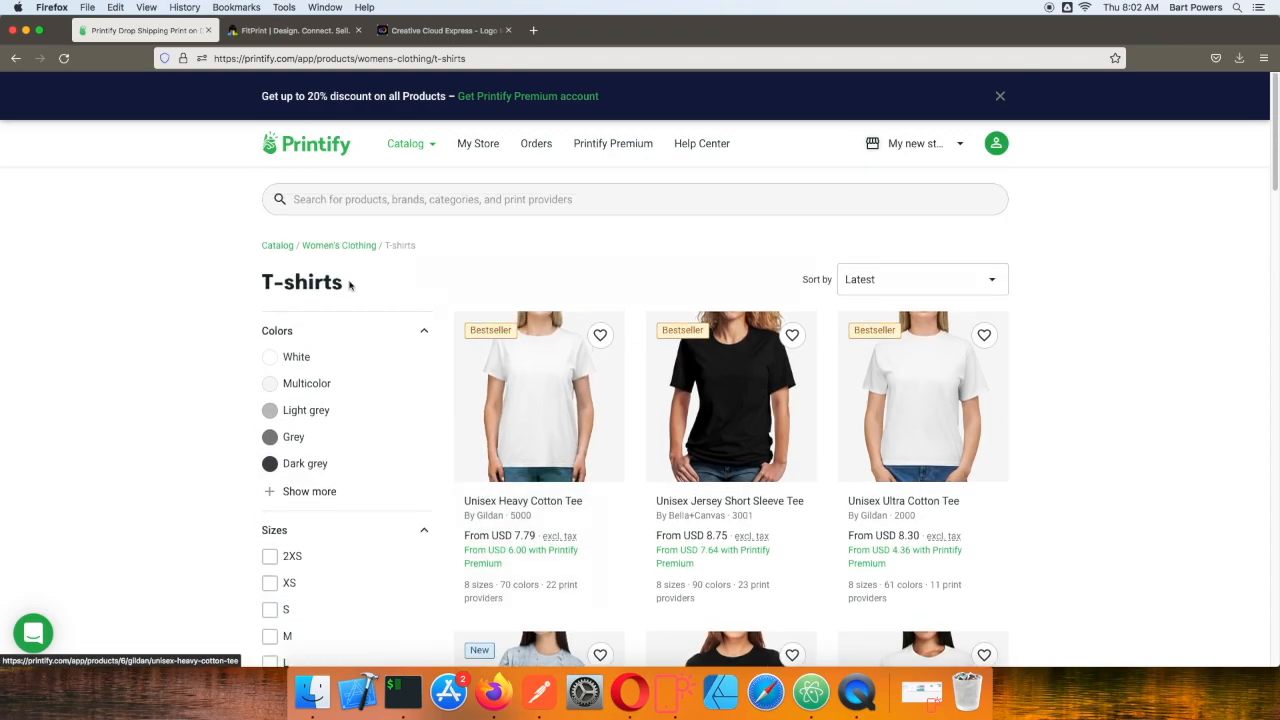
{"action": "type", "text": "tri"}
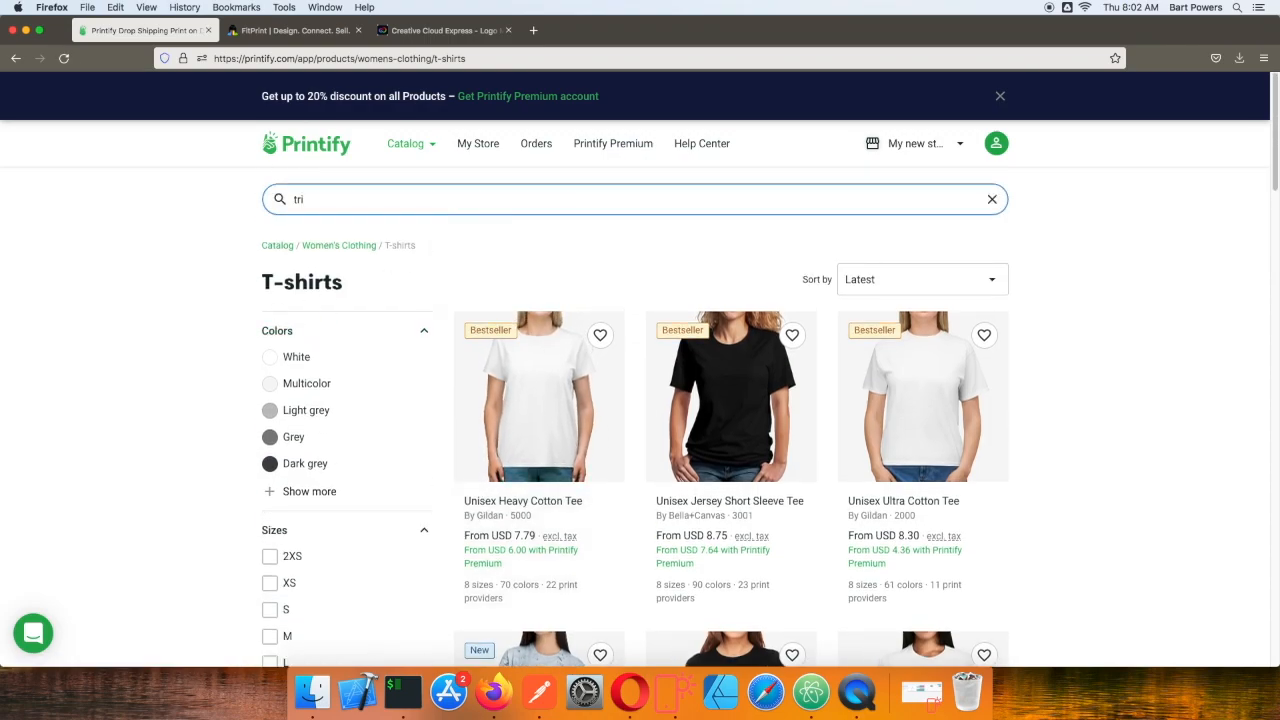
{"action": "type", "text": "b"}
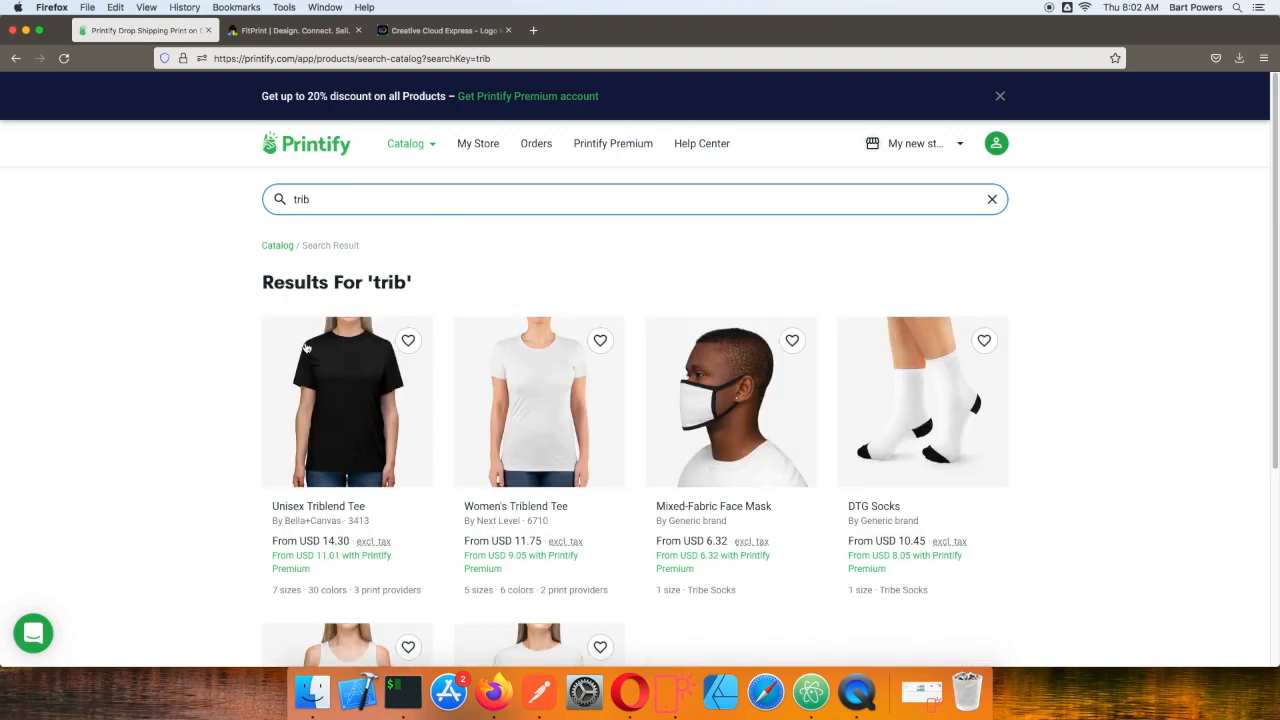
{"action": "left_click", "coordinate": [540, 400]}
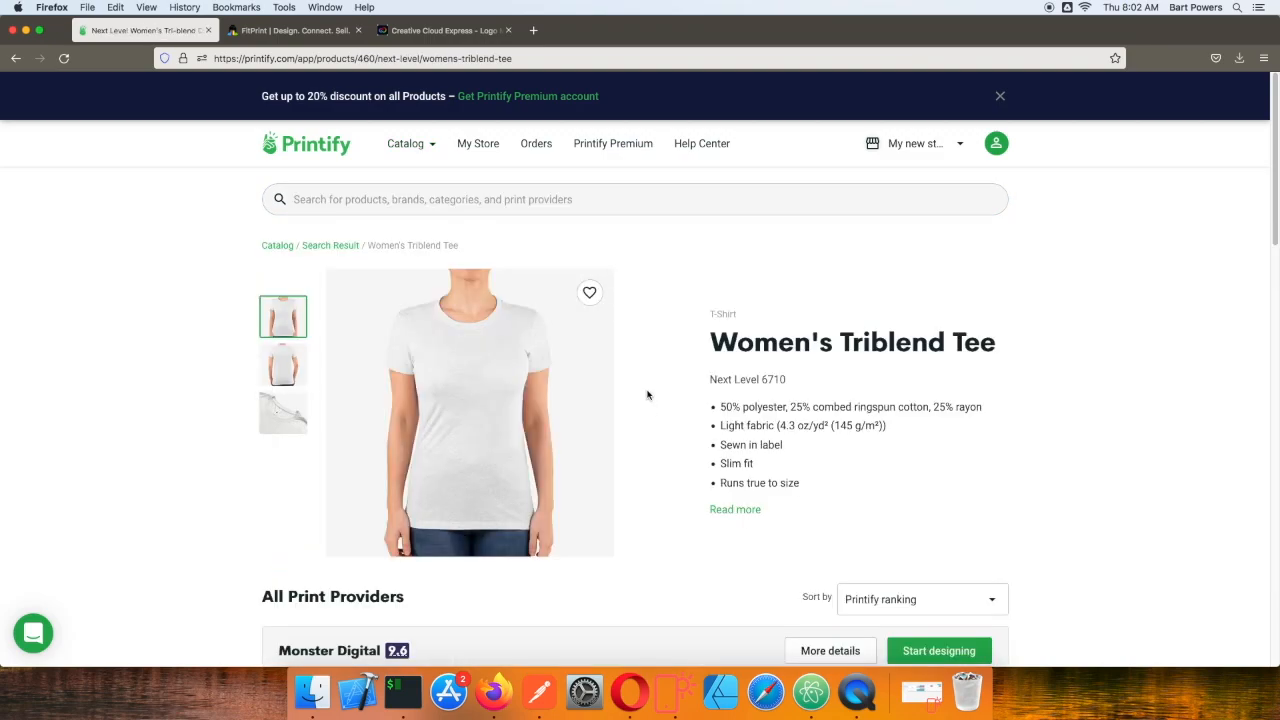
Start designing the Women's Triblend Tee with Monster Digital as the provider
{"action": "scroll", "scroll_direction": "down", "scroll_amount": 3}
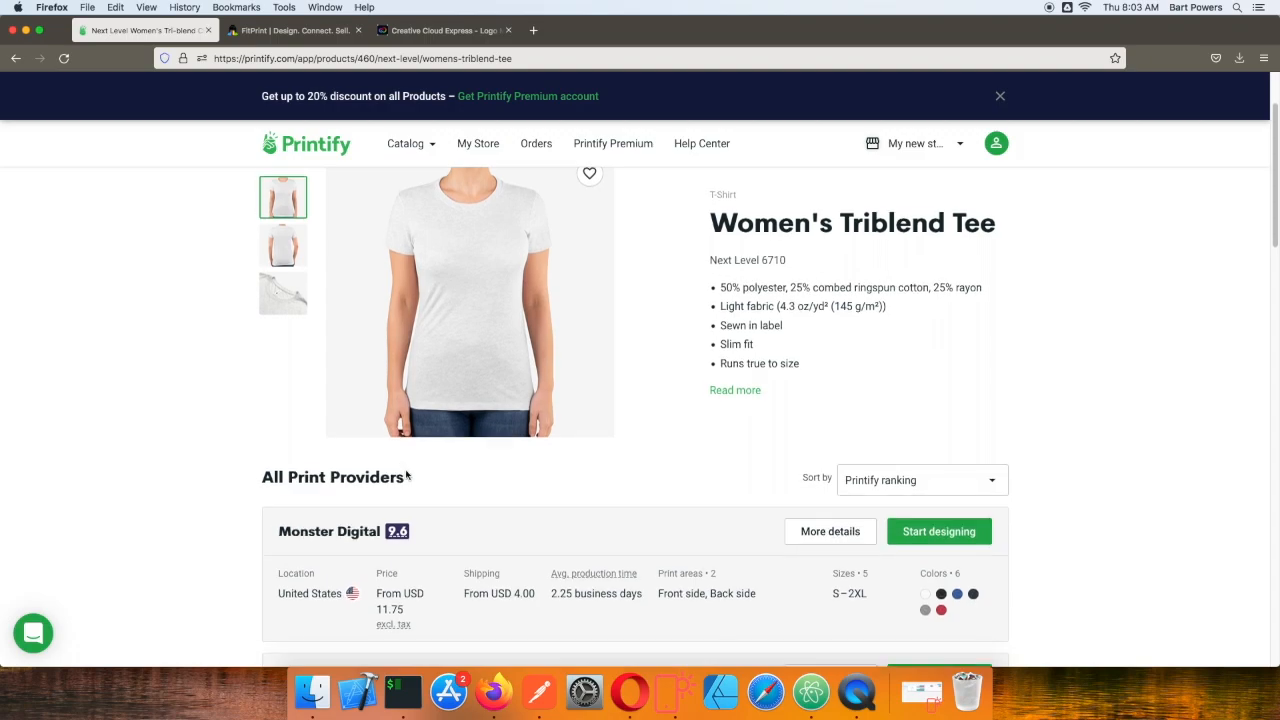
{"action": "scroll", "scroll_direction": "down", "scroll_amount": 3}
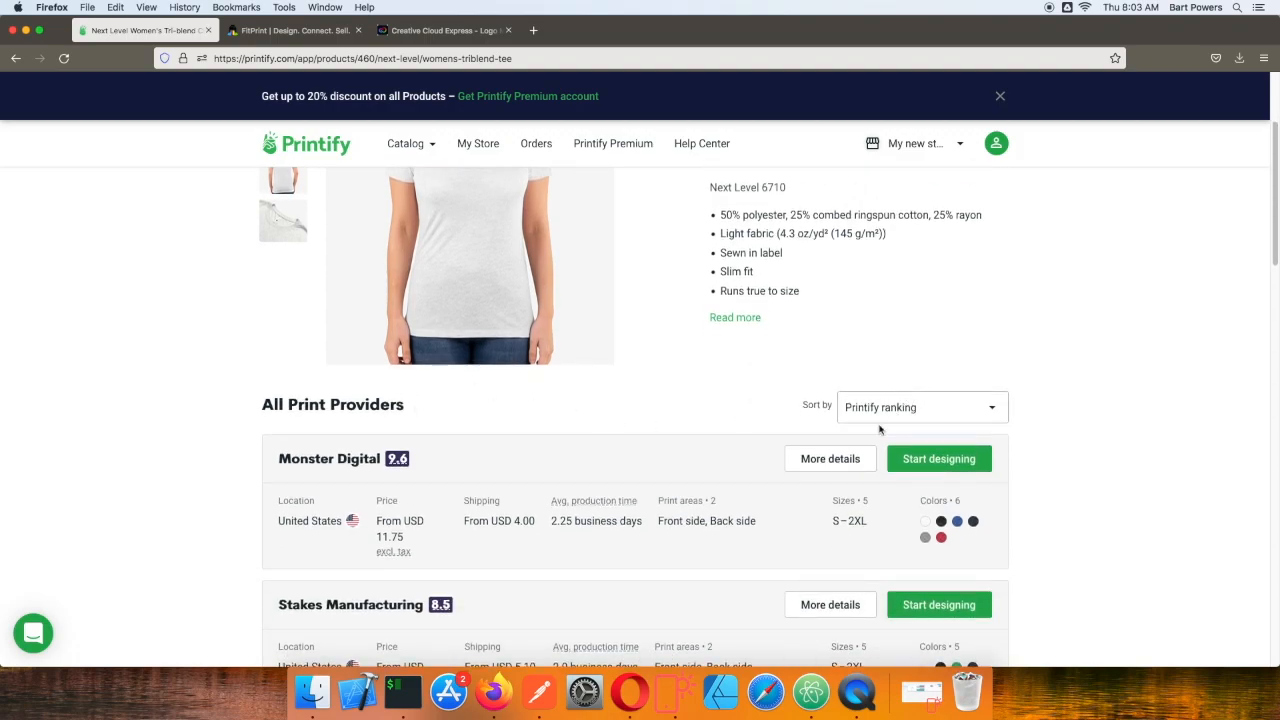
{"action": "left_click", "coordinate": [938, 458]}
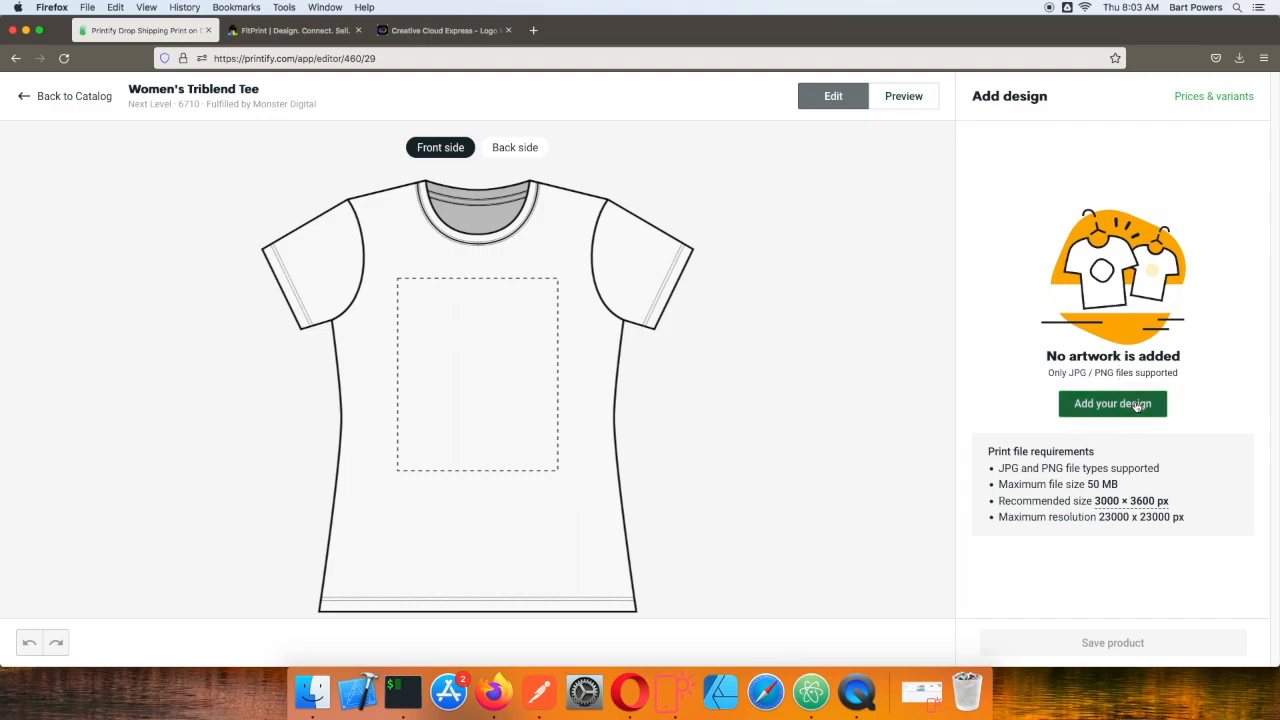
Place the white logo from My library on the tee and select all six colours
{"action": "left_click", "coordinate": [1112, 404]}
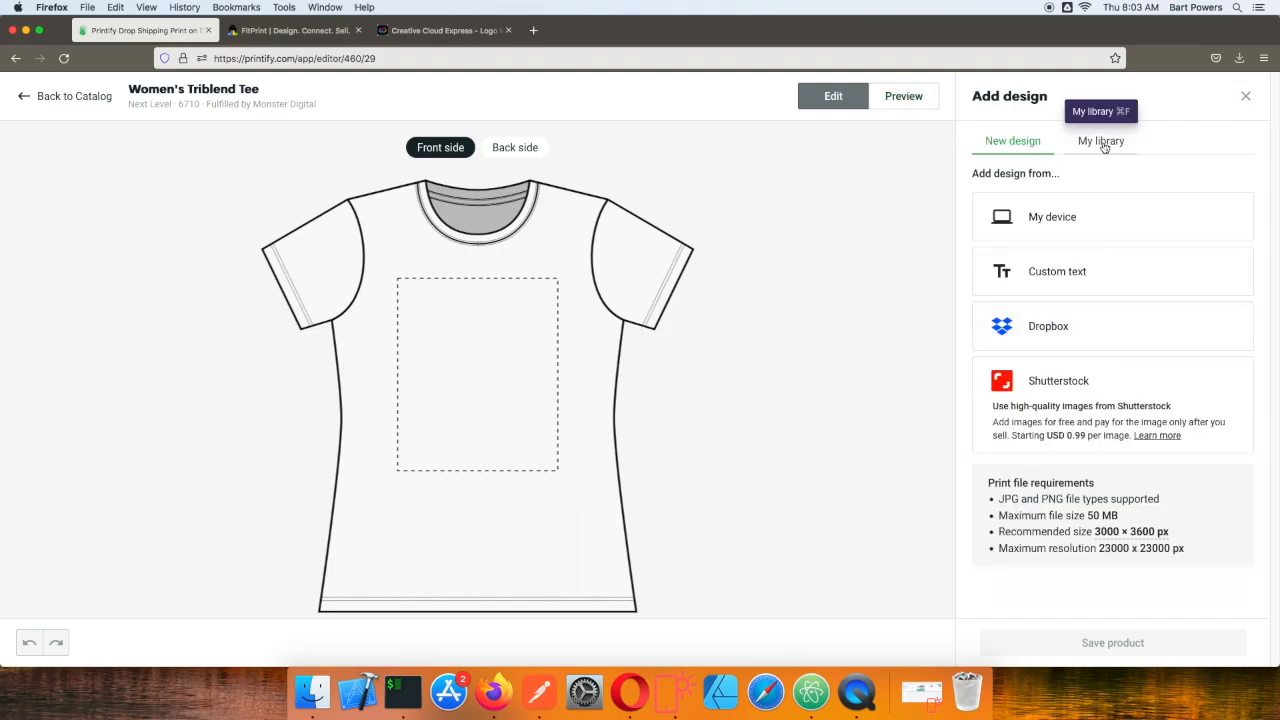
{"action": "left_click", "coordinate": [1100, 140]}
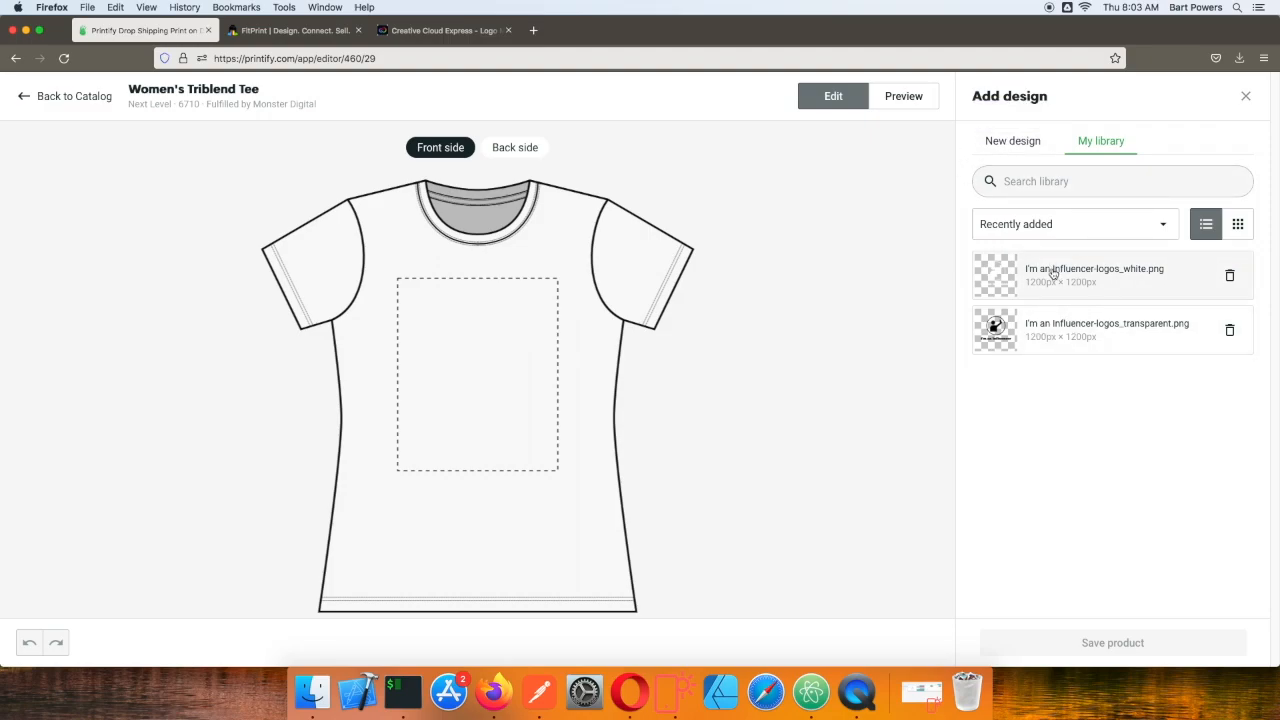
{"action": "left_click", "coordinate": [1094, 276]}
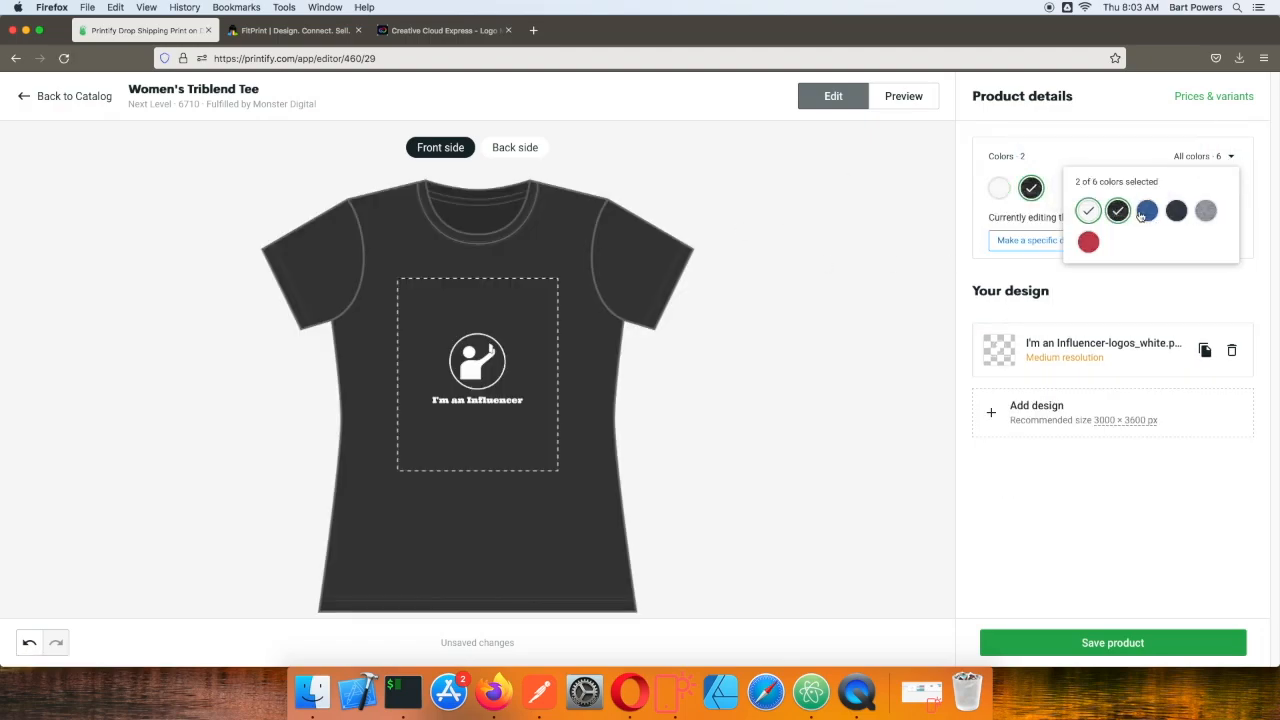
{"action": "left_click", "coordinate": [1146, 210]}
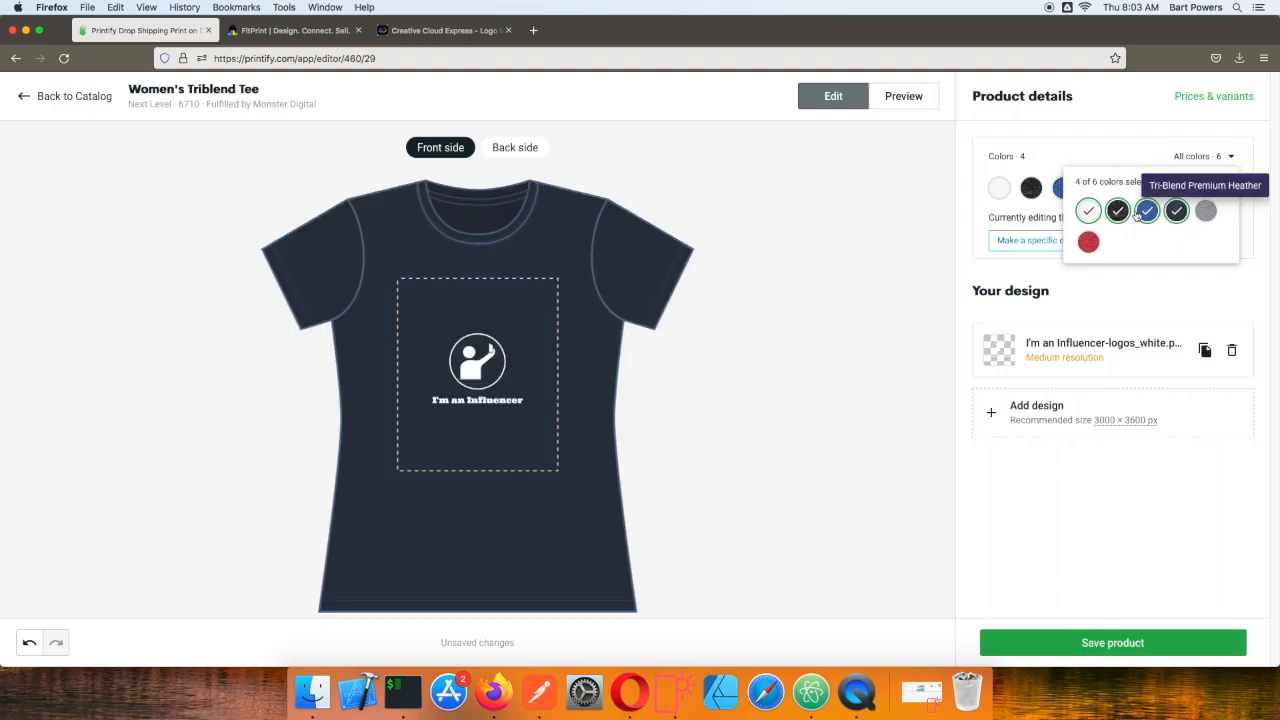
{"action": "left_click", "coordinate": [1088, 240]}
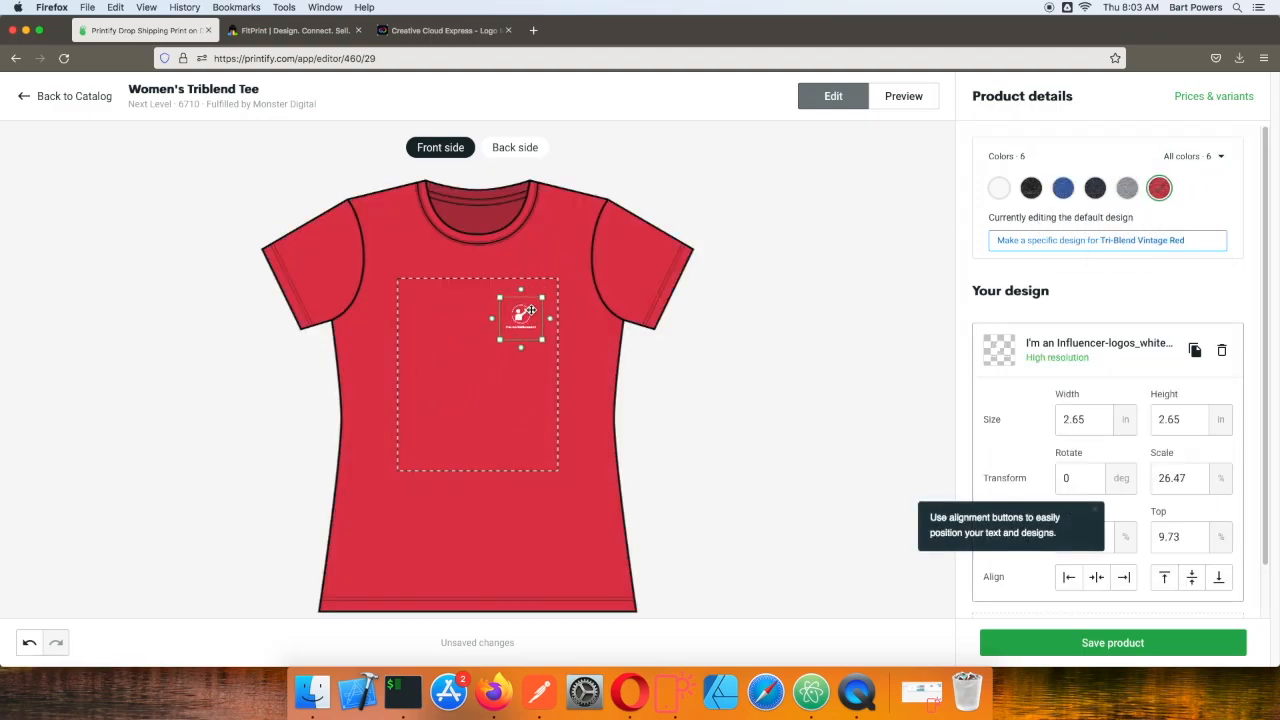
Nudge and slightly enlarge the logo into a small upper-chest print
{"action": "left_click_drag", "start_coordinate": [520, 318], "coordinate": [530, 312]}
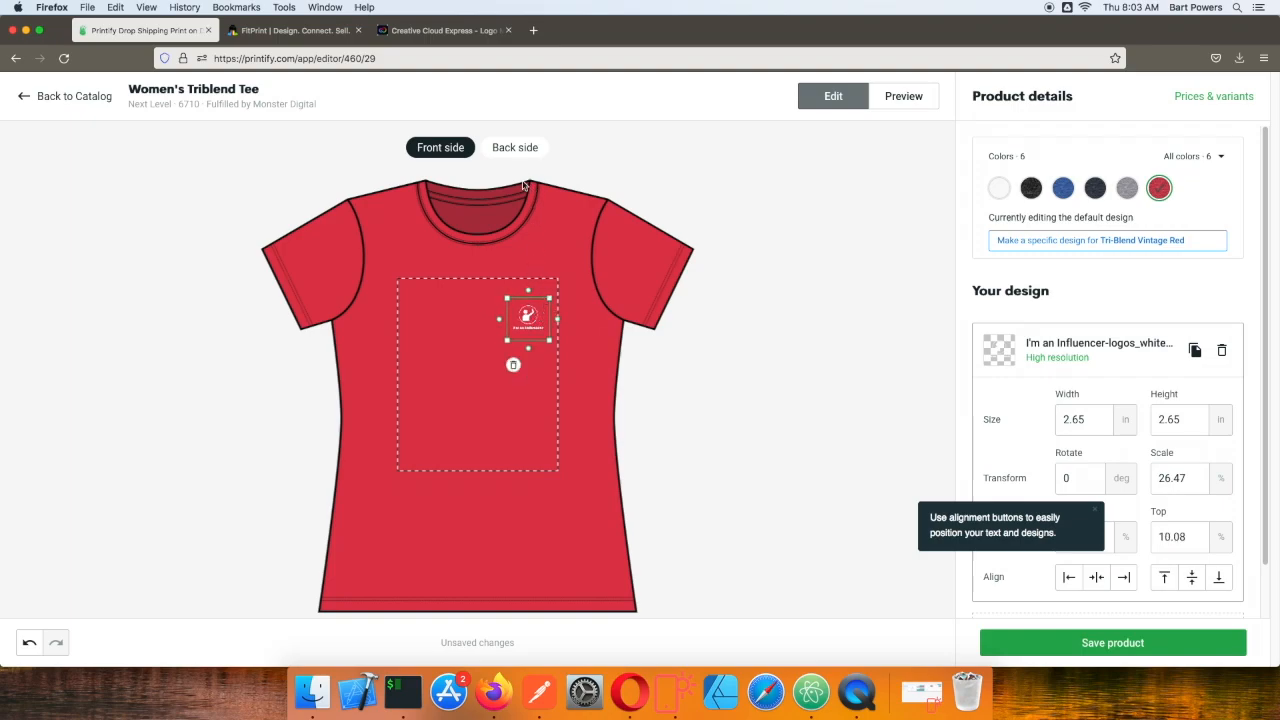
{"action": "left_click_drag", "start_coordinate": [528, 318], "coordinate": [534, 312]}
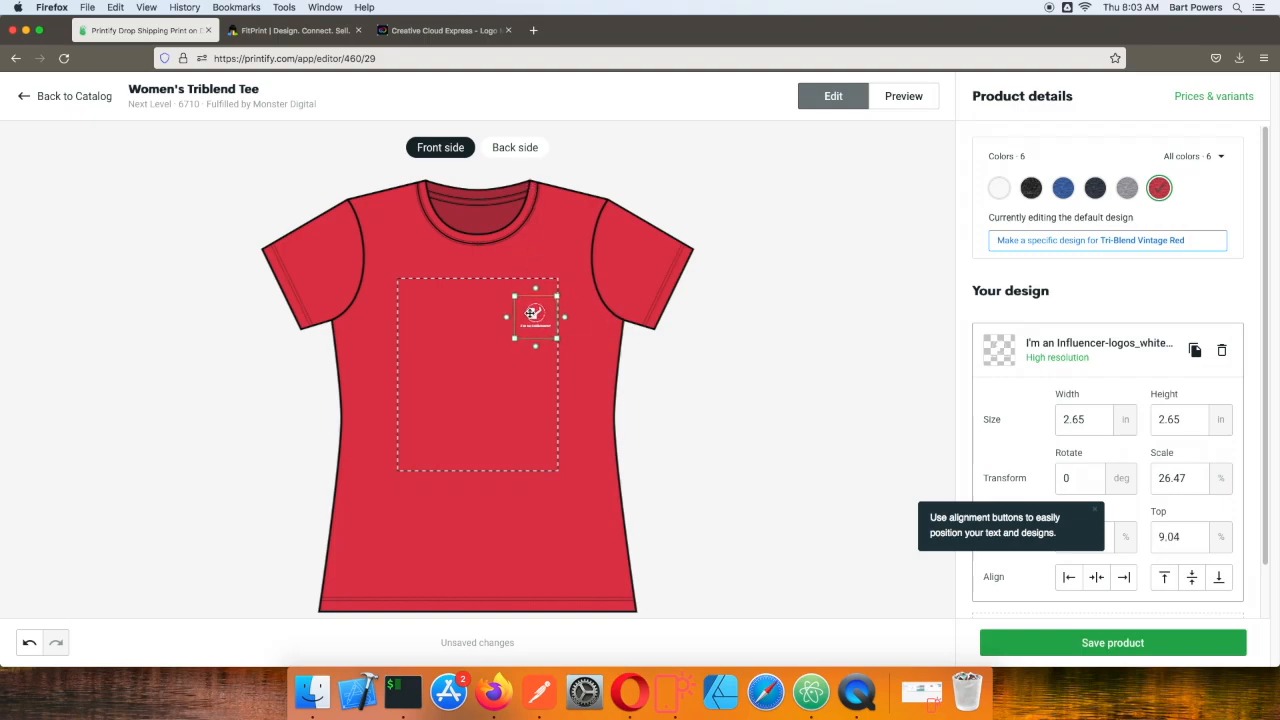
{"action": "left_click_drag", "start_coordinate": [534, 318], "coordinate": [530, 310]}
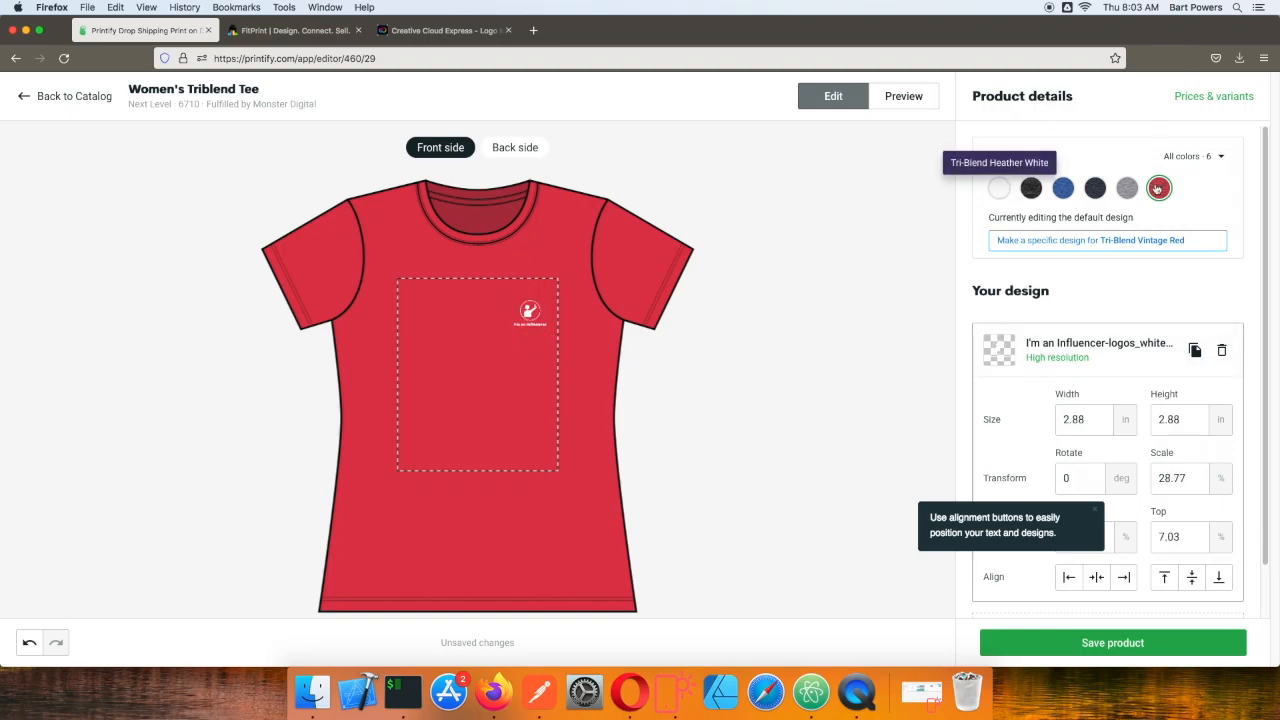
Give Heather White its own design with the dark transparent logo on the chest, removing the white one
{"action": "left_click", "coordinate": [998, 188]}
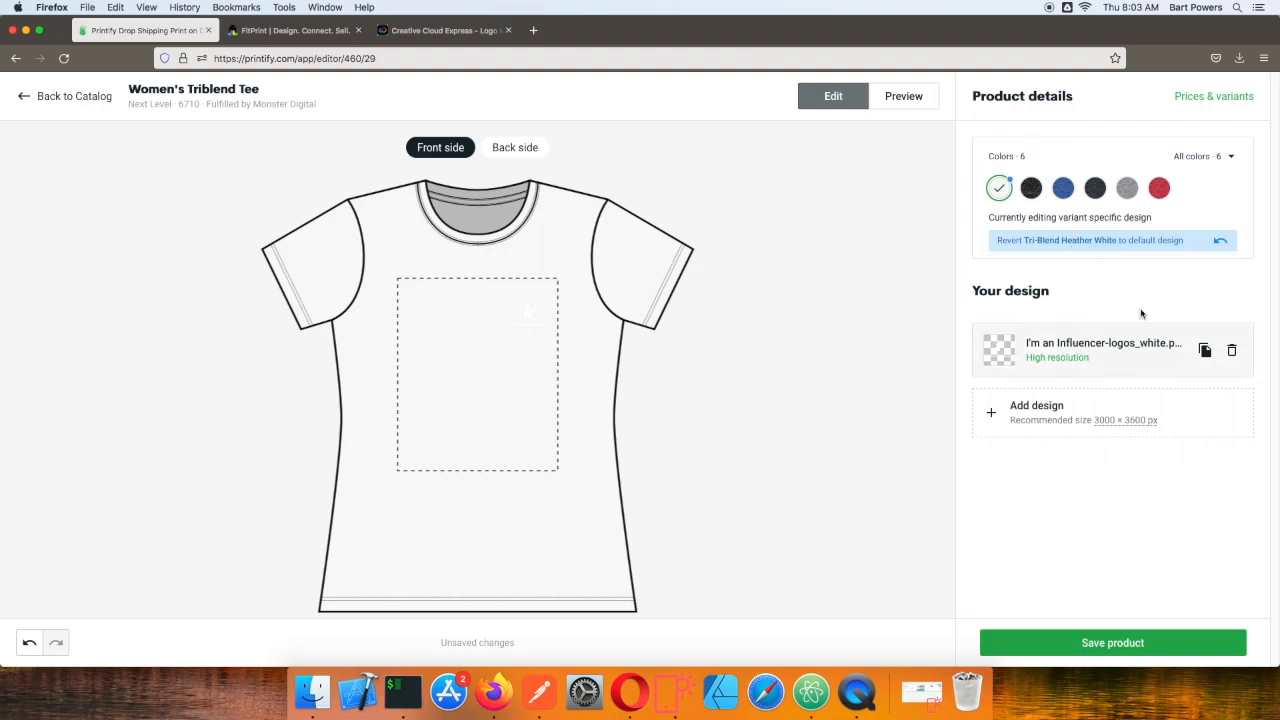
{"action": "left_click", "coordinate": [1036, 404]}
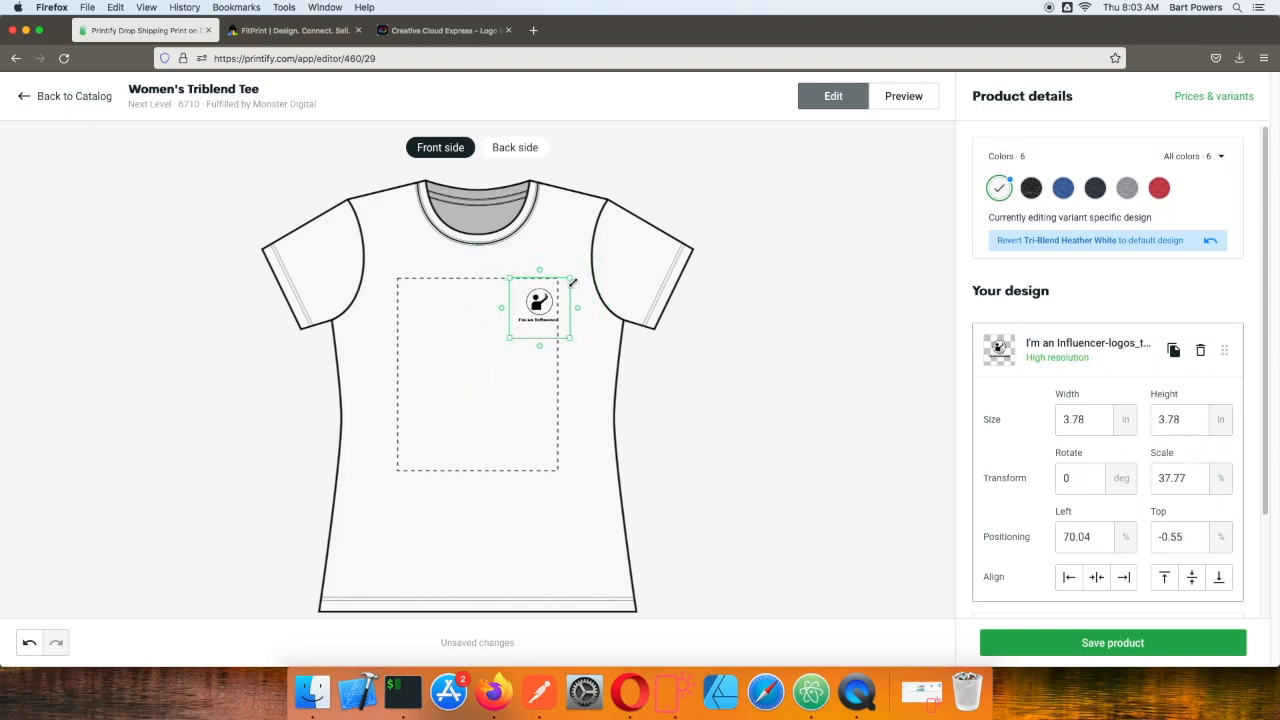
{"action": "left_click_drag", "start_coordinate": [538, 304], "coordinate": [532, 312]}
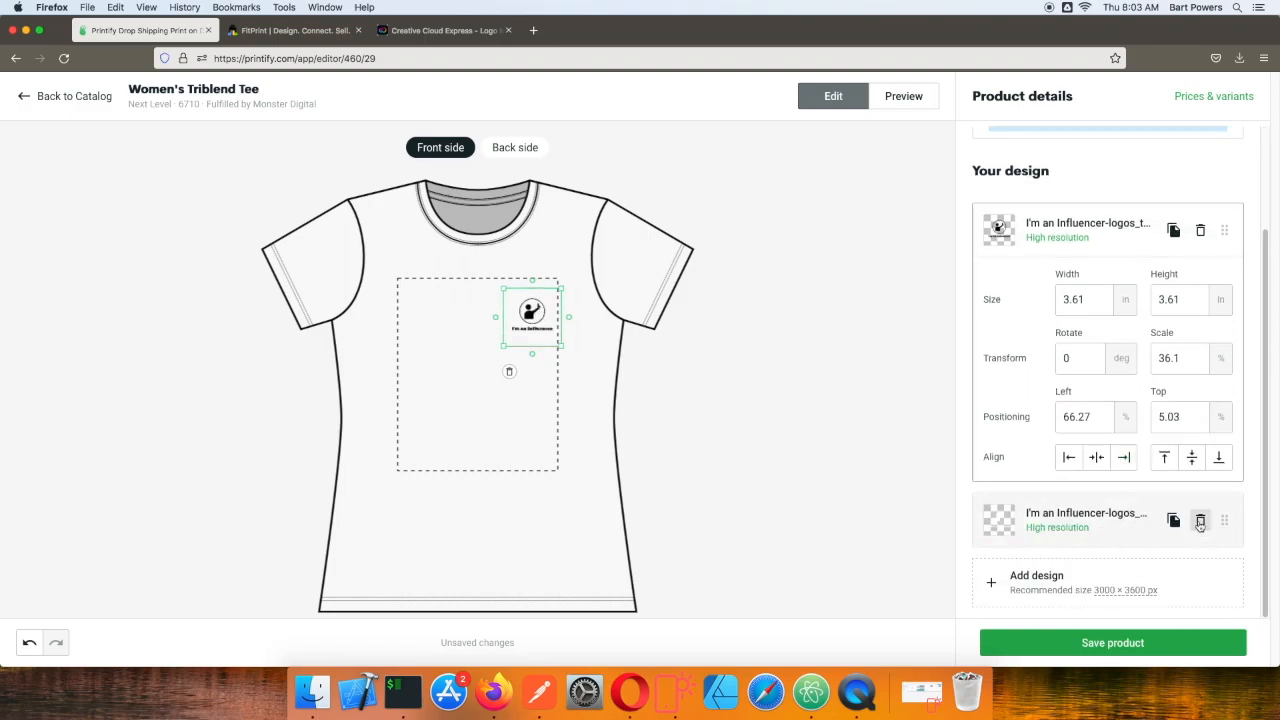
{"action": "left_click", "coordinate": [1200, 520]}
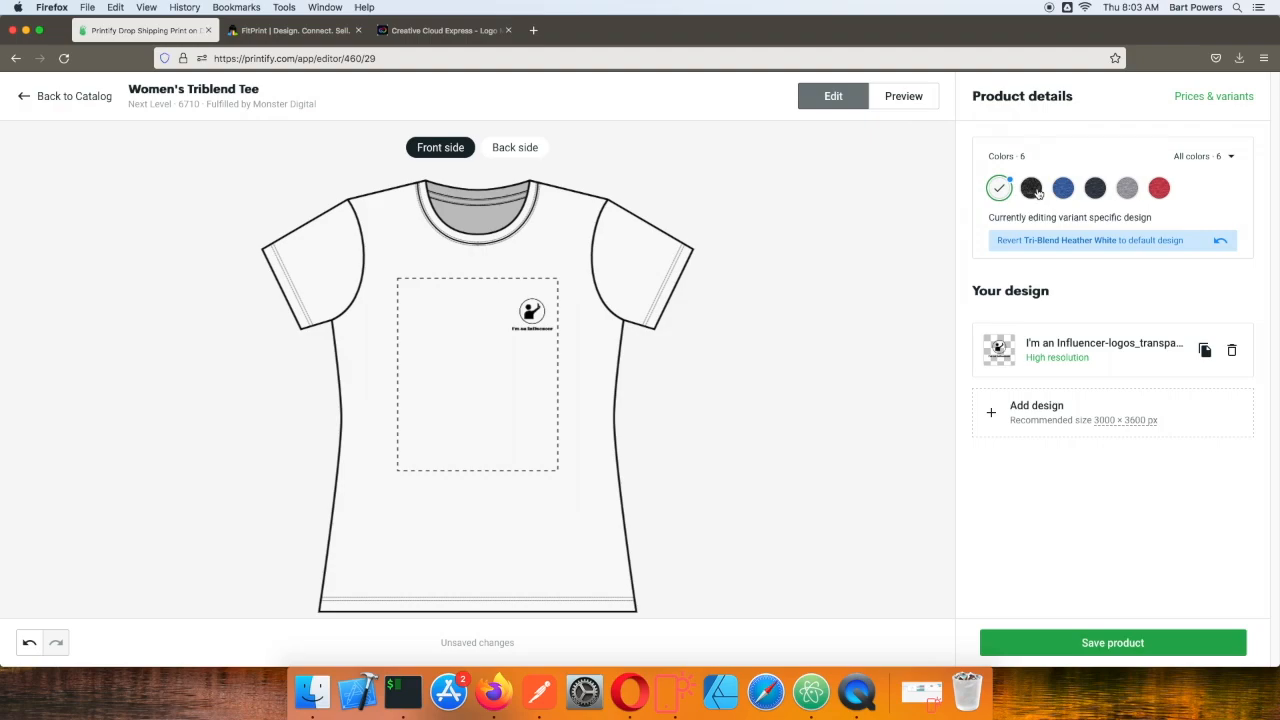
Check the logo on the royal blue shirt and switch to the product mockup preview
{"action": "left_click", "coordinate": [1064, 188]}
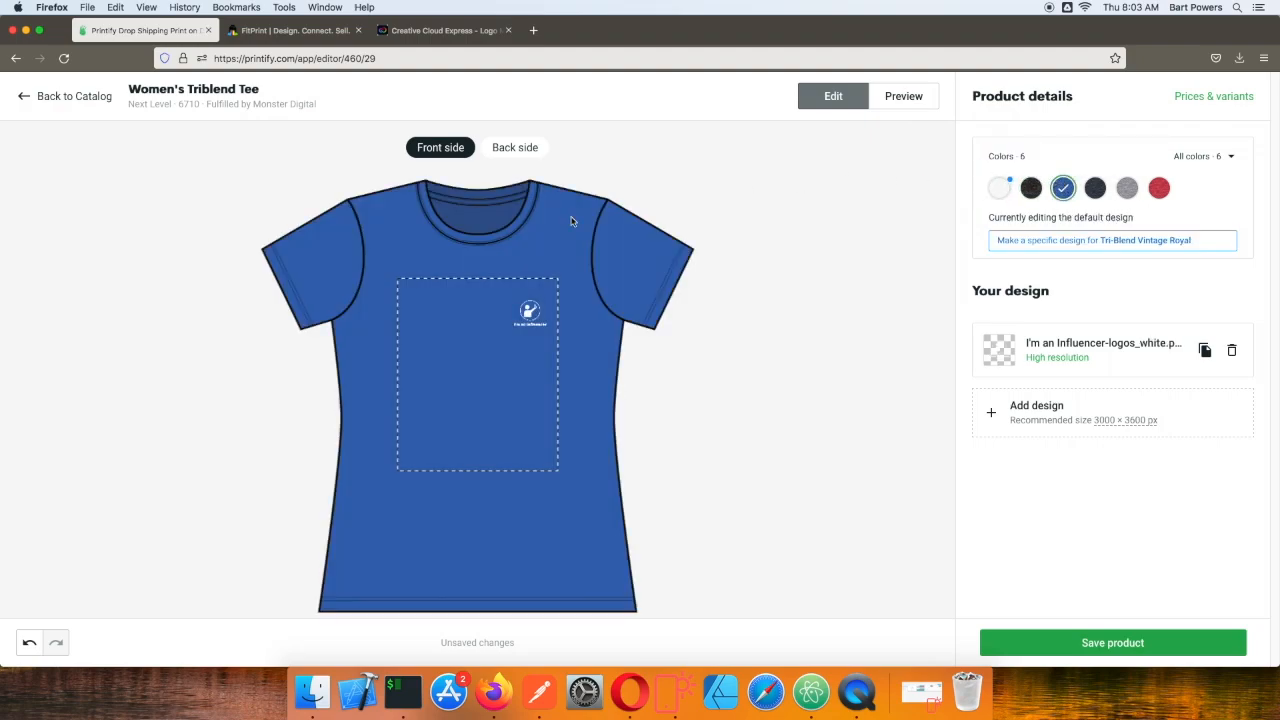
{"action": "left_click", "coordinate": [530, 316]}
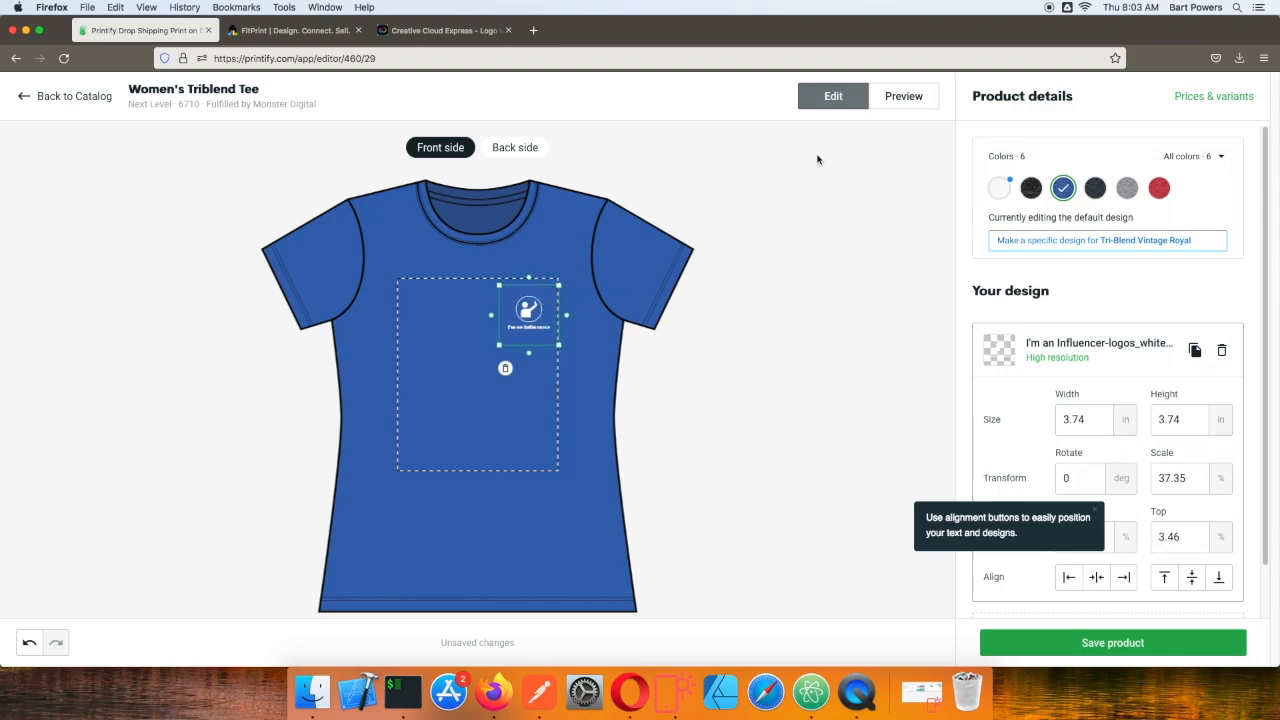
{"action": "left_click", "coordinate": [902, 96]}
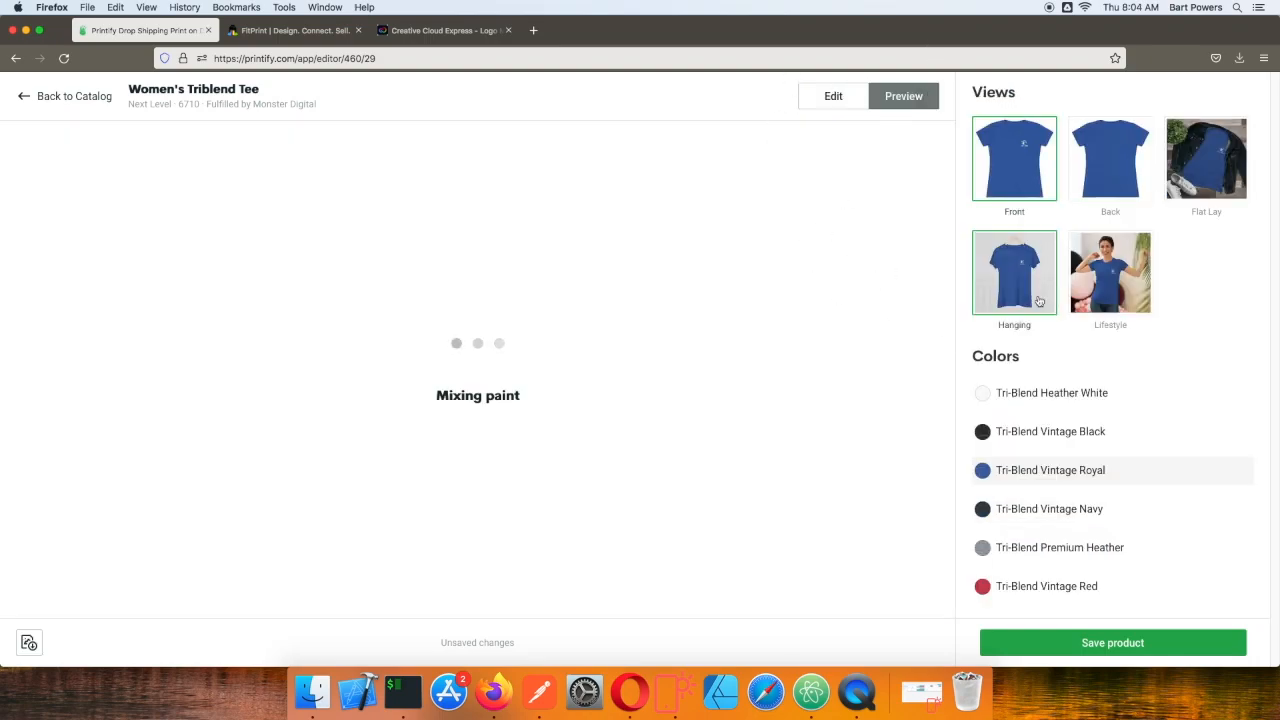
Save the Women's Triblend Tee and browse to the Mugs category in the catalog
{"action": "left_click", "coordinate": [1206, 156]}
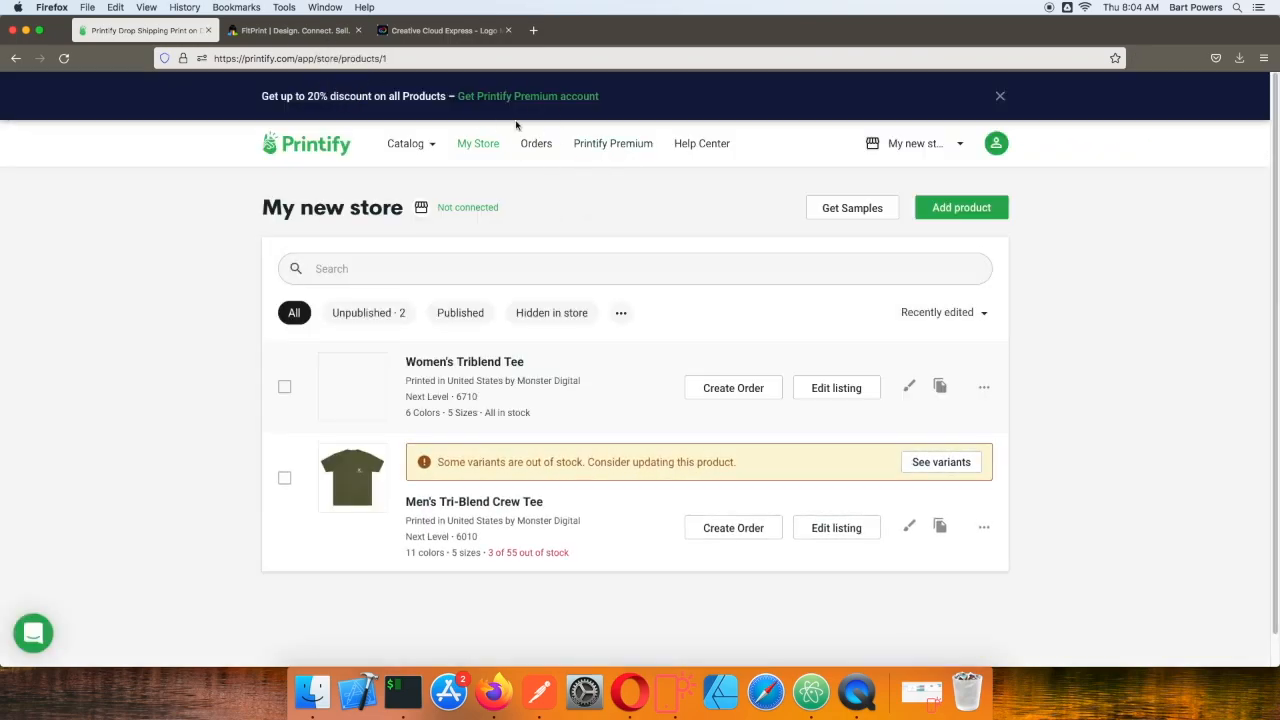
{"action": "left_click", "coordinate": [536, 144]}
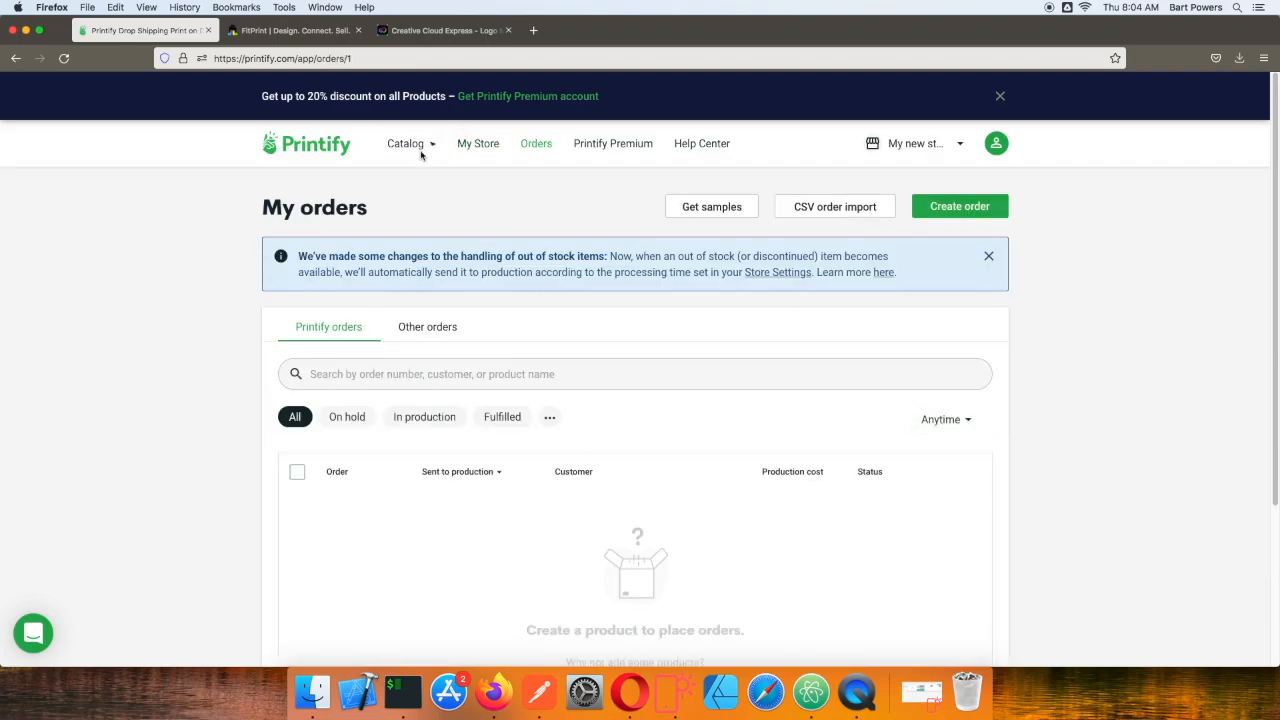
{"action": "left_click", "coordinate": [404, 144]}
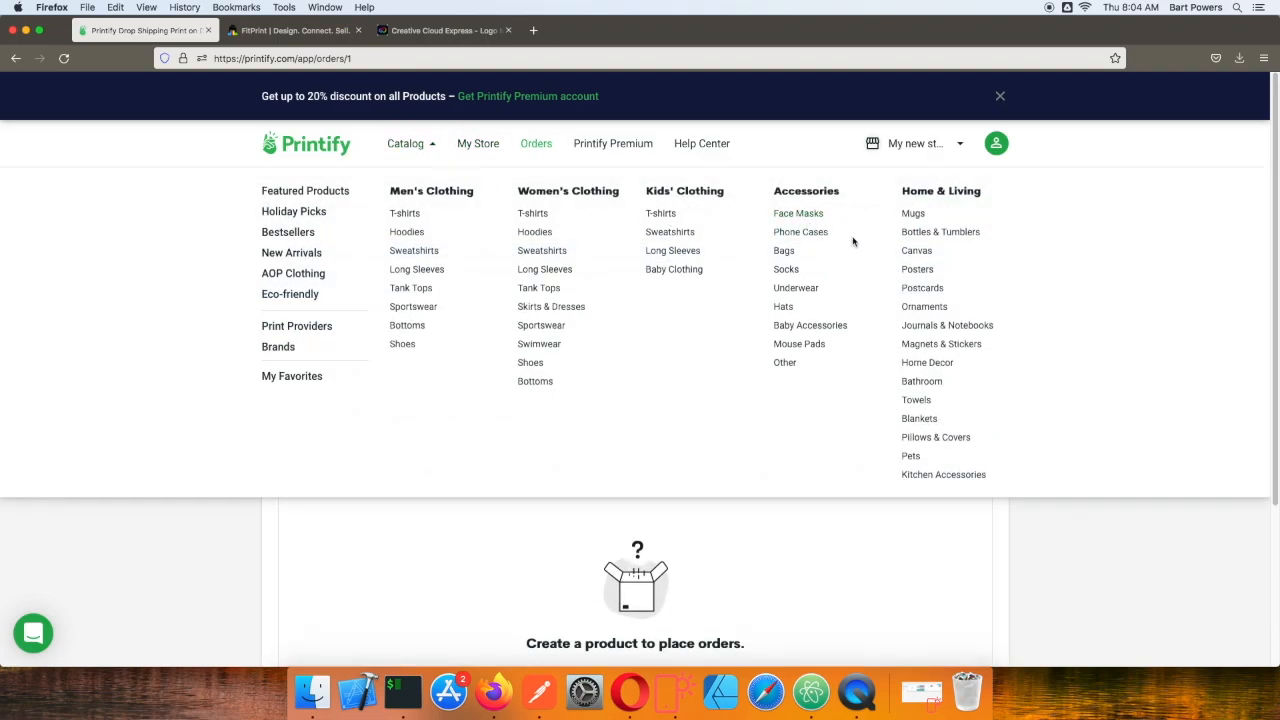
{"action": "left_click", "coordinate": [912, 212]}
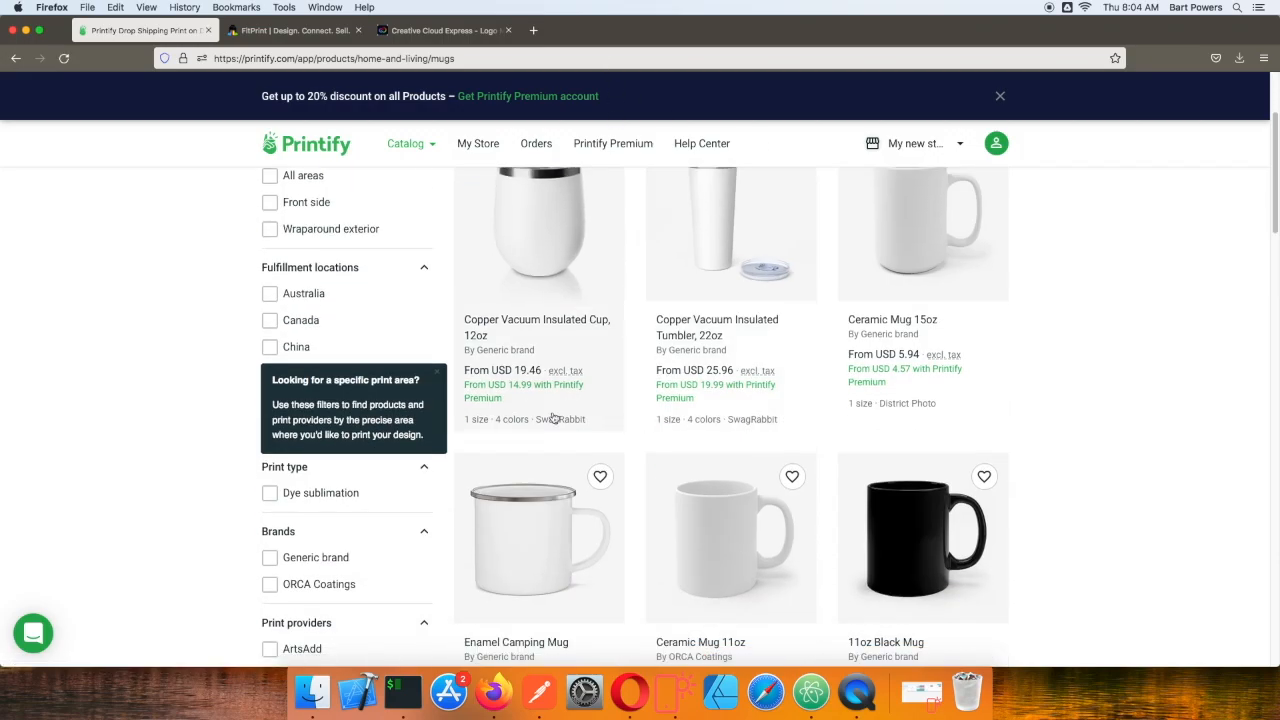
Sort mugs by lowest price and start designing the Ceramic Mug 11oz with District Photo
{"action": "left_click", "coordinate": [918, 280]}
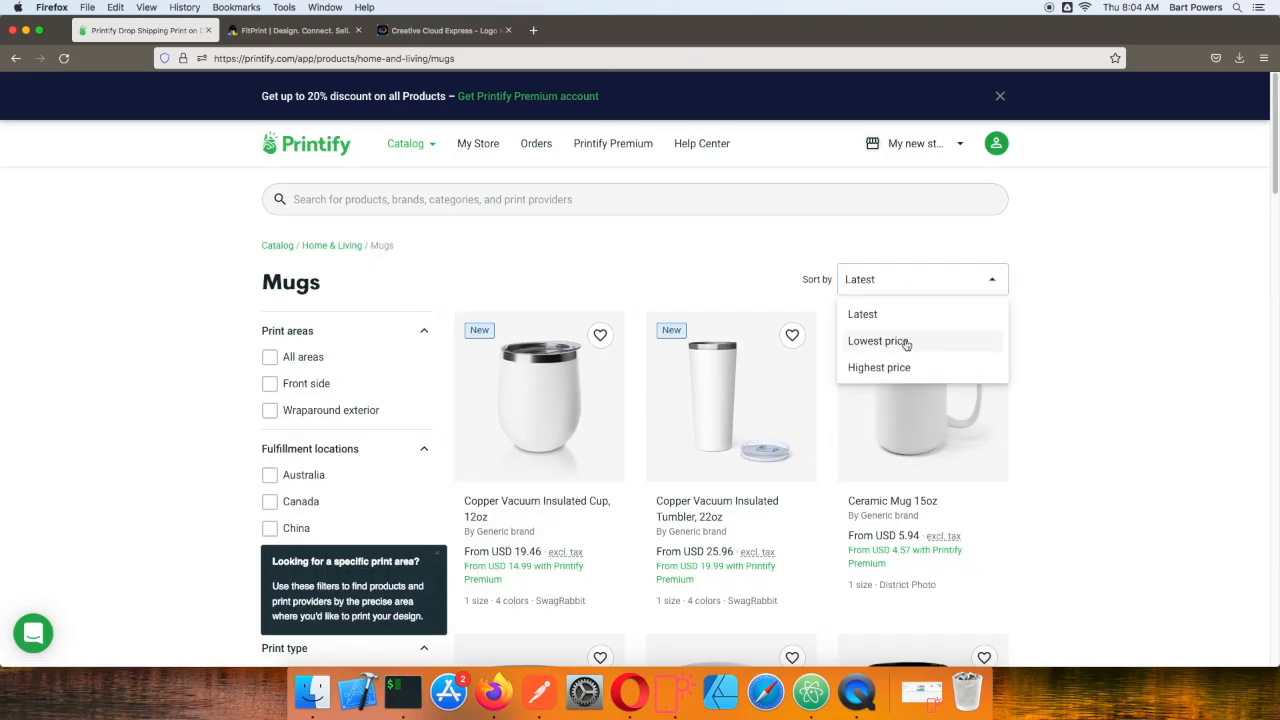
{"action": "left_click", "coordinate": [920, 420]}
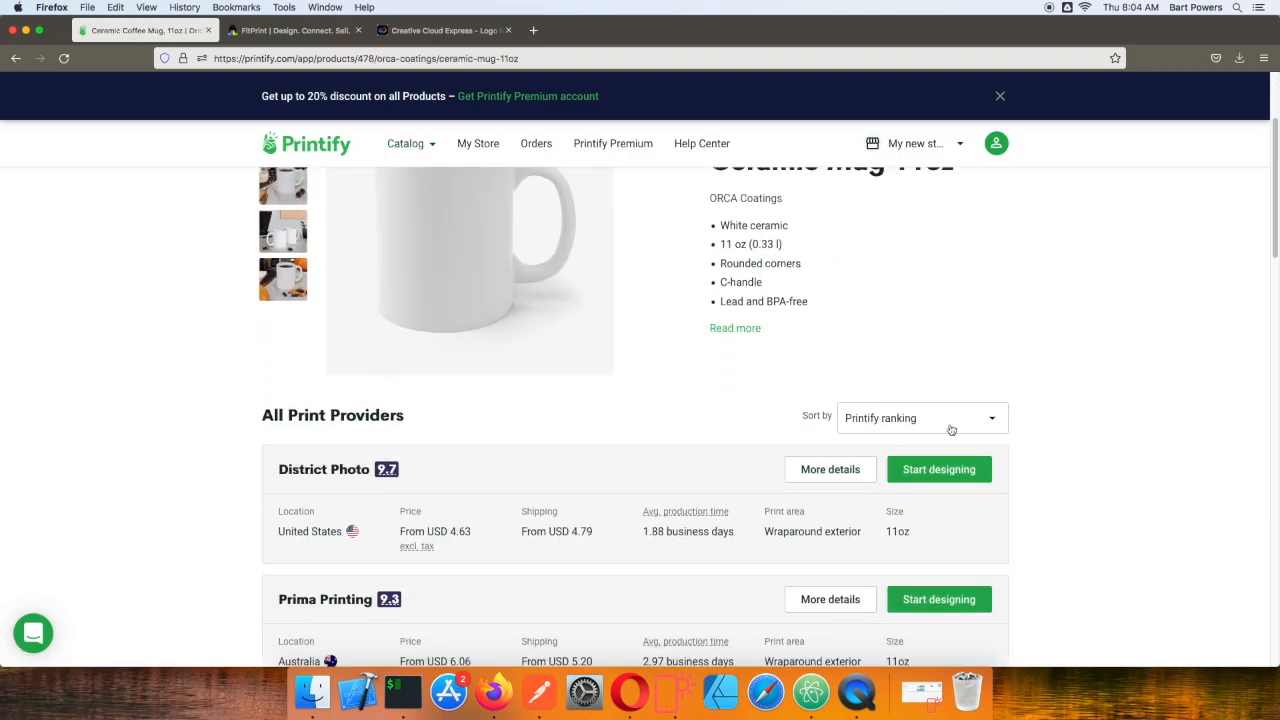
{"action": "left_click", "coordinate": [938, 468]}
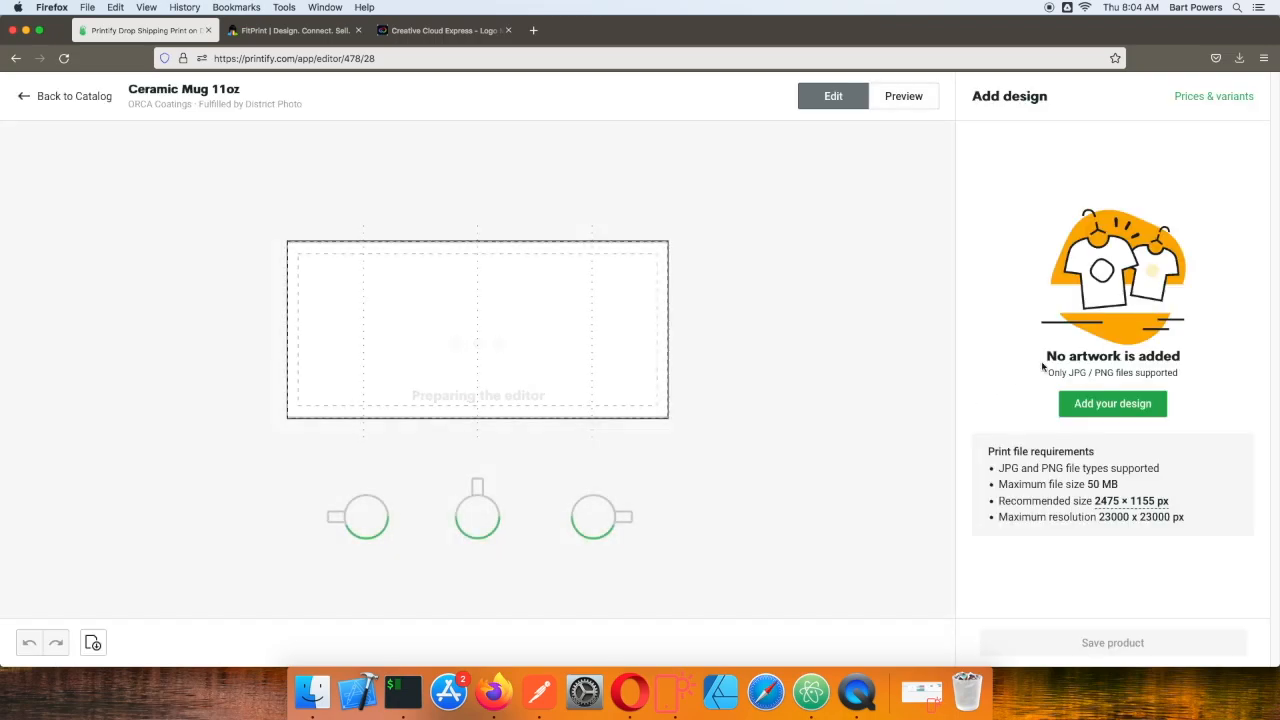
Add the I'm an Influencer logo to the mug and duplicate it onto the other side
{"action": "left_click", "coordinate": [1112, 404]}
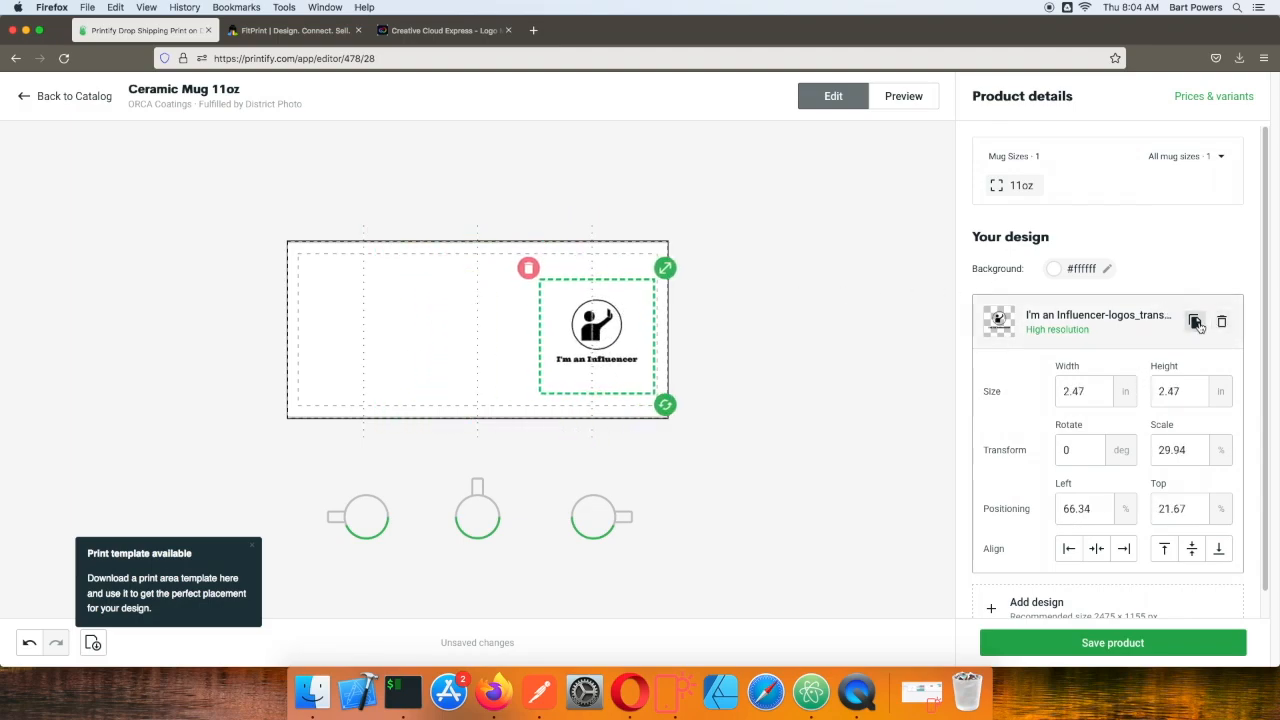
{"action": "left_click", "coordinate": [1196, 320]}
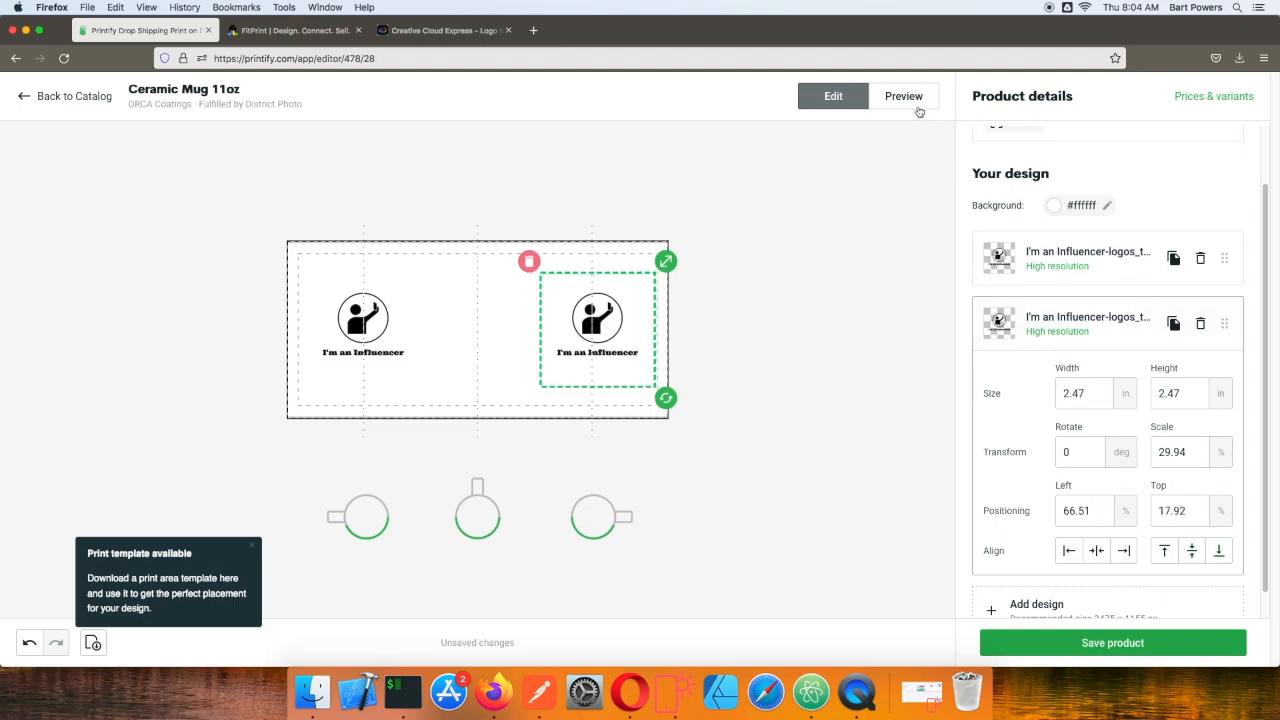
Review the mug's lifestyle mockups and save the Ceramic Mug 11oz to the store
{"action": "left_click", "coordinate": [904, 96]}
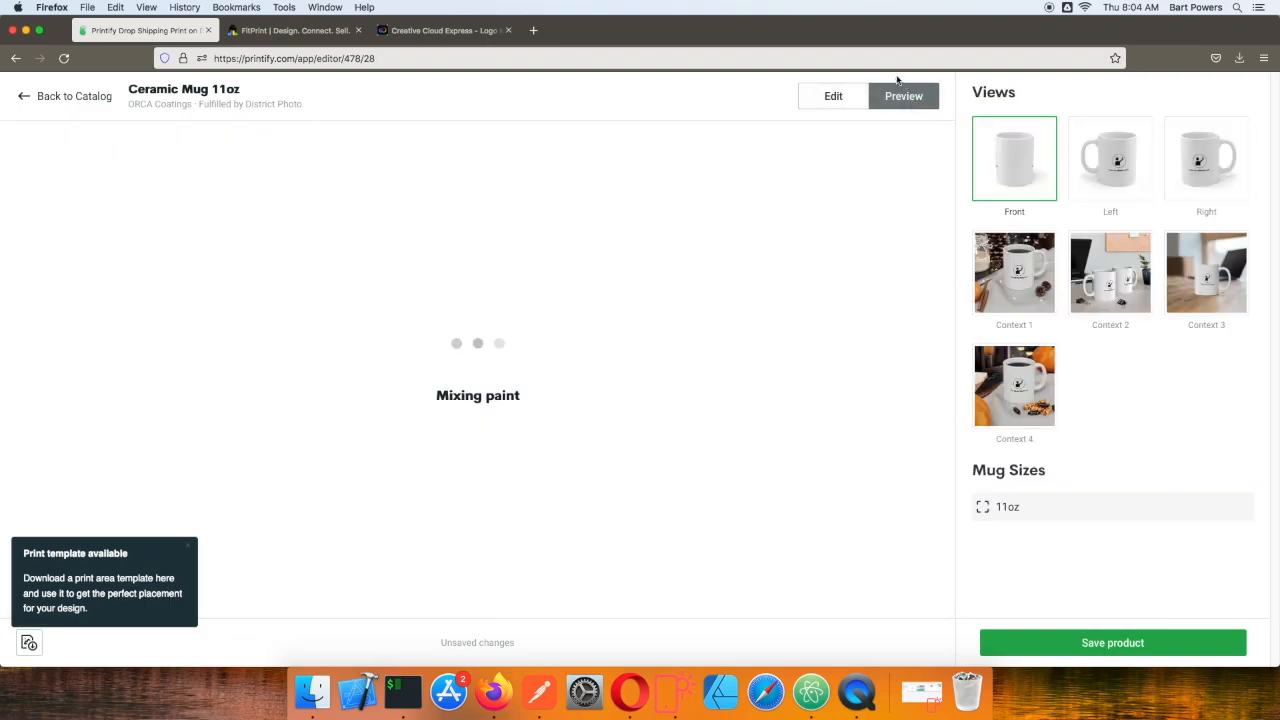
{"action": "left_click", "coordinate": [1014, 272]}
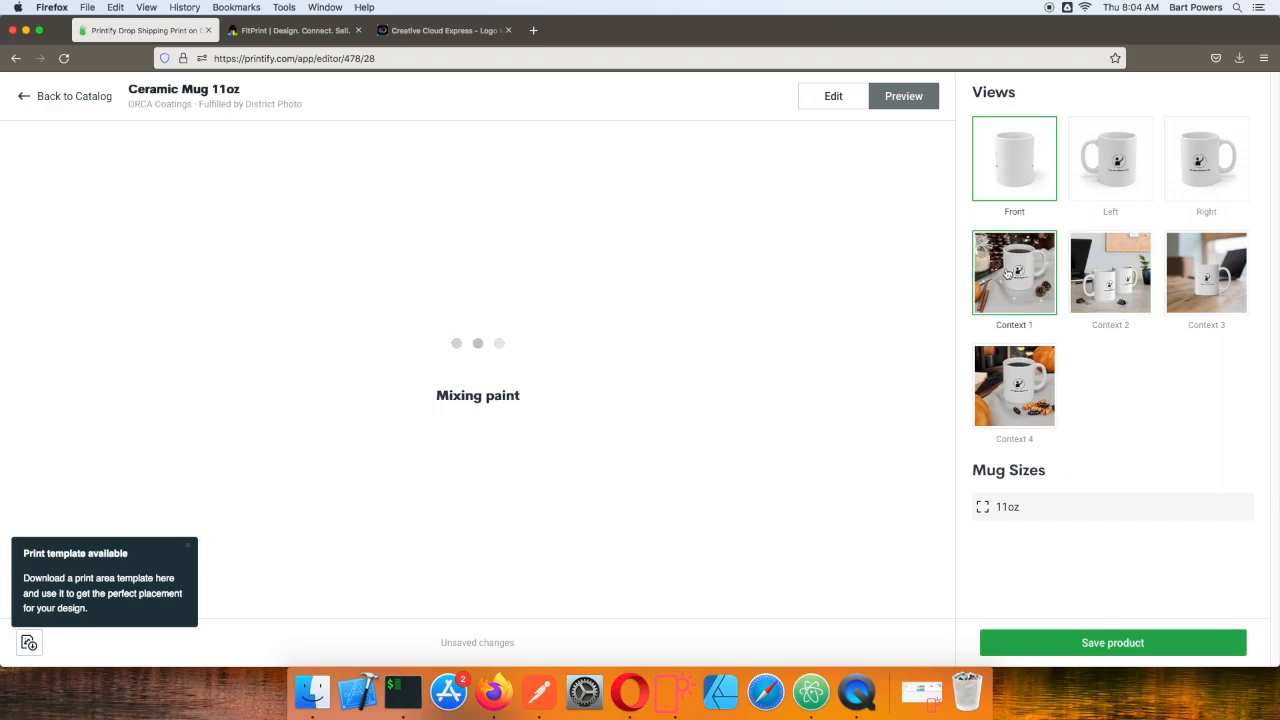
{"action": "left_click", "coordinate": [1110, 272]}
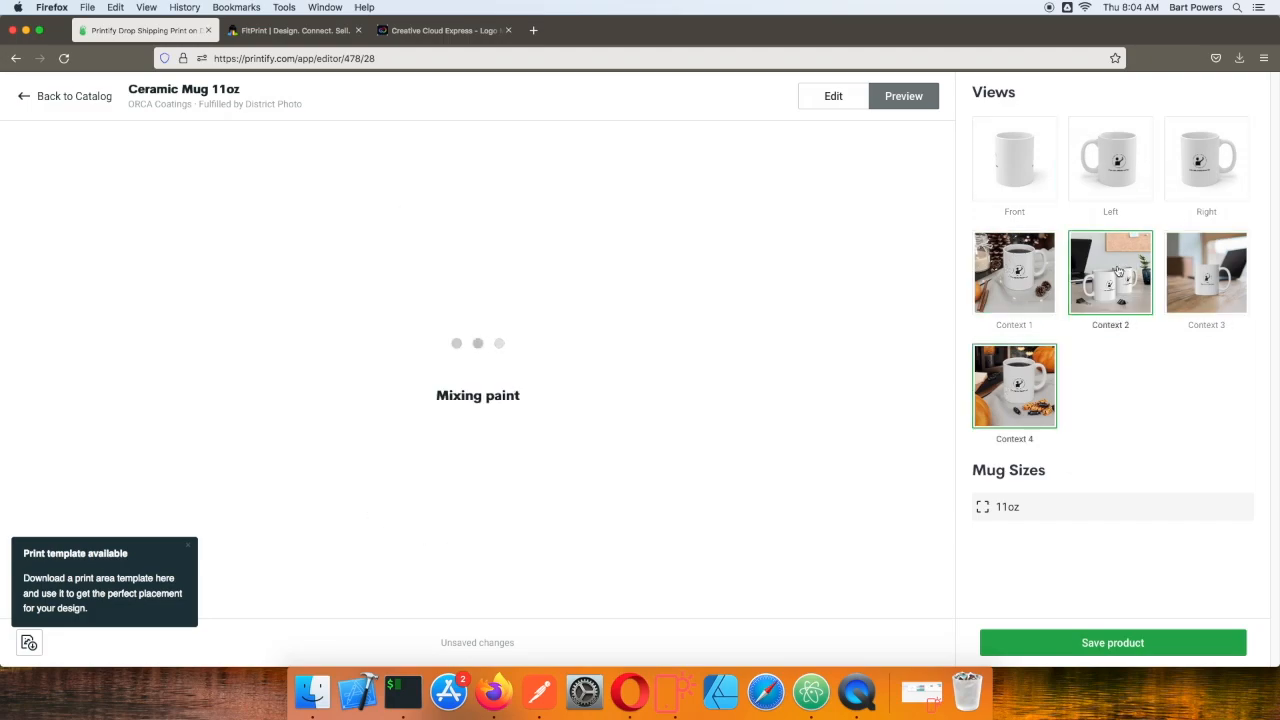
{"action": "left_click", "coordinate": [1206, 272]}
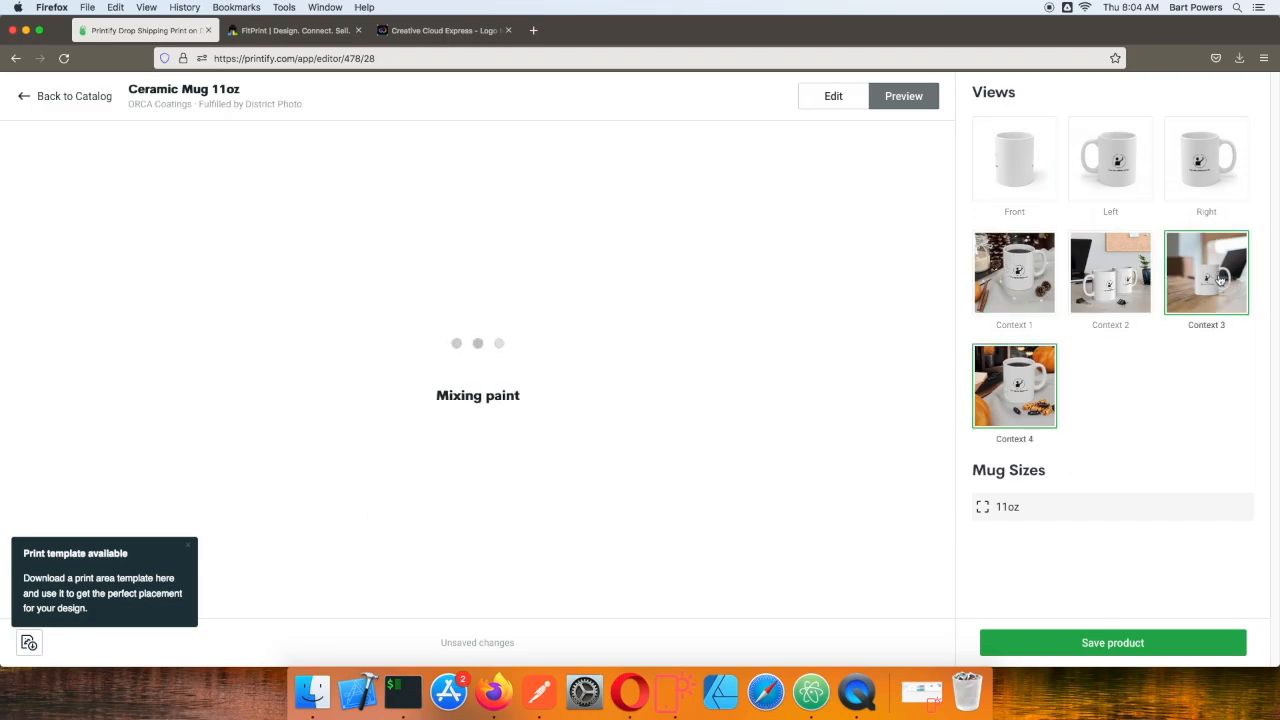
{"action": "left_click", "coordinate": [1206, 272]}
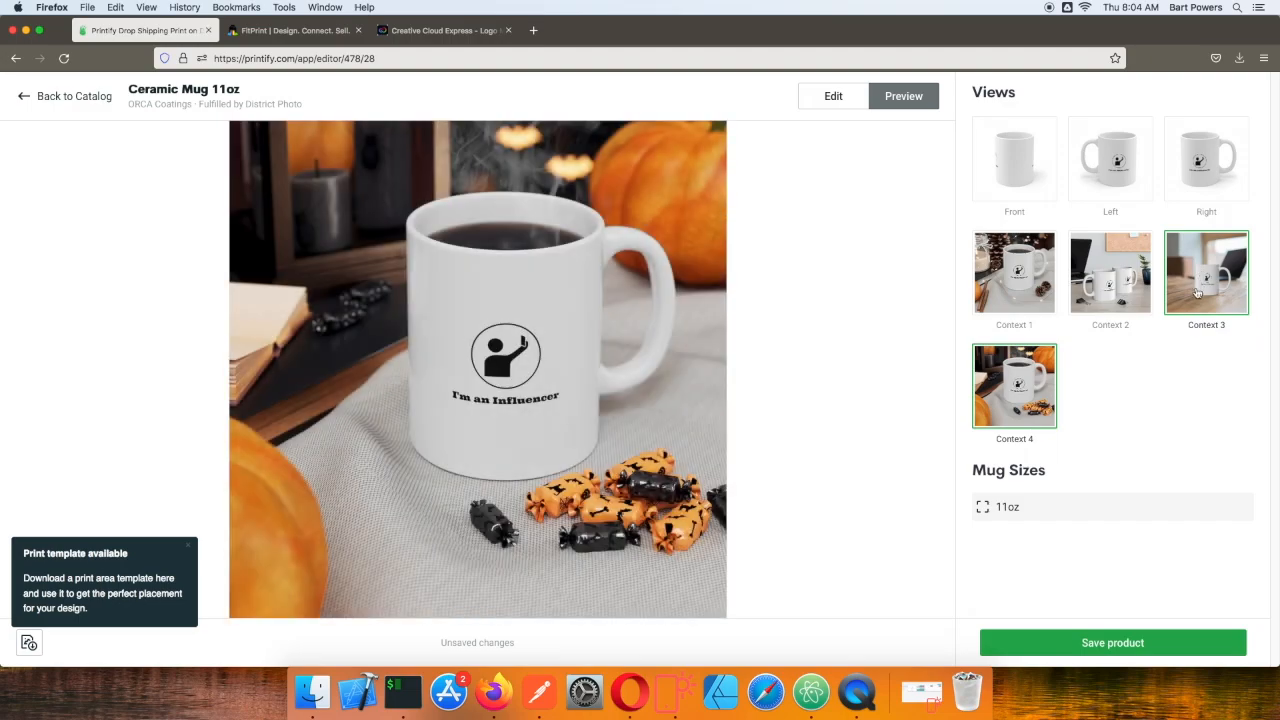
{"action": "left_click", "coordinate": [1206, 272]}
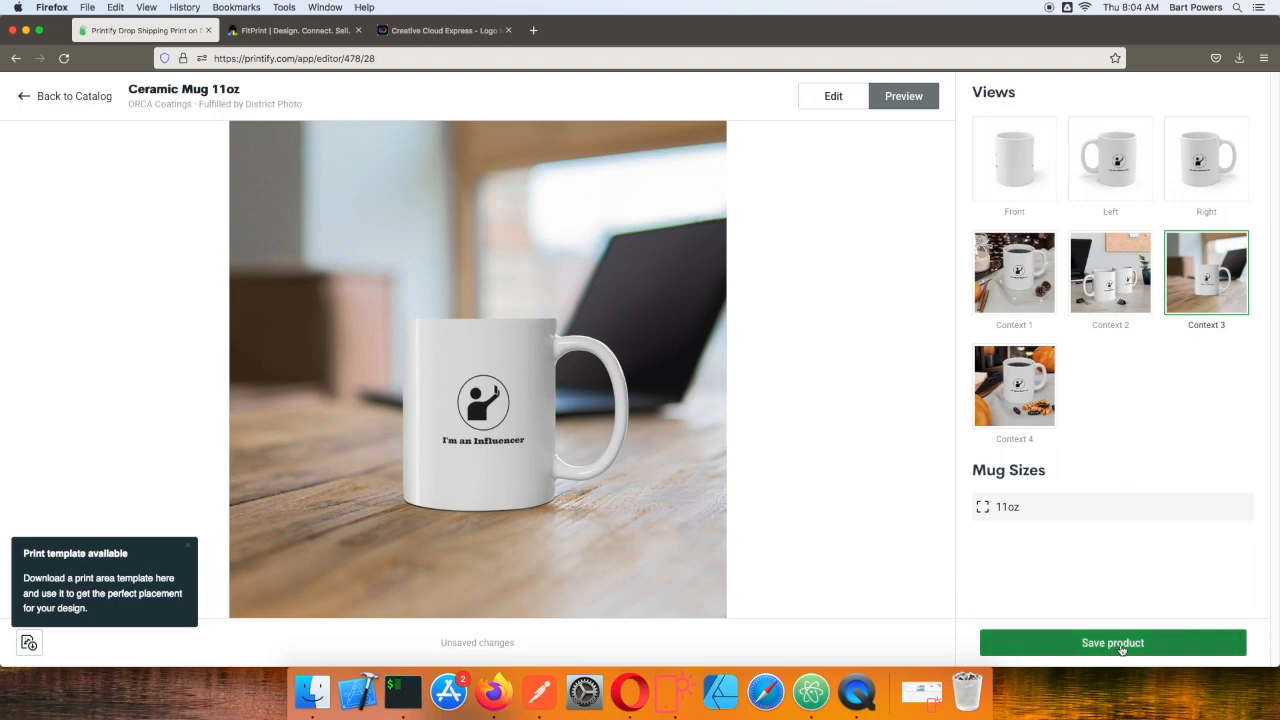
{"action": "left_click", "coordinate": [1112, 642]}
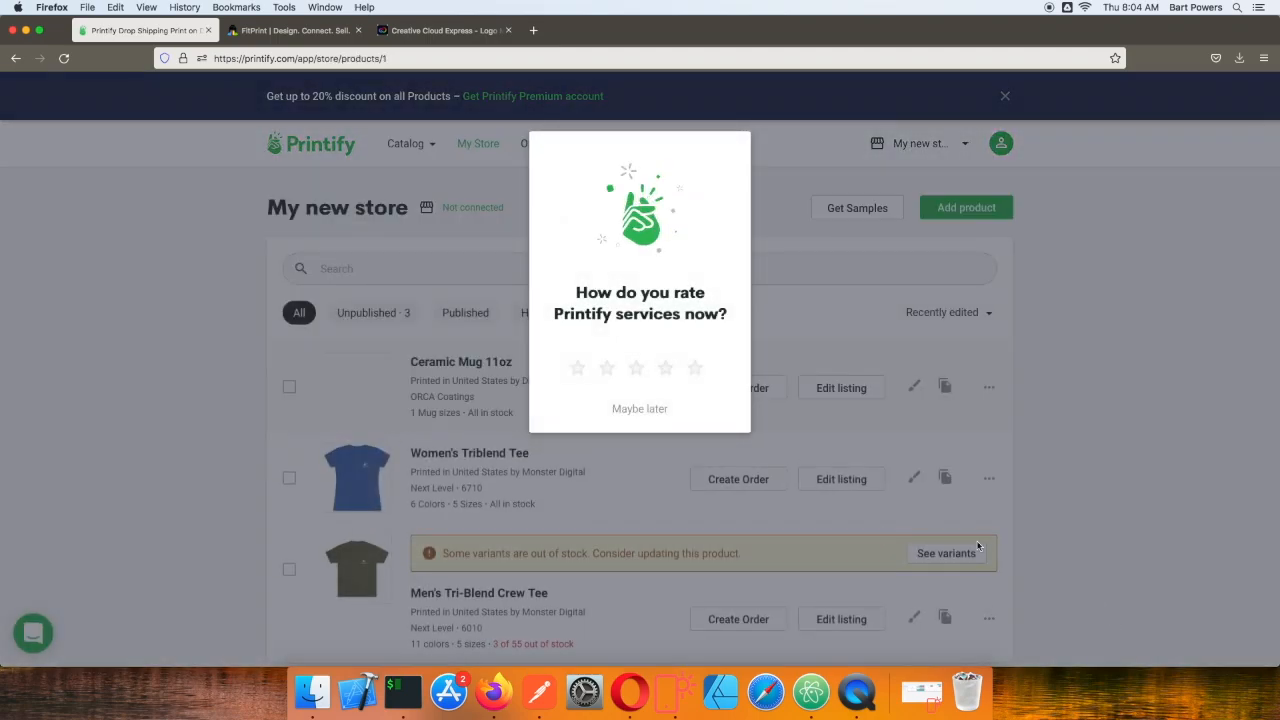
Dismiss the rating prompt and start designing the men's crewneck sweatshirt with Monster Digital
{"action": "left_click", "coordinate": [406, 144]}
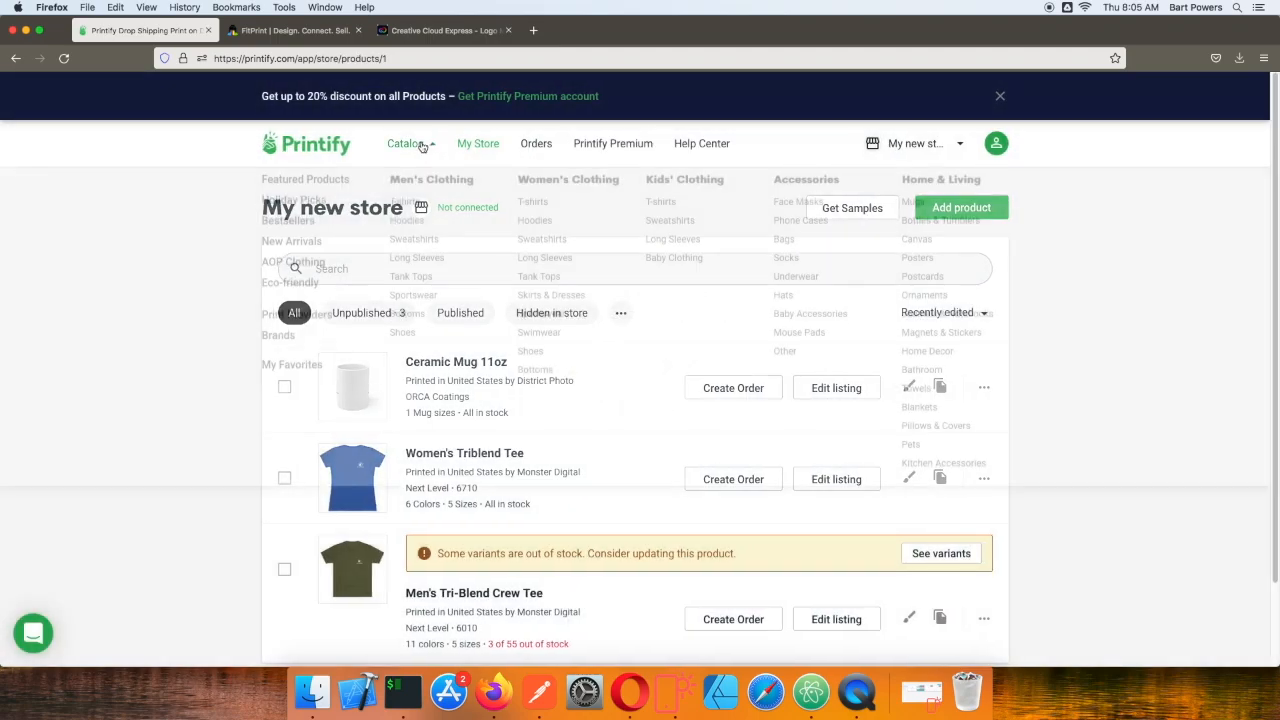
{"action": "left_click", "coordinate": [414, 250]}
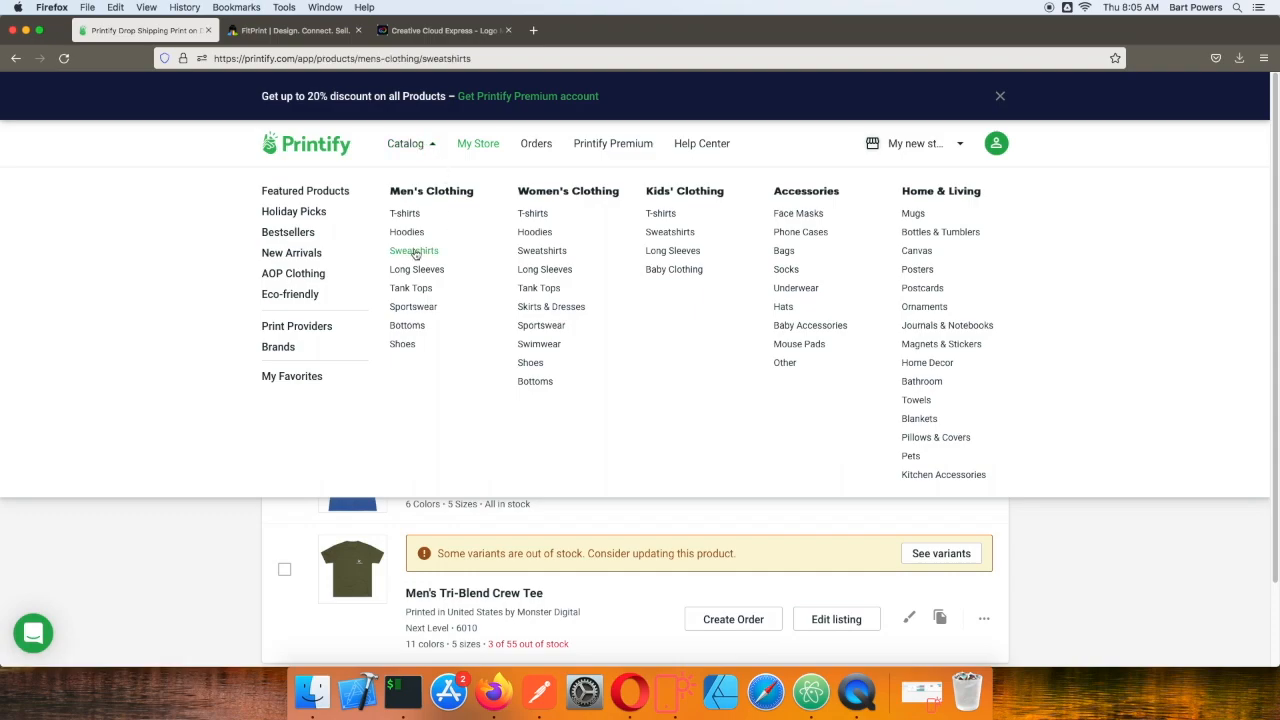
{"action": "left_click", "coordinate": [414, 250]}
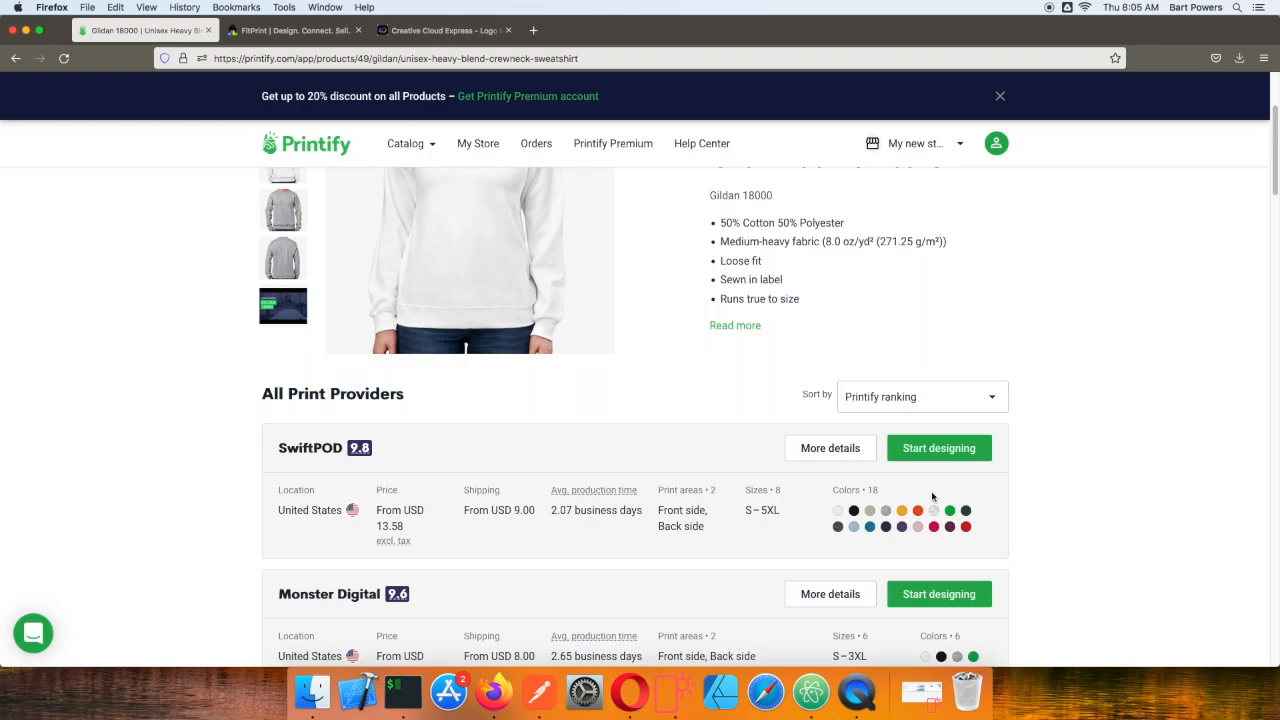
{"action": "left_click", "coordinate": [936, 594]}
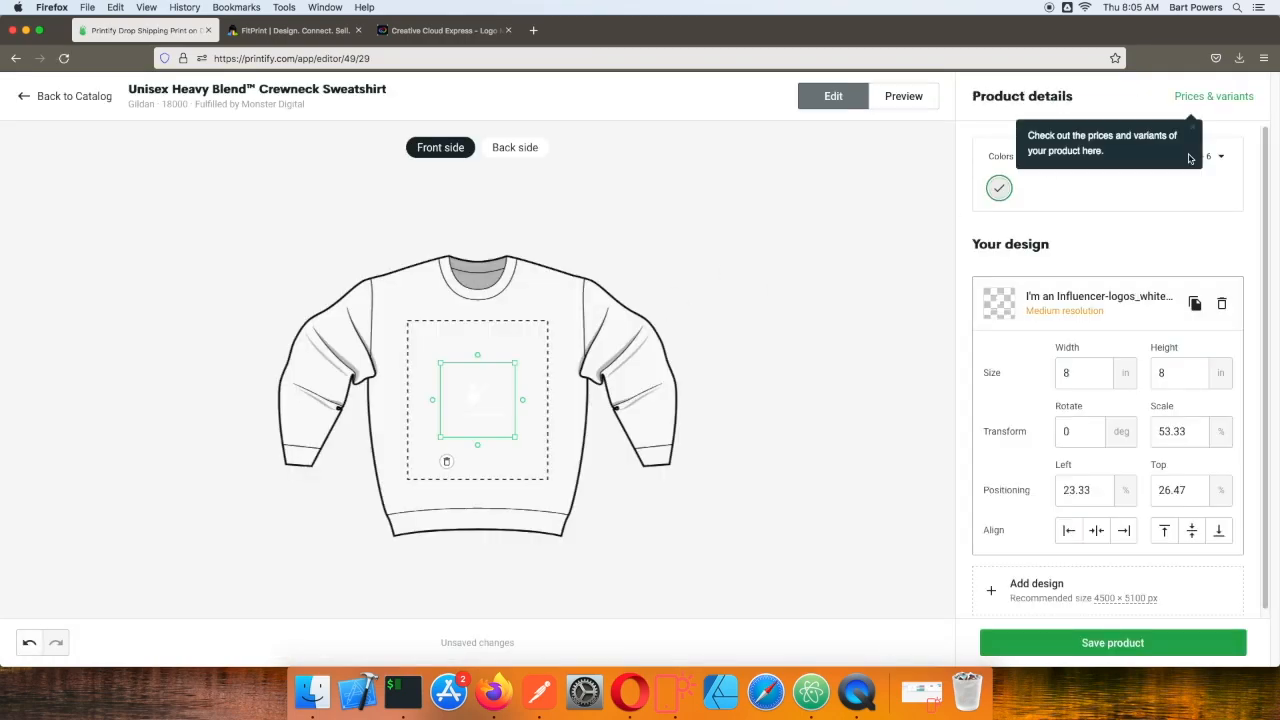
Choose additional sweatshirt colours for the white logo design
{"action": "left_click", "coordinate": [1160, 188]}
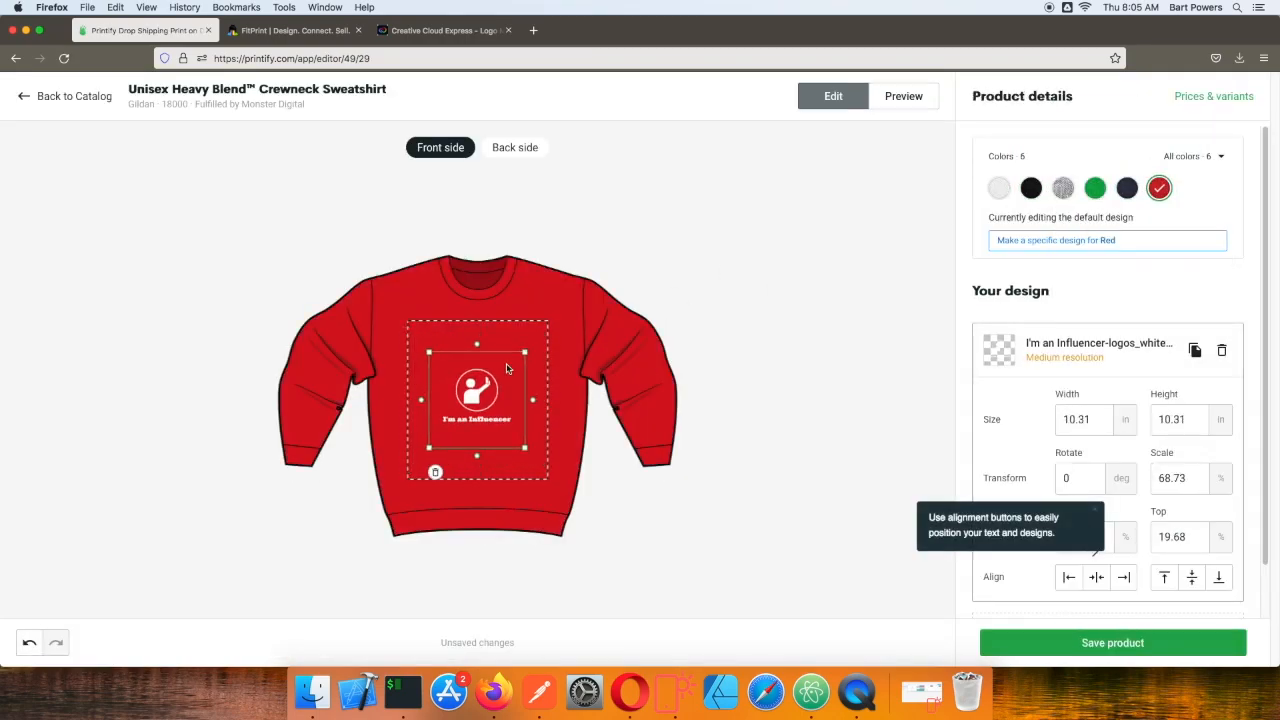
{"action": "left_click", "coordinate": [998, 188]}
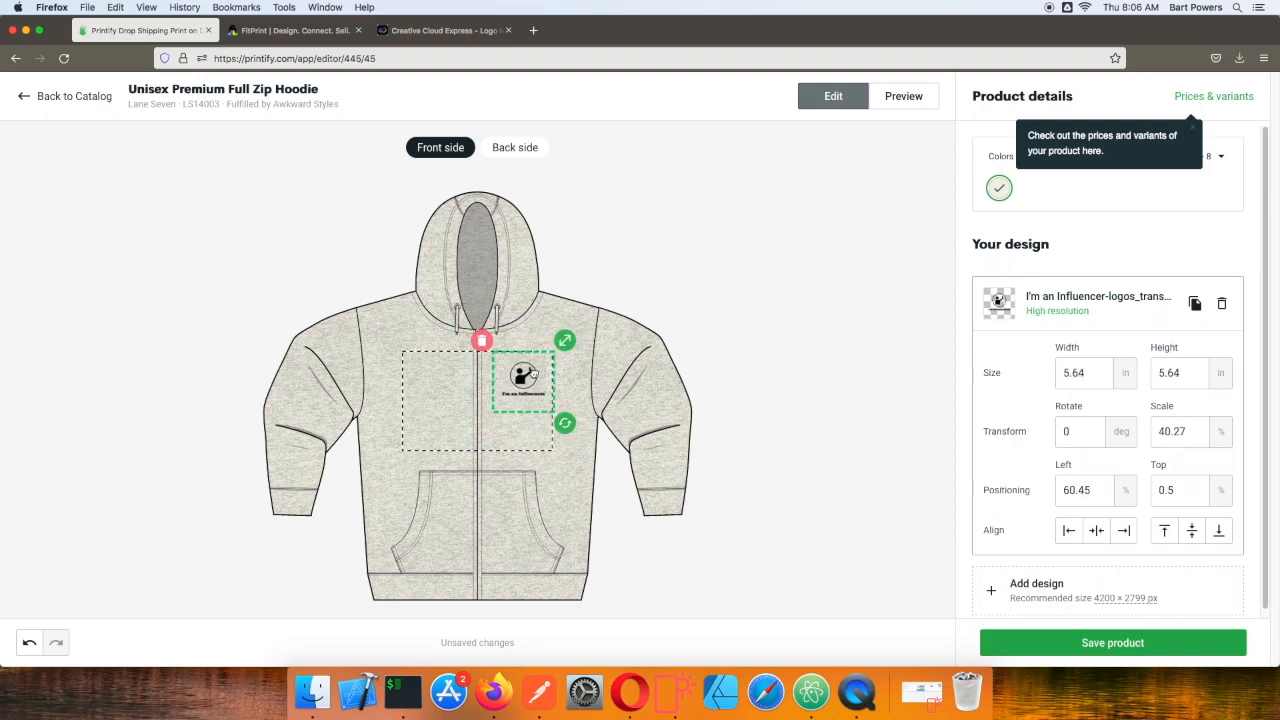
Add another colour to the Unisex Premium Full Zip Hoodie before saving it
{"action": "left_click", "coordinate": [1204, 156]}
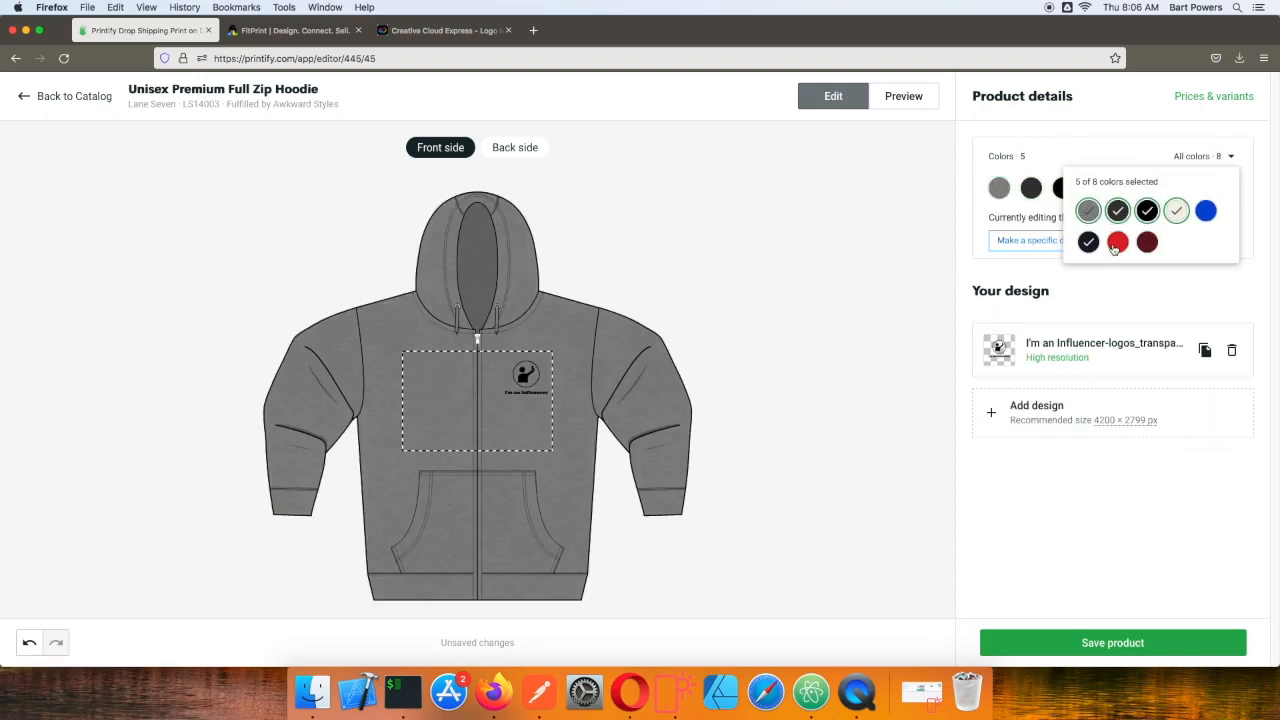
{"action": "left_click", "coordinate": [1204, 210]}
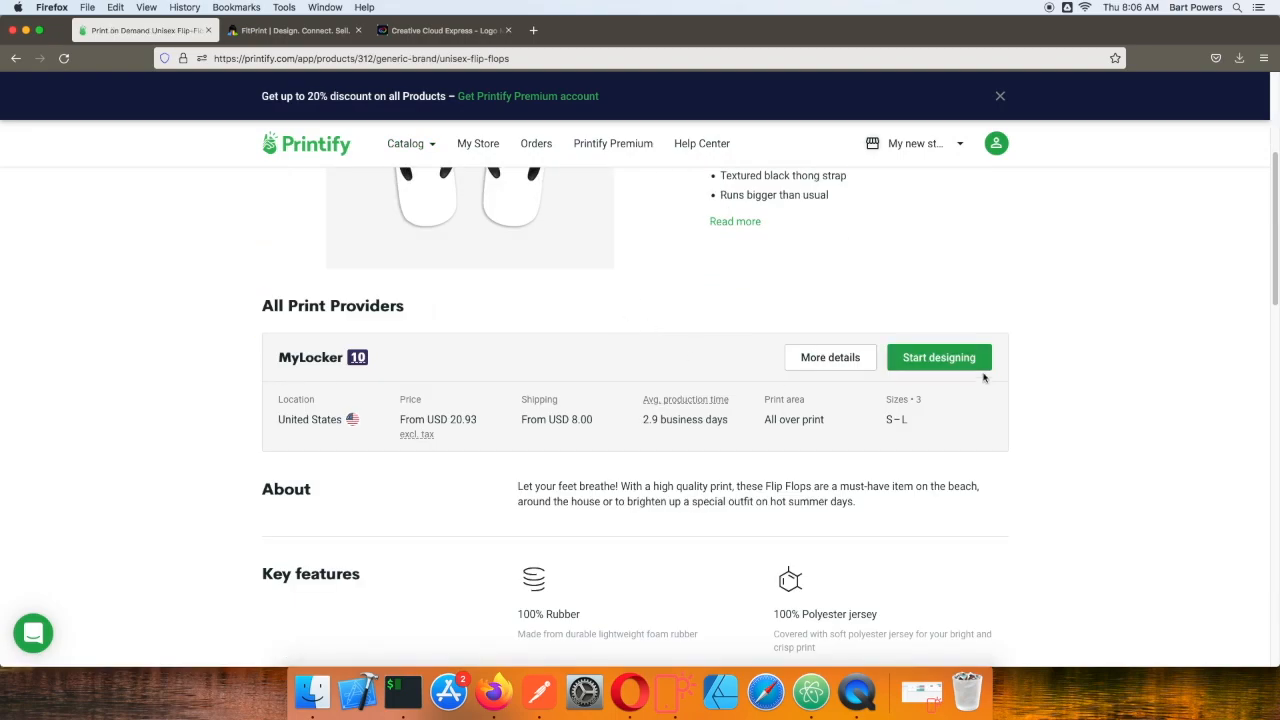
Start the Unisex Flip-Flops with MyLocker, then browse to the phone cases category
{"action": "left_click", "coordinate": [938, 356]}
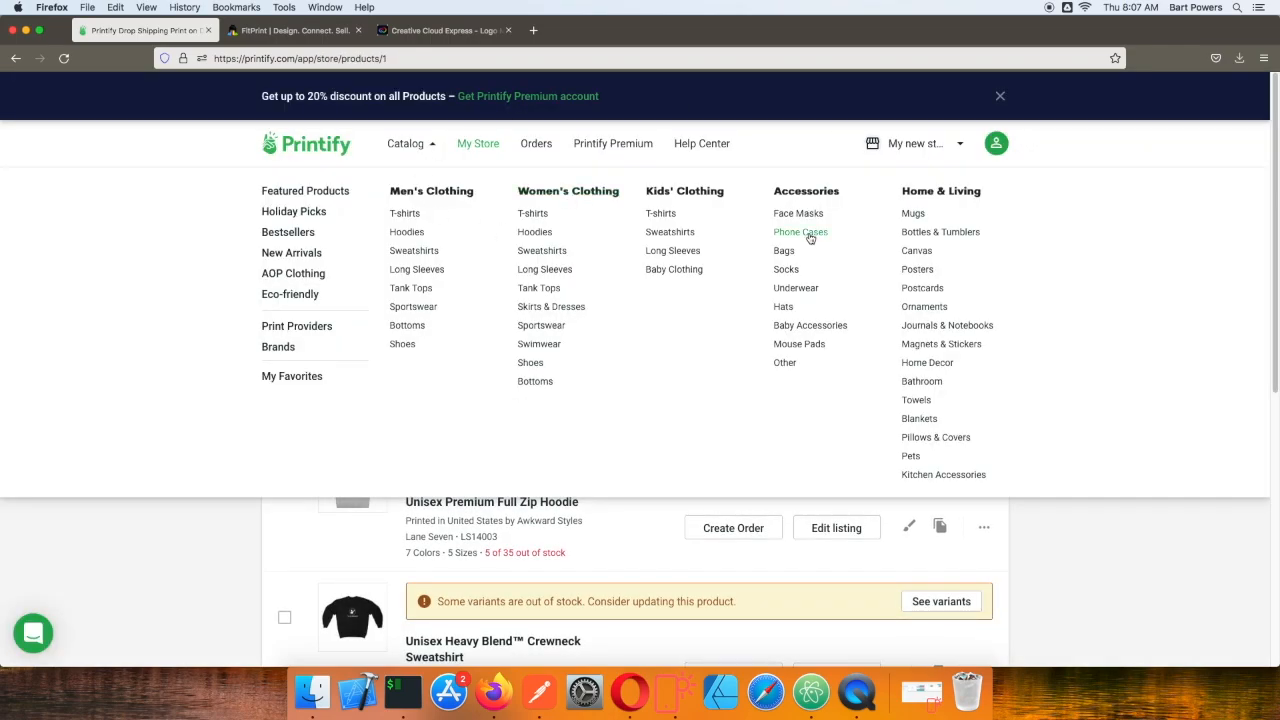
{"action": "left_click", "coordinate": [800, 232]}
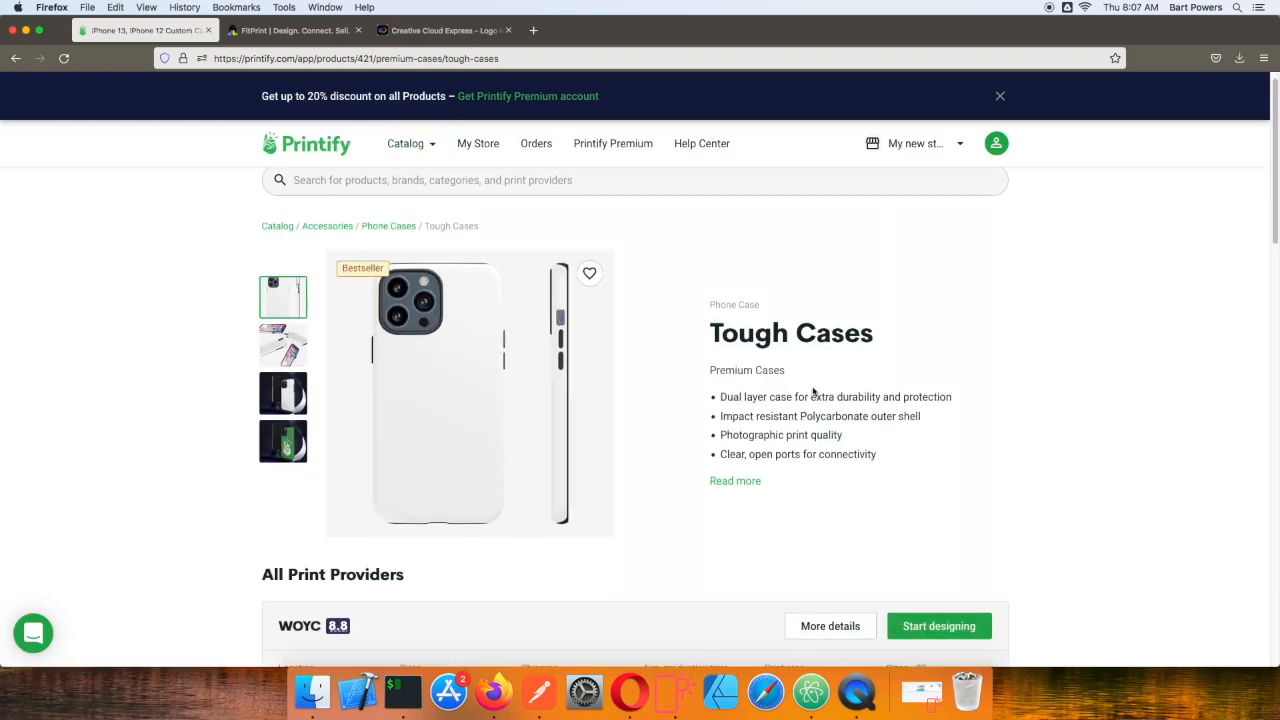
Design Tough Cases with the enlarged white logo across all phone models and save to the store
{"action": "left_click", "coordinate": [938, 624]}
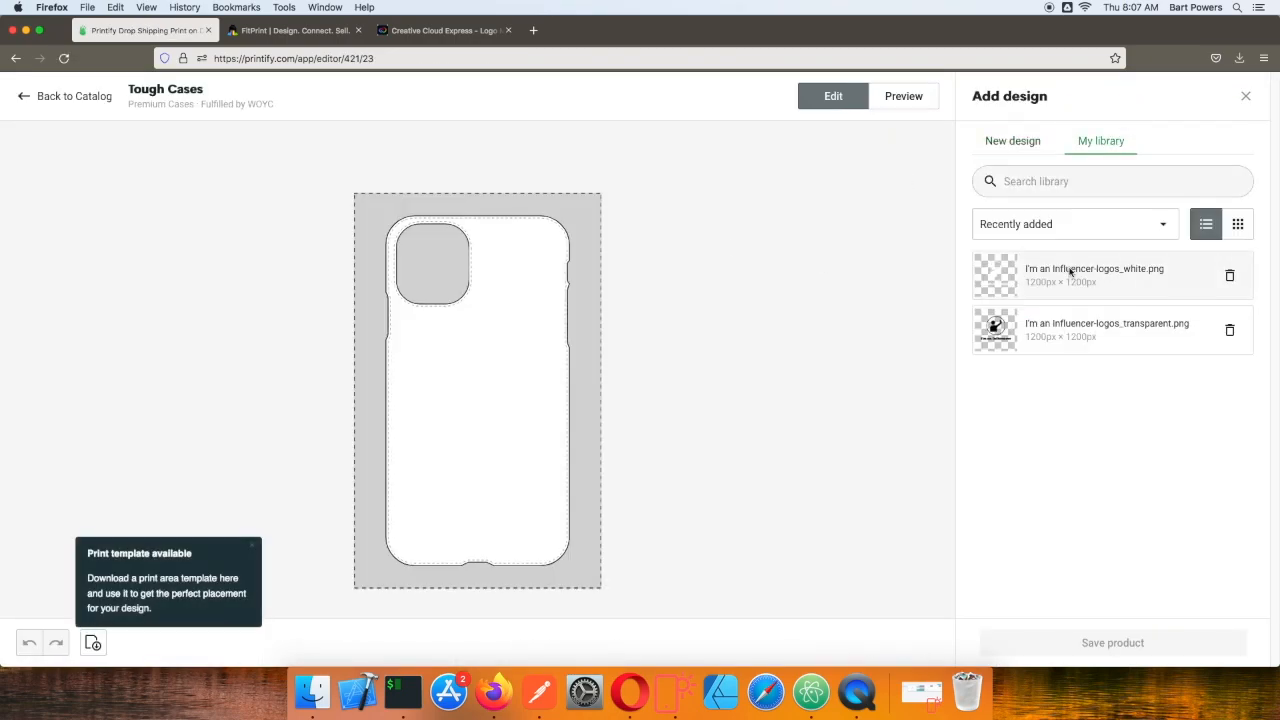
{"action": "left_click", "coordinate": [1094, 276]}
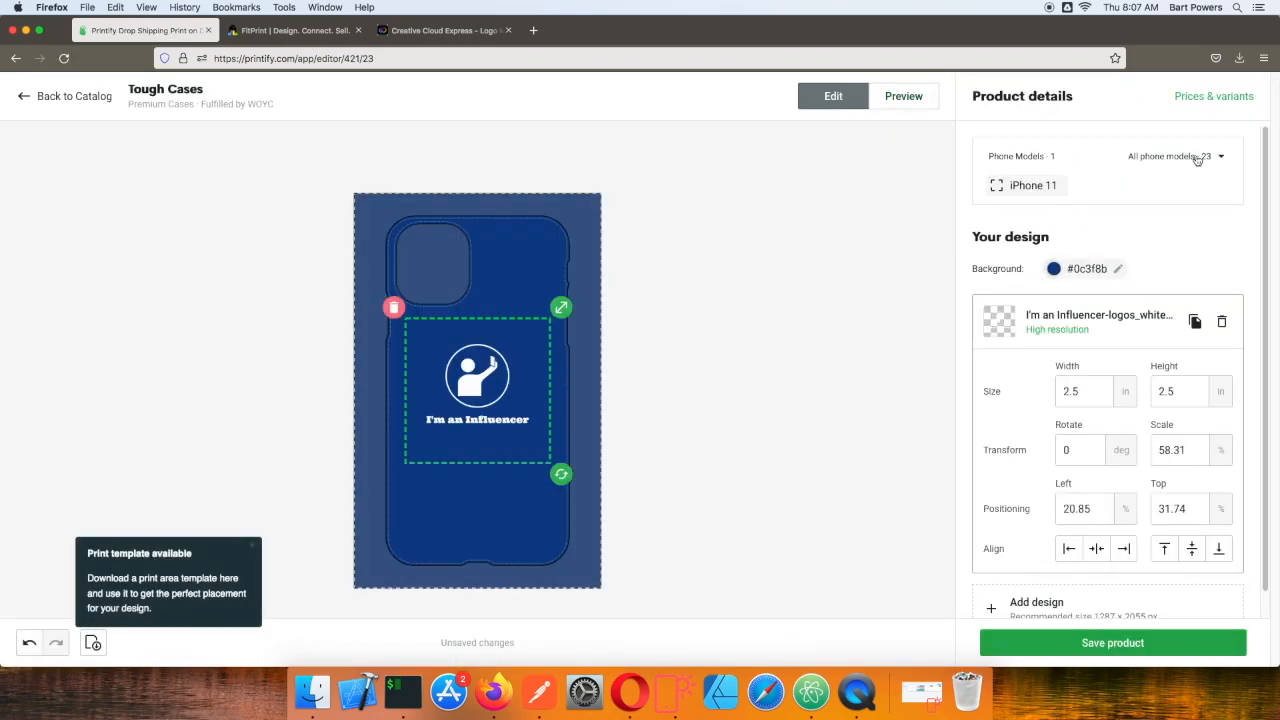
{"action": "left_click", "coordinate": [1176, 156]}
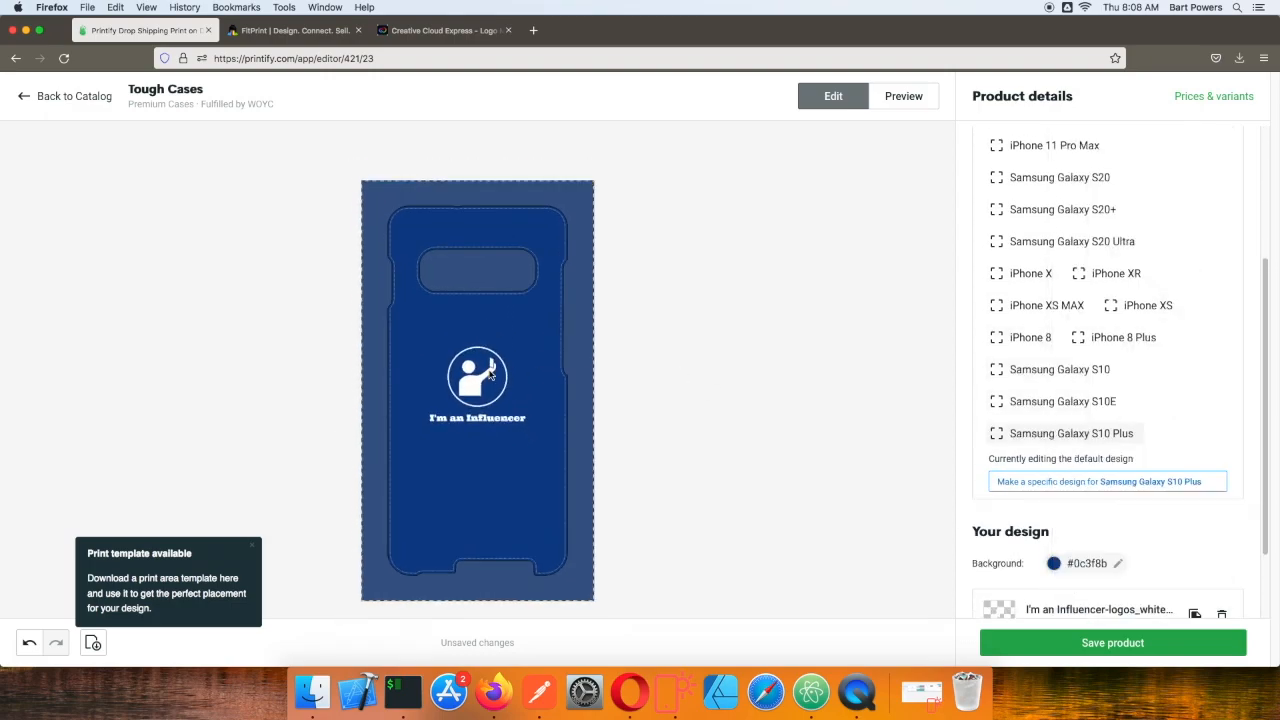
{"action": "left_click", "coordinate": [476, 390]}
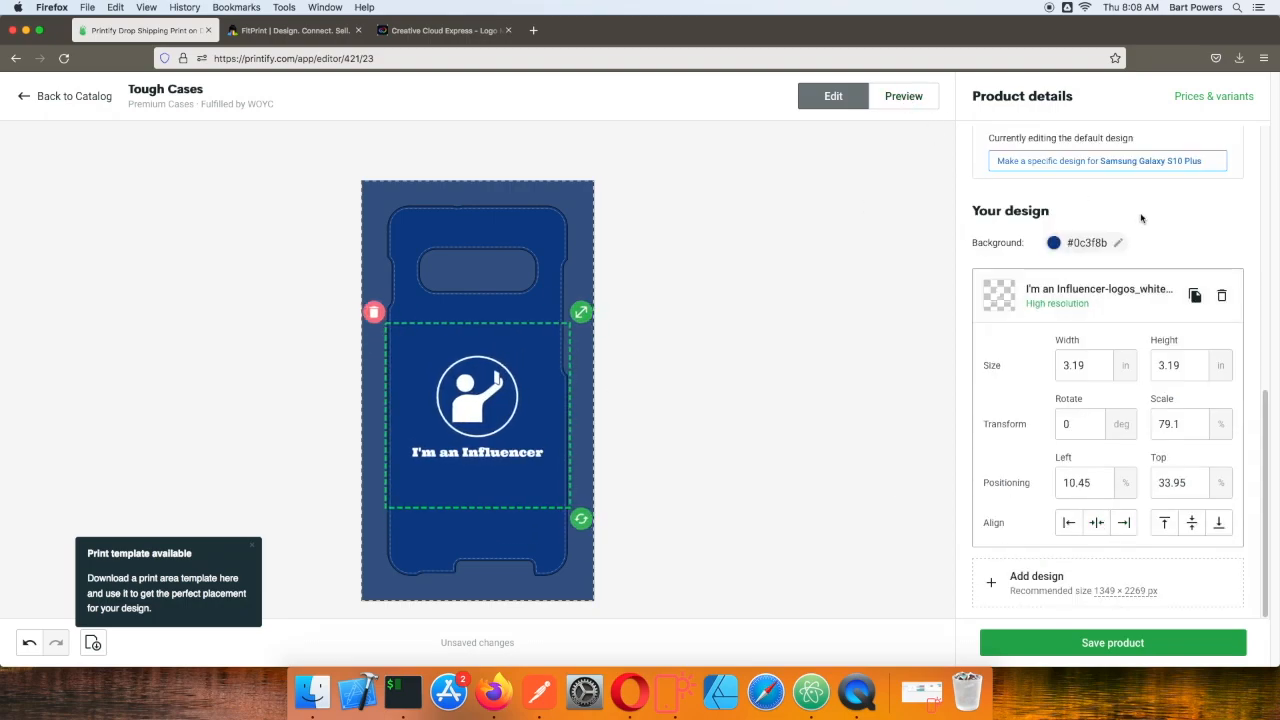
{"action": "left_click", "coordinate": [904, 96]}
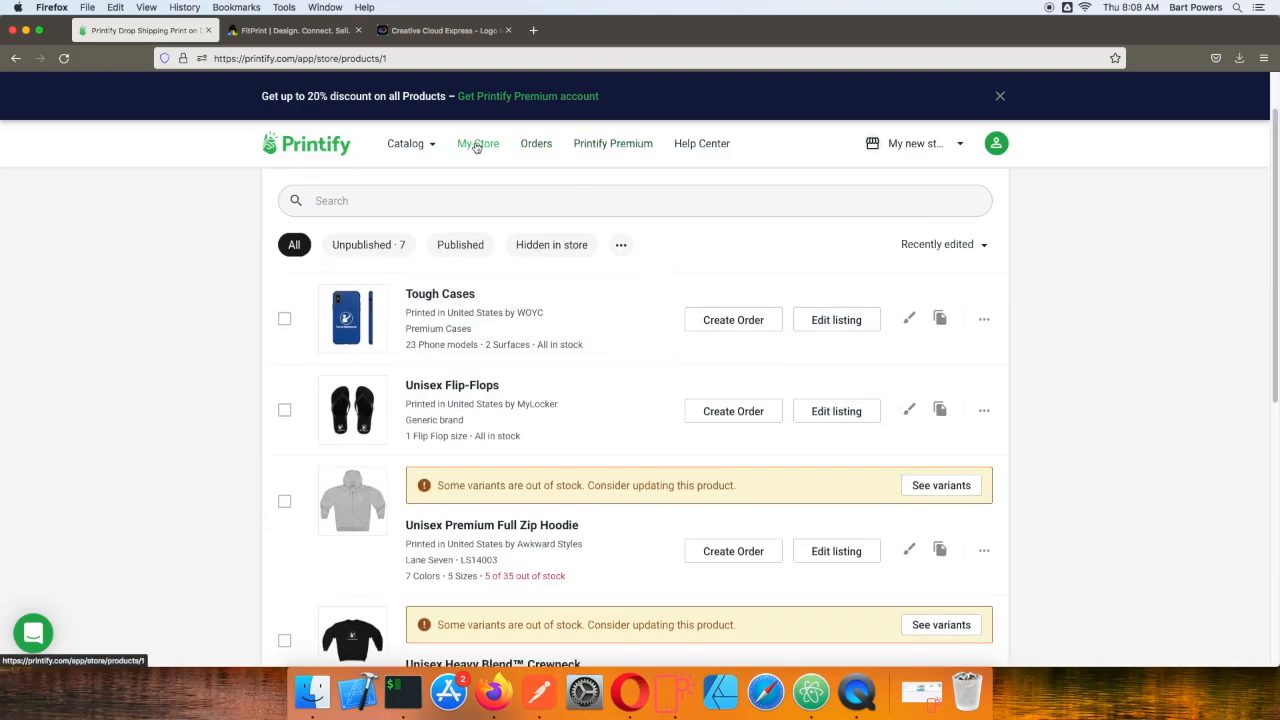
Save the finished Custom Pin Buttons design so it appears in My Store's product list
{"action": "left_click", "coordinate": [406, 144]}
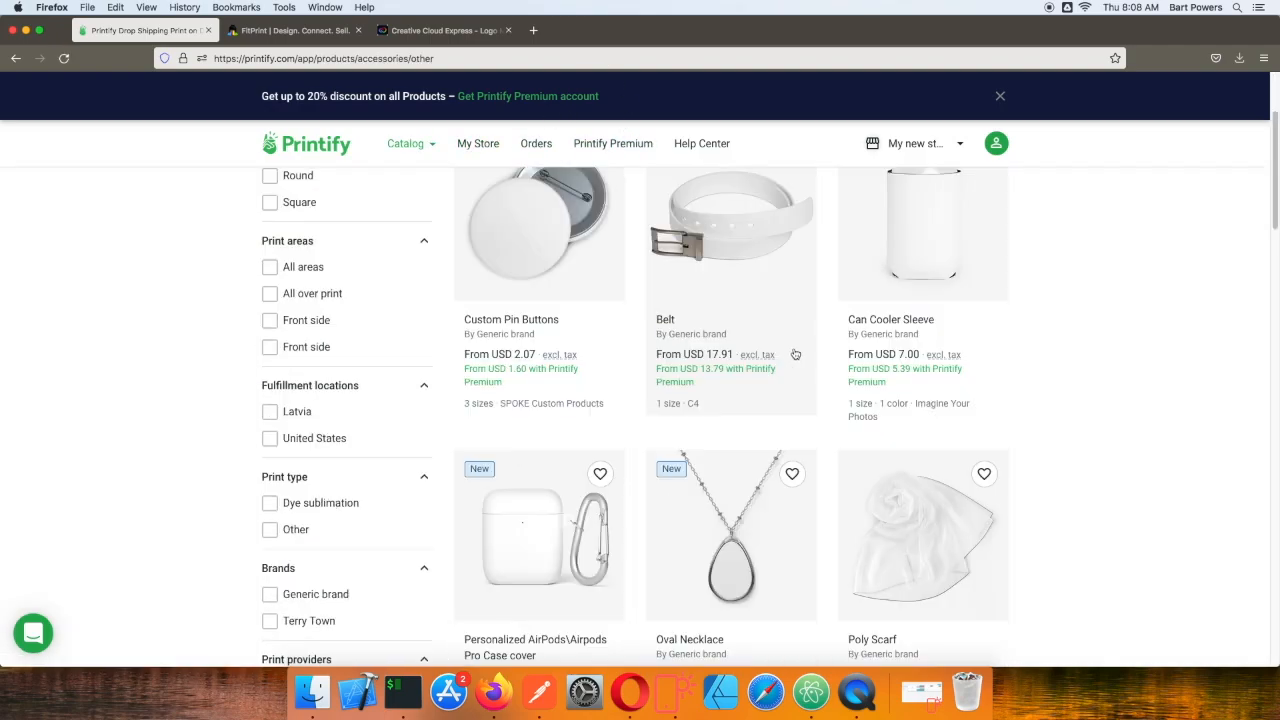
{"action": "left_click", "coordinate": [540, 232]}
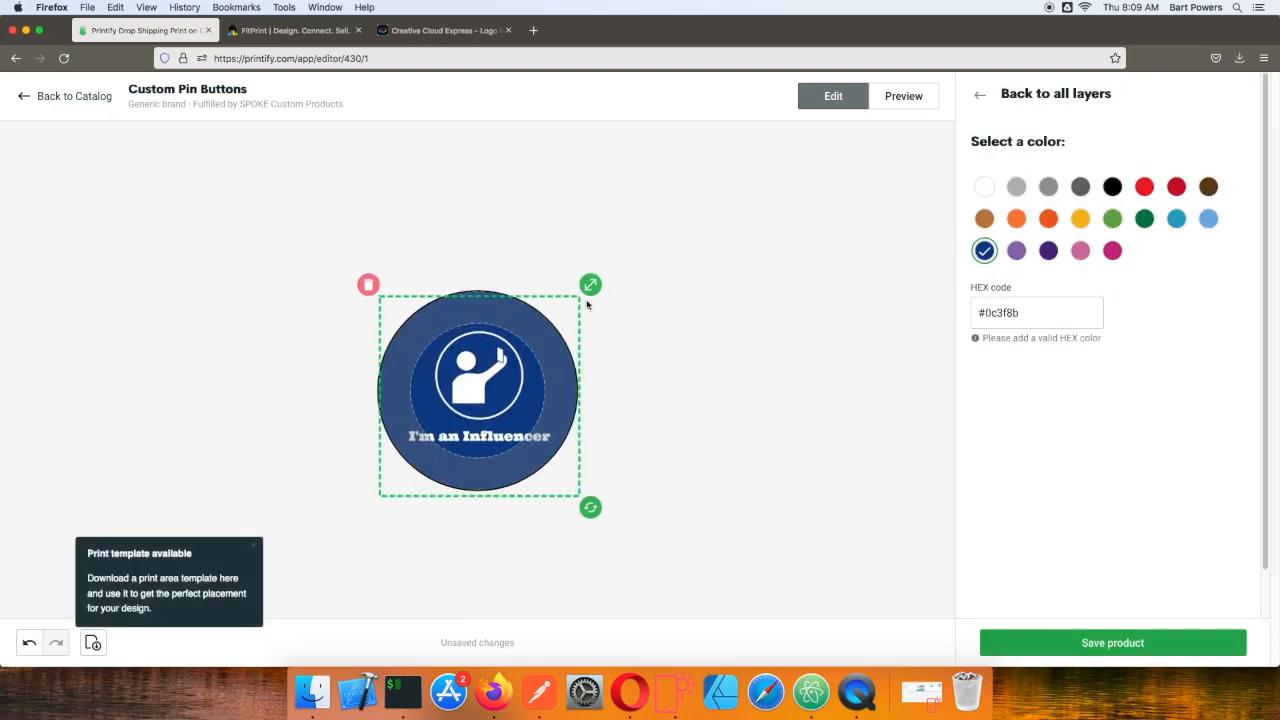
{"action": "left_click", "coordinate": [902, 96]}
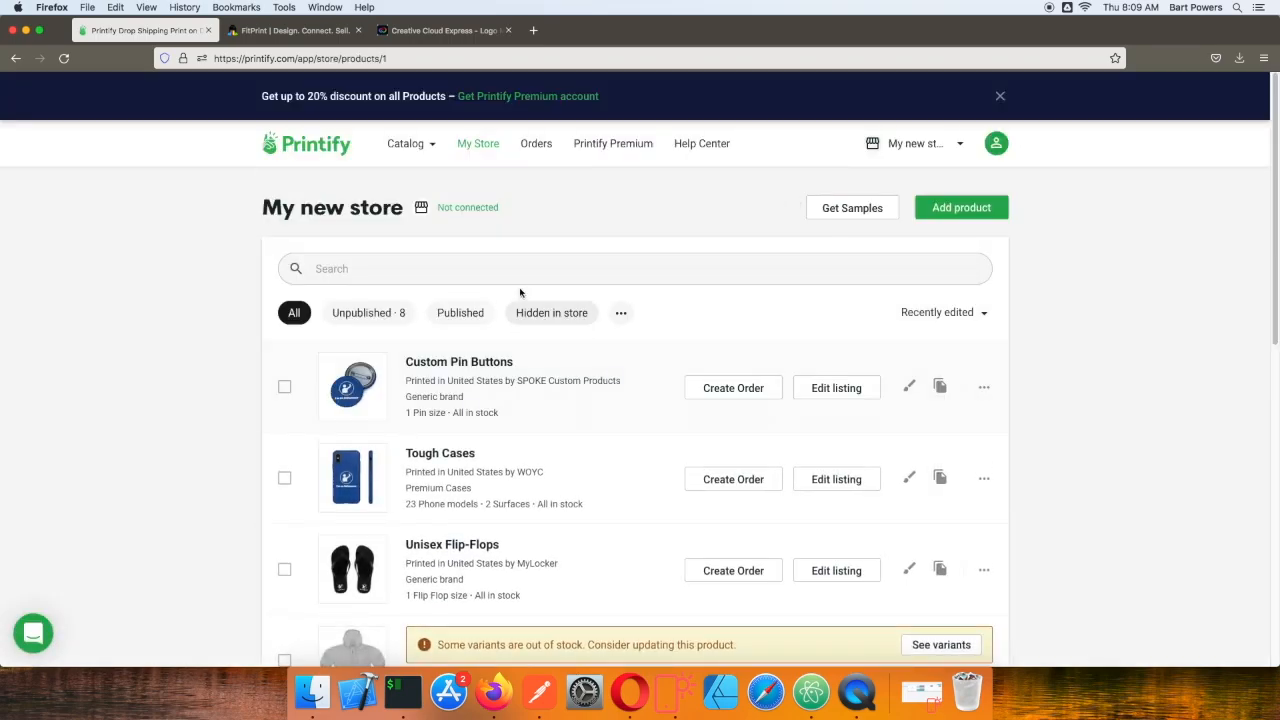
{"action": "mouse_move", "coordinate": [444, 162]}
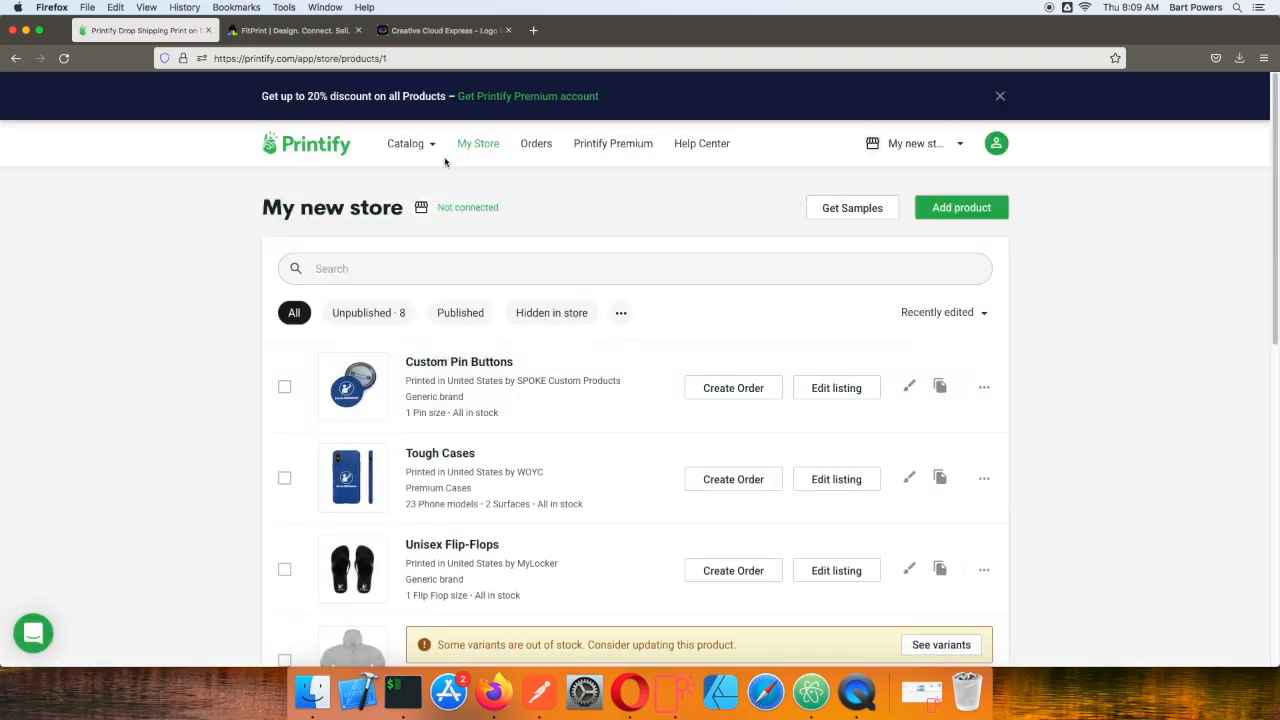
{"action": "mouse_move", "coordinate": [316, 144]}
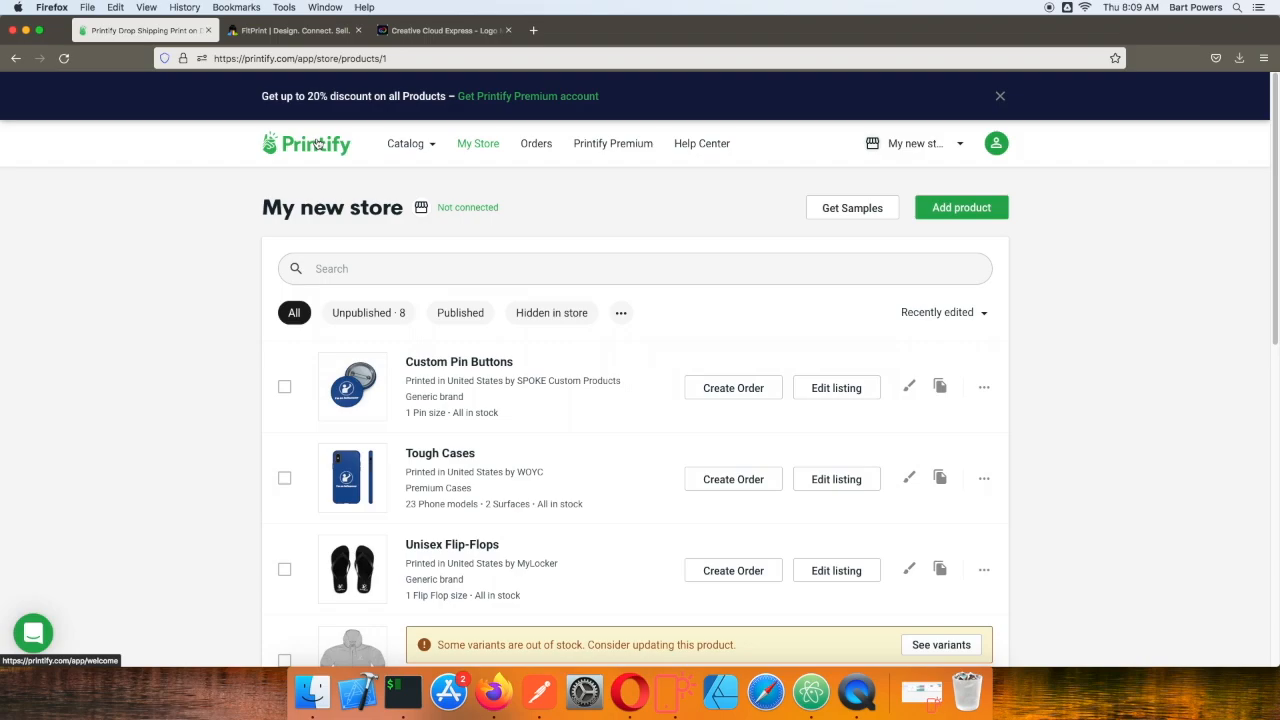
{"action": "scroll", "scroll_direction": "down", "scroll_amount": 3}
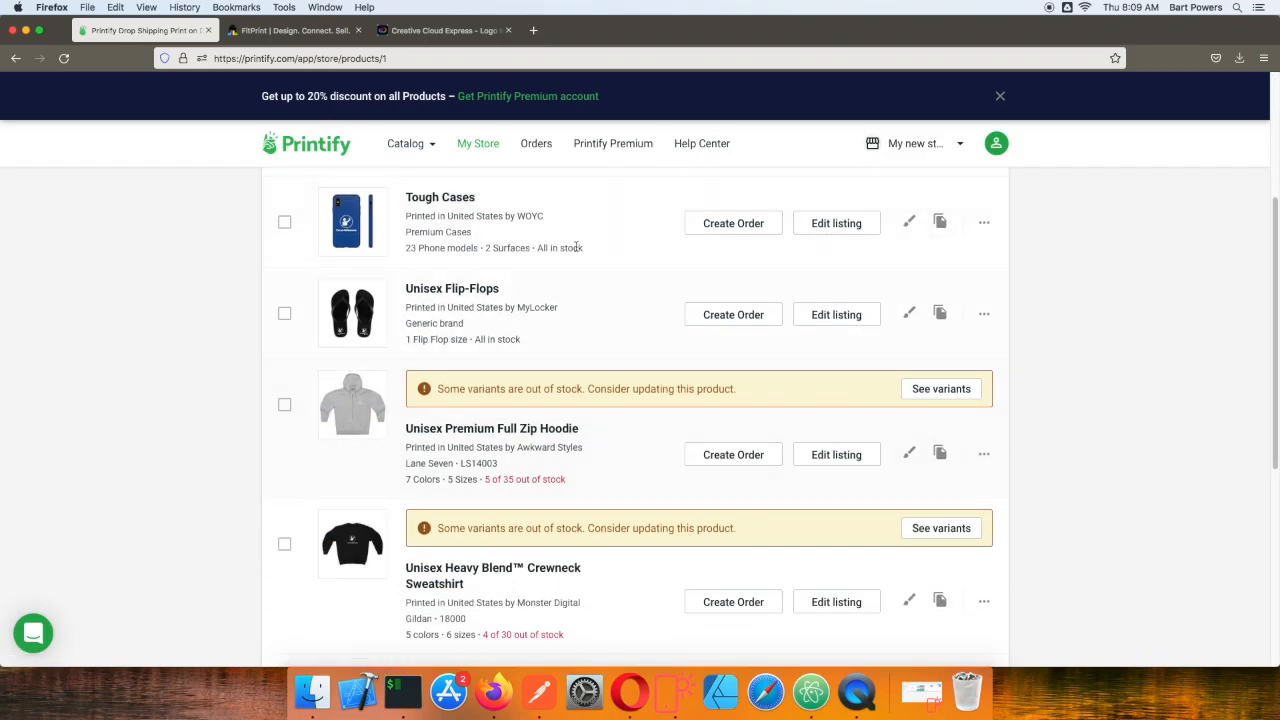
{"action": "scroll", "scroll_direction": "down", "scroll_amount": 3}
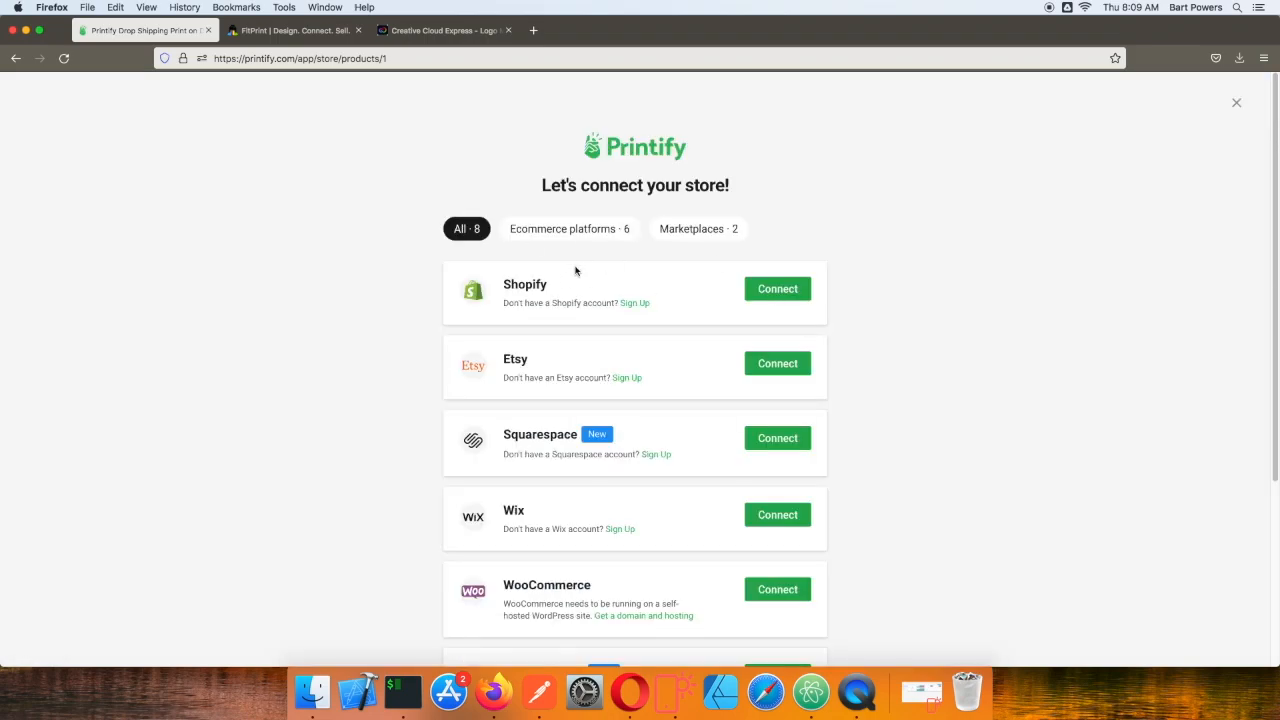
Browse the list of connectable platforms, then view FitPrint's landing page in another tab
{"action": "scroll", "scroll_direction": "down", "scroll_amount": 3}
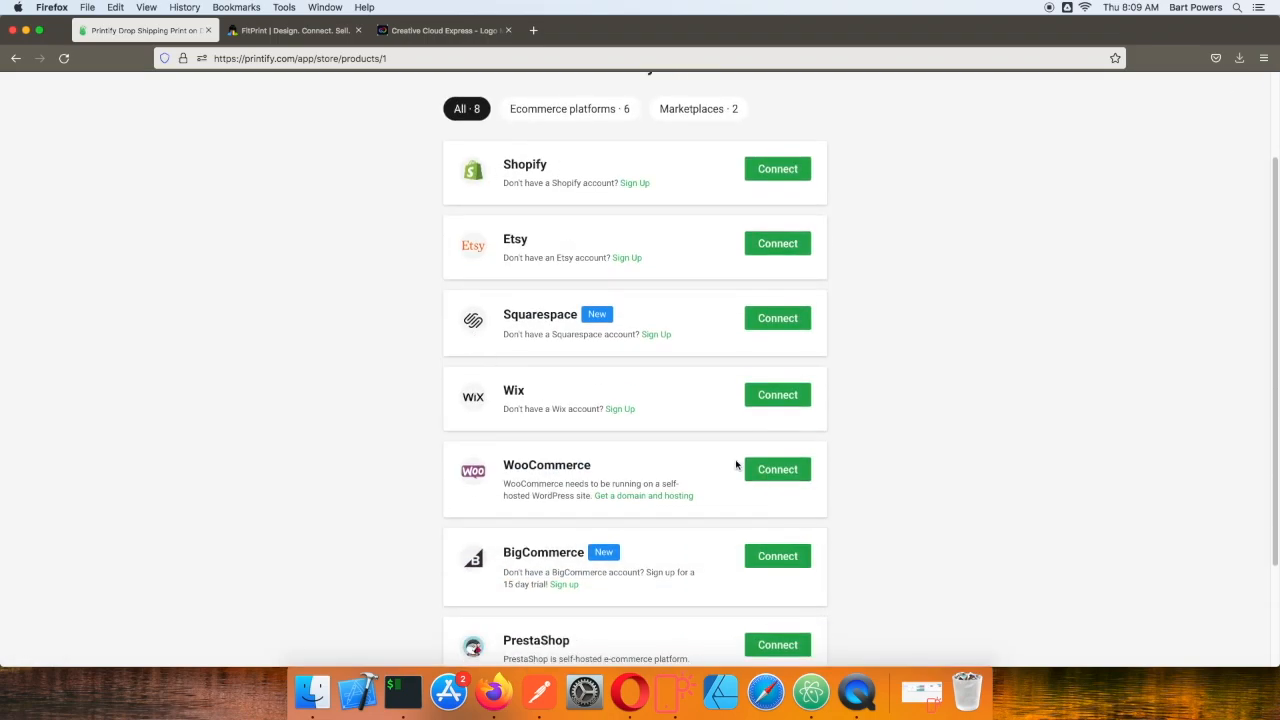
{"action": "scroll", "scroll_direction": "down", "scroll_amount": 3}
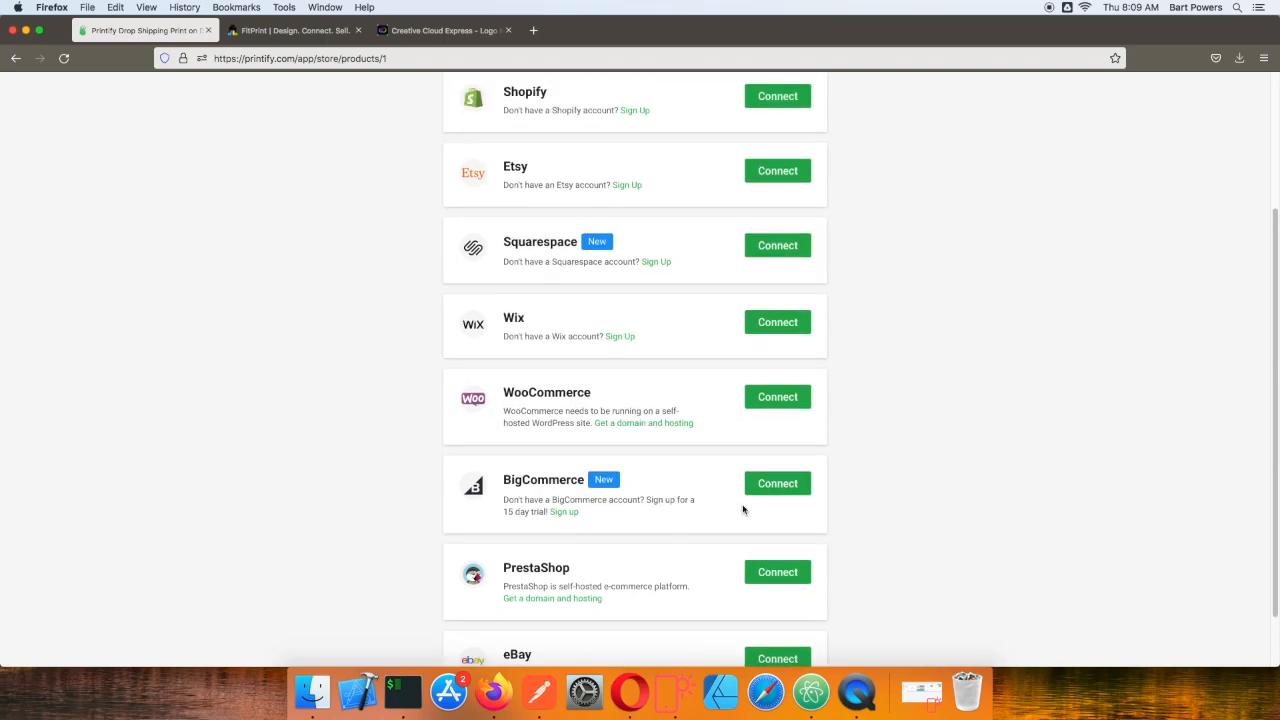
{"action": "scroll", "scroll_direction": "up", "scroll_amount": 3}
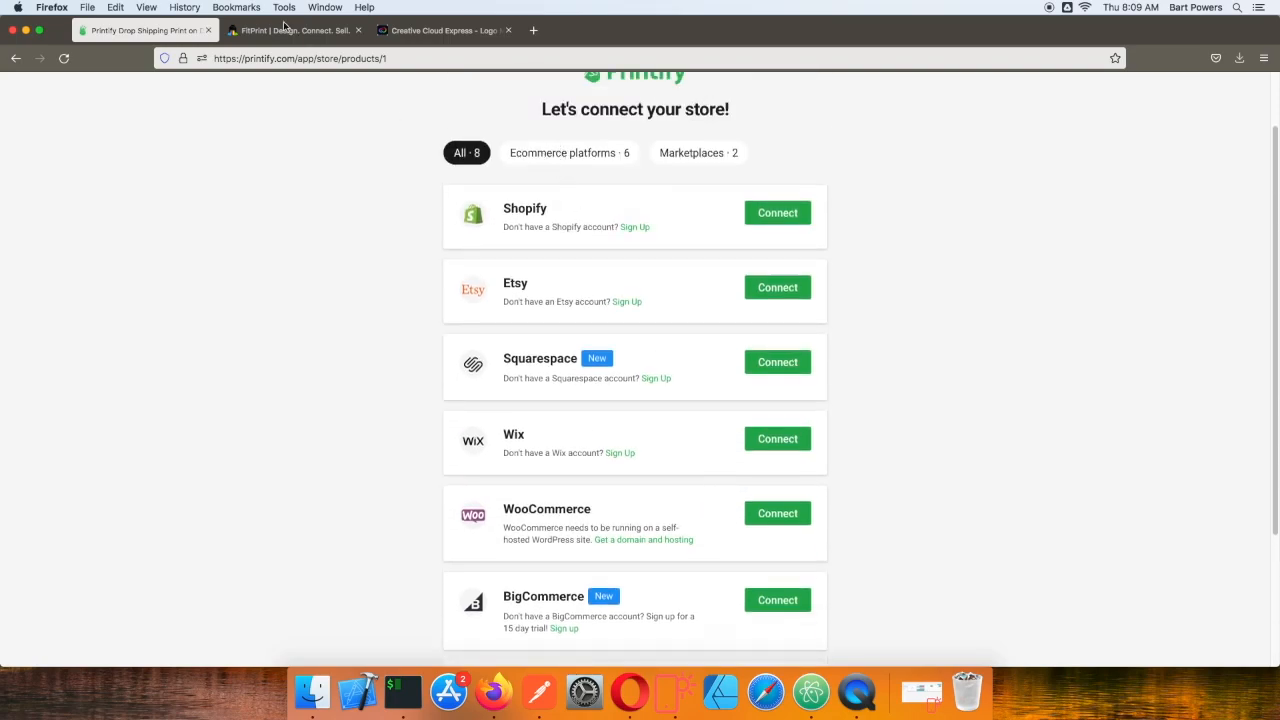
{"action": "left_click", "coordinate": [290, 30]}
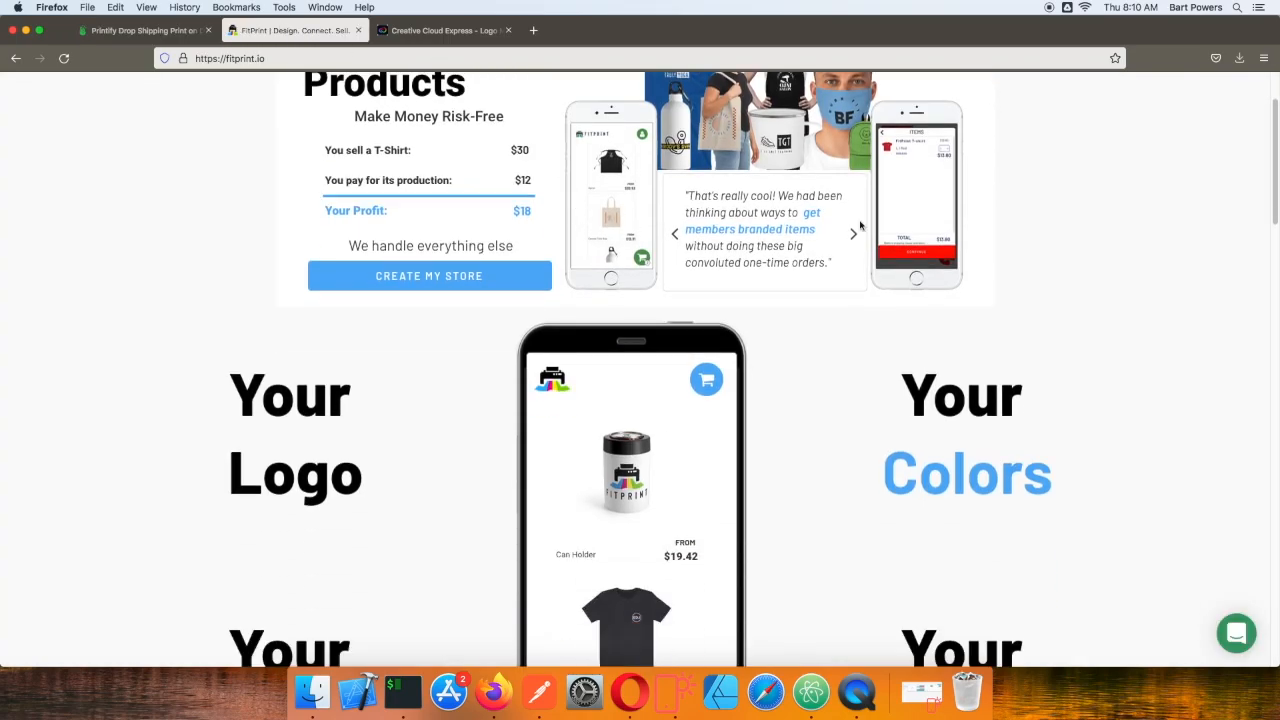
{"action": "scroll", "scroll_direction": "up", "scroll_amount": 3}
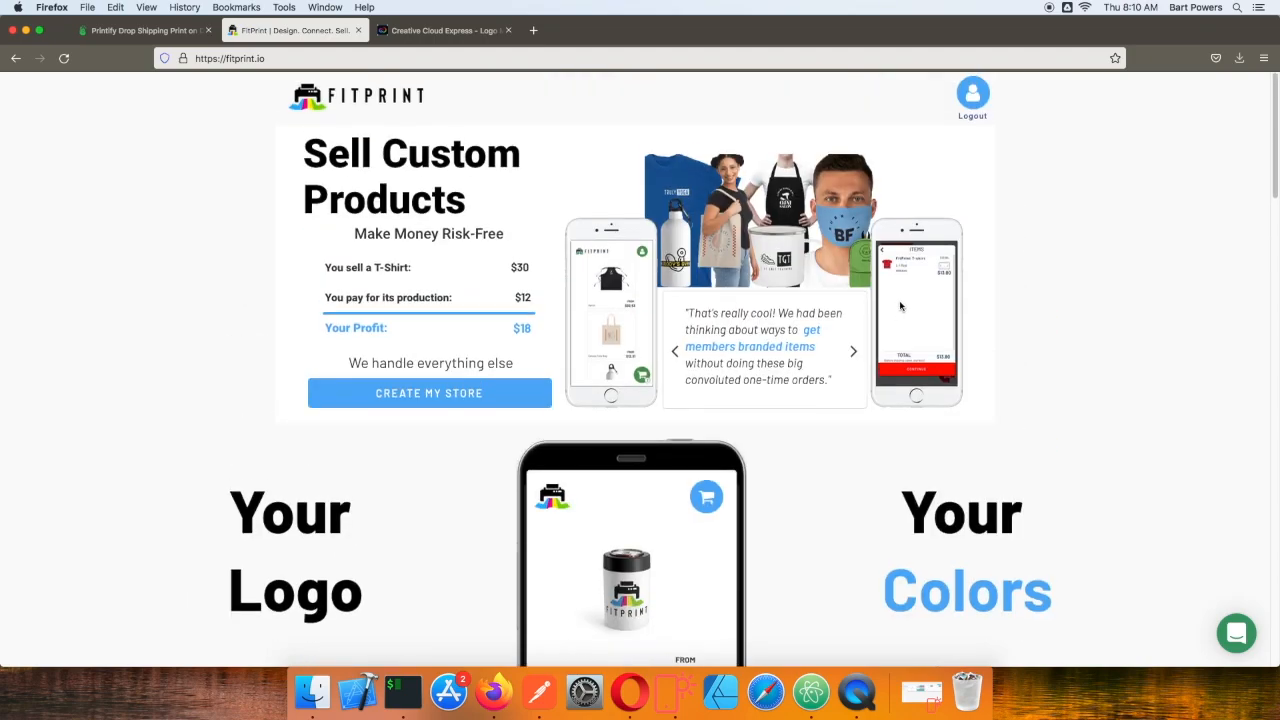
{"action": "mouse_move", "coordinate": [504, 216]}
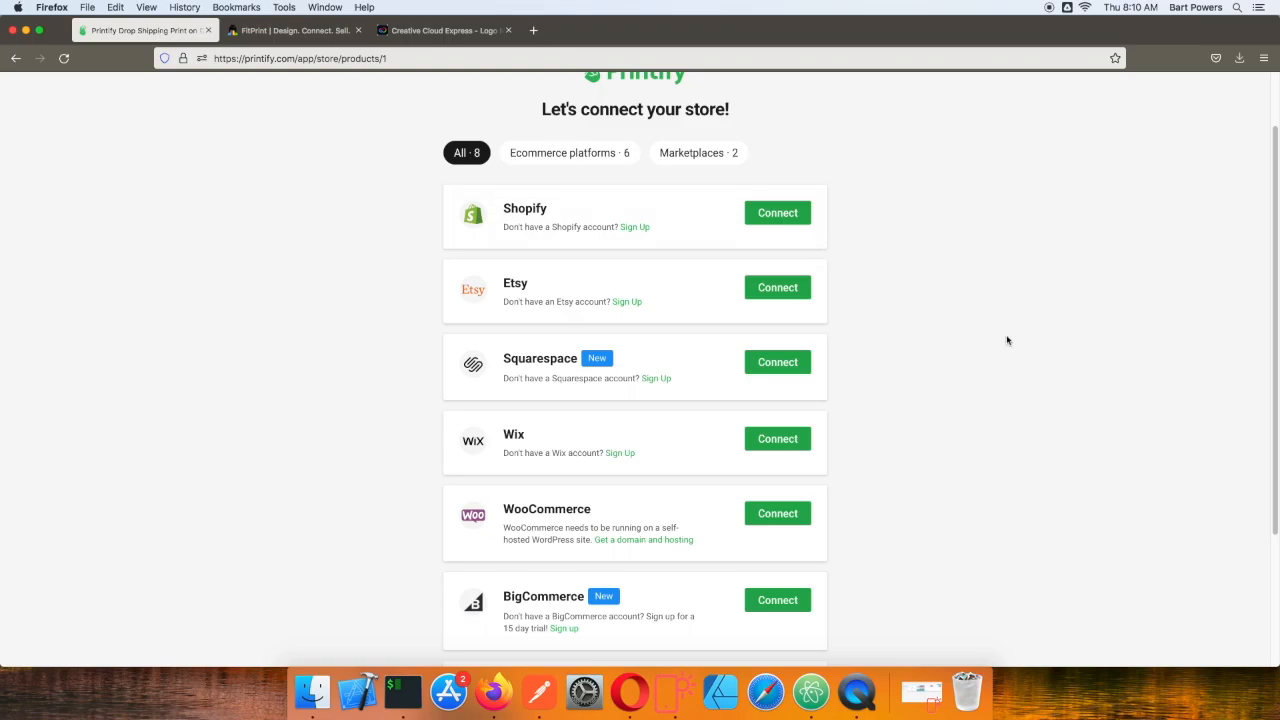
Create a FitPrint seller account with email and password, reaching the shop setup form
{"action": "left_click", "coordinate": [294, 30]}
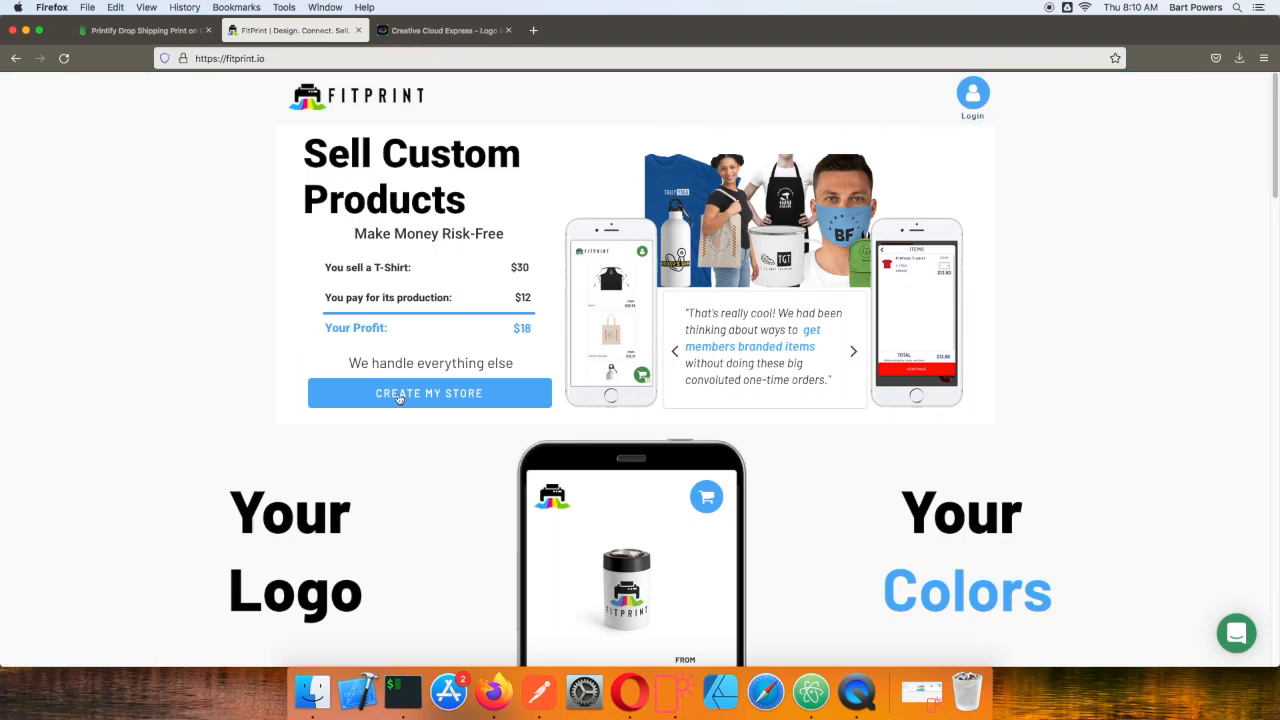
{"action": "left_click", "coordinate": [428, 392]}
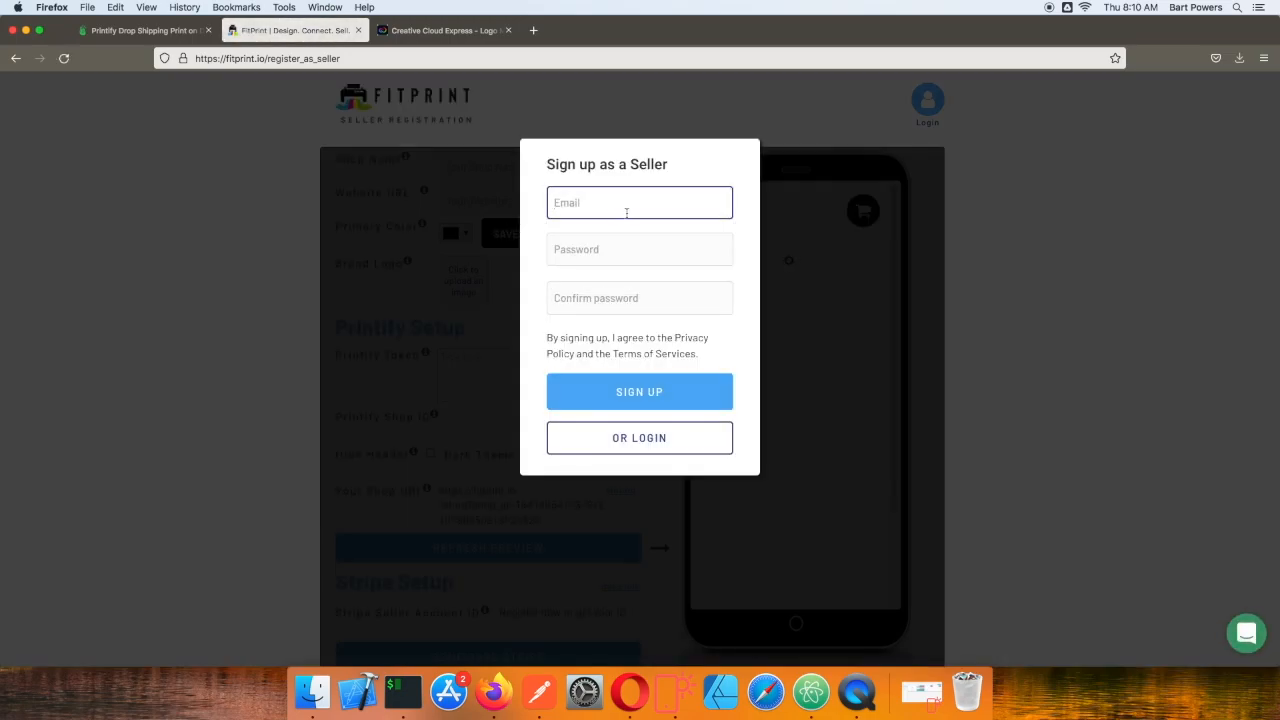
{"action": "left_click", "coordinate": [640, 248]}
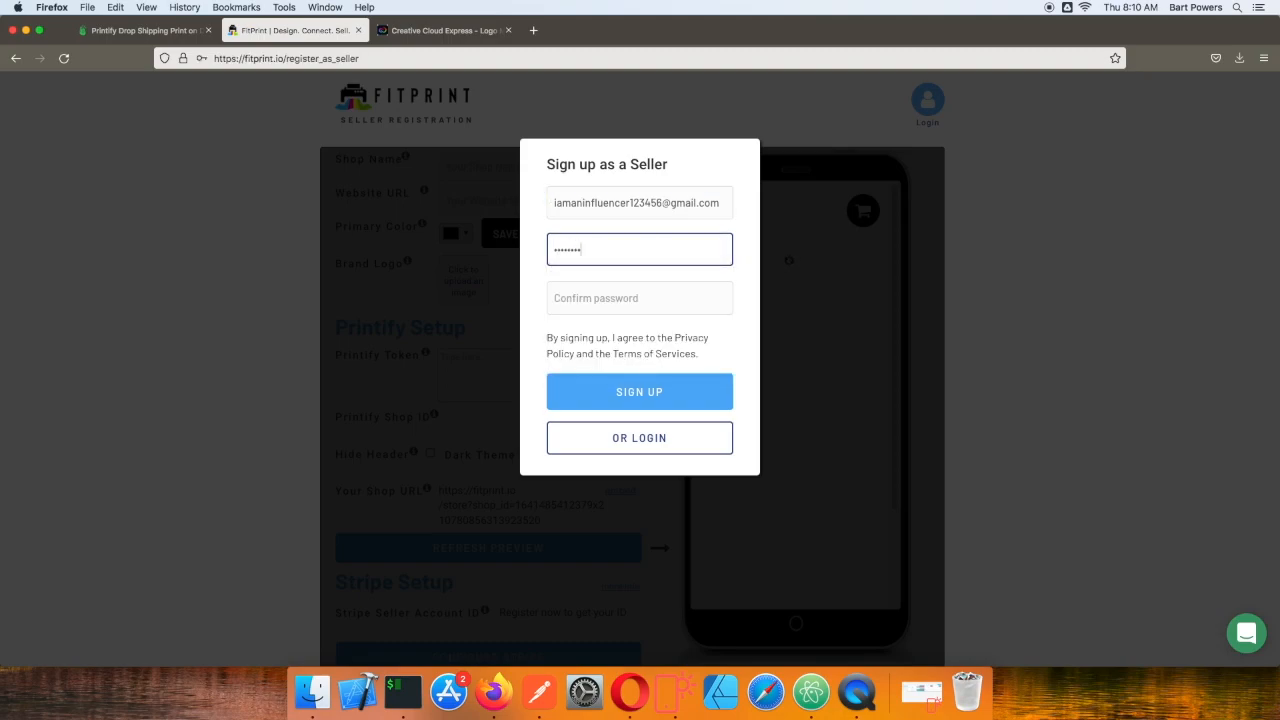
{"action": "type", "text": "•••••"}
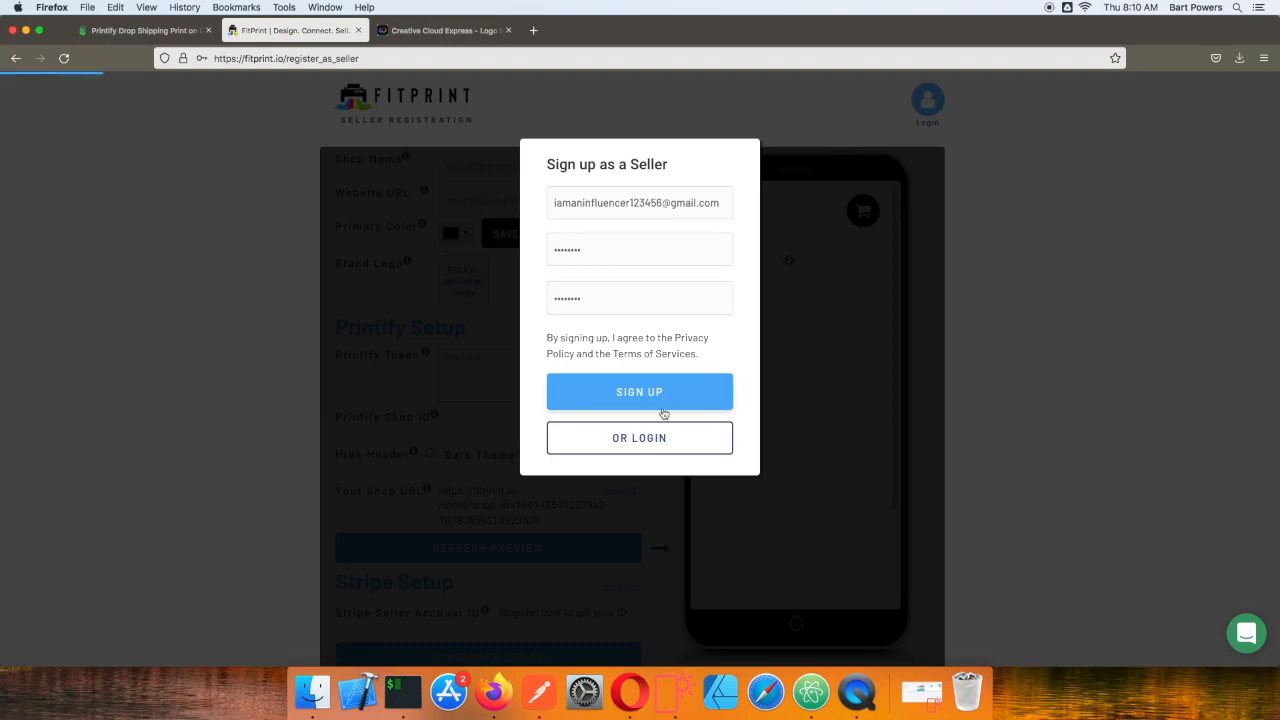
{"action": "left_click", "coordinate": [640, 390]}
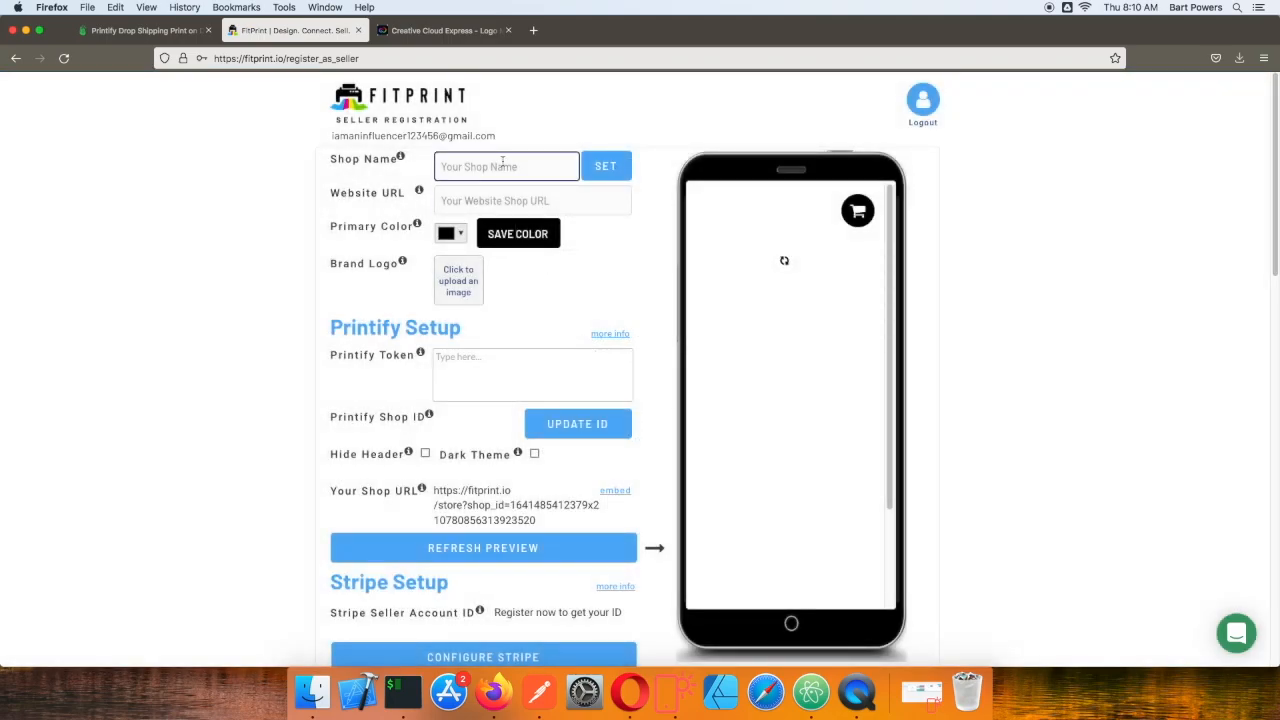
Name the FitPrint shop 'I am an influencer 1234' and save it
{"action": "left_click", "coordinate": [504, 164]}
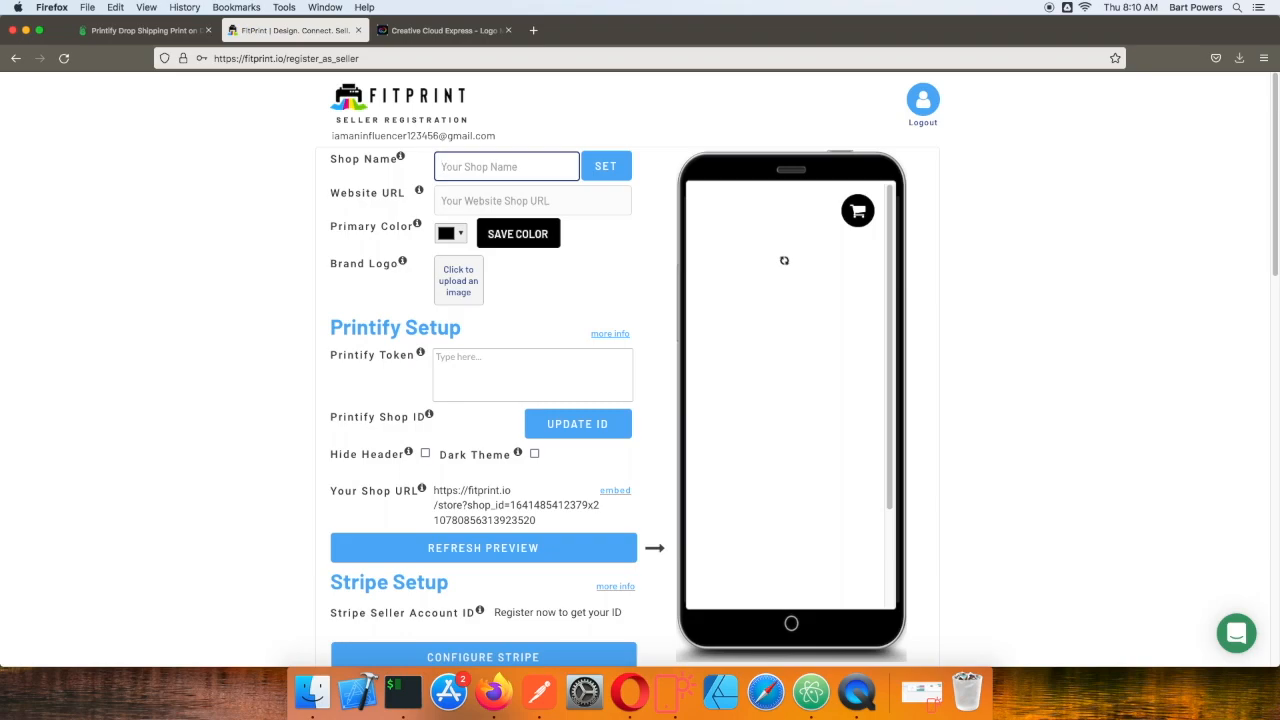
{"action": "left_click", "coordinate": [504, 164]}
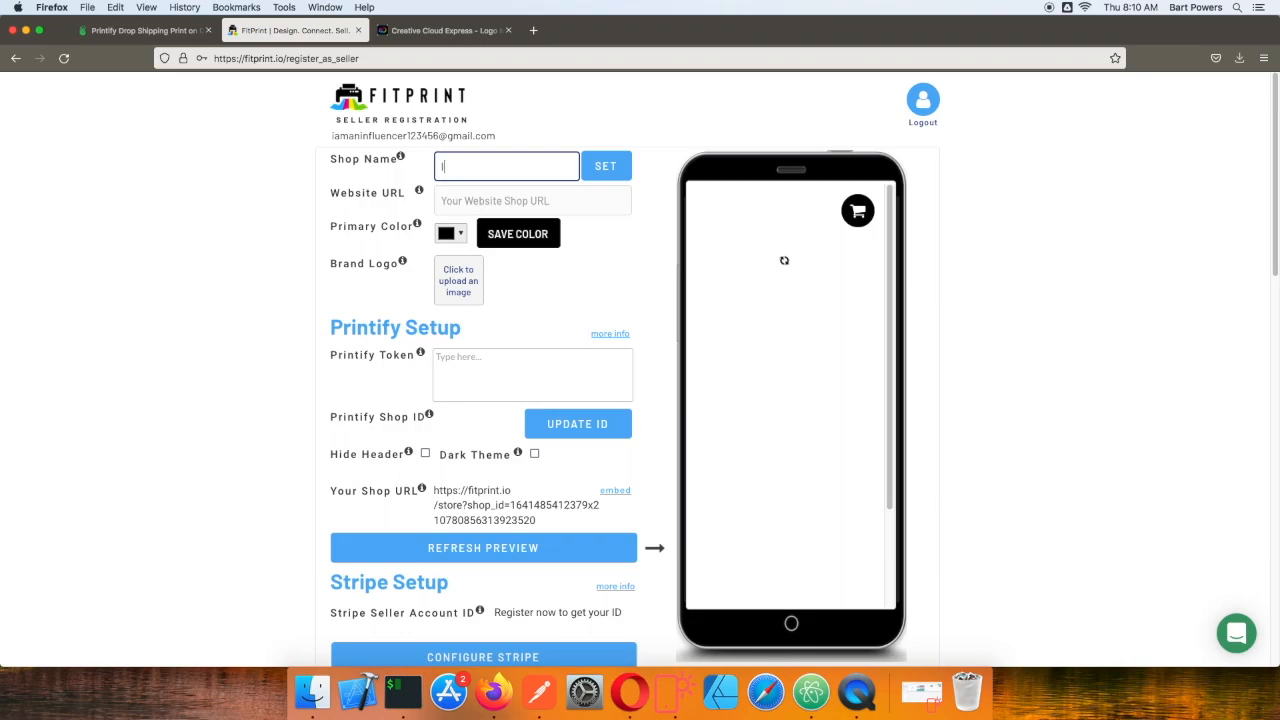
{"action": "type", "text": "I am an u"}
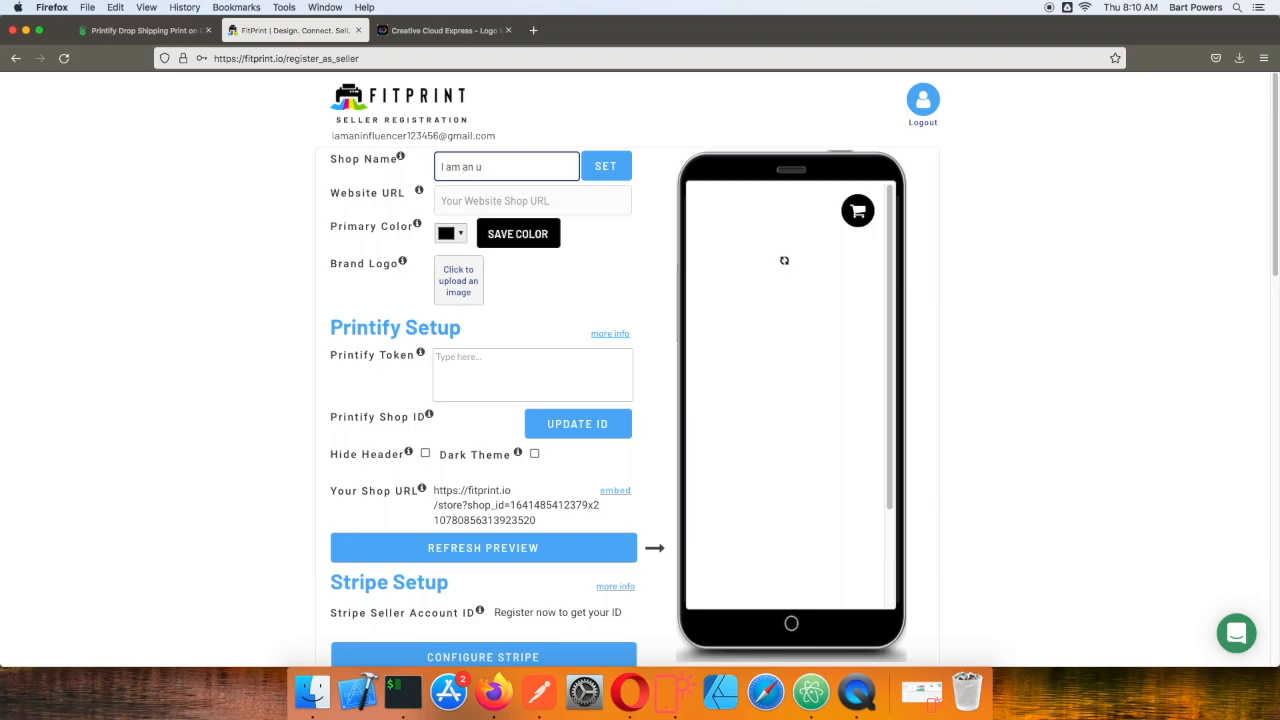
{"action": "type", "text": "influenc"}
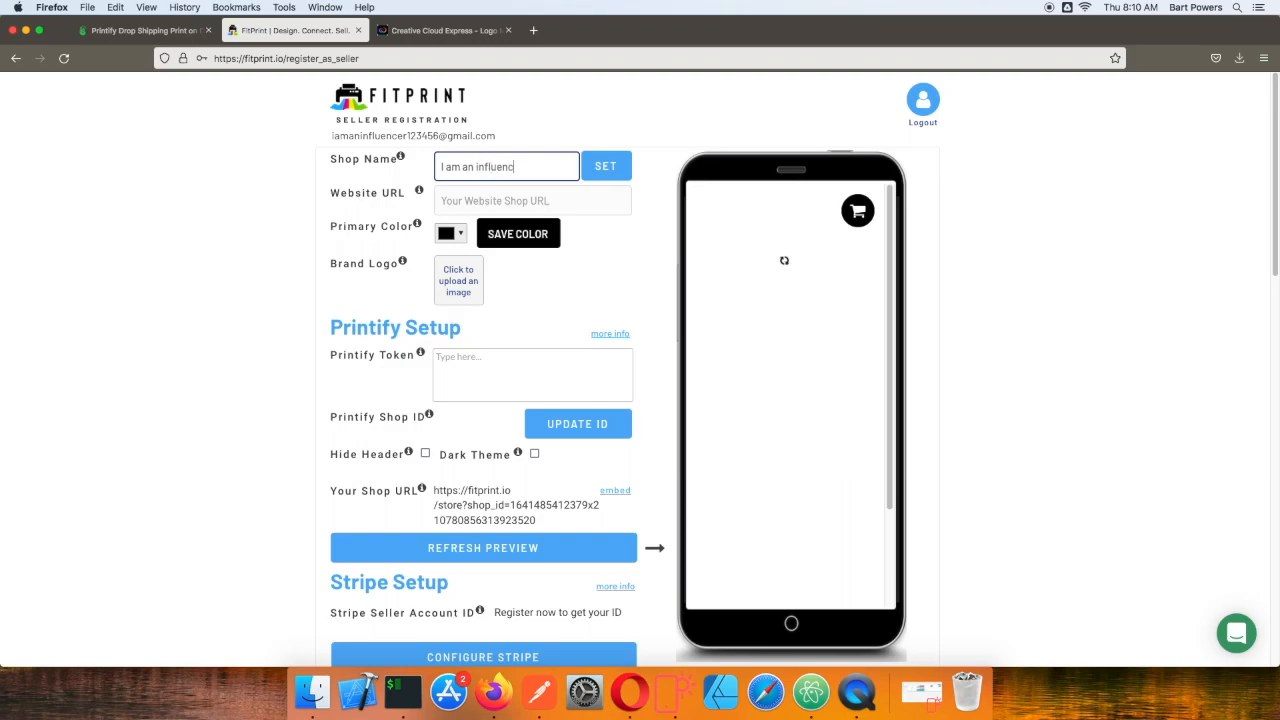
{"action": "type", "text": "er 1234"}
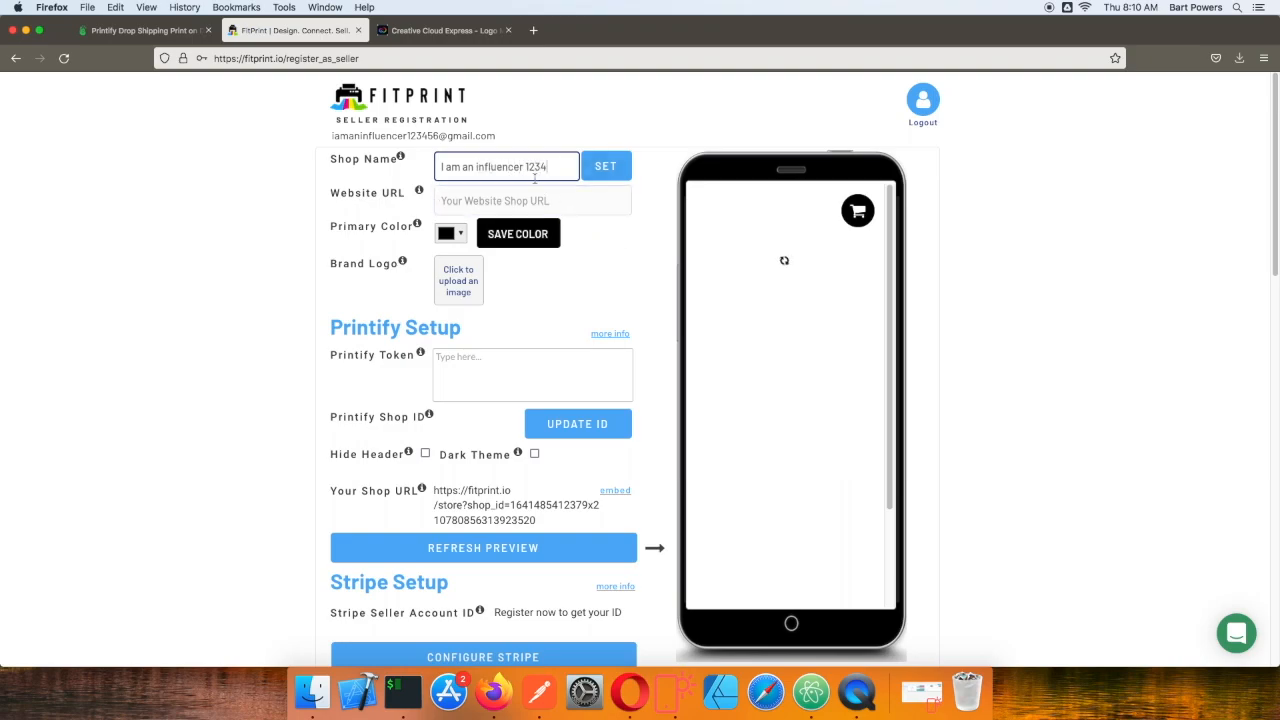
{"action": "left_click", "coordinate": [532, 200]}
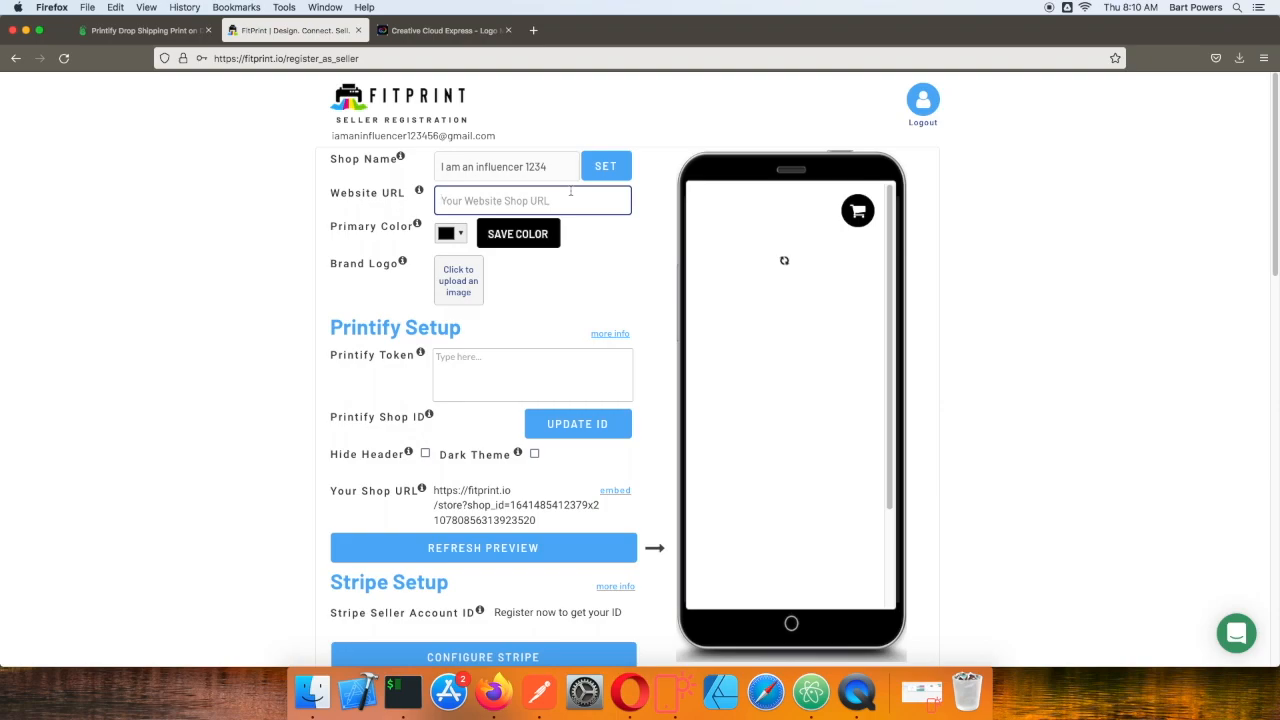
{"action": "left_click", "coordinate": [532, 200]}
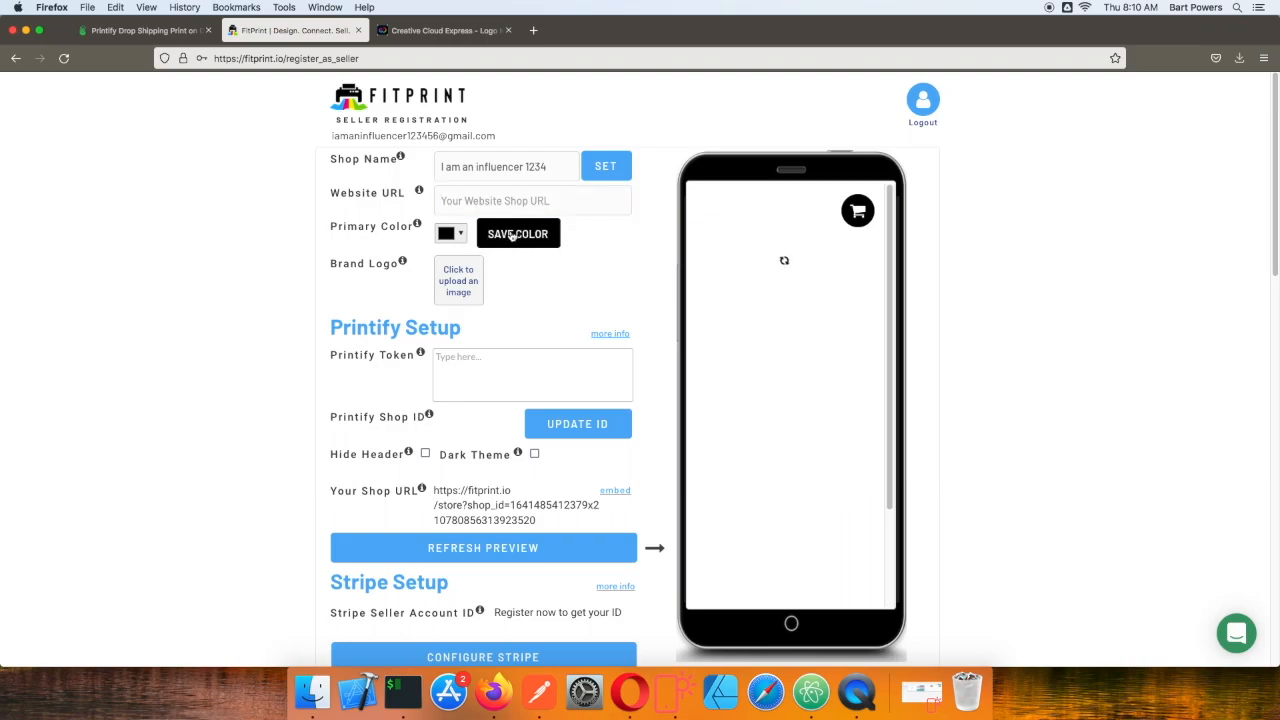
Give the shop a blue primary colour and upload the black version of the brand logo
{"action": "left_click", "coordinate": [444, 232]}
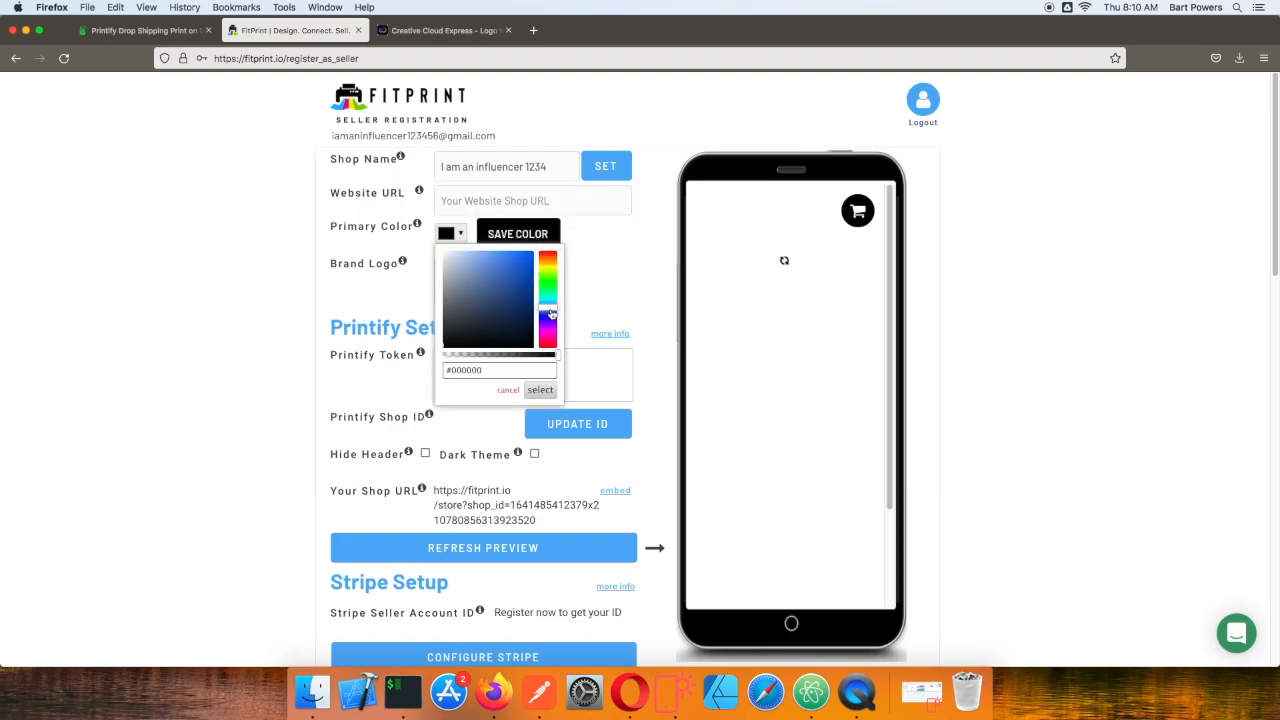
{"action": "left_click", "coordinate": [524, 270]}
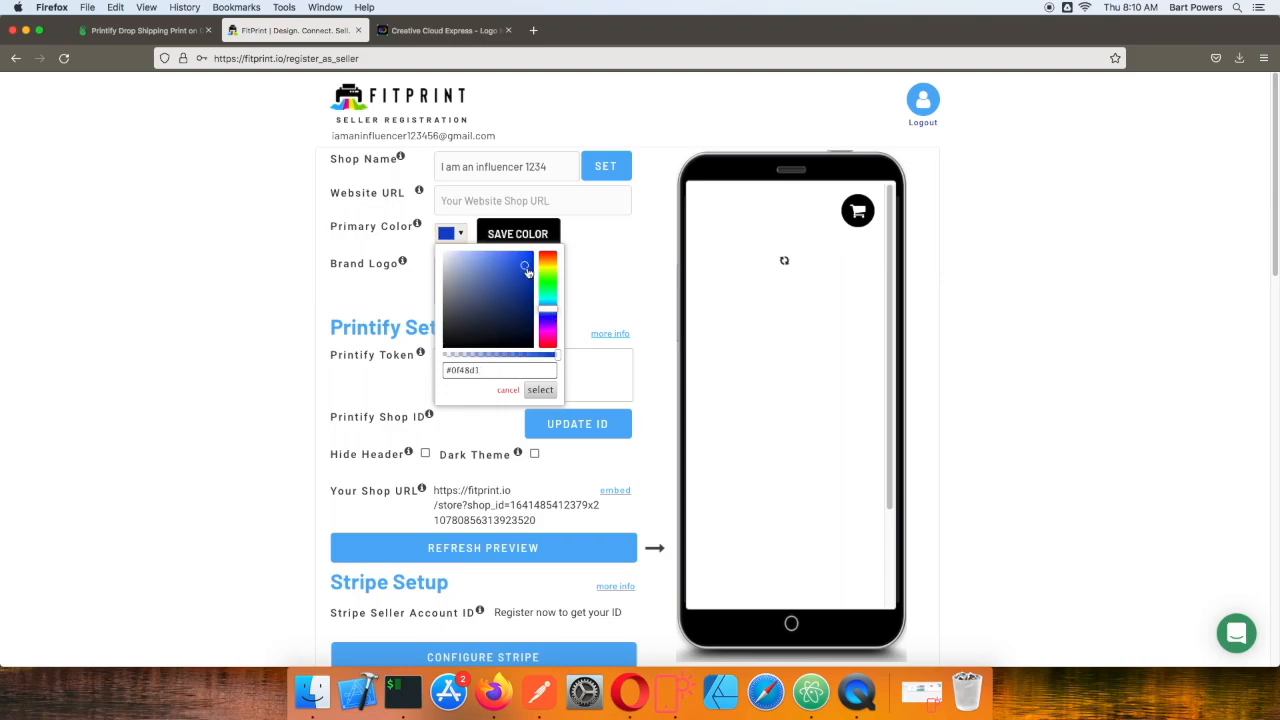
{"action": "left_click", "coordinate": [540, 390]}
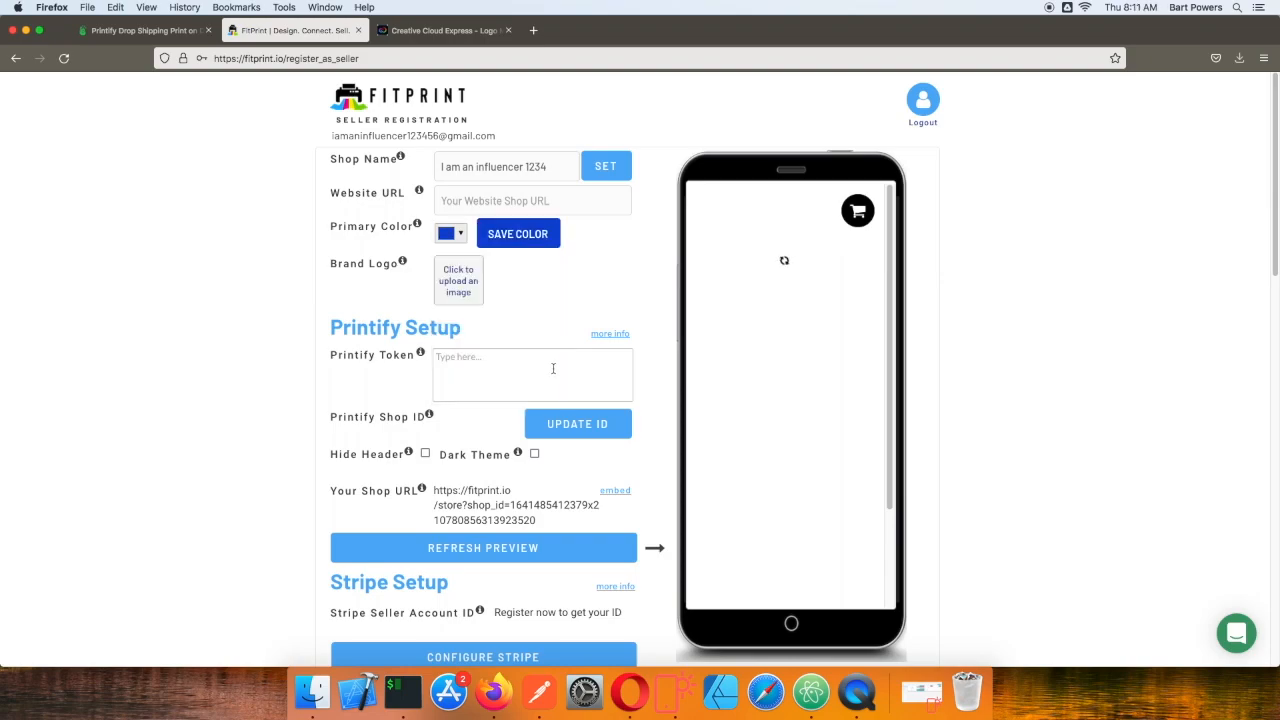
{"action": "left_click", "coordinate": [458, 280]}
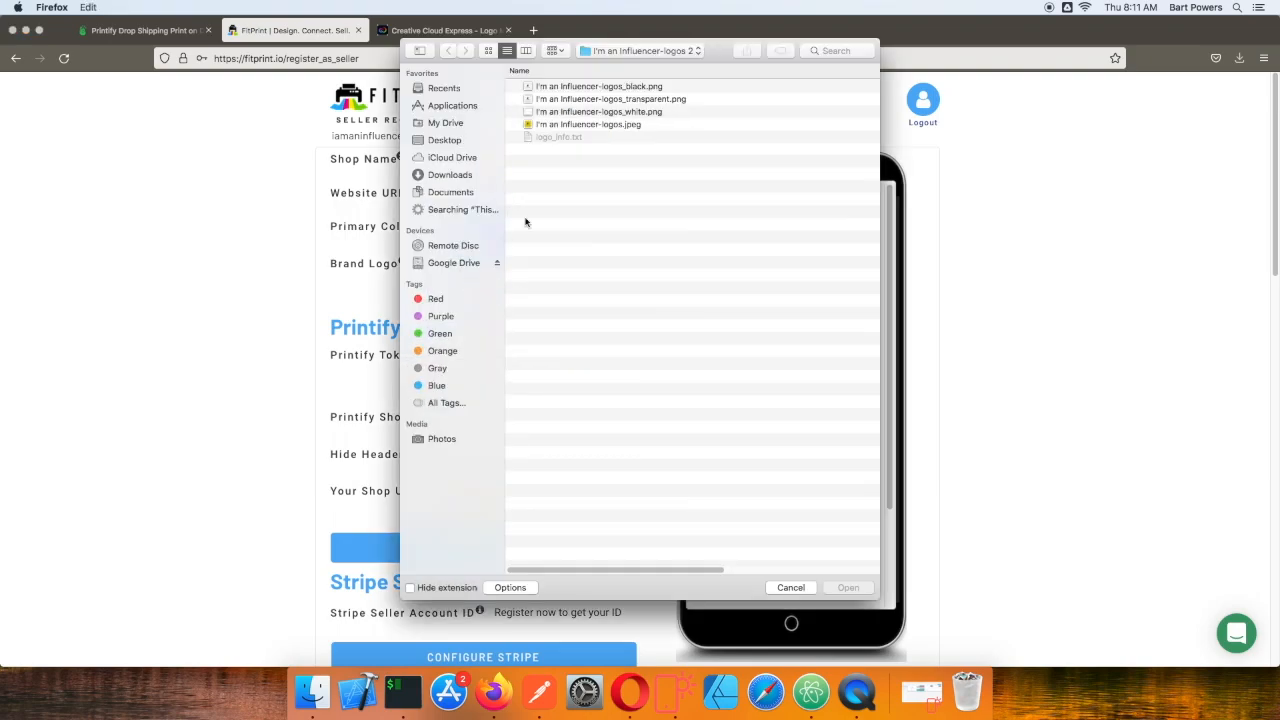
{"action": "left_click", "coordinate": [598, 86]}
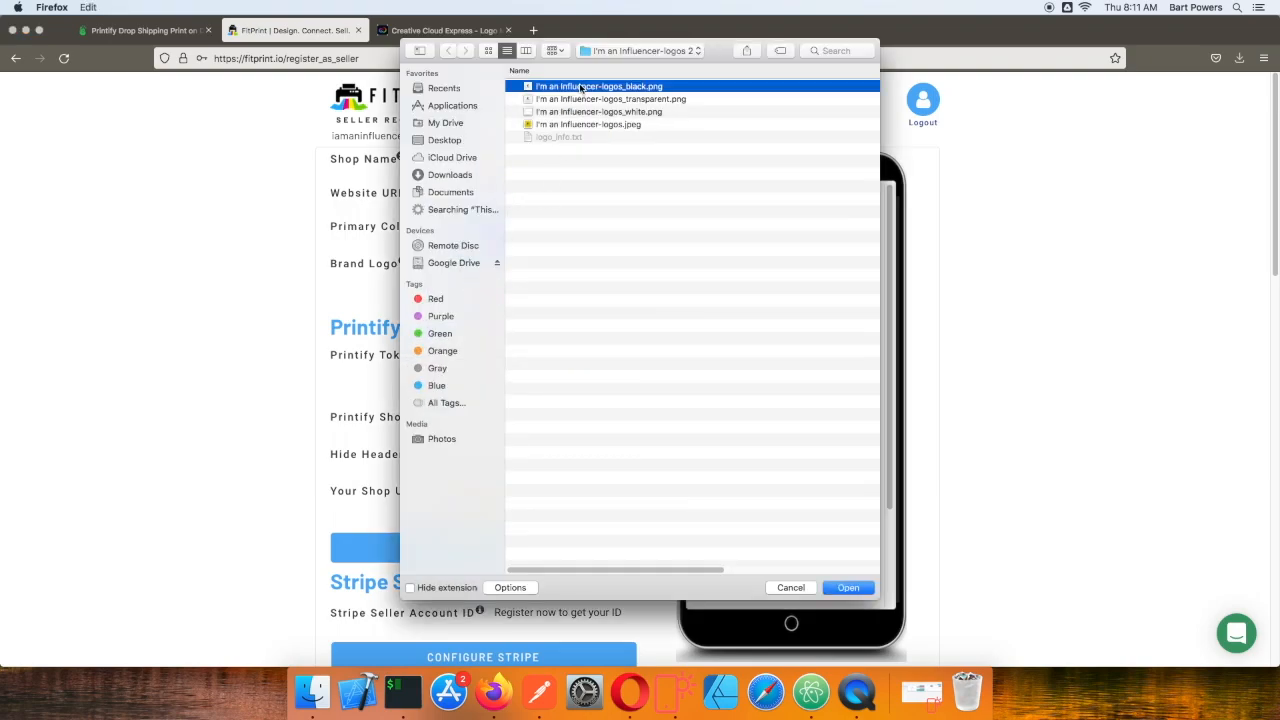
{"action": "left_click", "coordinate": [848, 588]}
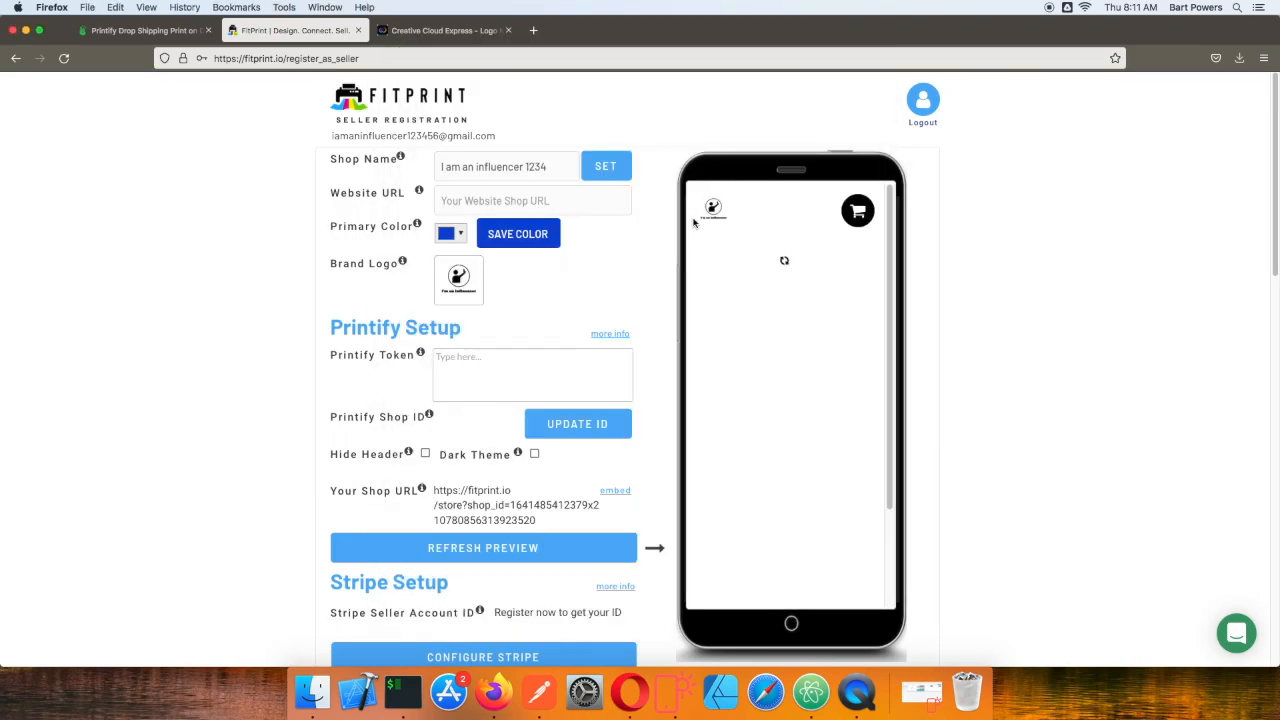
{"action": "mouse_move", "coordinate": [656, 146]}
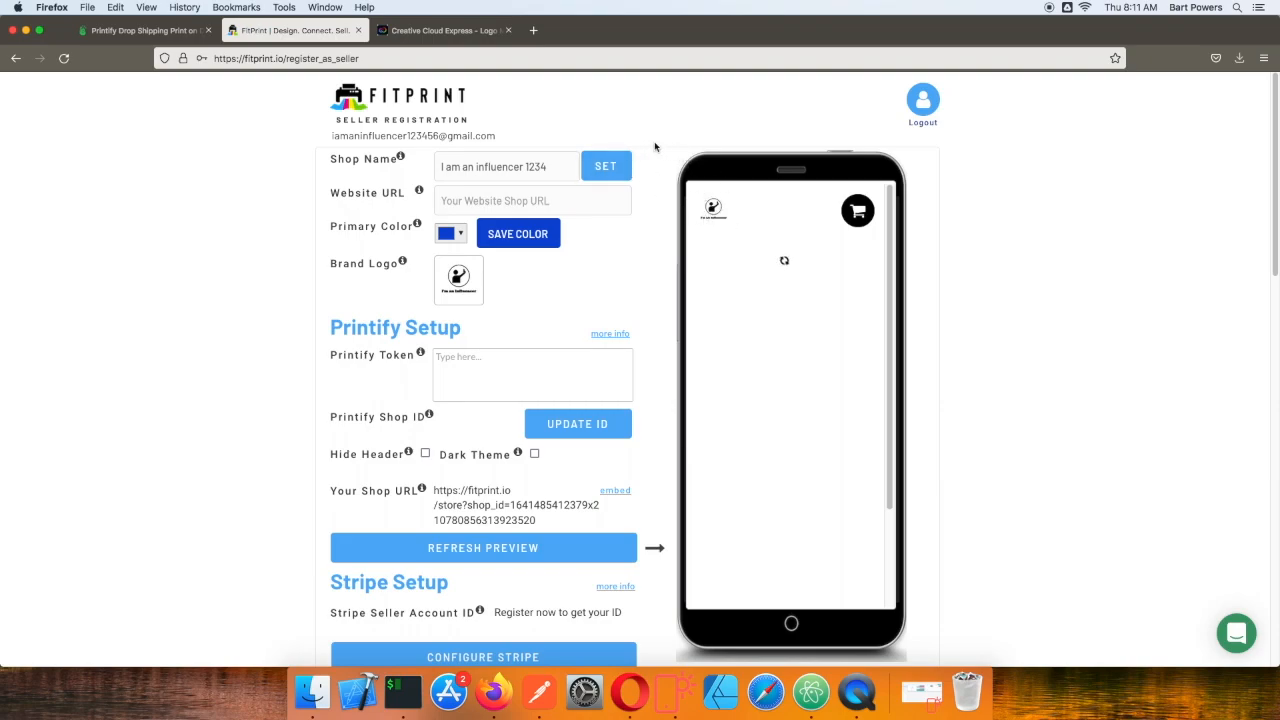
{"action": "mouse_move", "coordinate": [652, 304]}
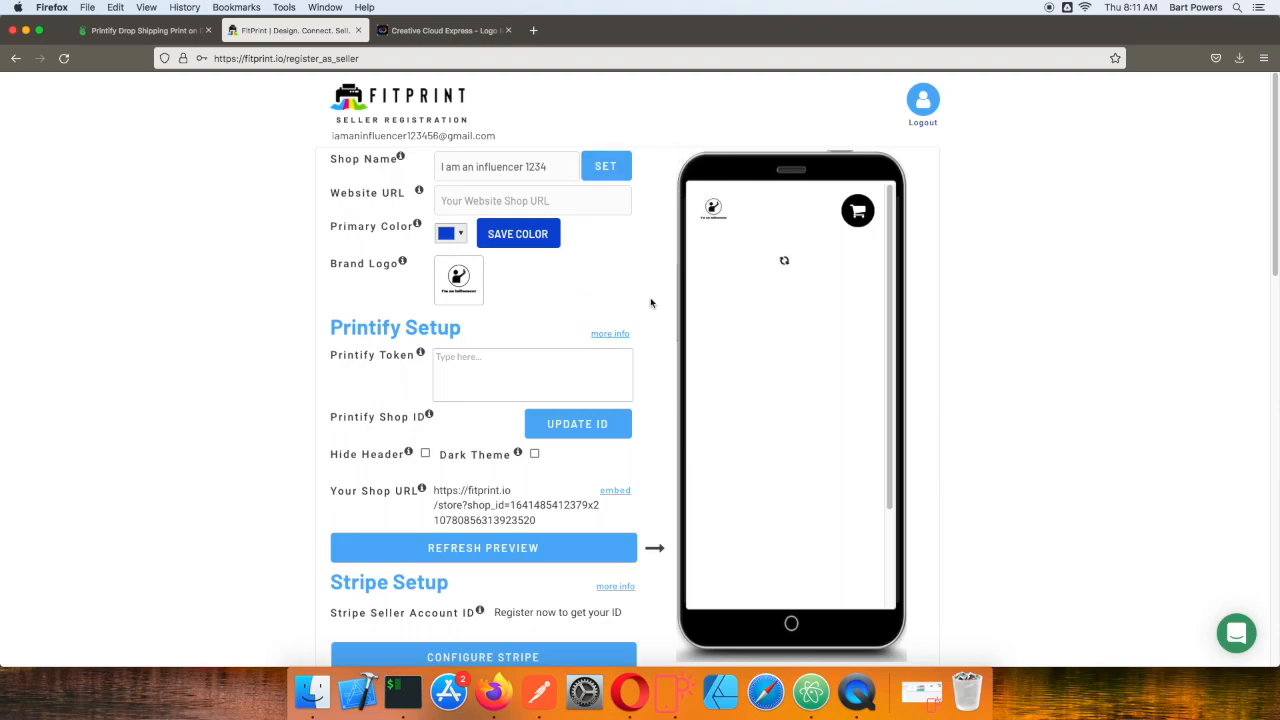
{"action": "scroll", "scroll_direction": "down", "scroll_amount": 3}
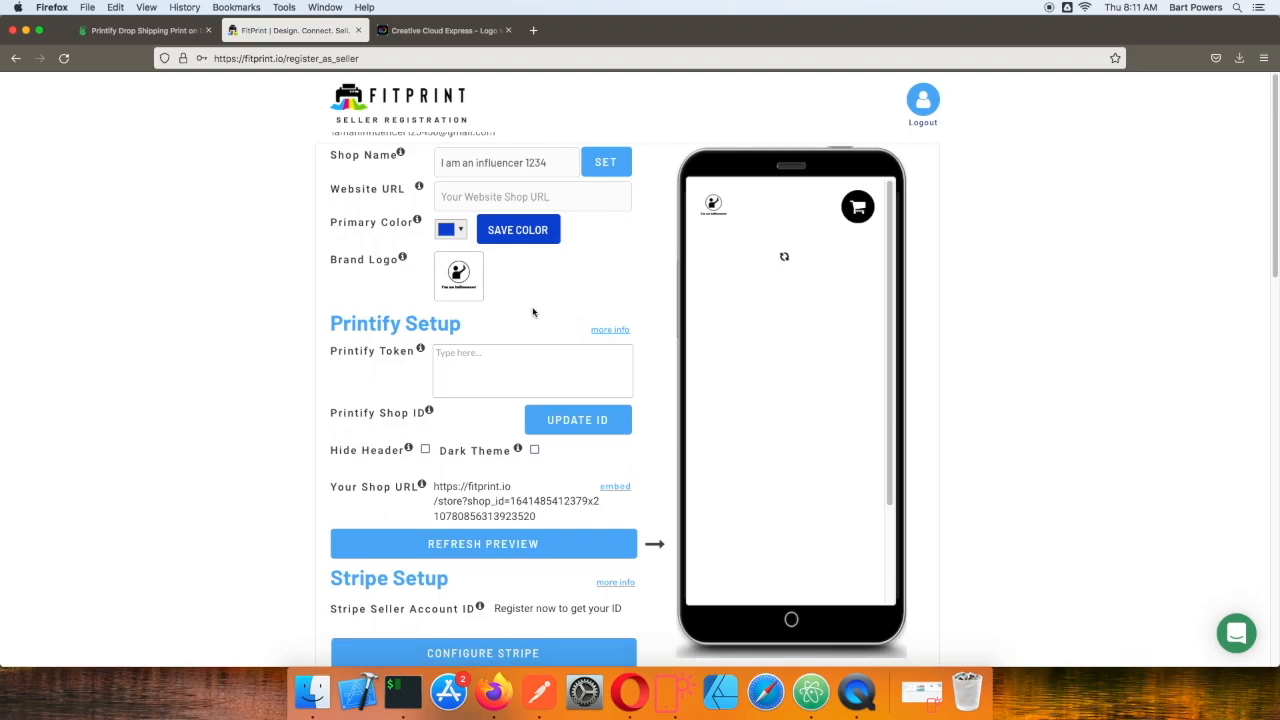
Locate the empty Printify token field, then reach Printify's API Connections settings
{"action": "scroll", "scroll_direction": "down", "scroll_amount": 3}
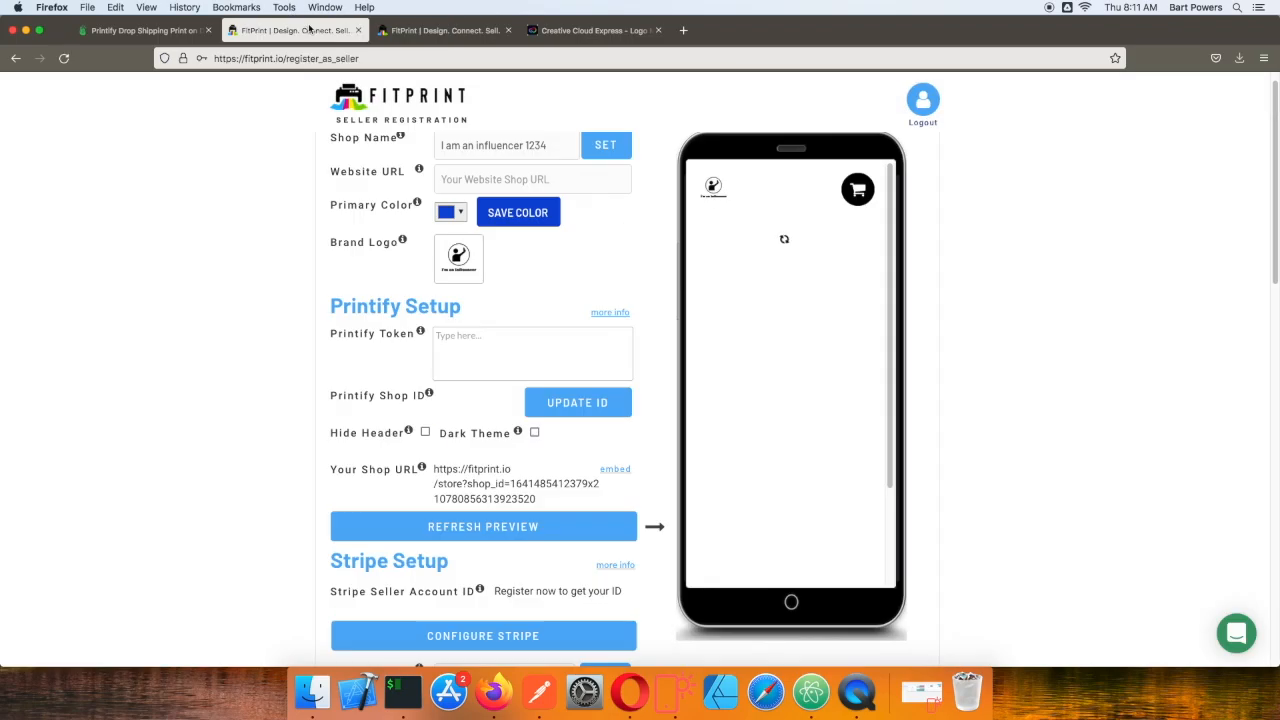
{"action": "left_click", "coordinate": [532, 352]}
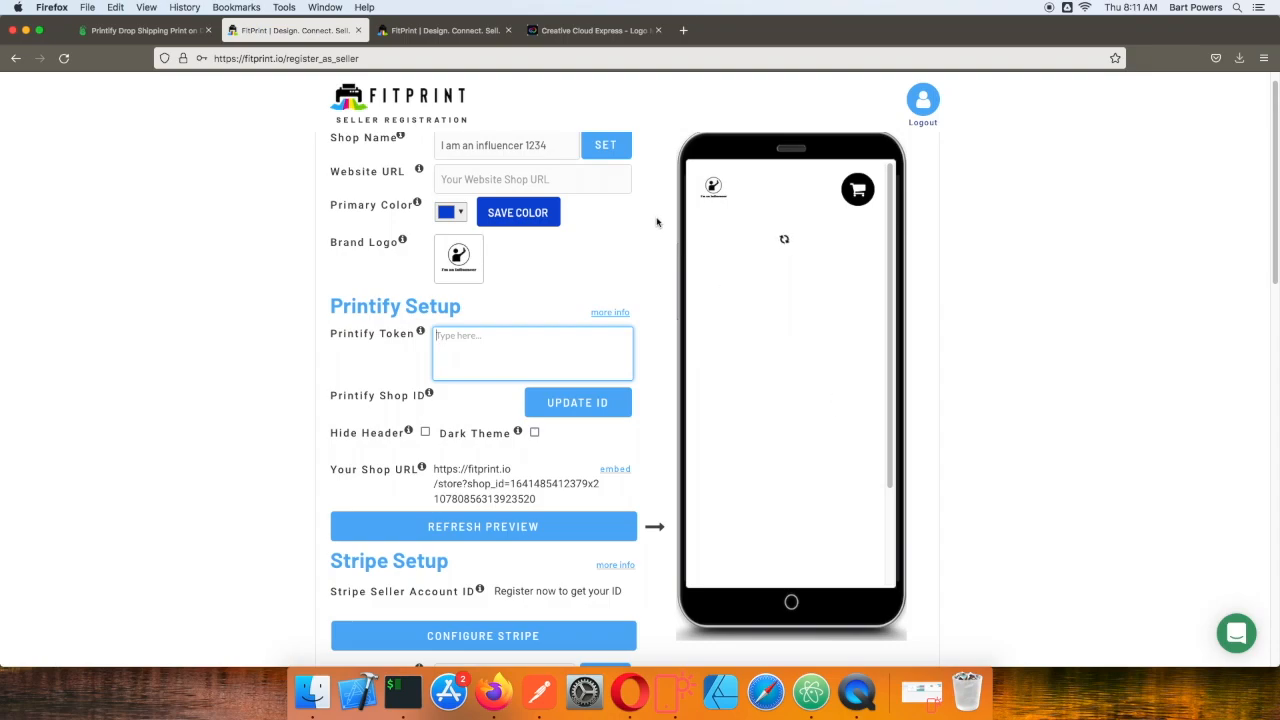
{"action": "left_click", "coordinate": [140, 30]}
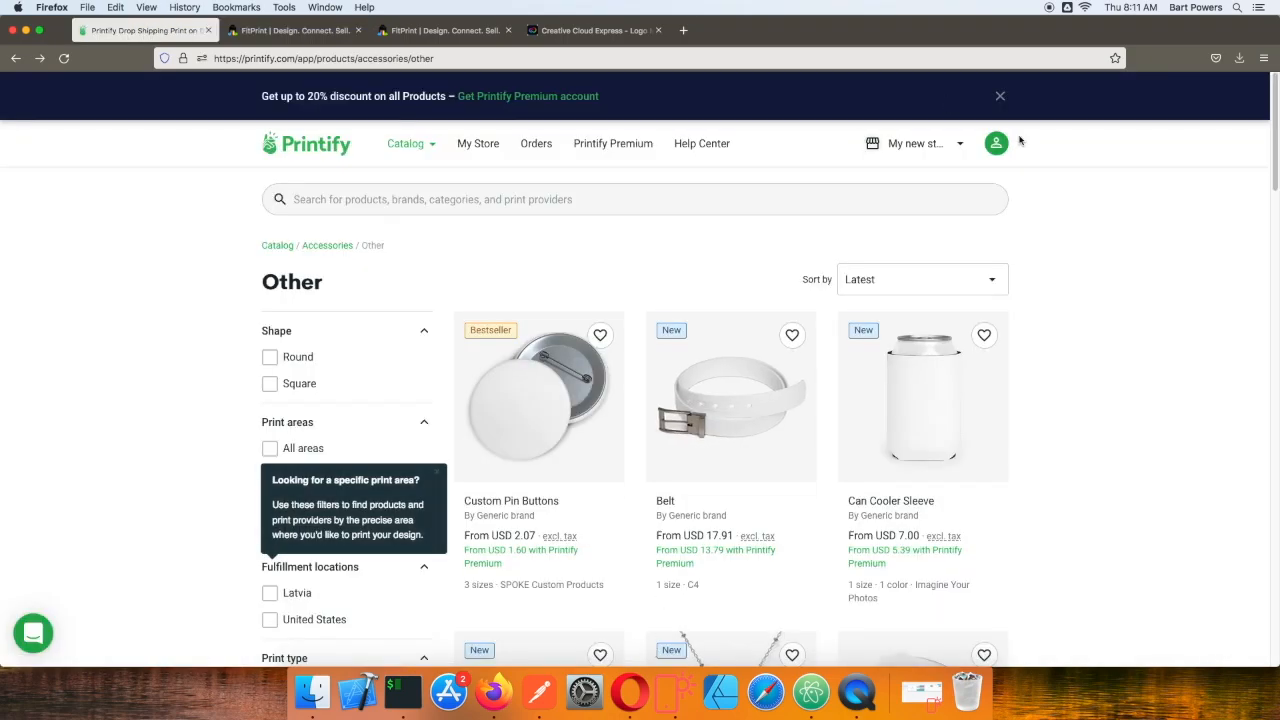
{"action": "left_click", "coordinate": [996, 144]}
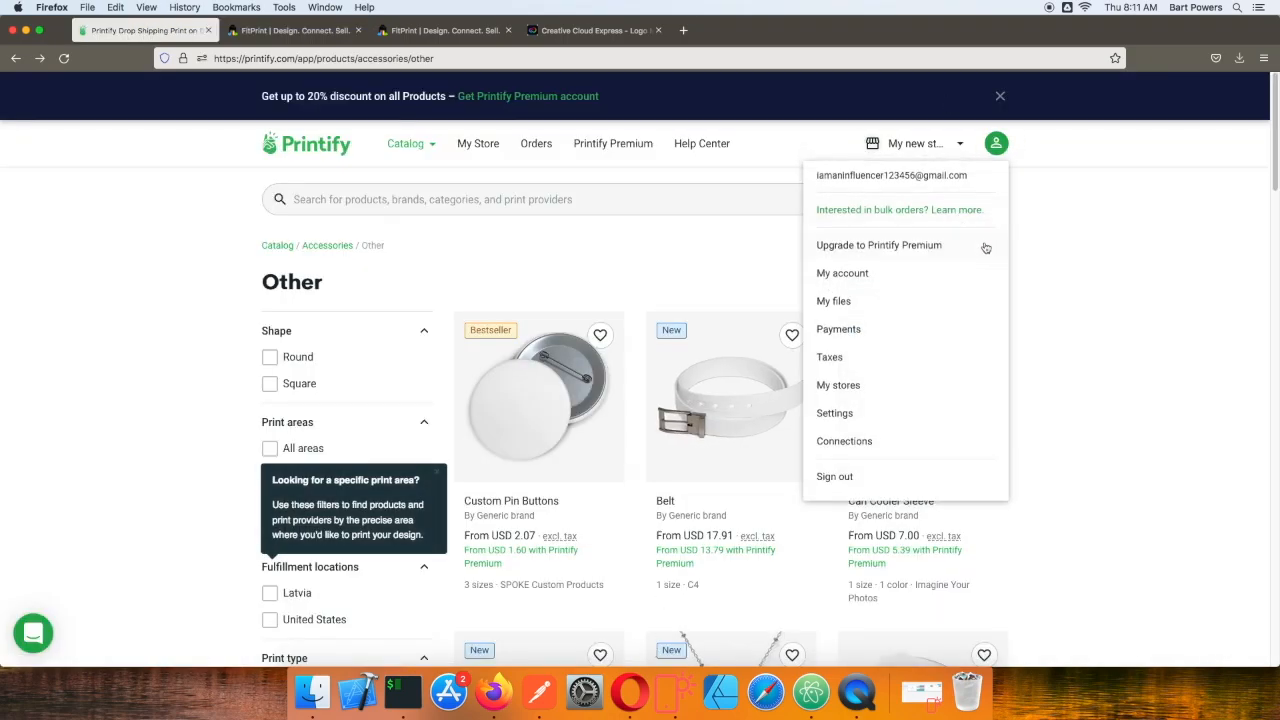
{"action": "left_click", "coordinate": [844, 442]}
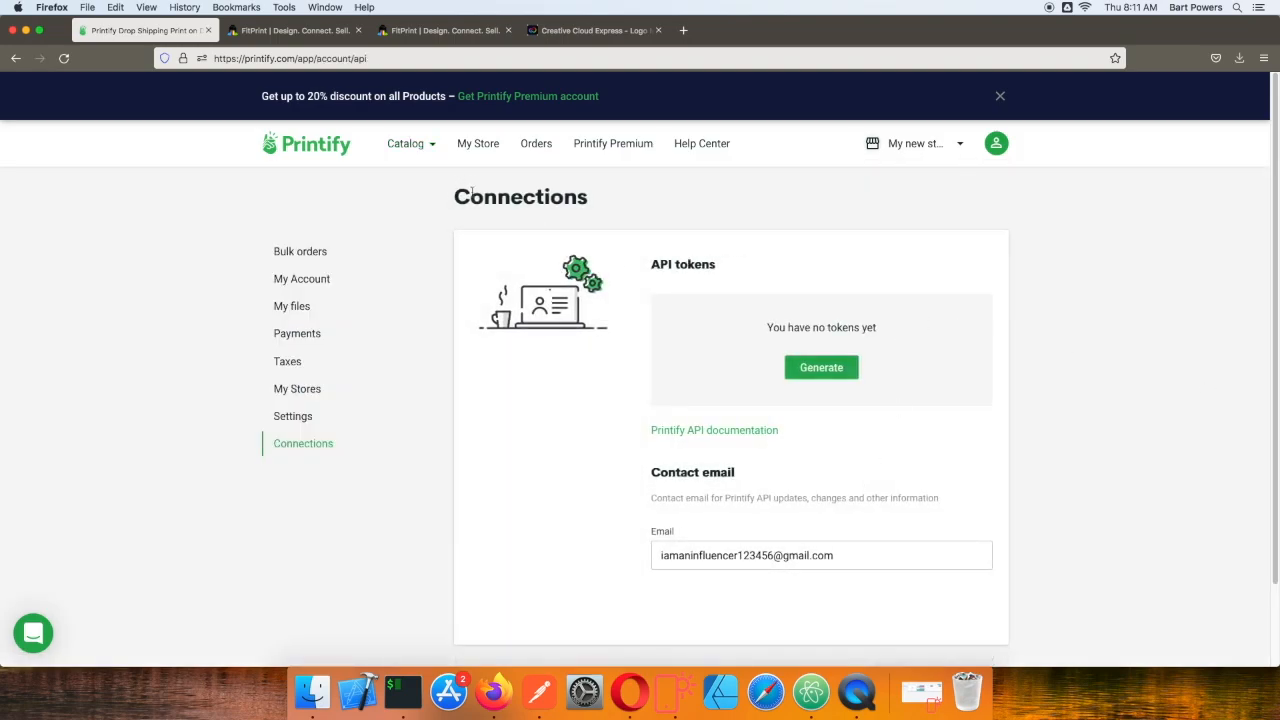
Generate a full-access API token named fitprint and copy it for FitPrint
{"action": "left_click", "coordinate": [820, 368]}
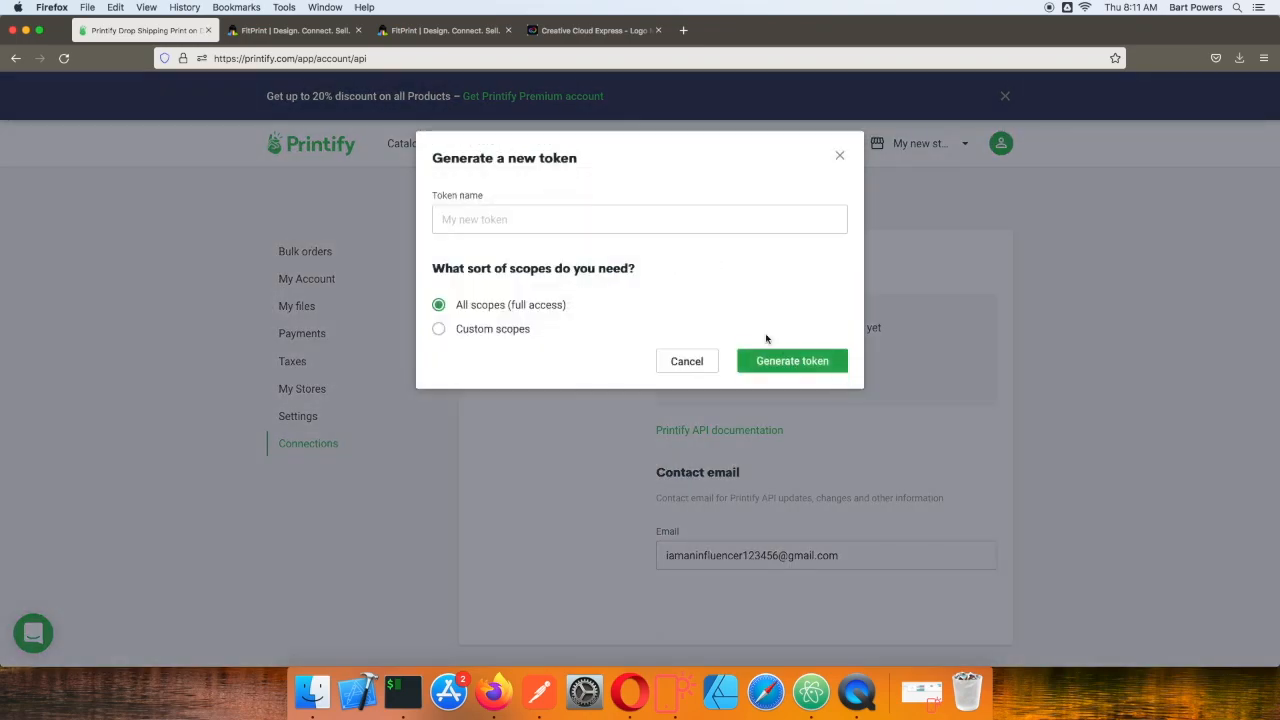
{"action": "type", "text": "f"}
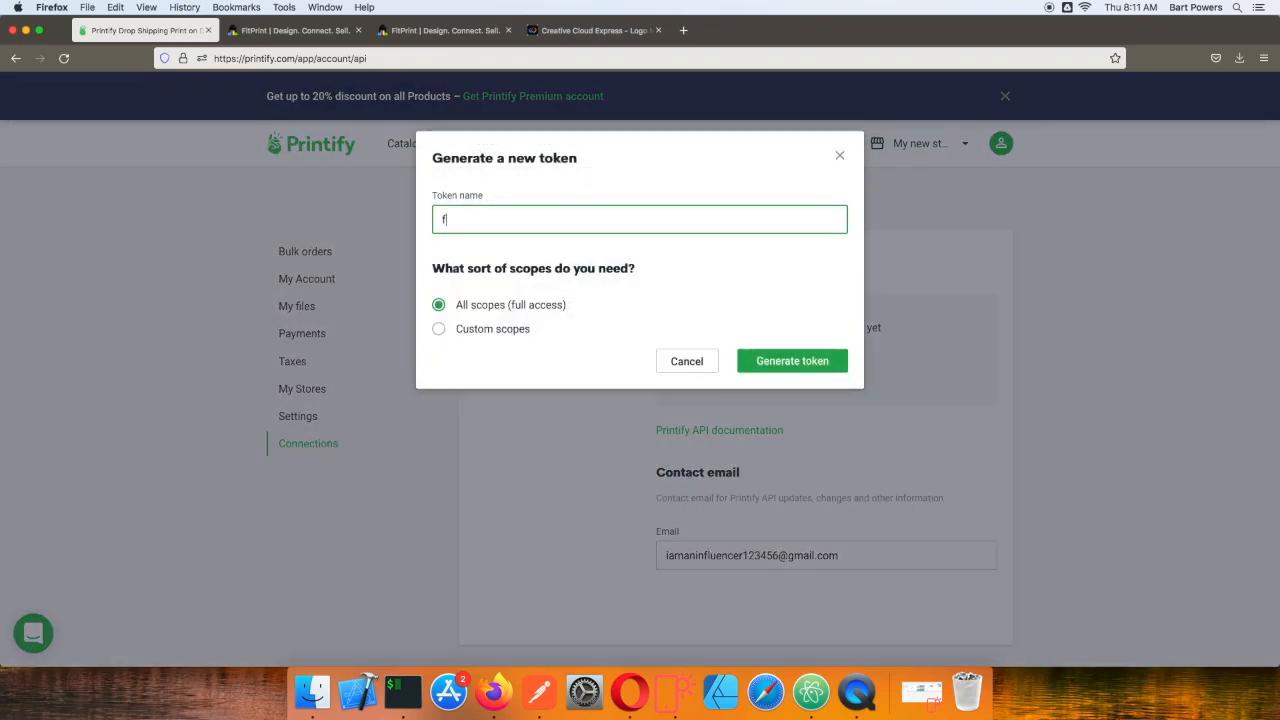
{"action": "type", "text": "itprint"}
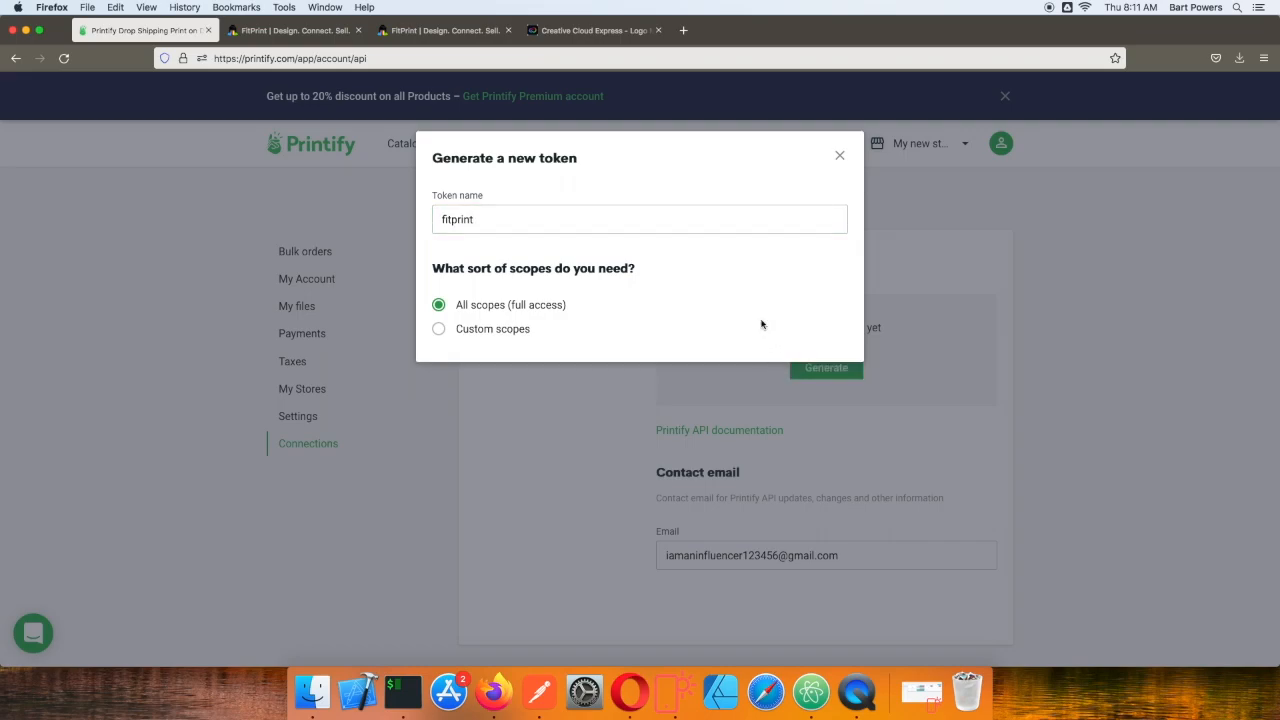
{"action": "left_click", "coordinate": [824, 368]}
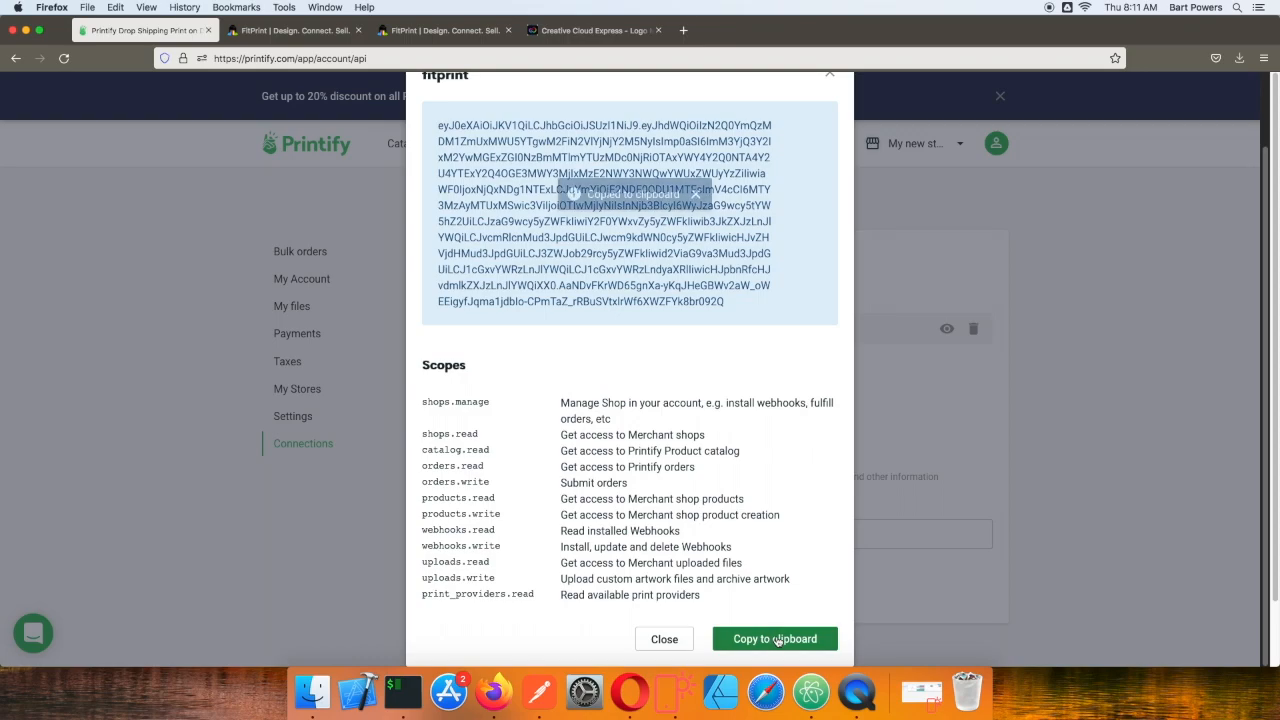
{"action": "left_click", "coordinate": [290, 30]}
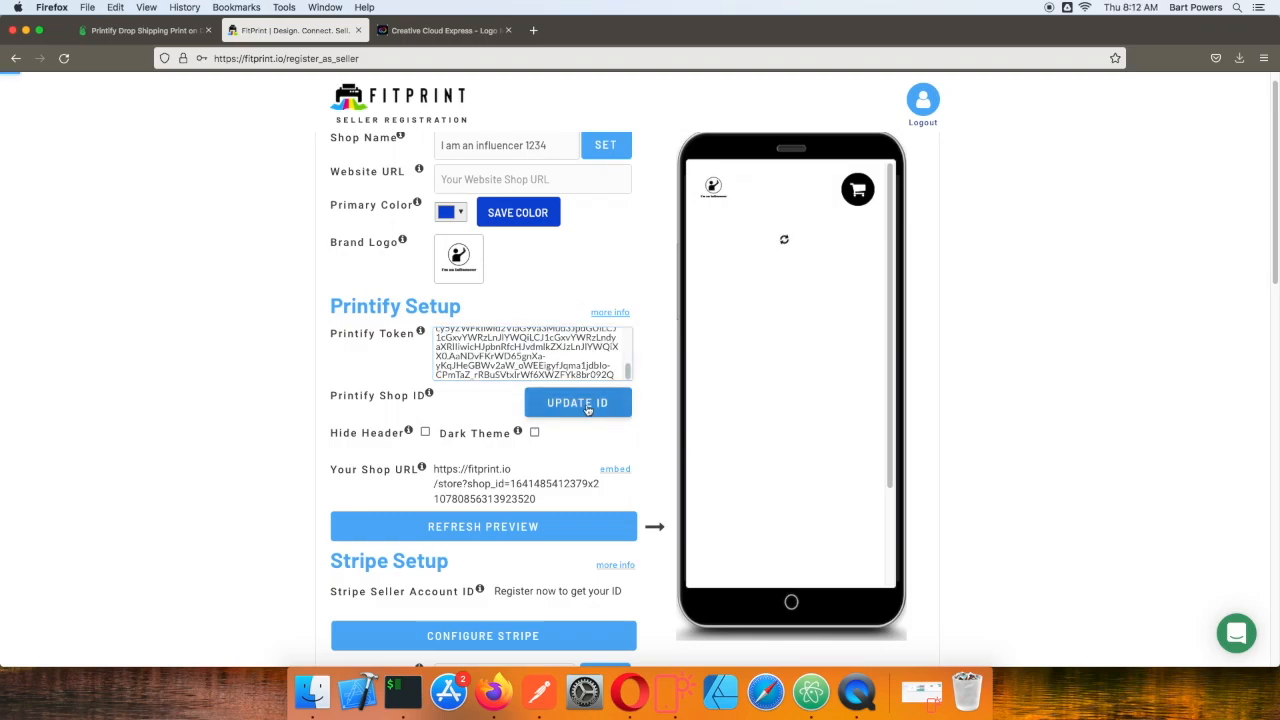
Load shop ID 4009177 from the token, refresh the product preview, and put the shop URL in a new tab
{"action": "left_click", "coordinate": [576, 402]}
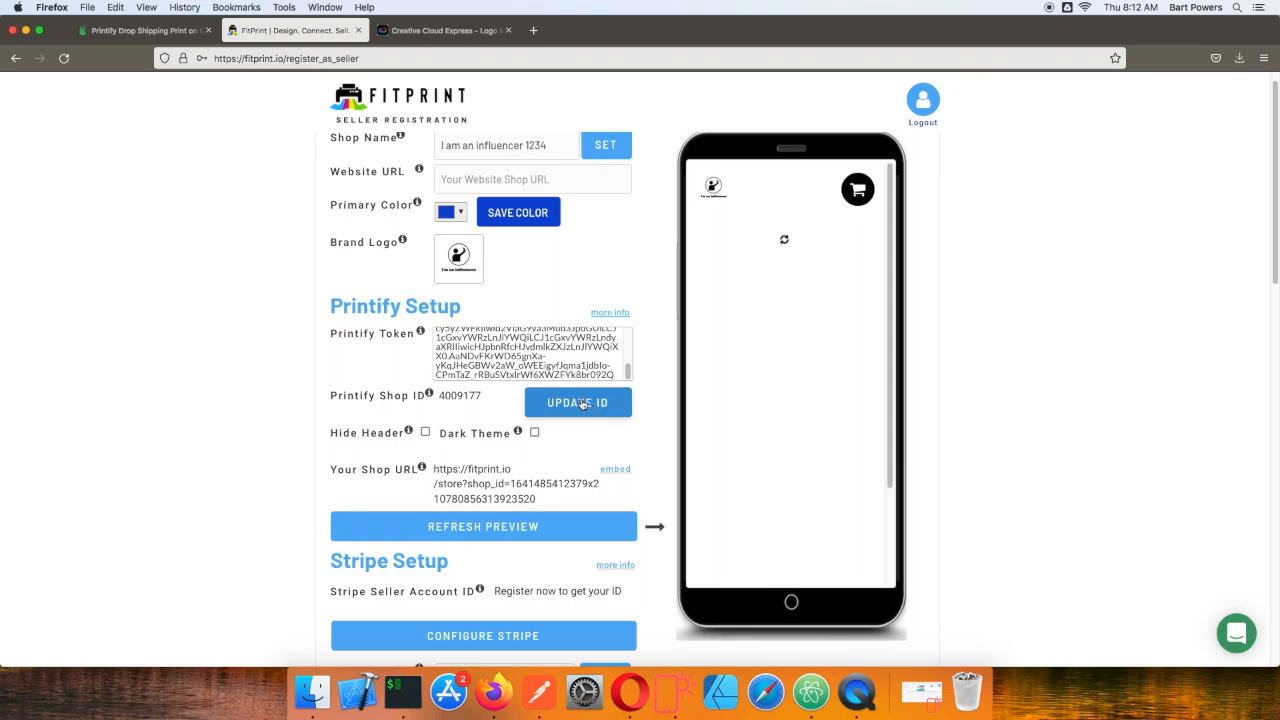
{"action": "left_click", "coordinate": [576, 402]}
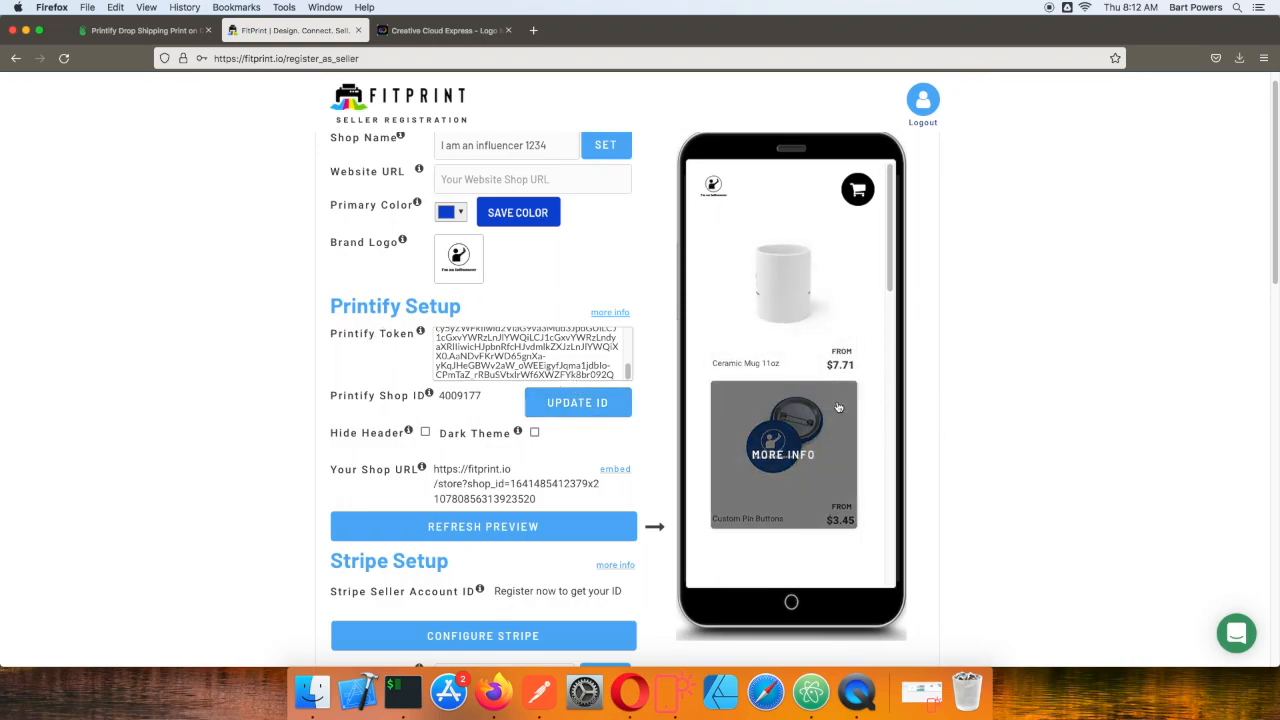
{"action": "scroll", "scroll_direction": "down", "scroll_amount": 3}
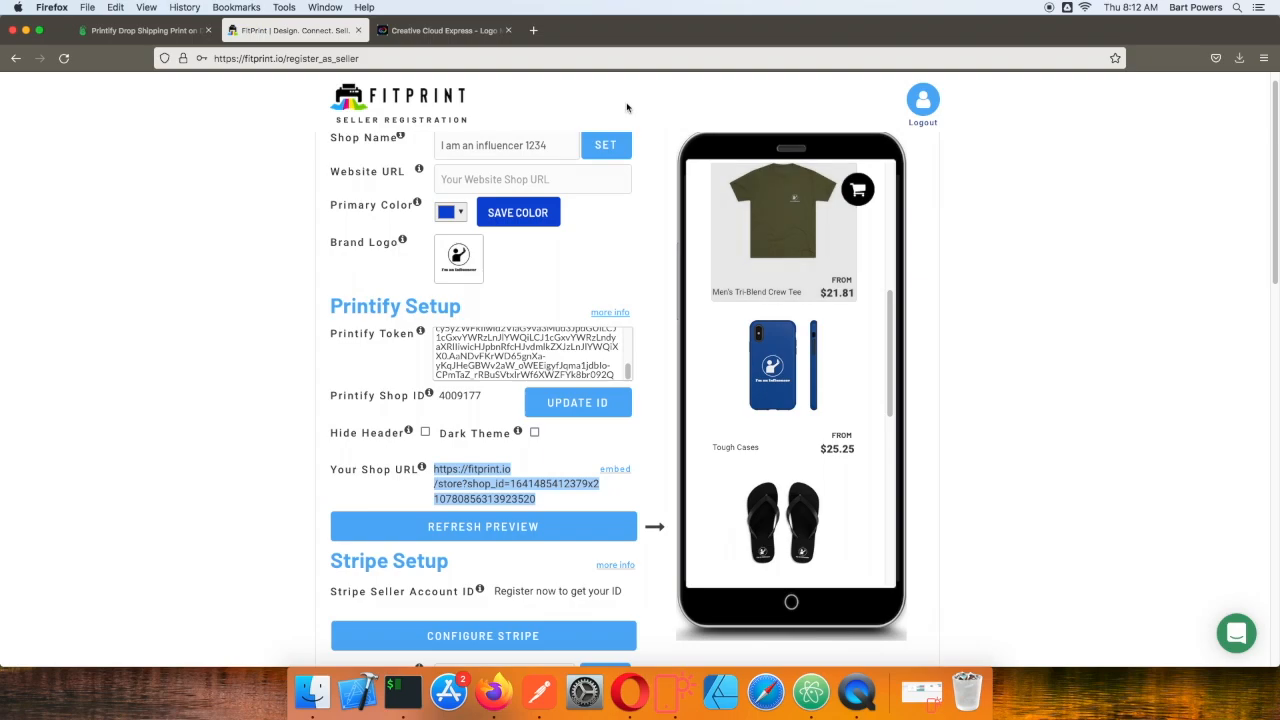
{"action": "left_click", "coordinate": [684, 30]}
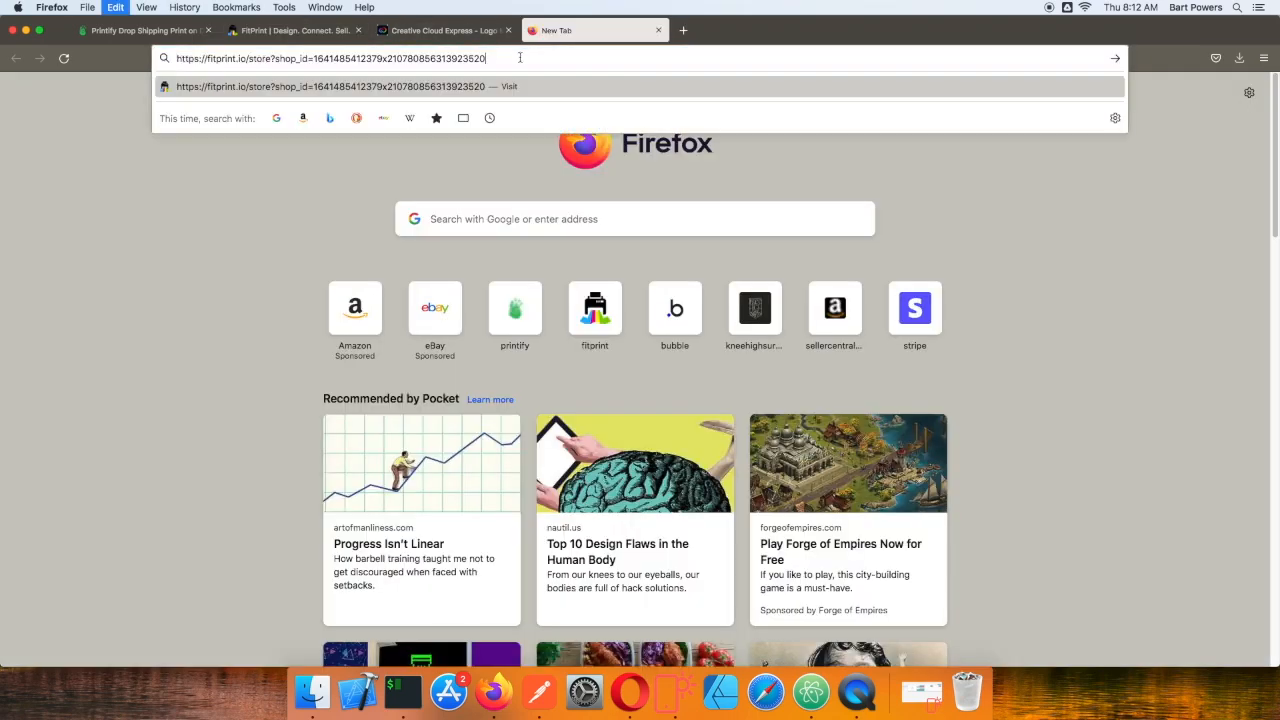
Visit the live storefront, add Custom Pin Buttons to the cart, and return to the product grid
{"action": "key", "text": "Return"}
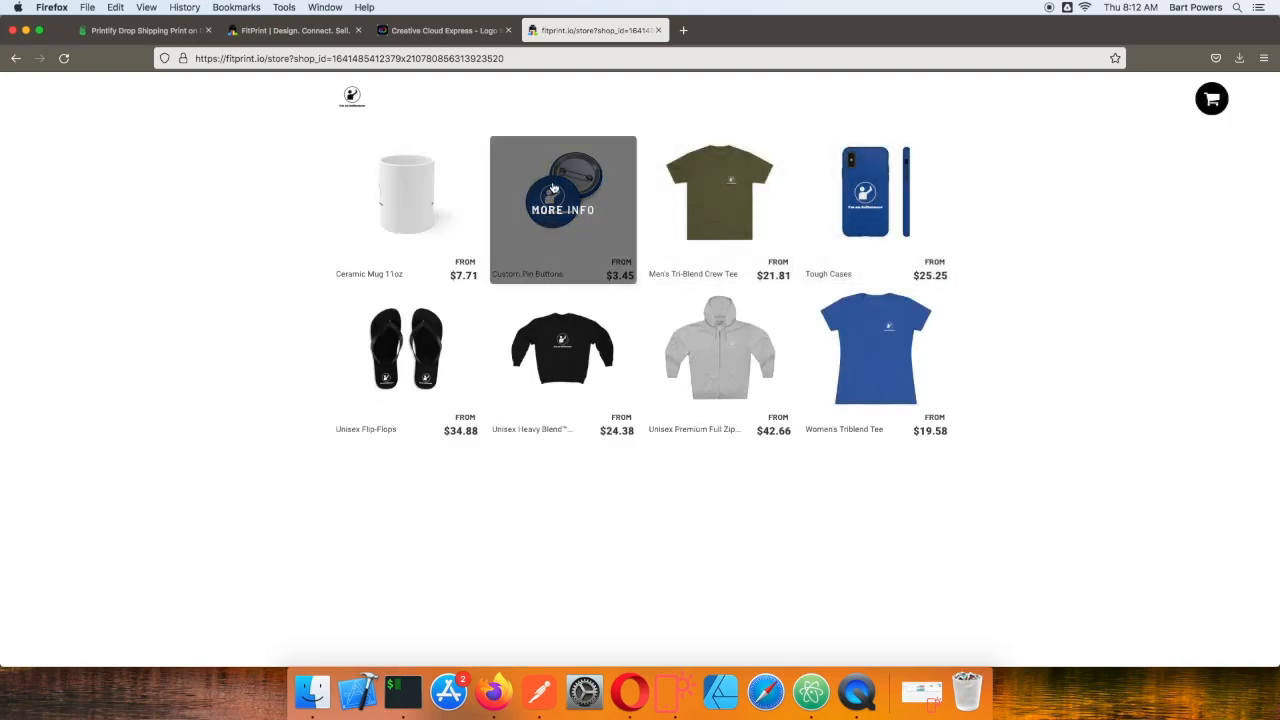
{"action": "left_click", "coordinate": [562, 210]}
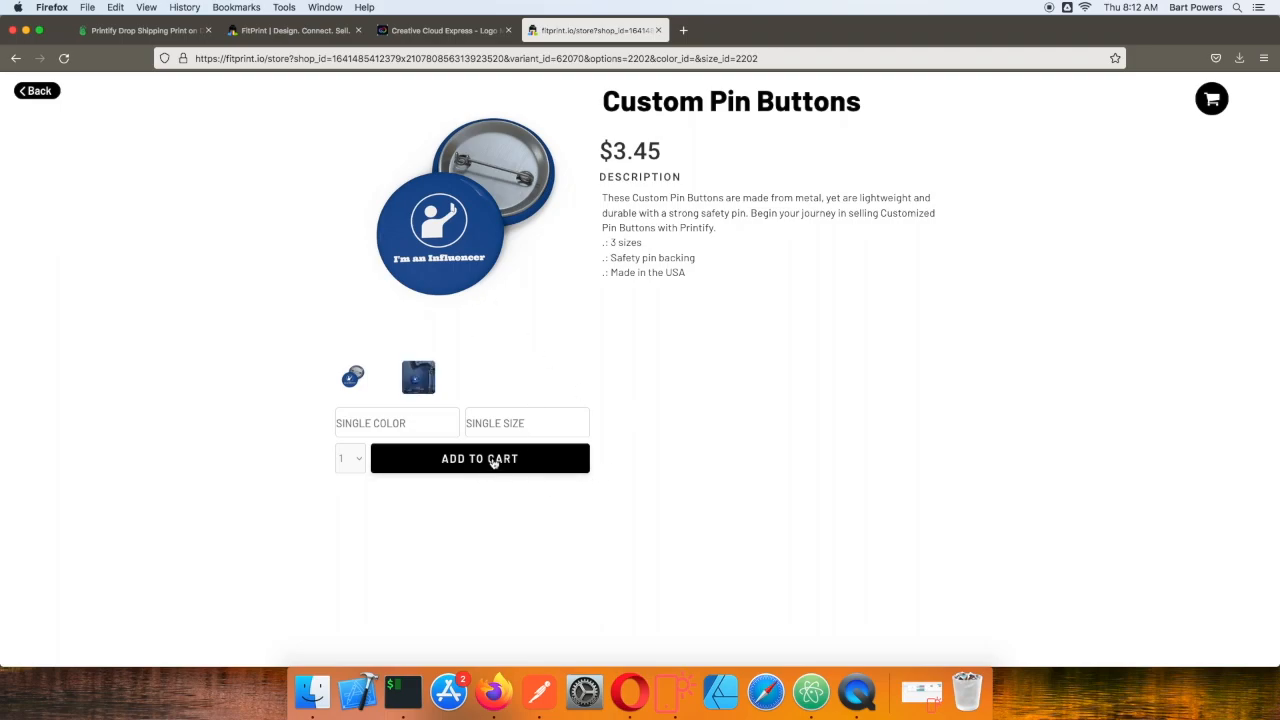
{"action": "left_click", "coordinate": [480, 458]}
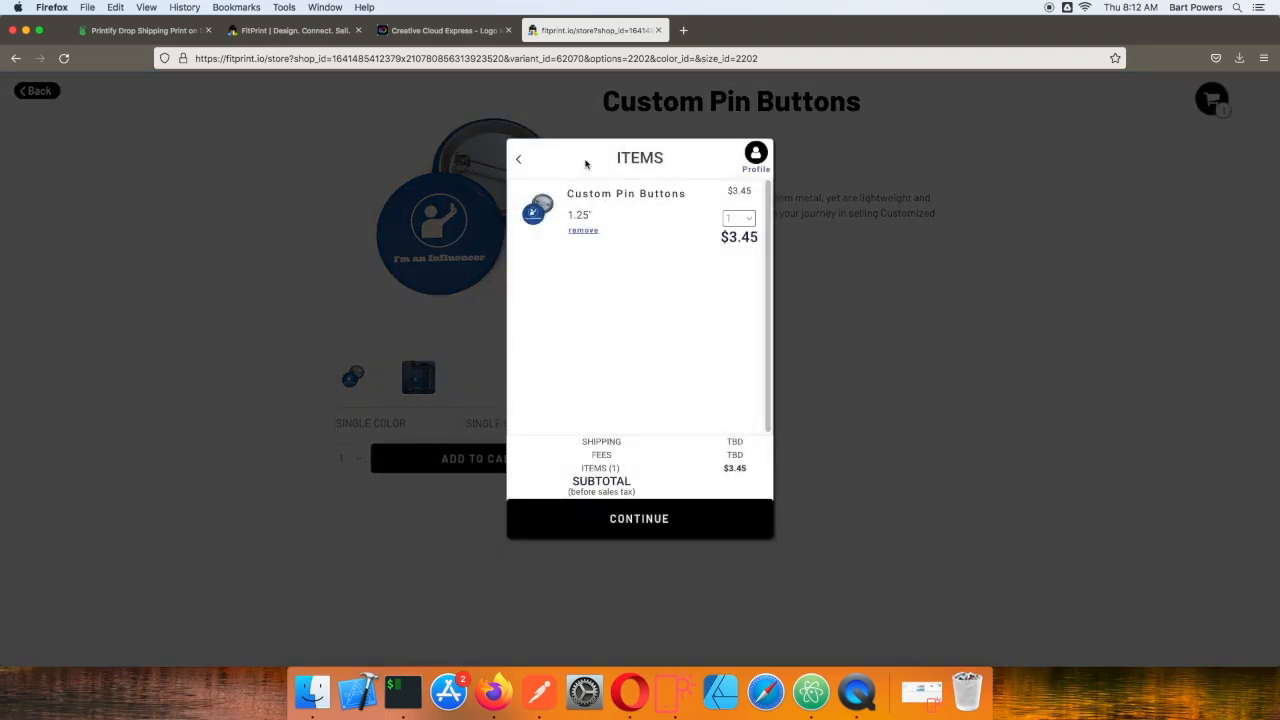
{"action": "left_click", "coordinate": [518, 160]}
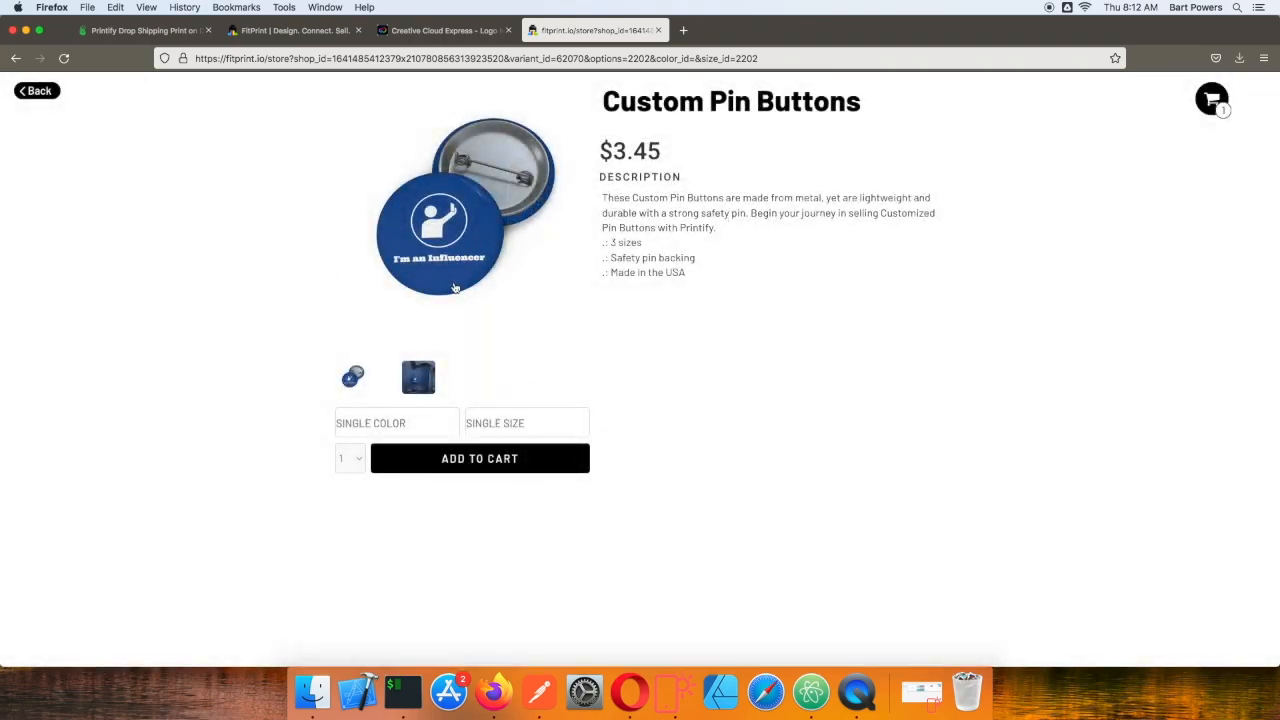
{"action": "left_click", "coordinate": [292, 30]}
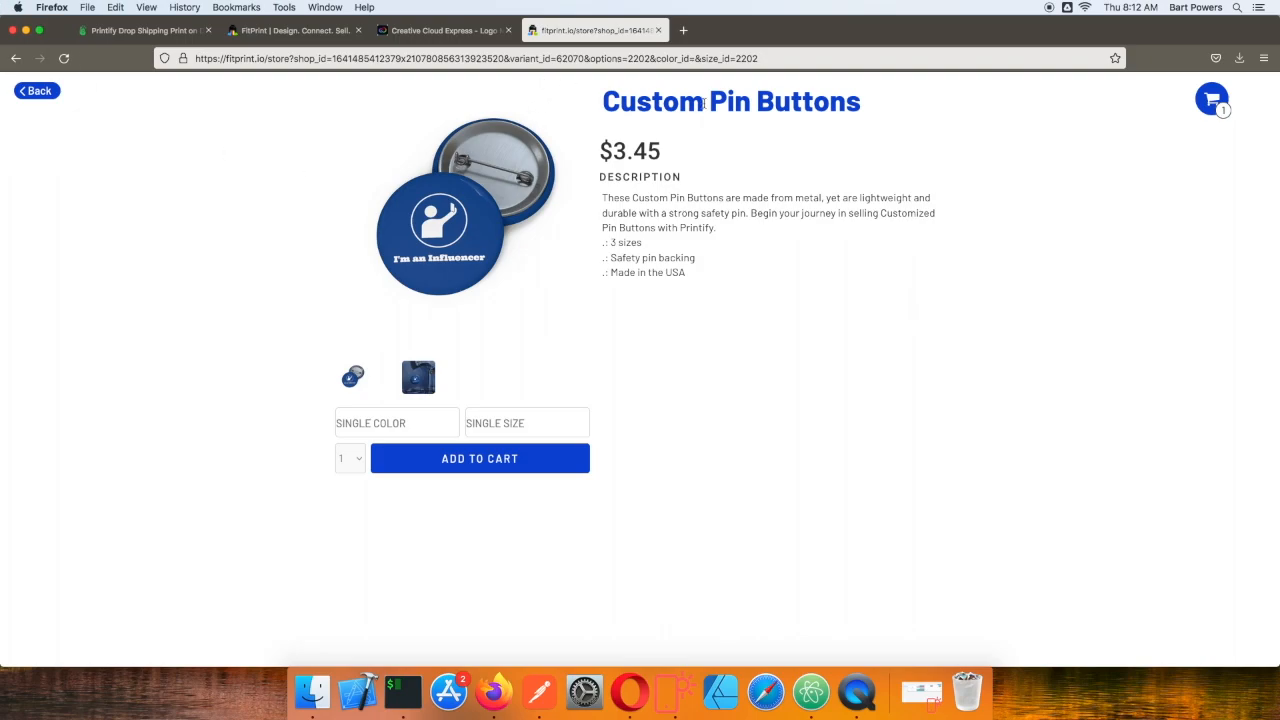
{"action": "left_click", "coordinate": [36, 90]}
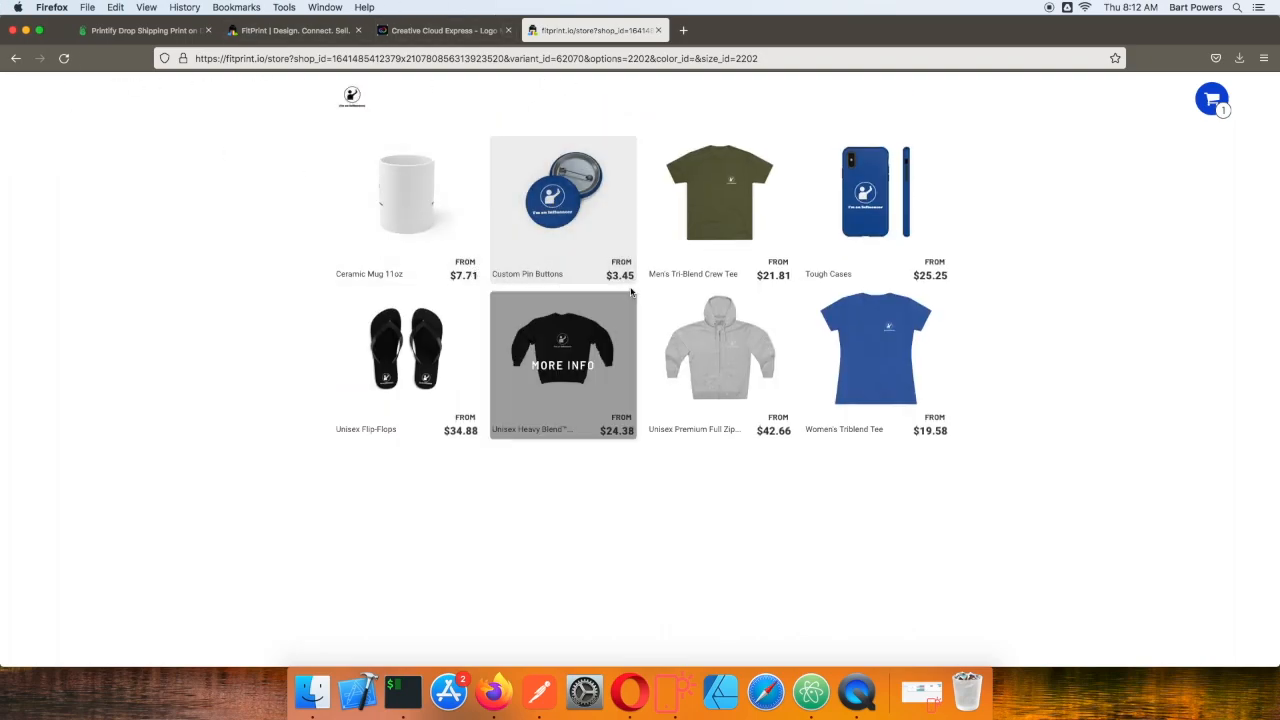
View a storefront product page in a narrow phone-sized window, then return to the seller setup page
{"action": "left_click", "coordinate": [404, 348]}
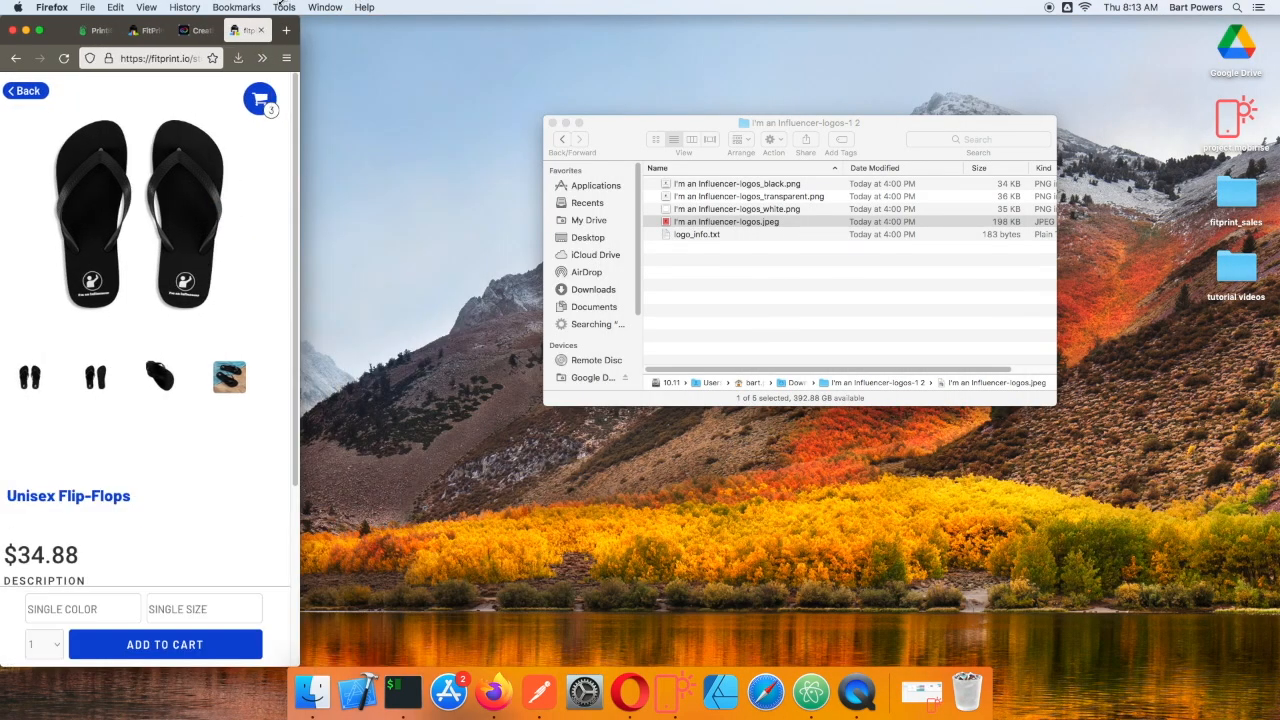
{"action": "mouse_move", "coordinate": [56, 28]}
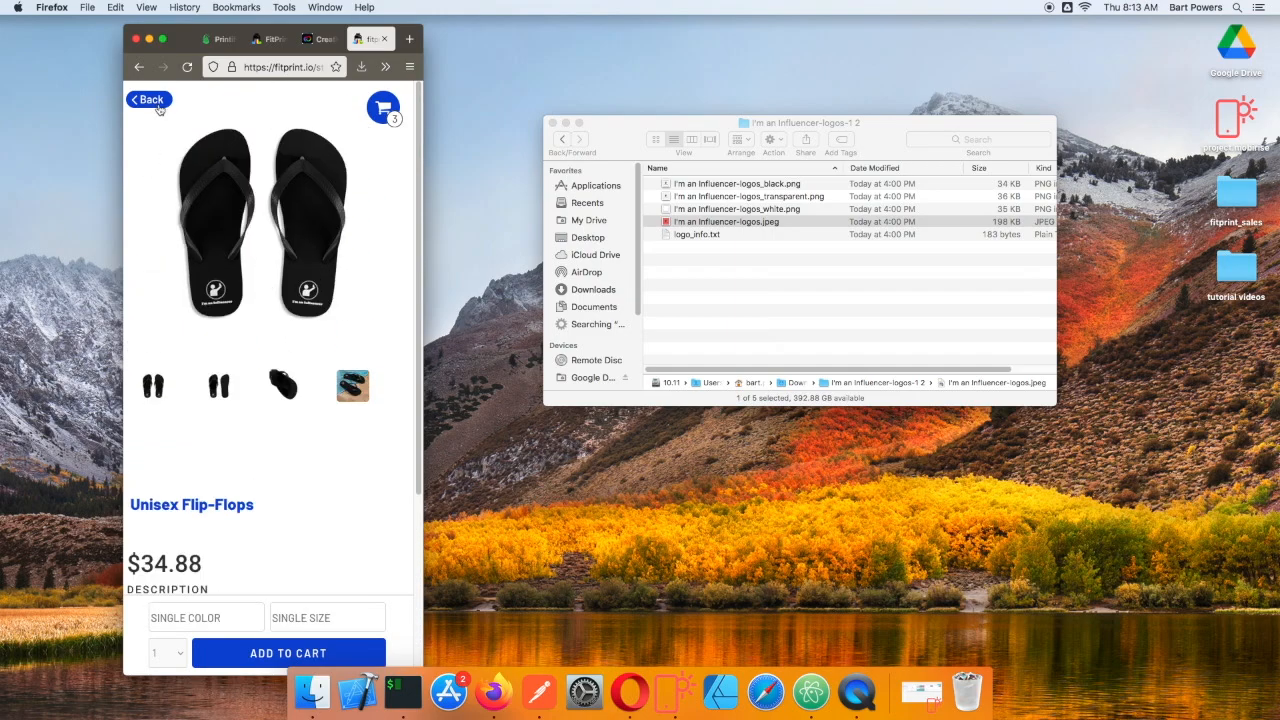
{"action": "scroll", "scroll_direction": "down", "scroll_amount": 3}
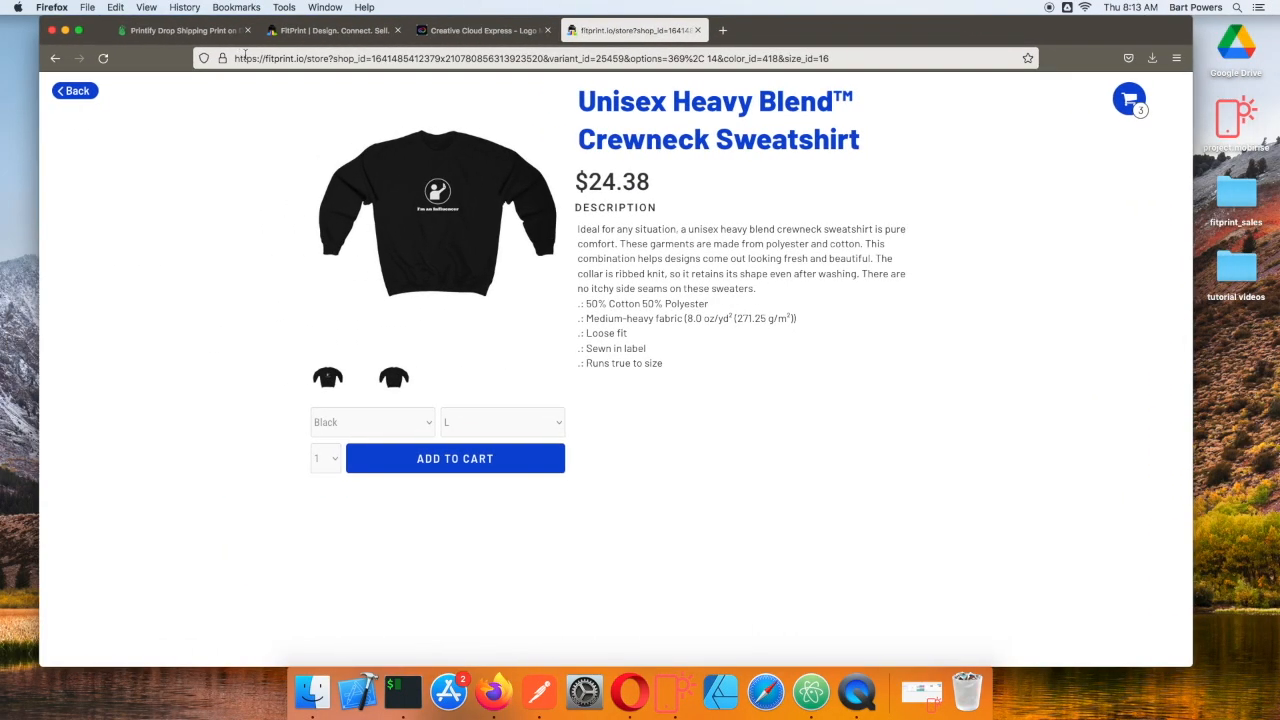
{"action": "left_click", "coordinate": [330, 30]}
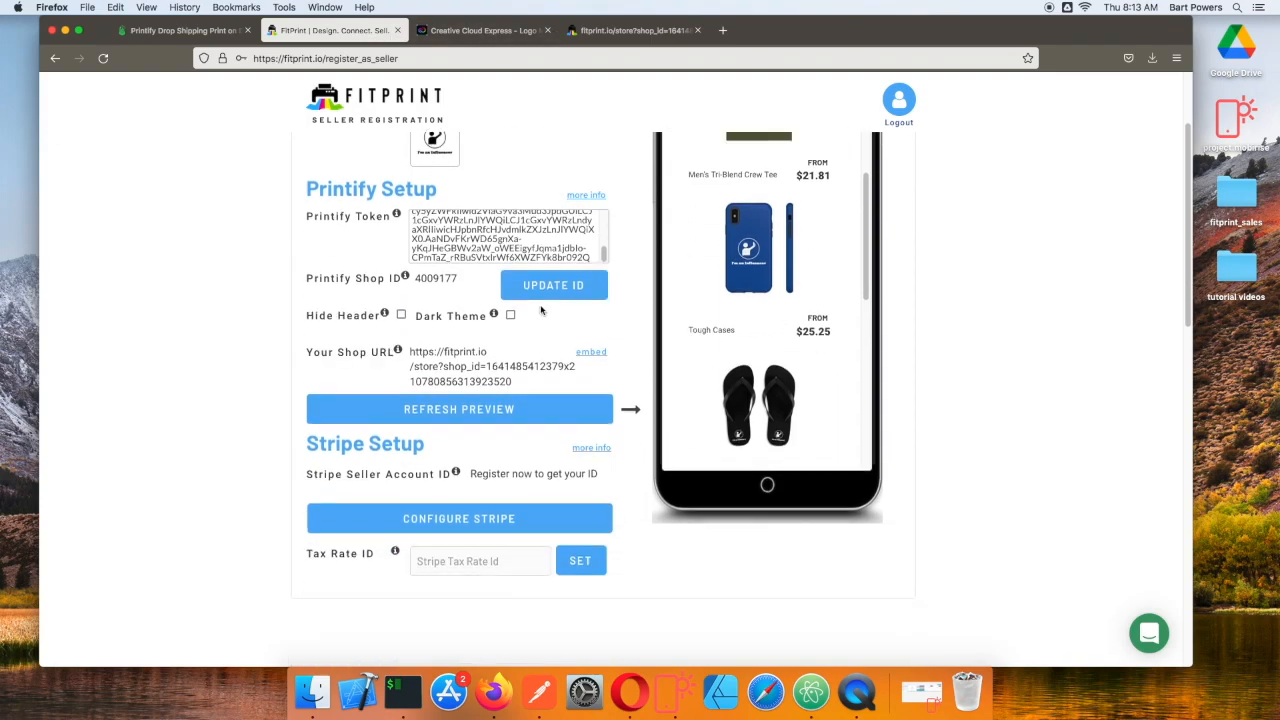
Close the Printify token details, then add the Ceramic Mug 11oz to the storefront cart for checkout
{"action": "scroll", "scroll_direction": "up", "scroll_amount": 3}
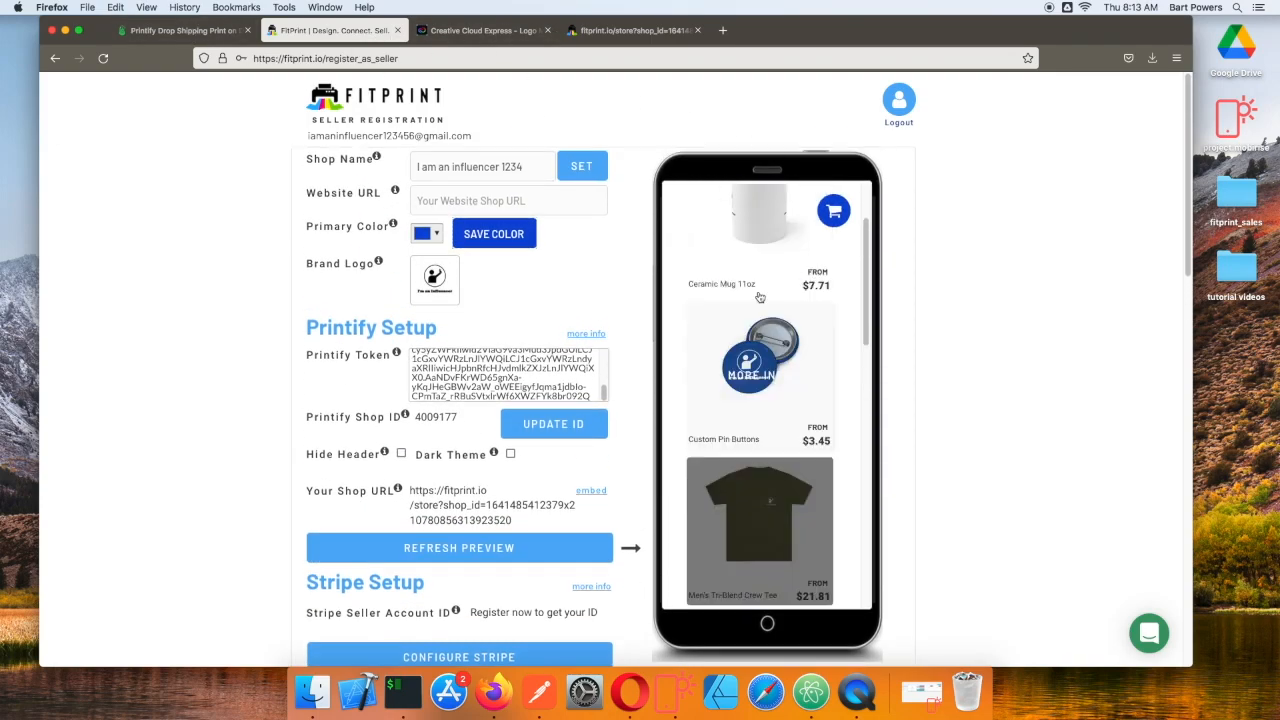
{"action": "left_click", "coordinate": [180, 30]}
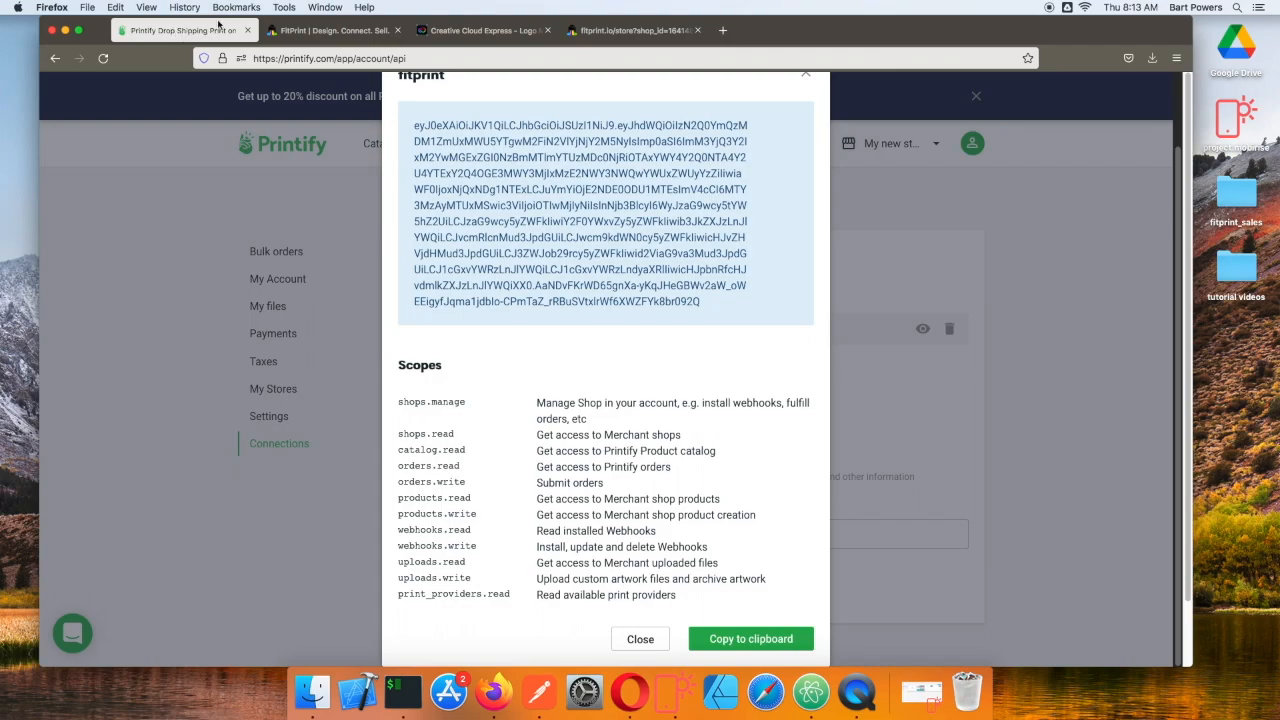
{"action": "left_click", "coordinate": [640, 638]}
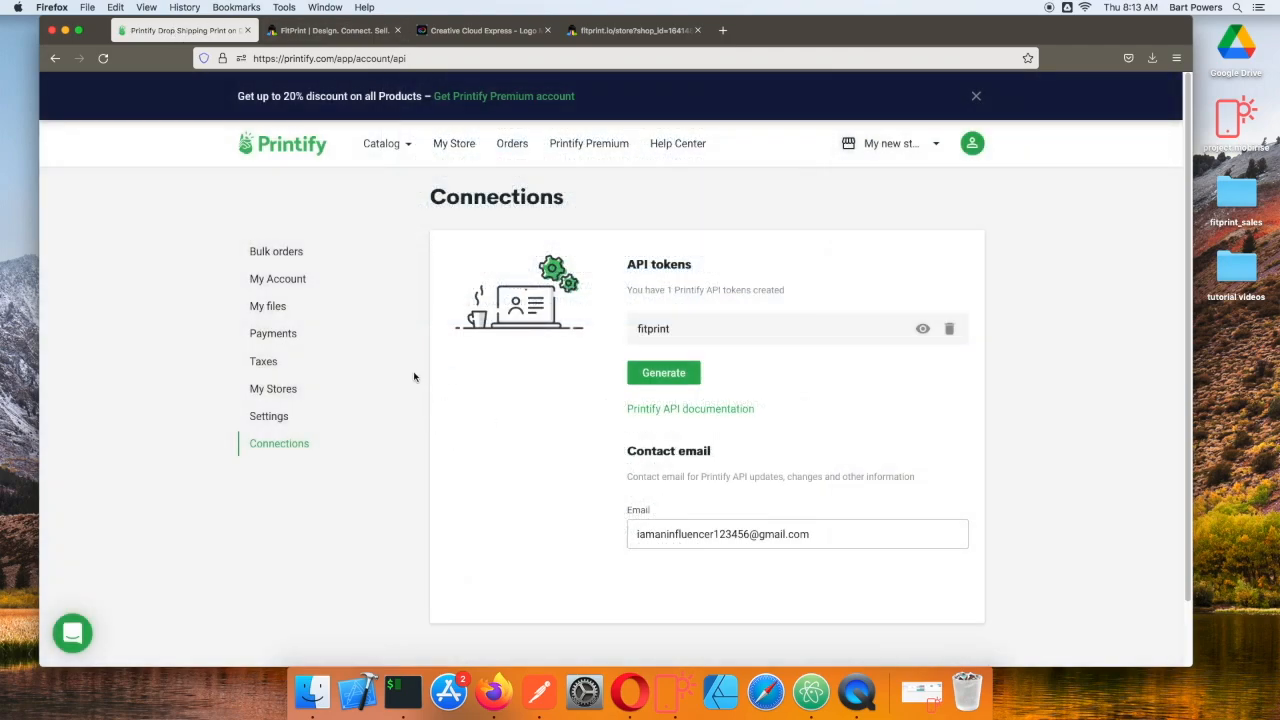
{"action": "left_click", "coordinate": [334, 30]}
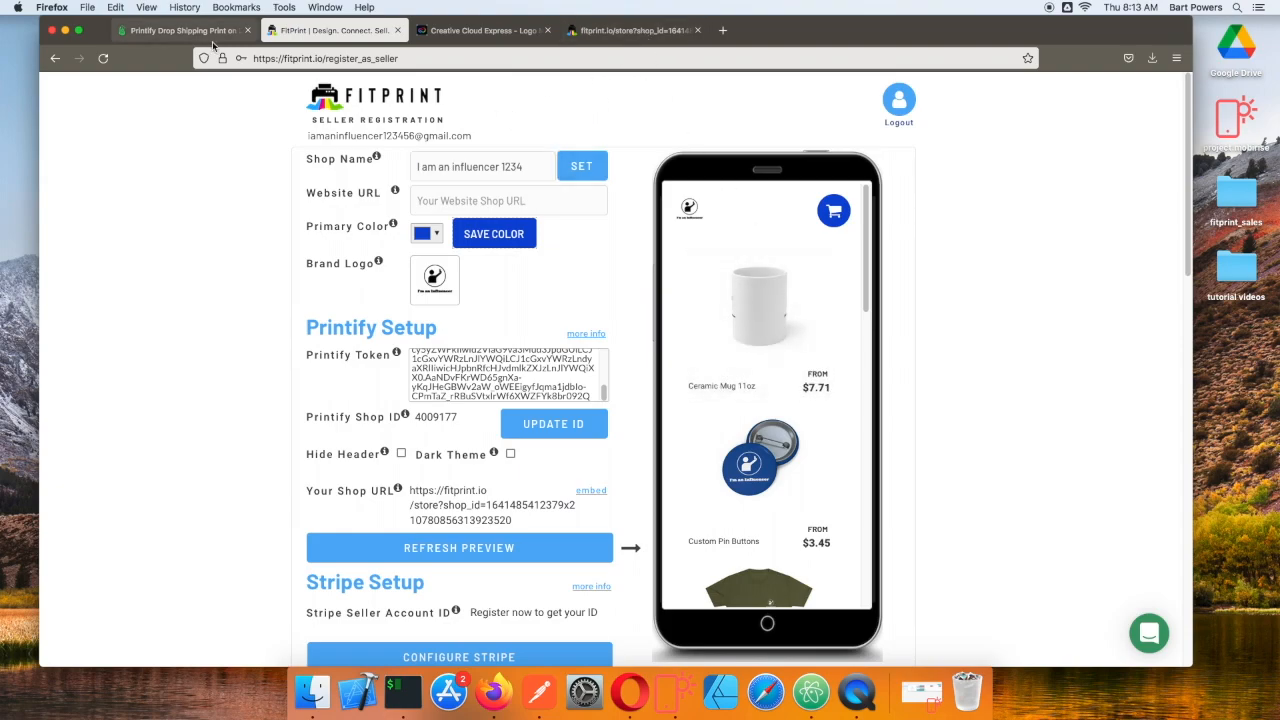
{"action": "left_click", "coordinate": [630, 30]}
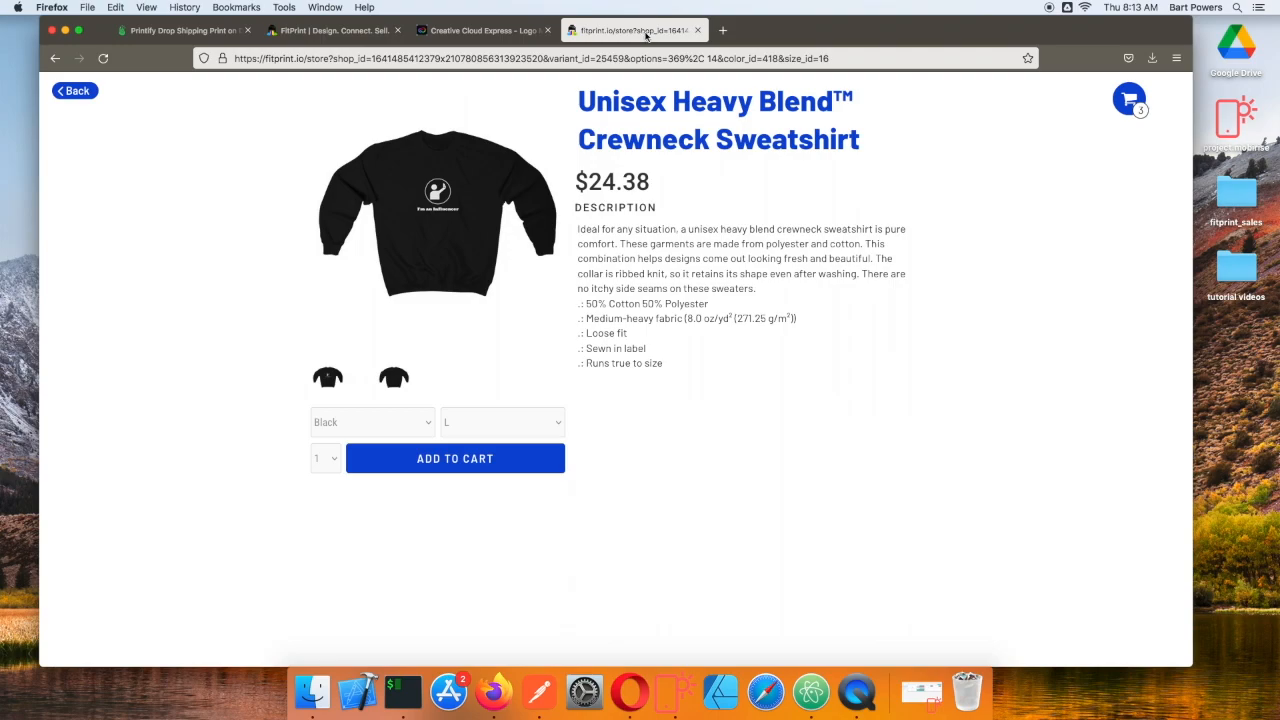
{"action": "left_click", "coordinate": [76, 90]}
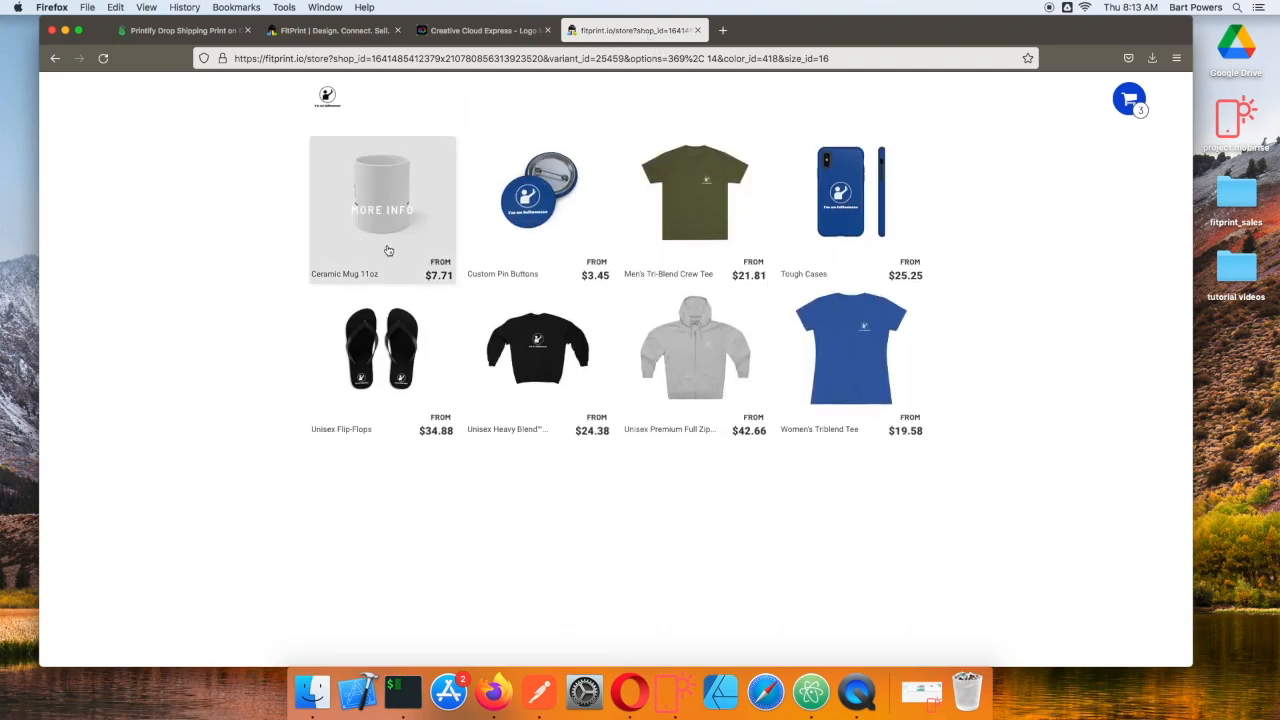
{"action": "left_click", "coordinate": [382, 210]}
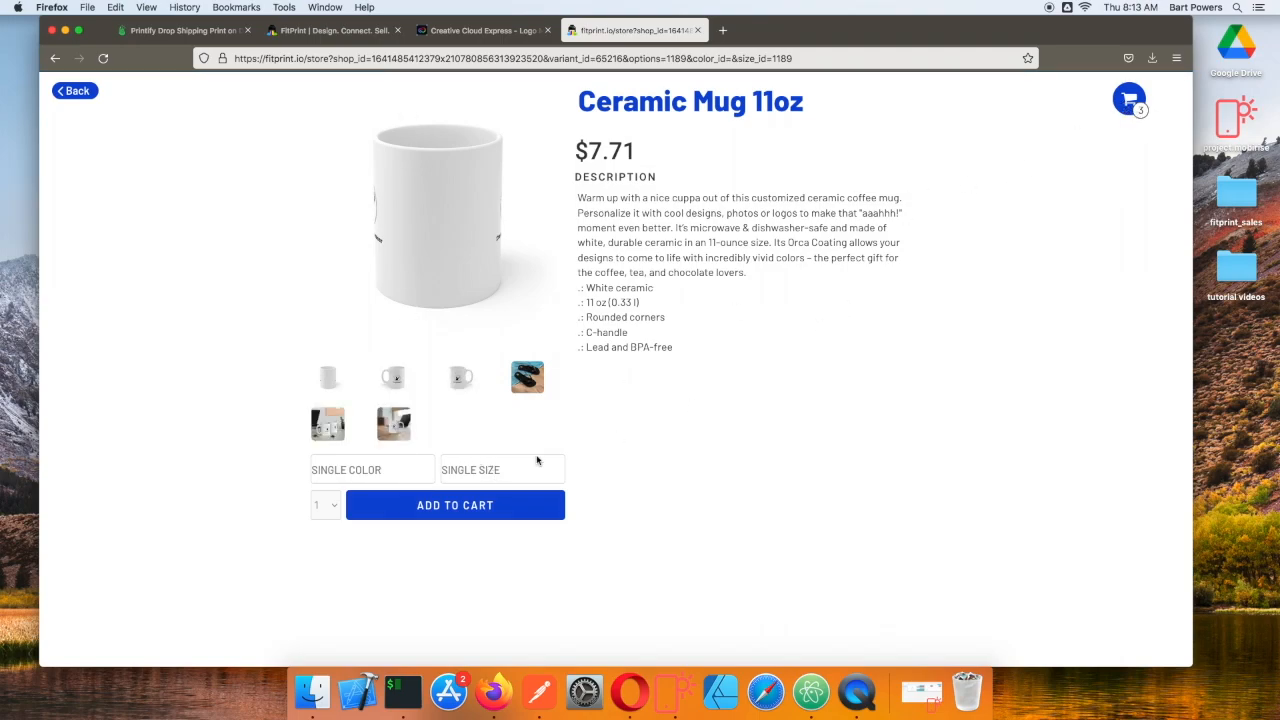
{"action": "left_click", "coordinate": [1128, 100]}
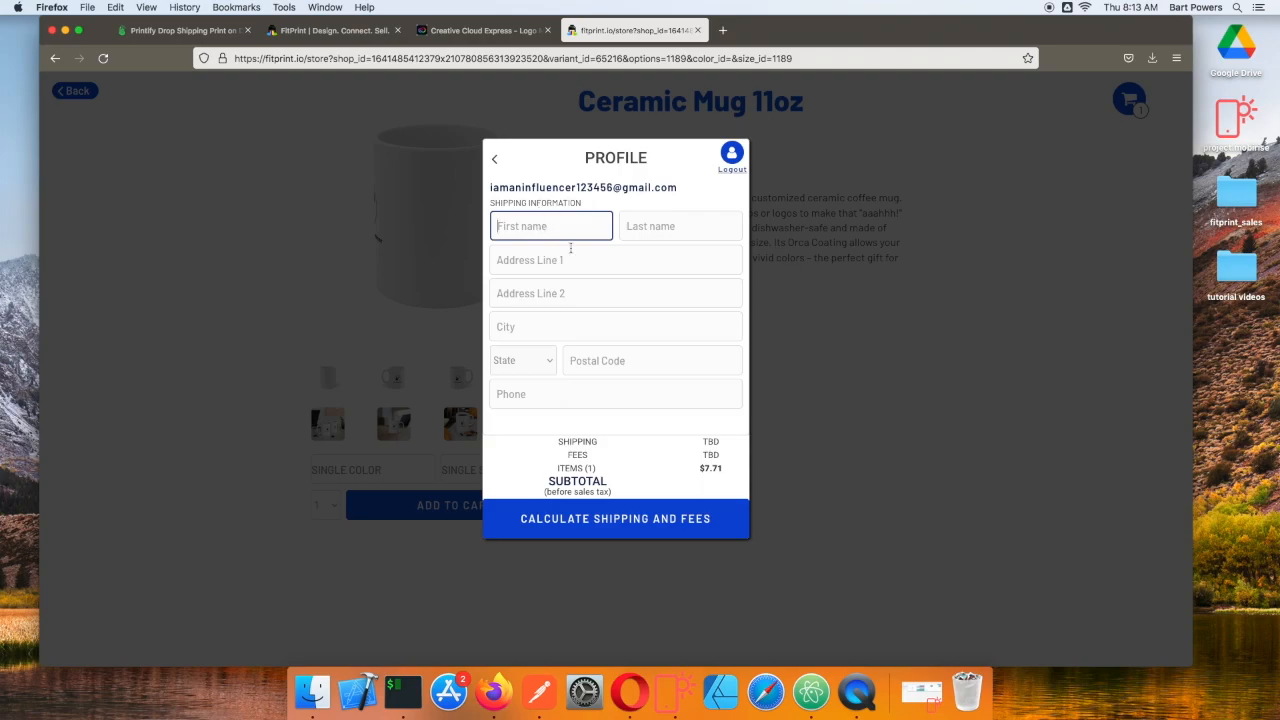
Enter dummy shipping details with state AK and calculate fees for a $14.56 subtotal
{"action": "left_click", "coordinate": [616, 260]}
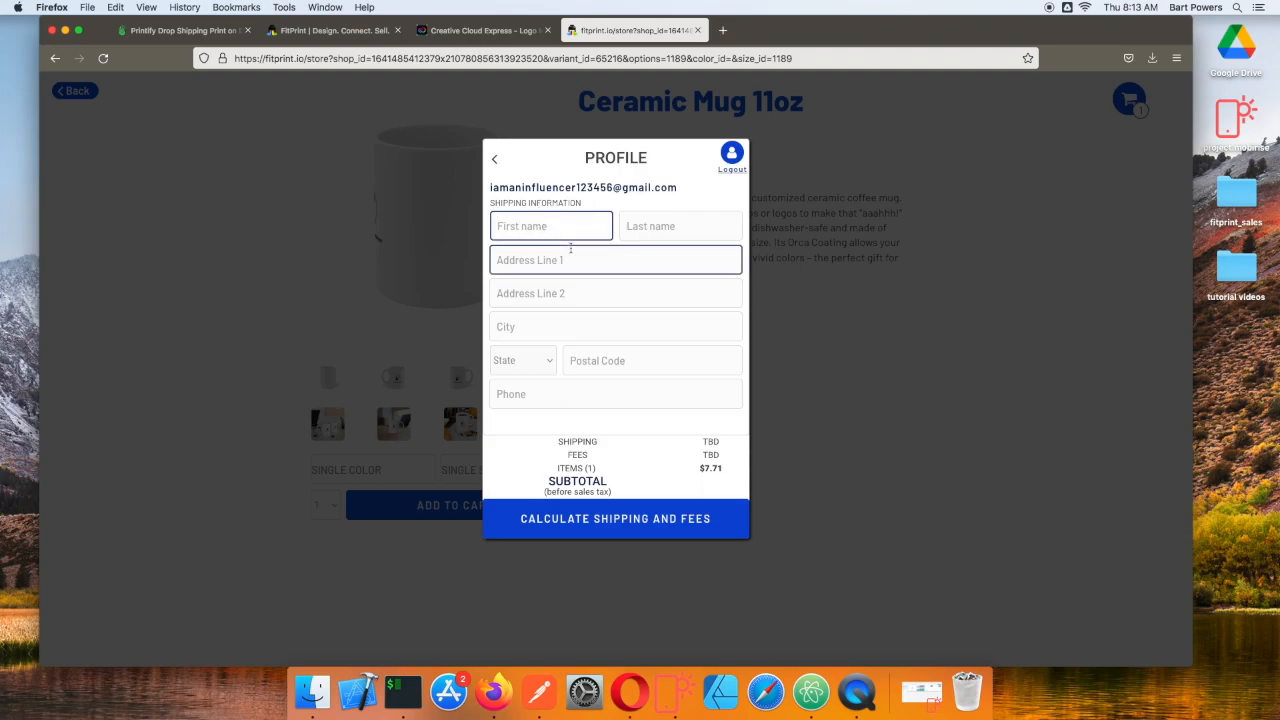
{"action": "type", "text": "testre"}
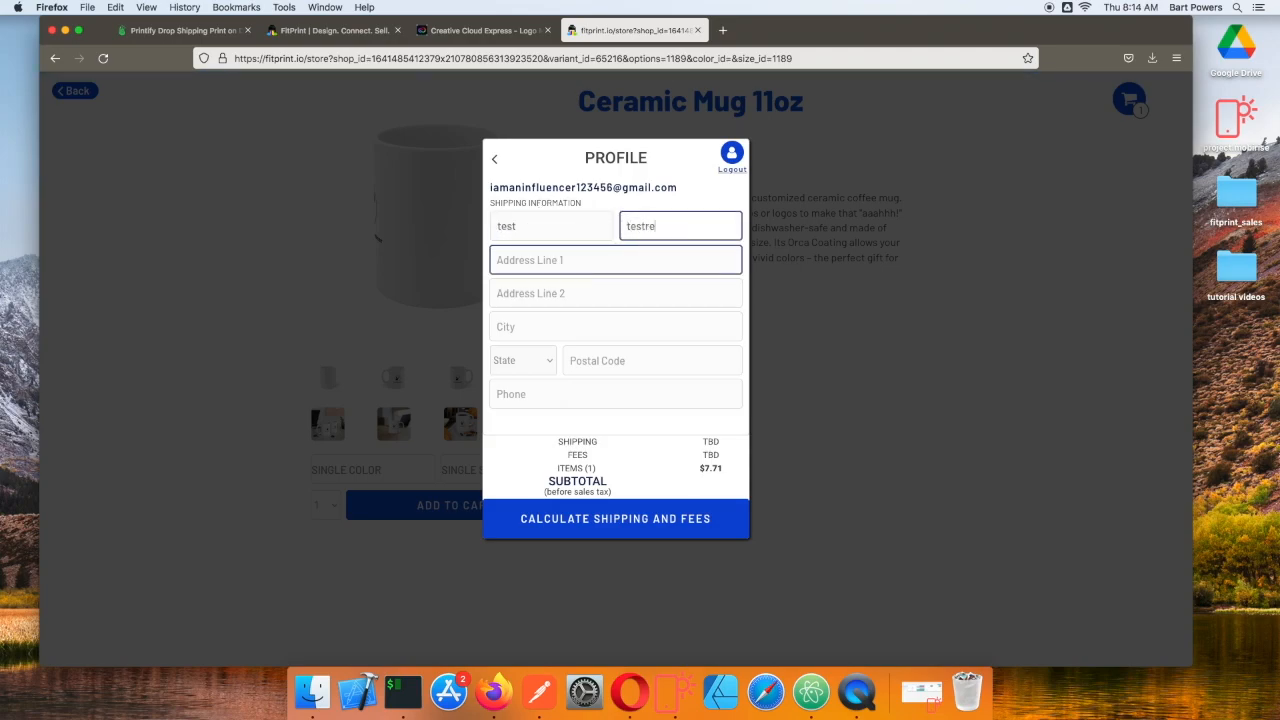
{"action": "type", "text": "1234"}
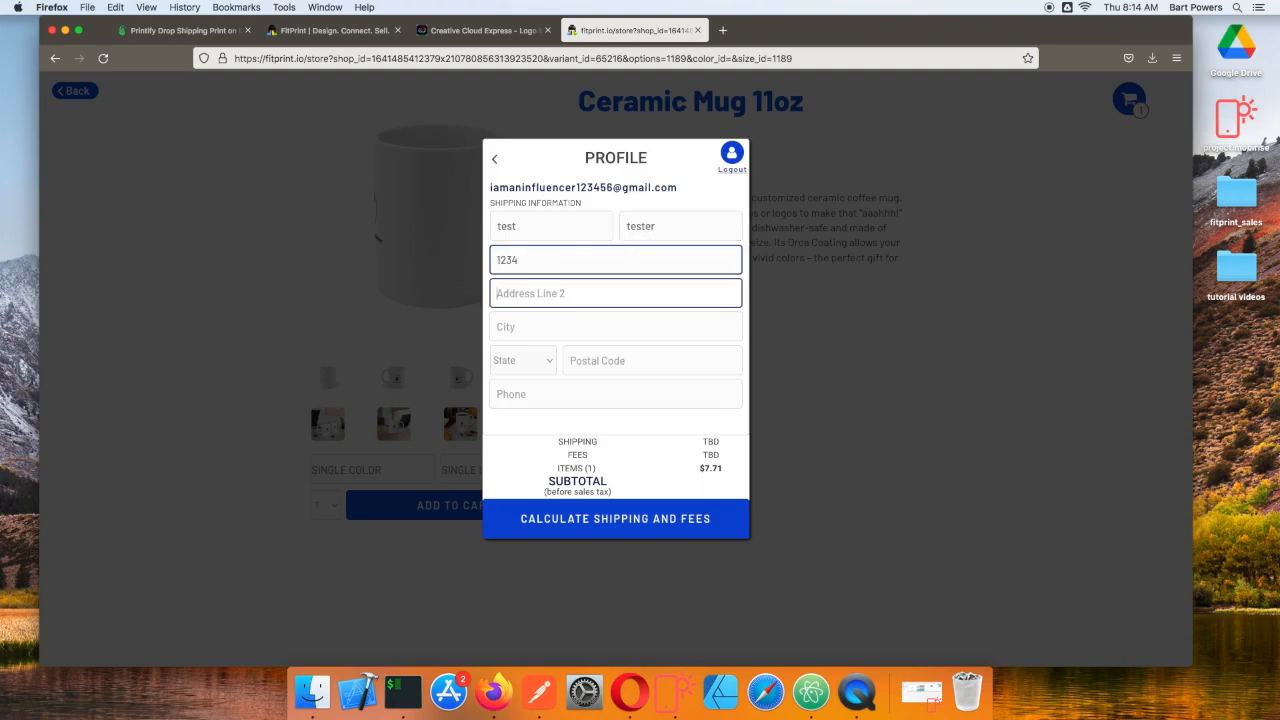
{"action": "left_click", "coordinate": [522, 360]}
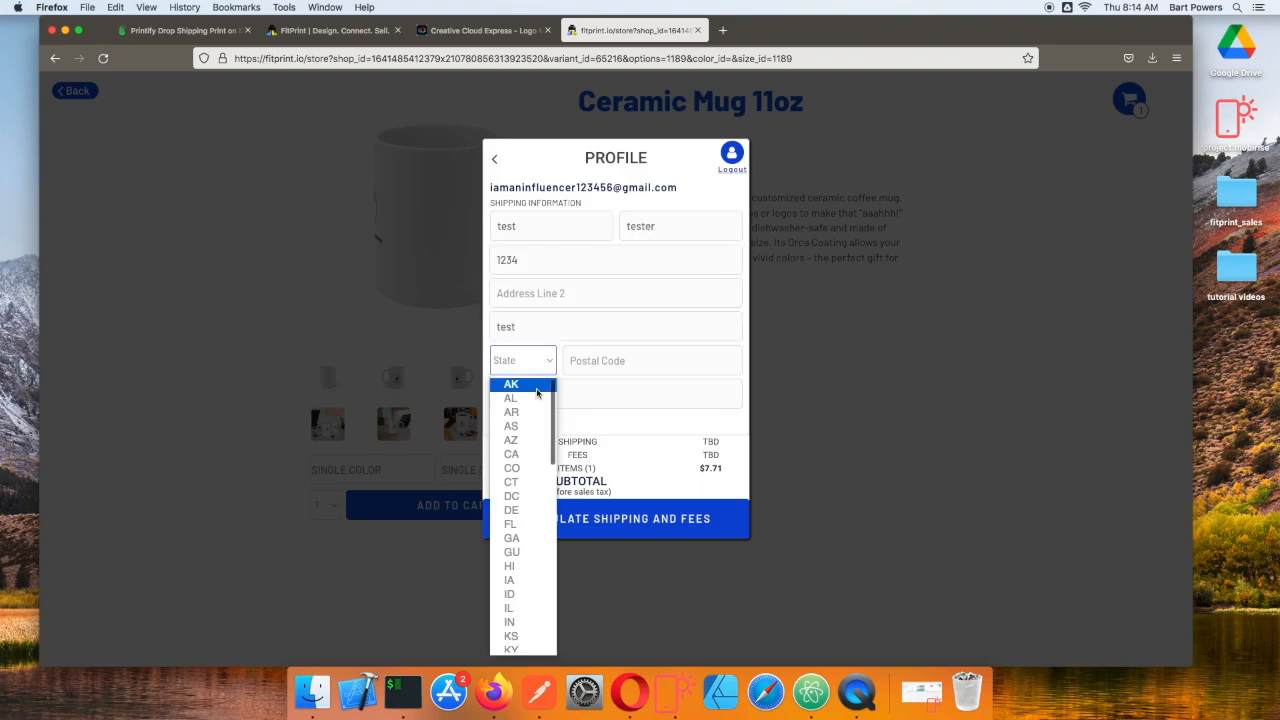
{"action": "left_click", "coordinate": [512, 384]}
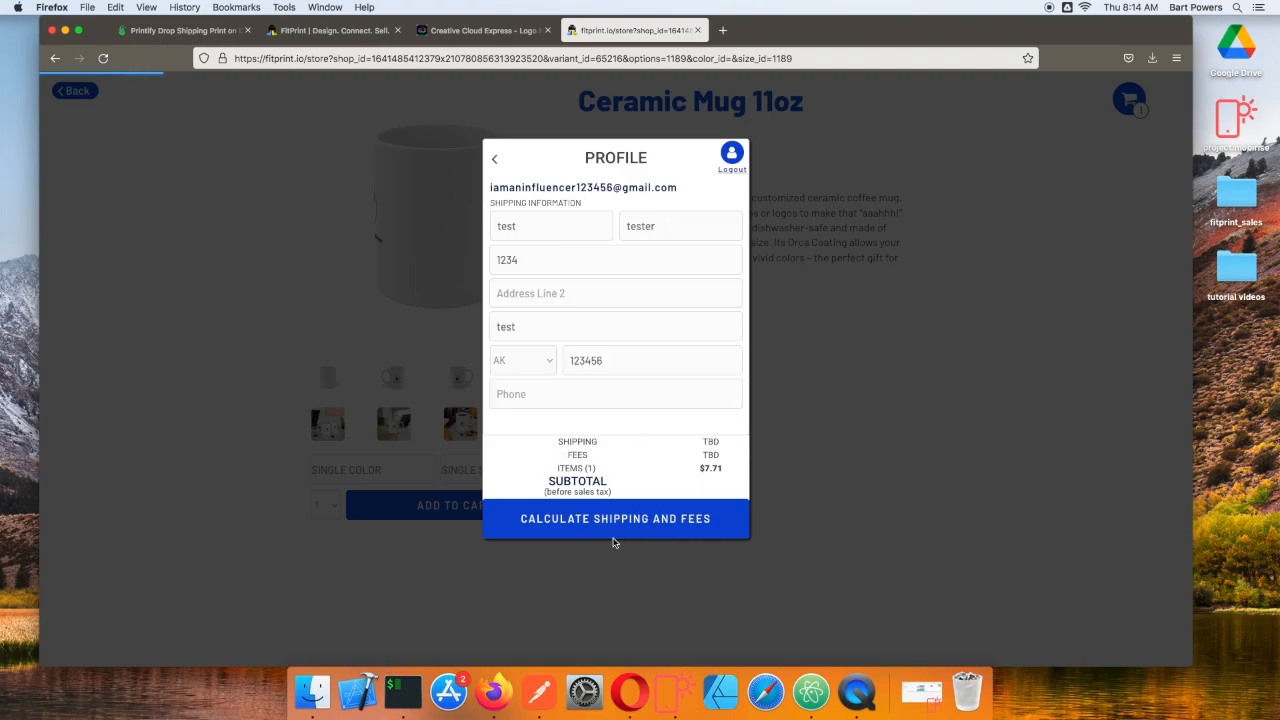
{"action": "left_click", "coordinate": [616, 518]}
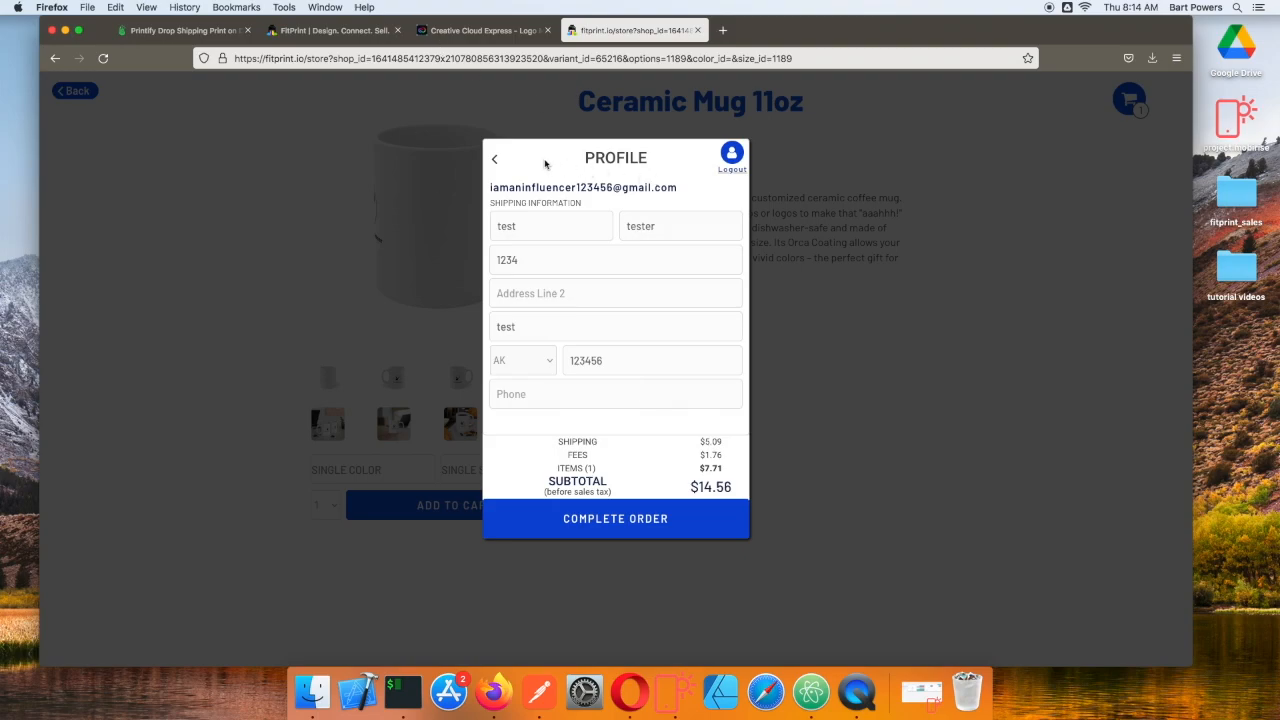
{"action": "mouse_move", "coordinate": [712, 504]}
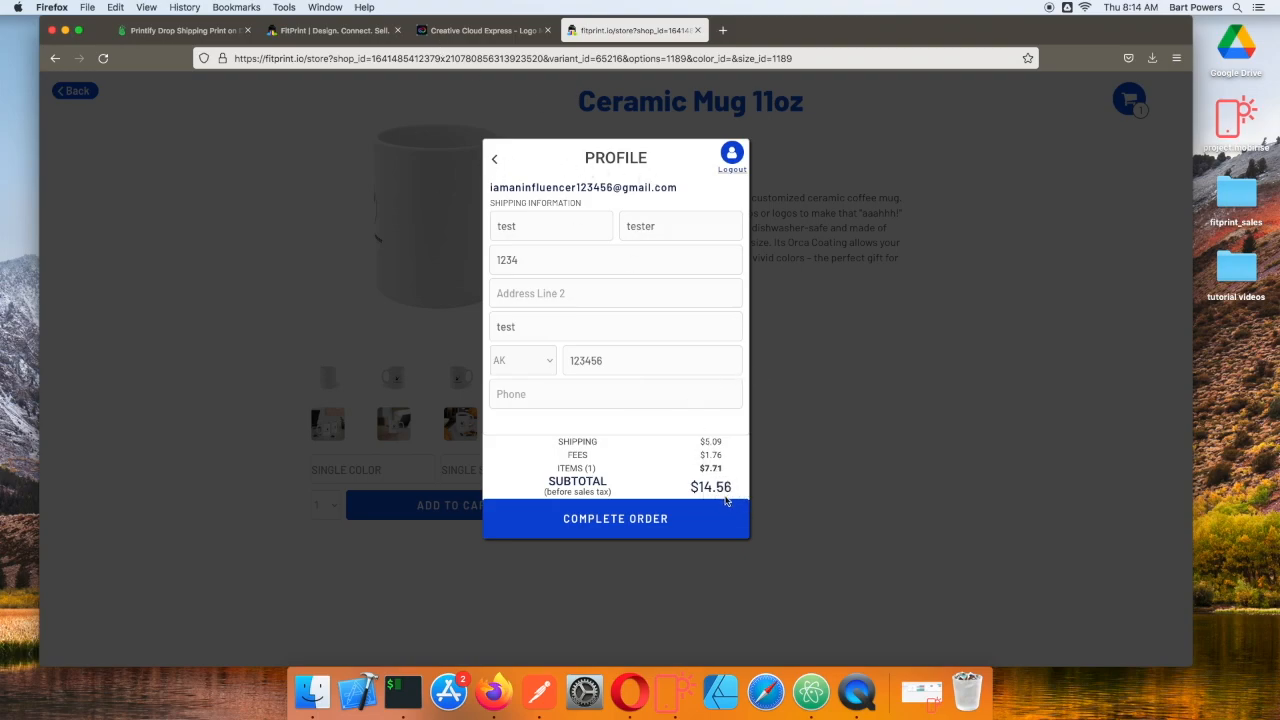
{"action": "left_click", "coordinate": [180, 30]}
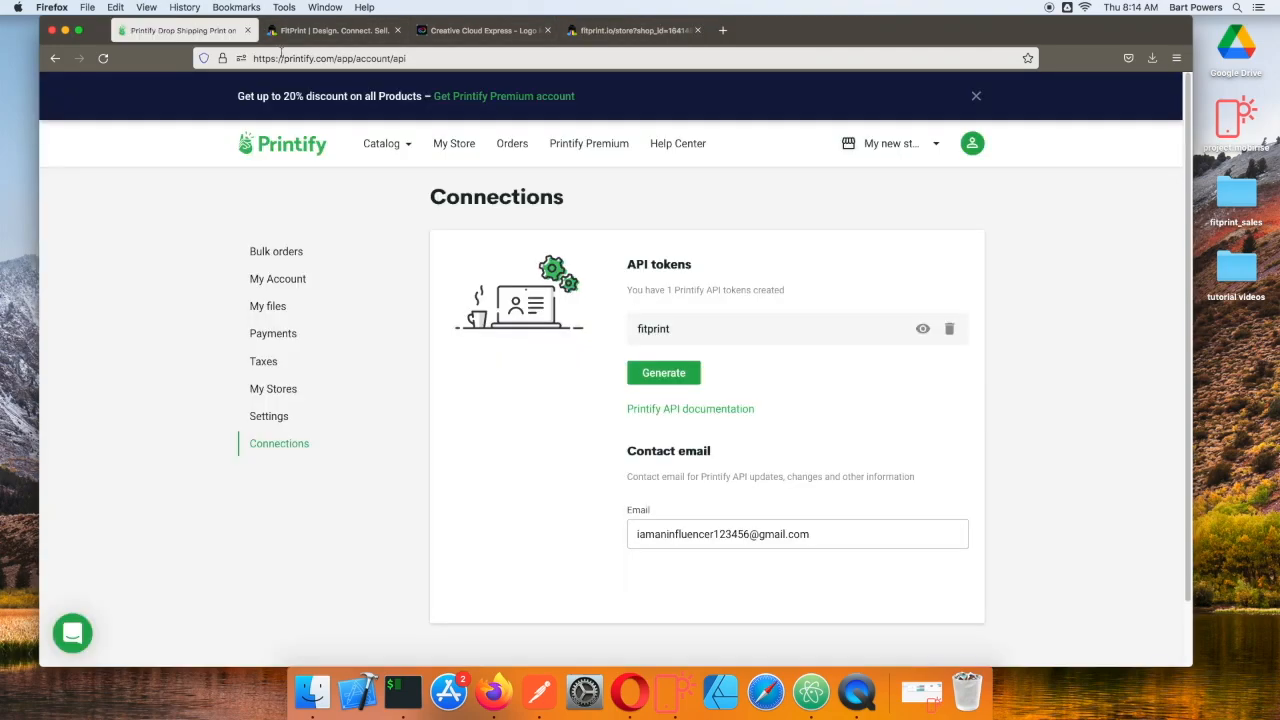
Select the Ceramic Mug 11oz variant in Pricing and apply a 15% profit margin
{"action": "left_click", "coordinate": [452, 144]}
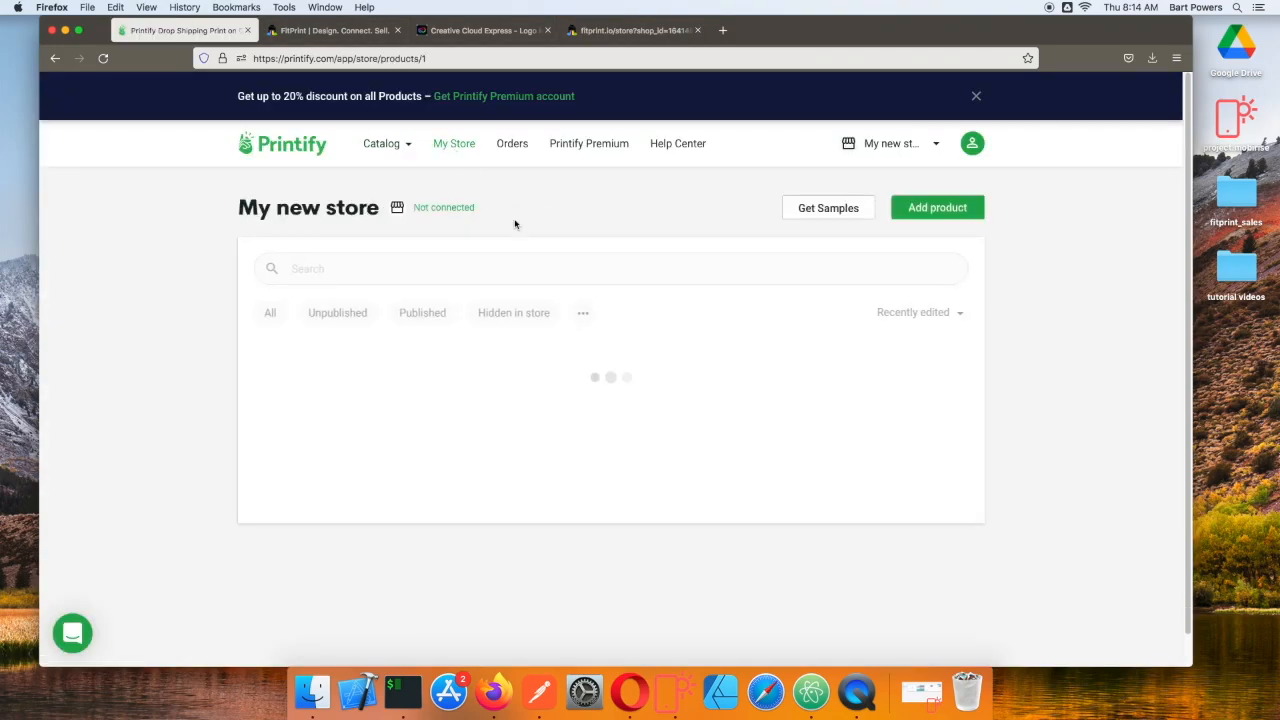
{"action": "scroll", "scroll_direction": "down", "scroll_amount": 3}
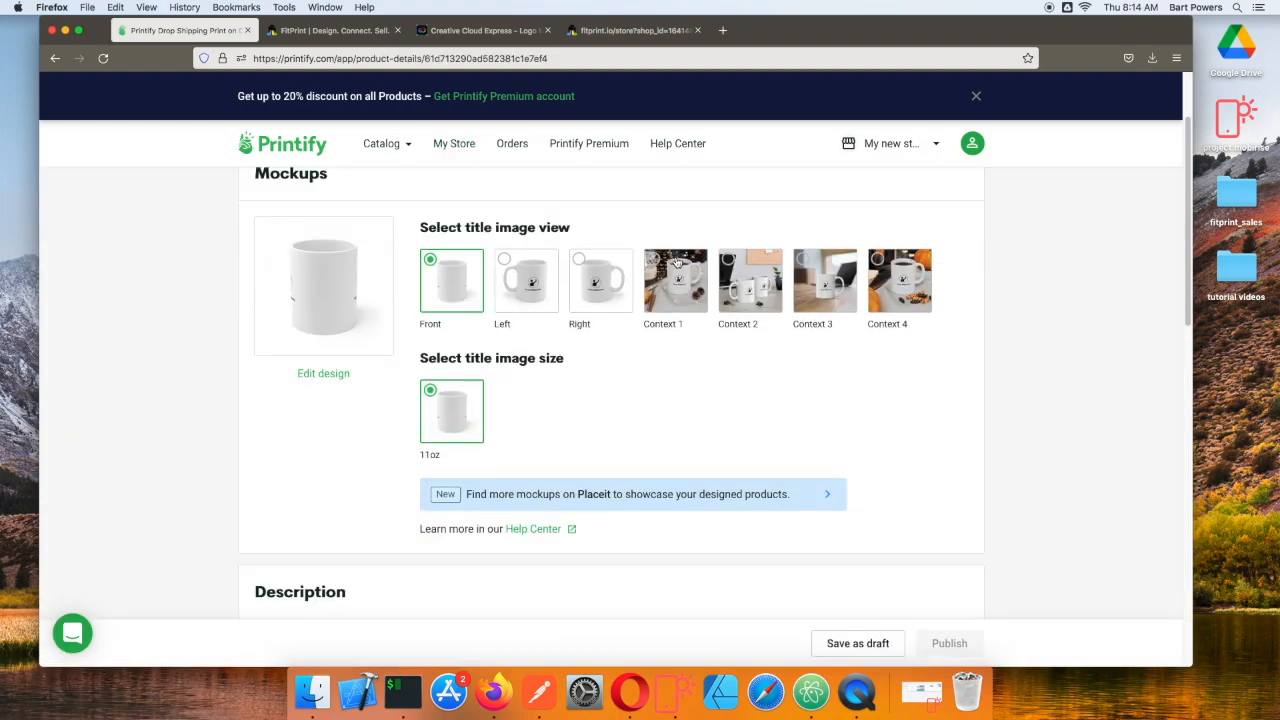
{"action": "scroll", "scroll_direction": "down", "scroll_amount": 3}
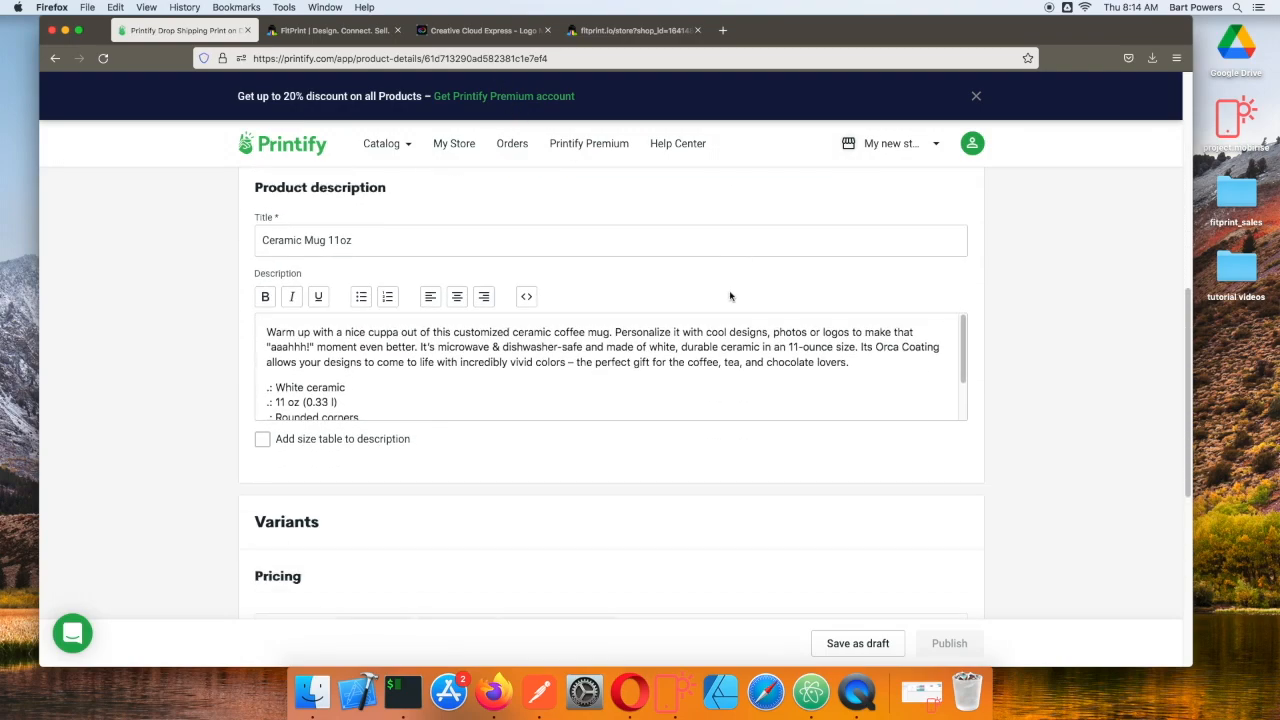
{"action": "scroll", "scroll_direction": "down", "scroll_amount": 3}
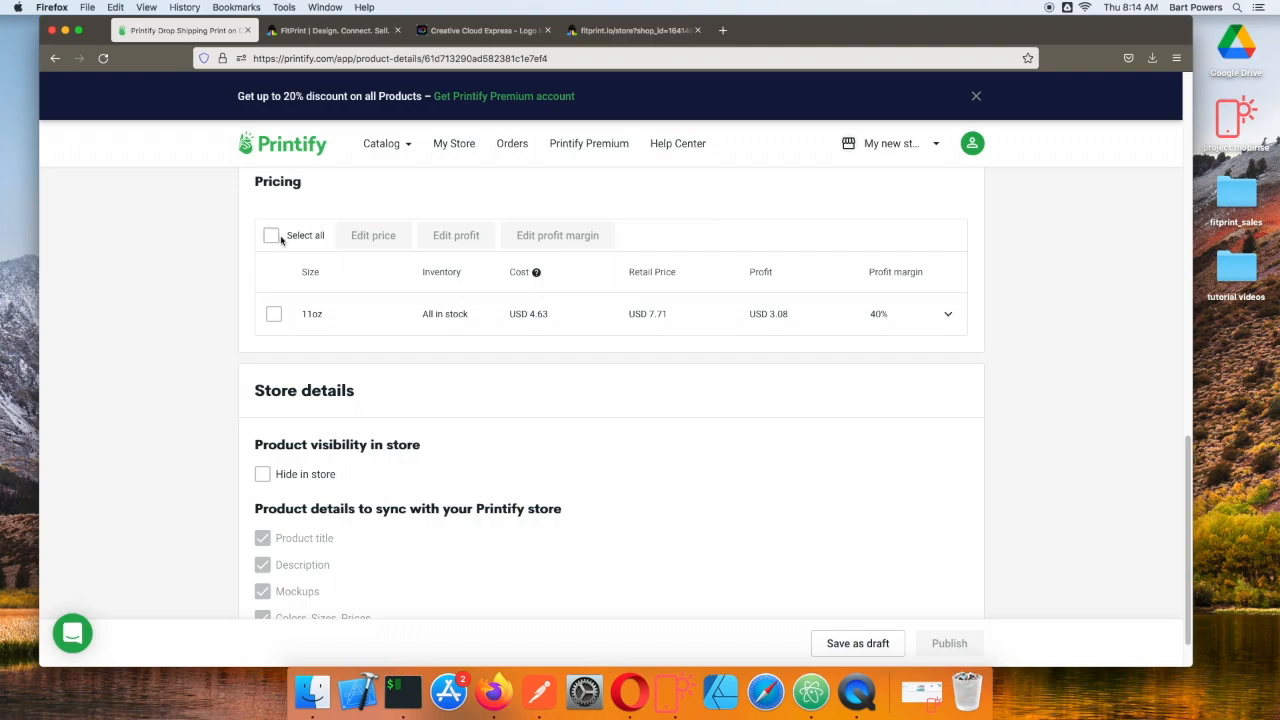
{"action": "left_click", "coordinate": [272, 236]}
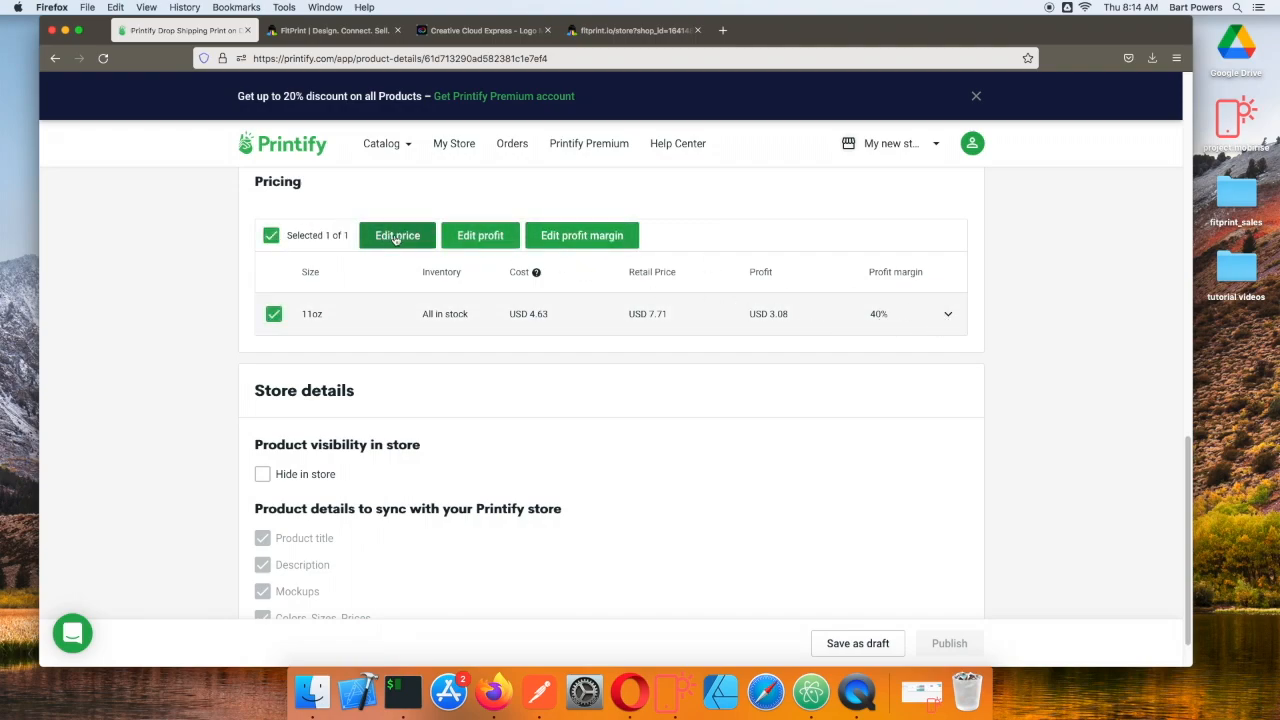
{"action": "right_click", "coordinate": [396, 236]}
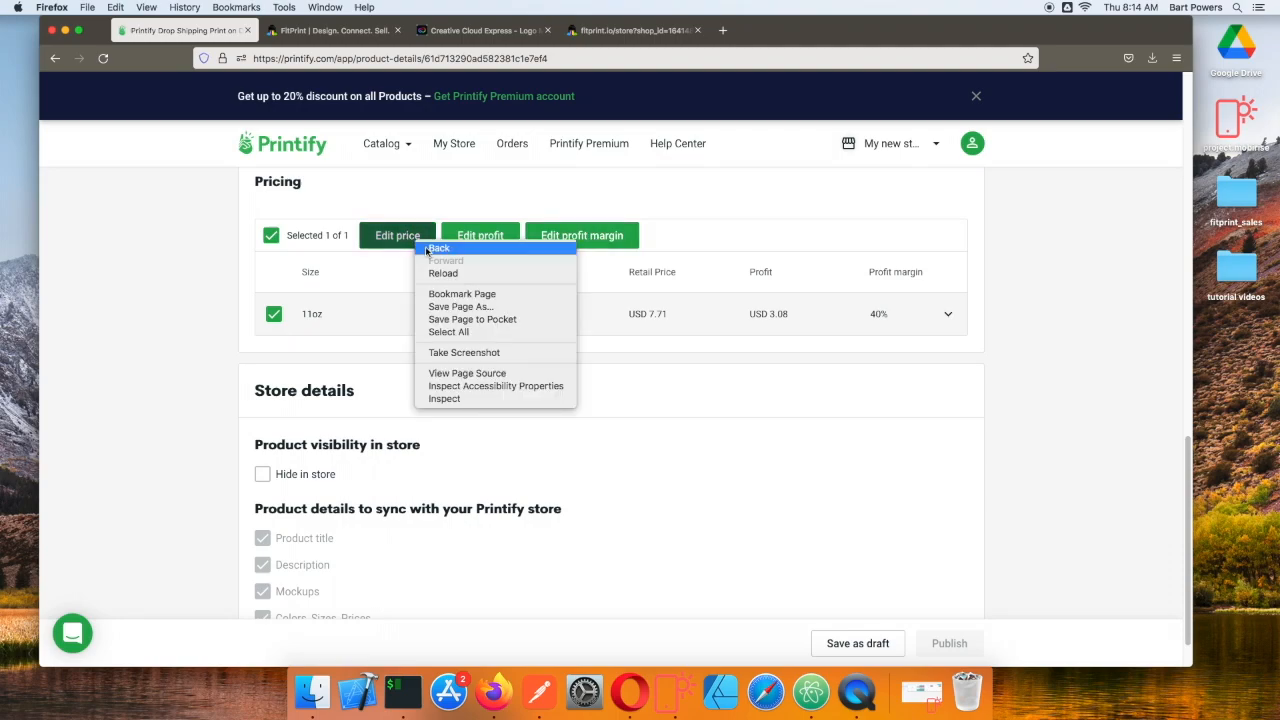
{"action": "left_click", "coordinate": [586, 236]}
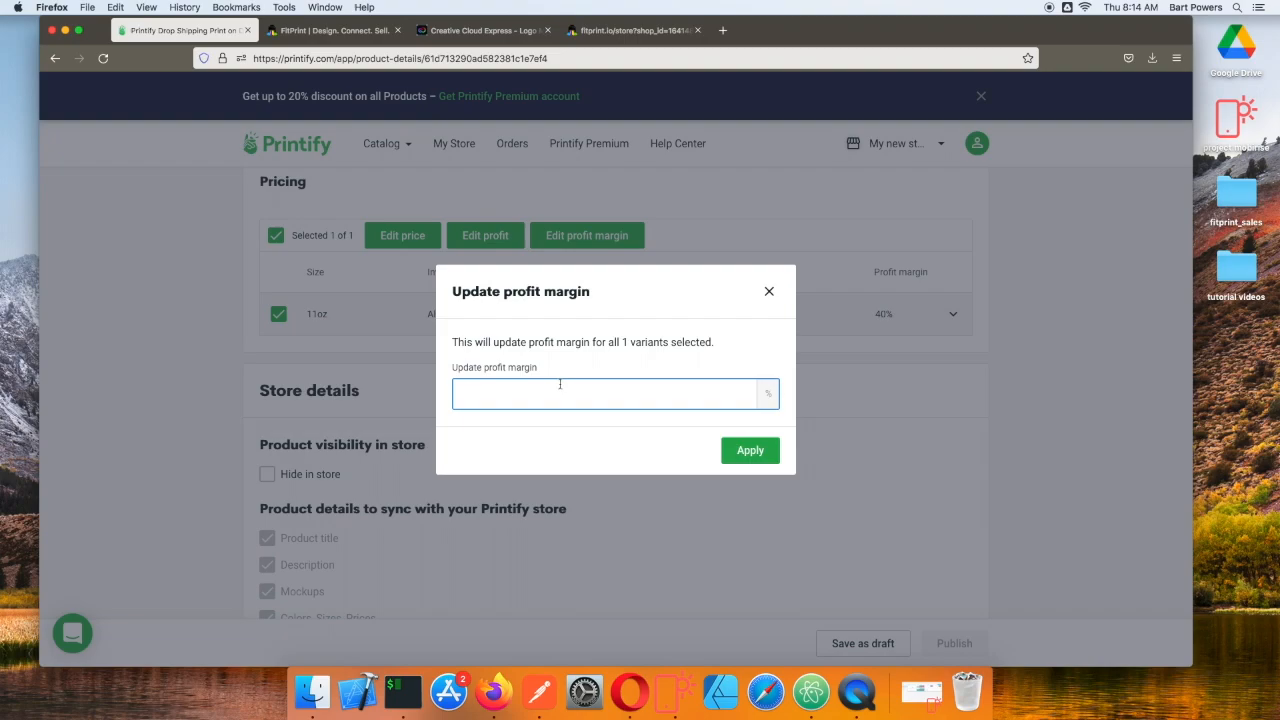
{"action": "left_click", "coordinate": [748, 450]}
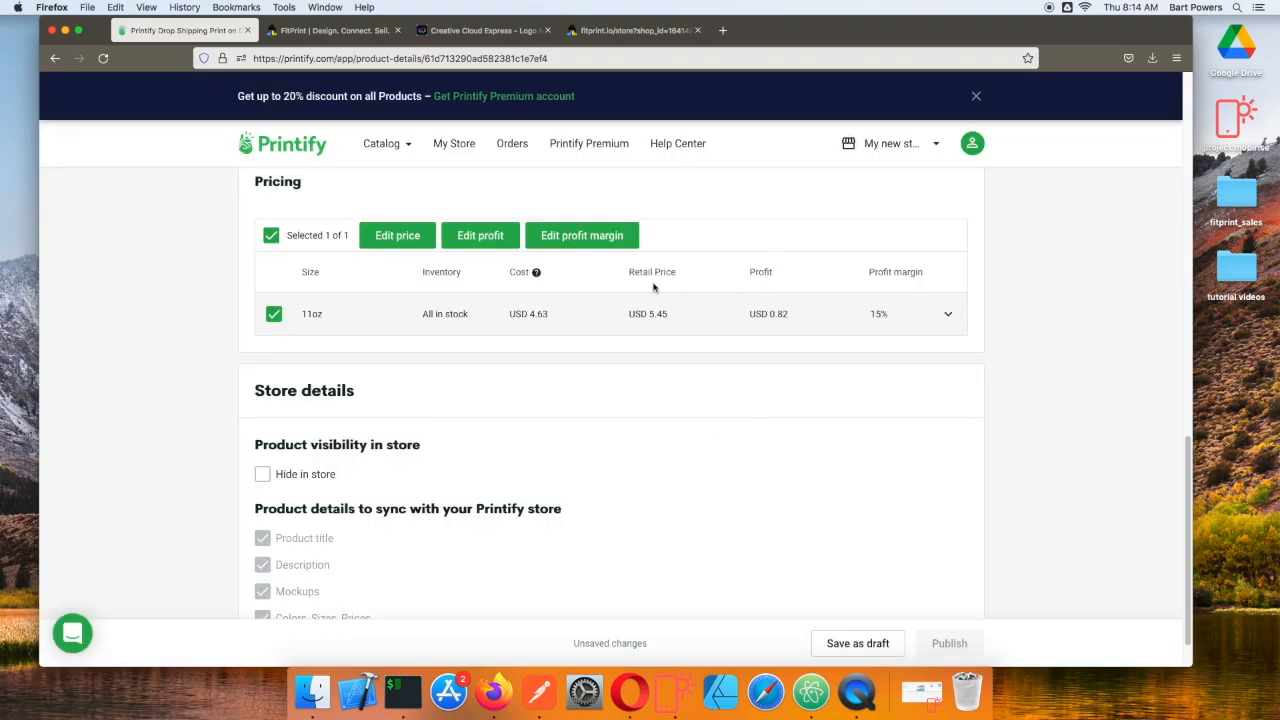
{"action": "mouse_move", "coordinate": [632, 336]}
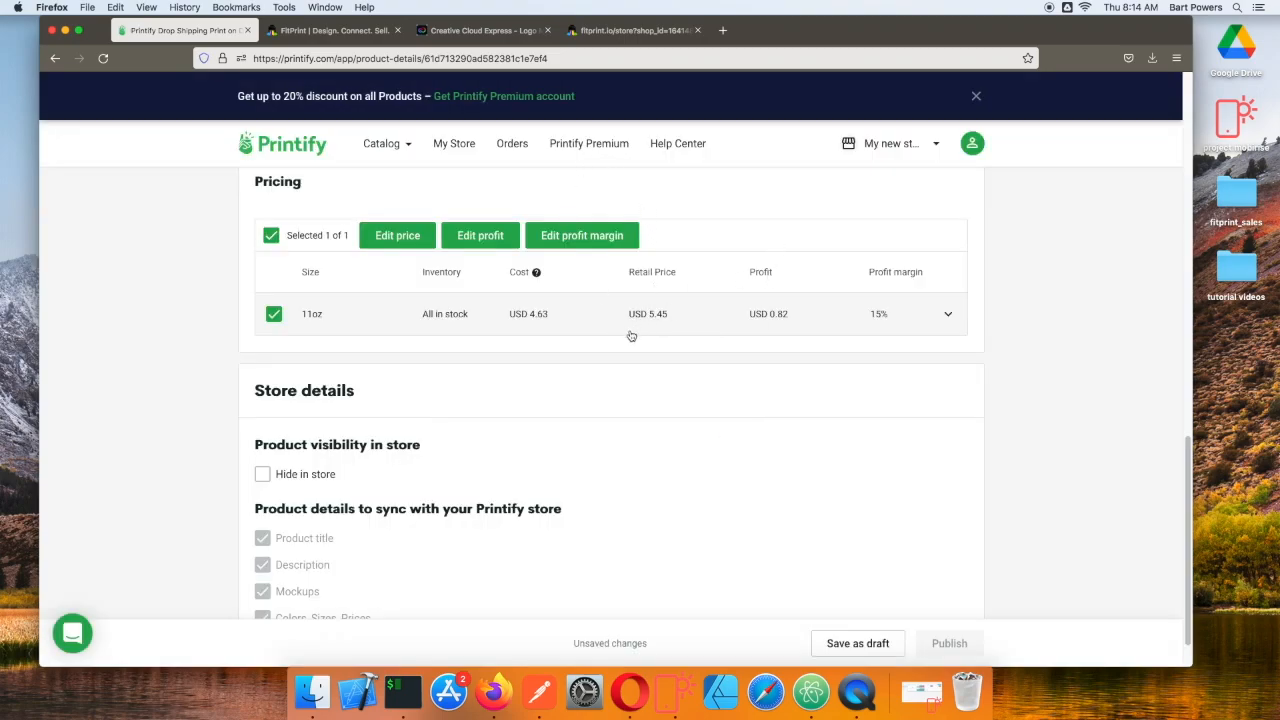
{"action": "mouse_move", "coordinate": [474, 186]}
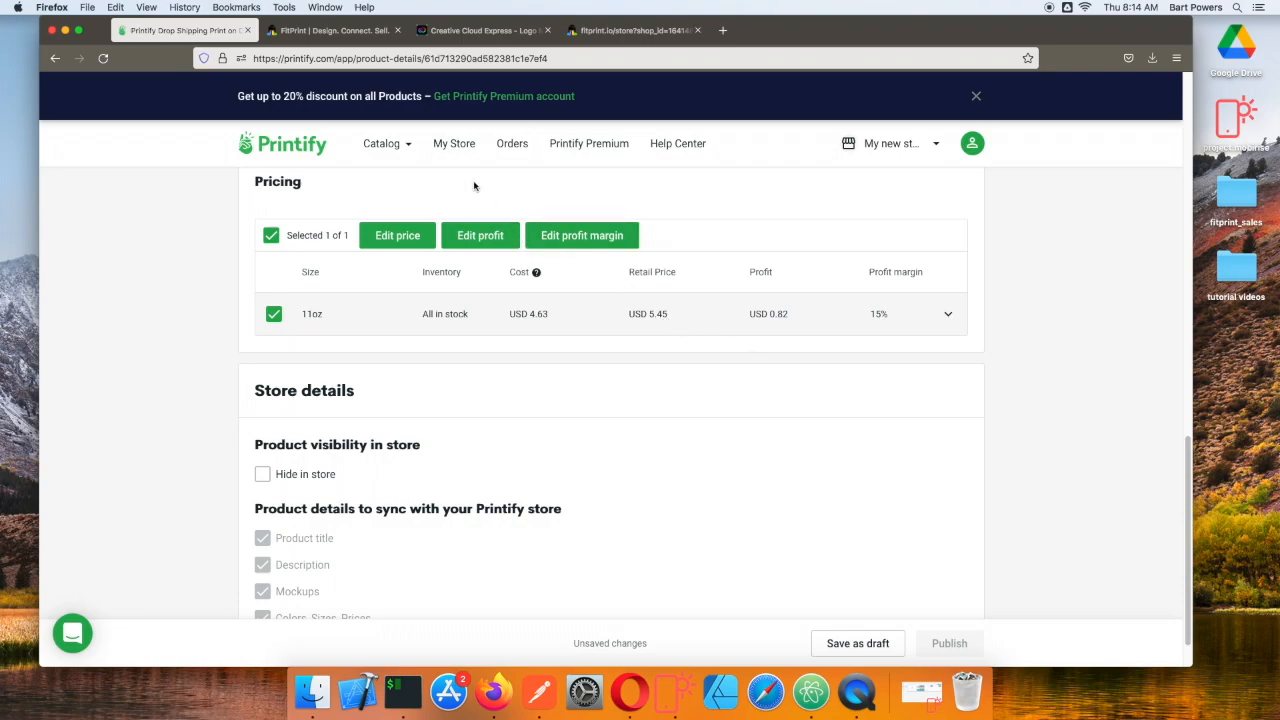
{"action": "mouse_move", "coordinate": [768, 320]}
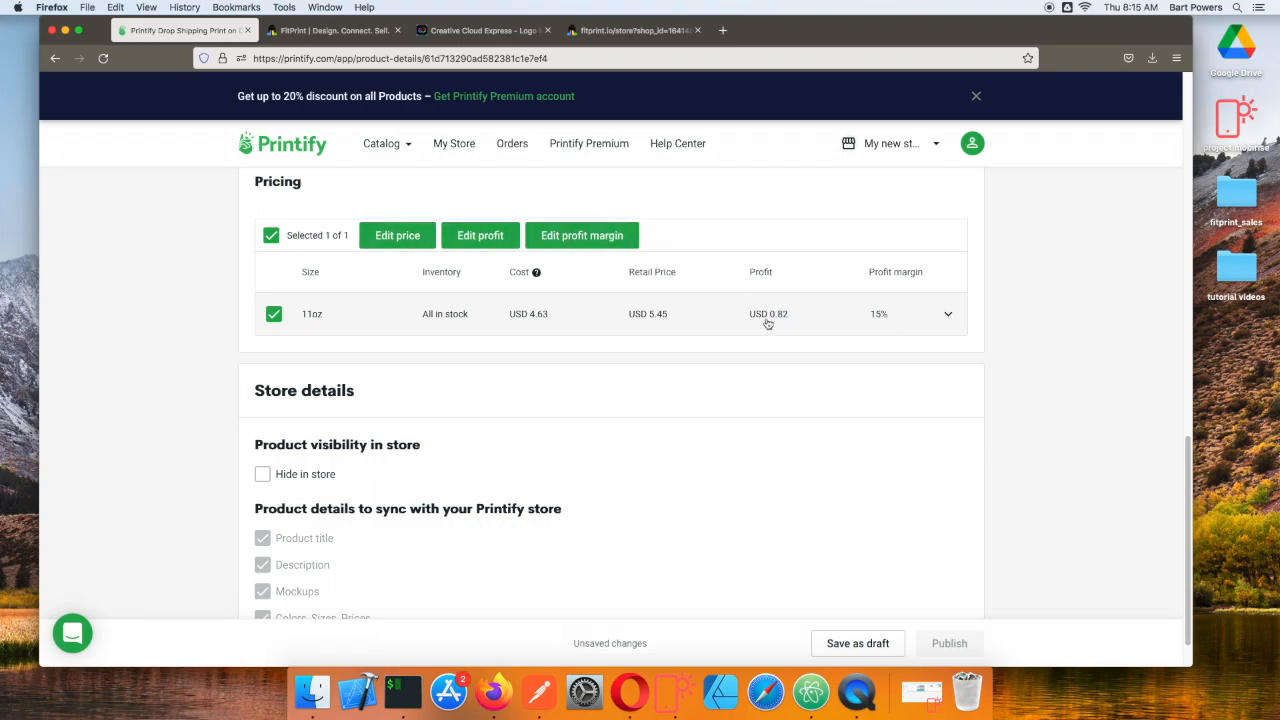
Change the mug's profit to USD 1.00, giving a USD 5.63 retail price
{"action": "left_click", "coordinate": [480, 236]}
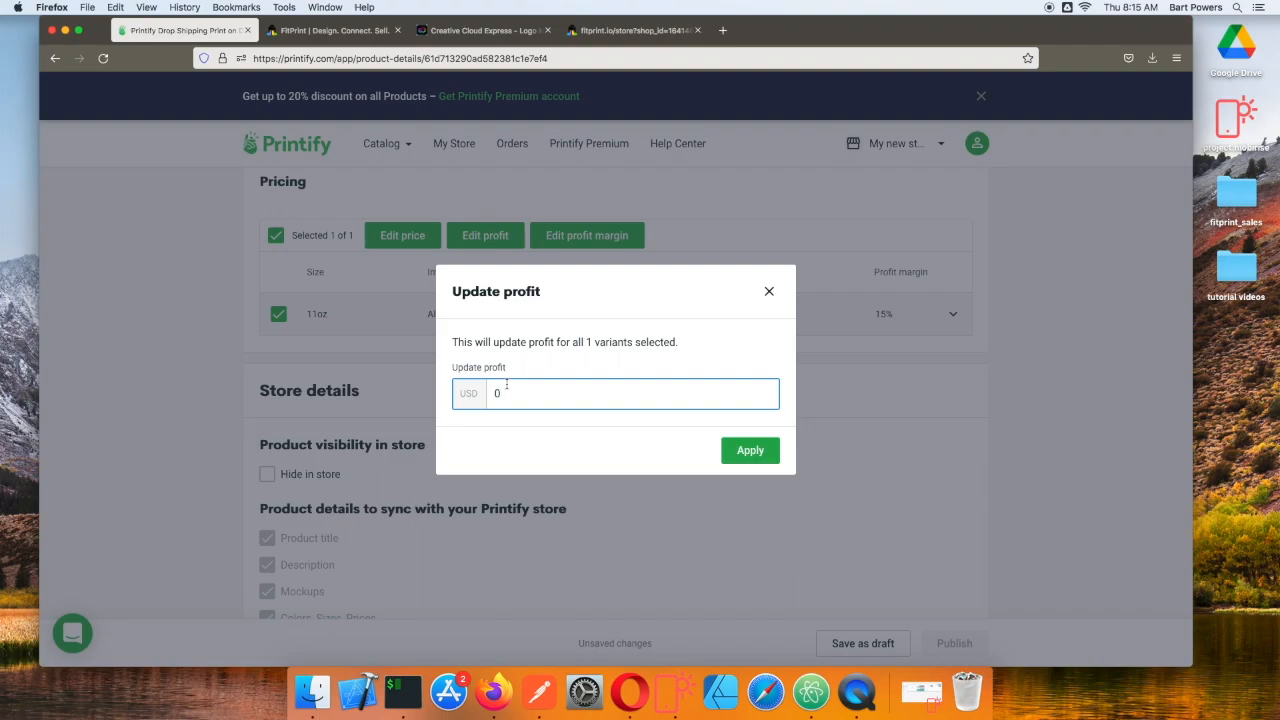
{"action": "type", "text": "1"}
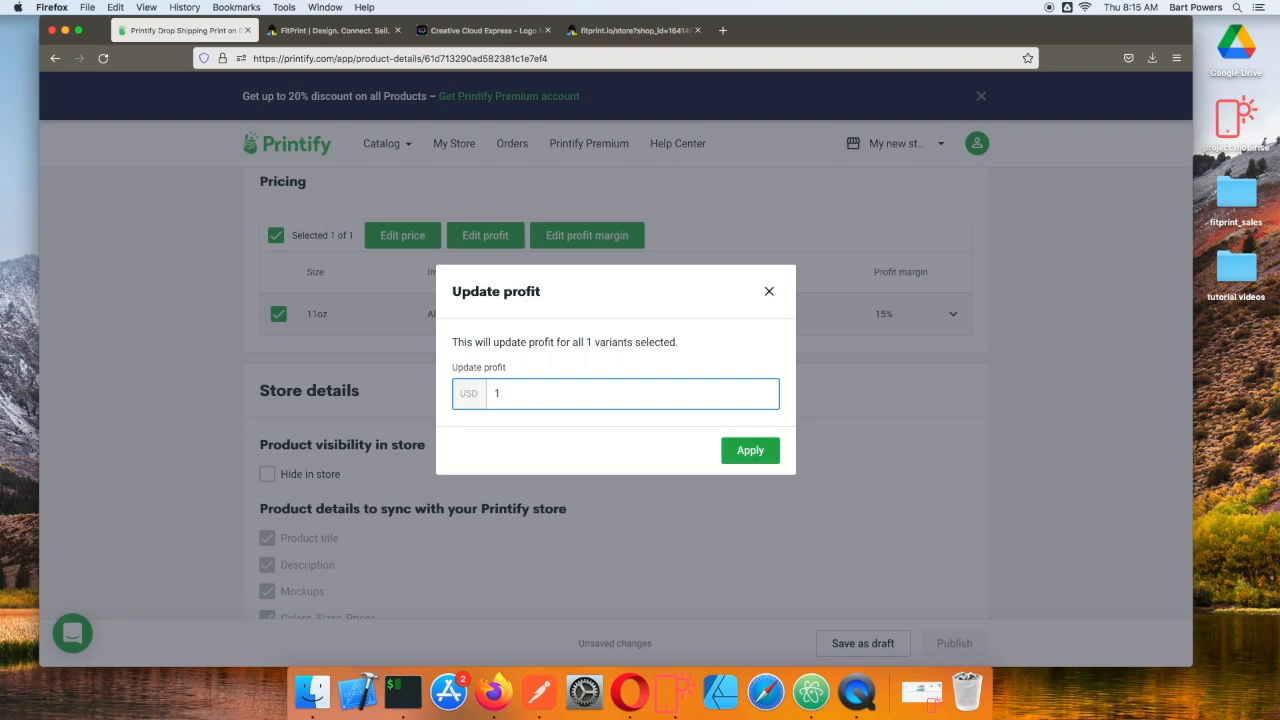
{"action": "left_click", "coordinate": [748, 450]}
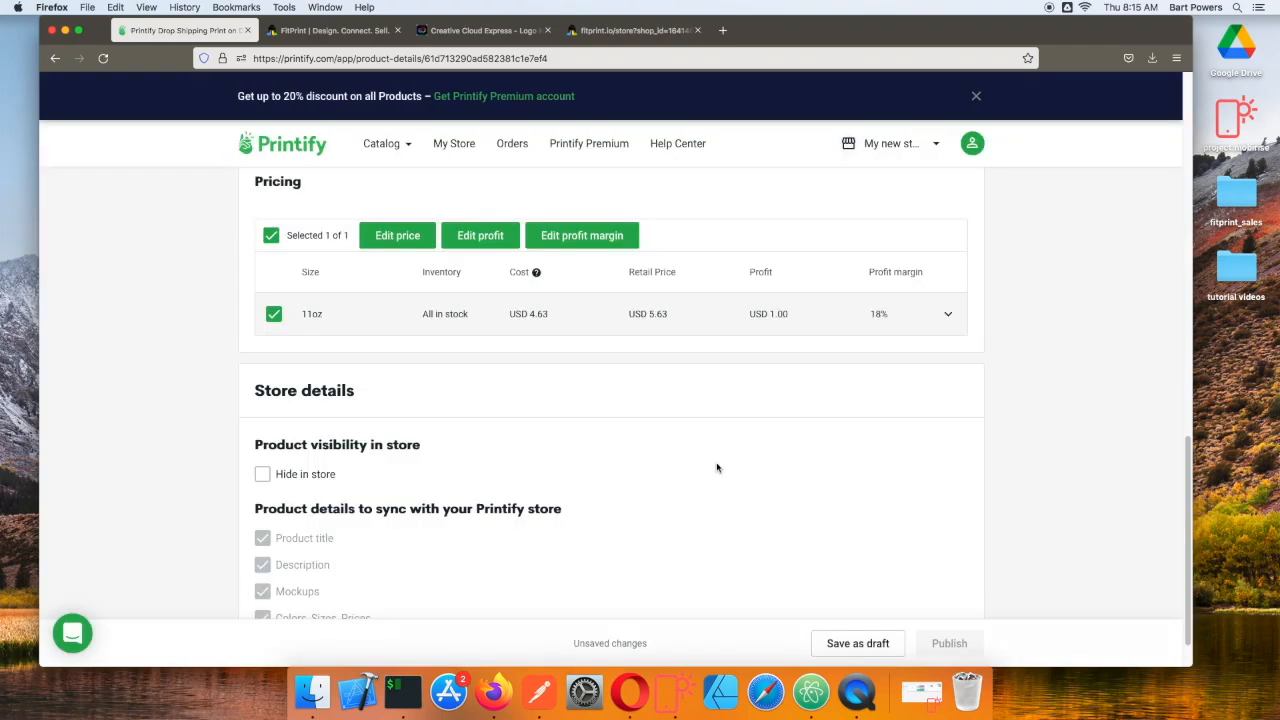
{"action": "mouse_move", "coordinate": [858, 644]}
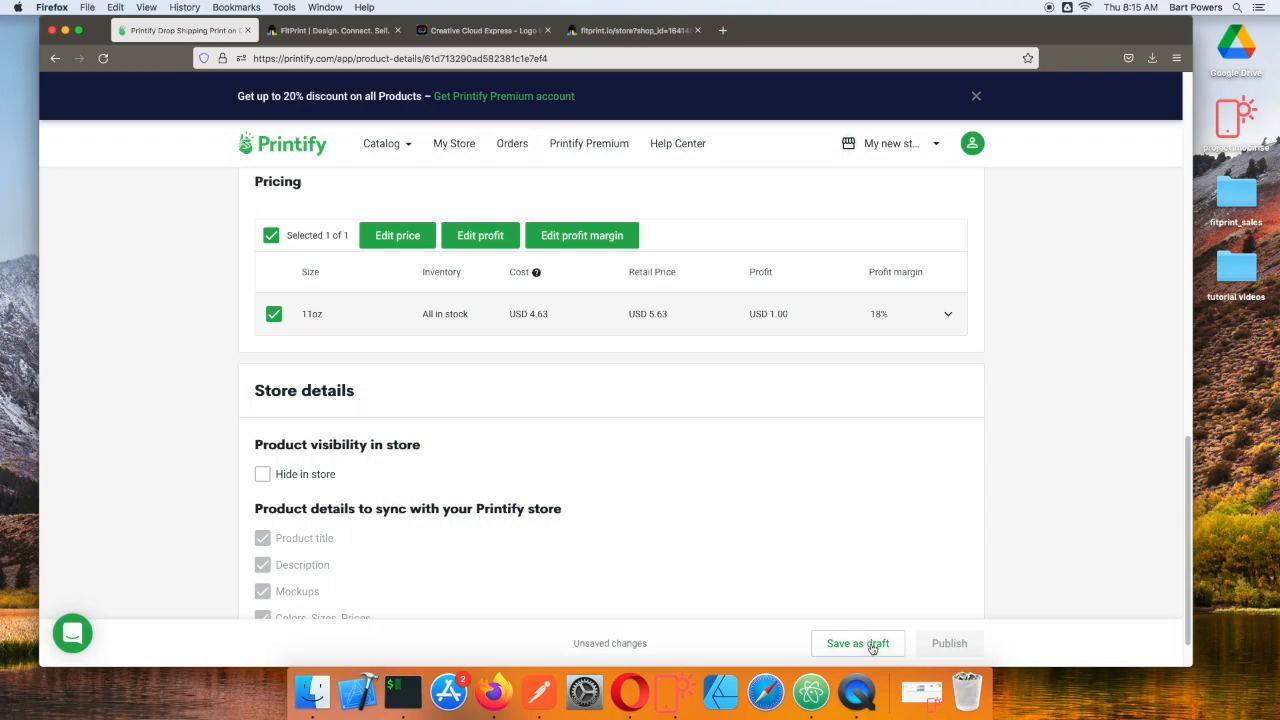
Save the mug pricing, make the left view the title image, retitle it COFFEE MUG and save
{"action": "left_click", "coordinate": [856, 644]}
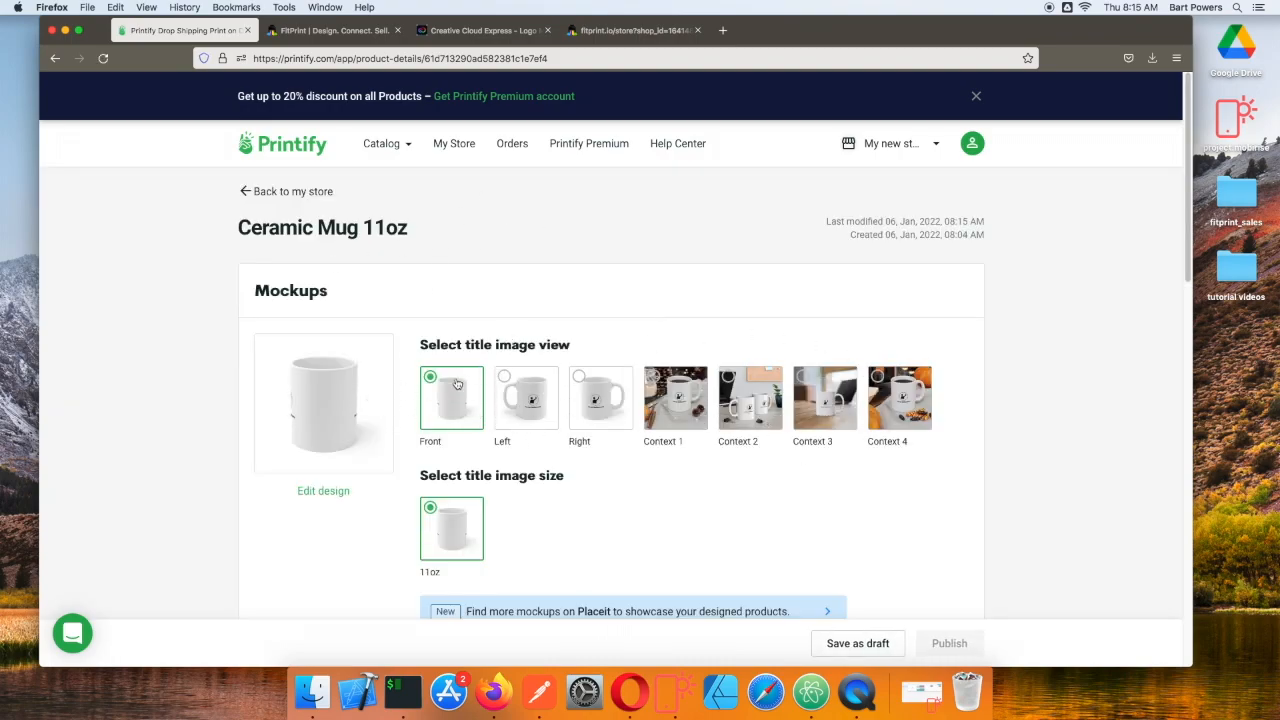
{"action": "left_click", "coordinate": [524, 400]}
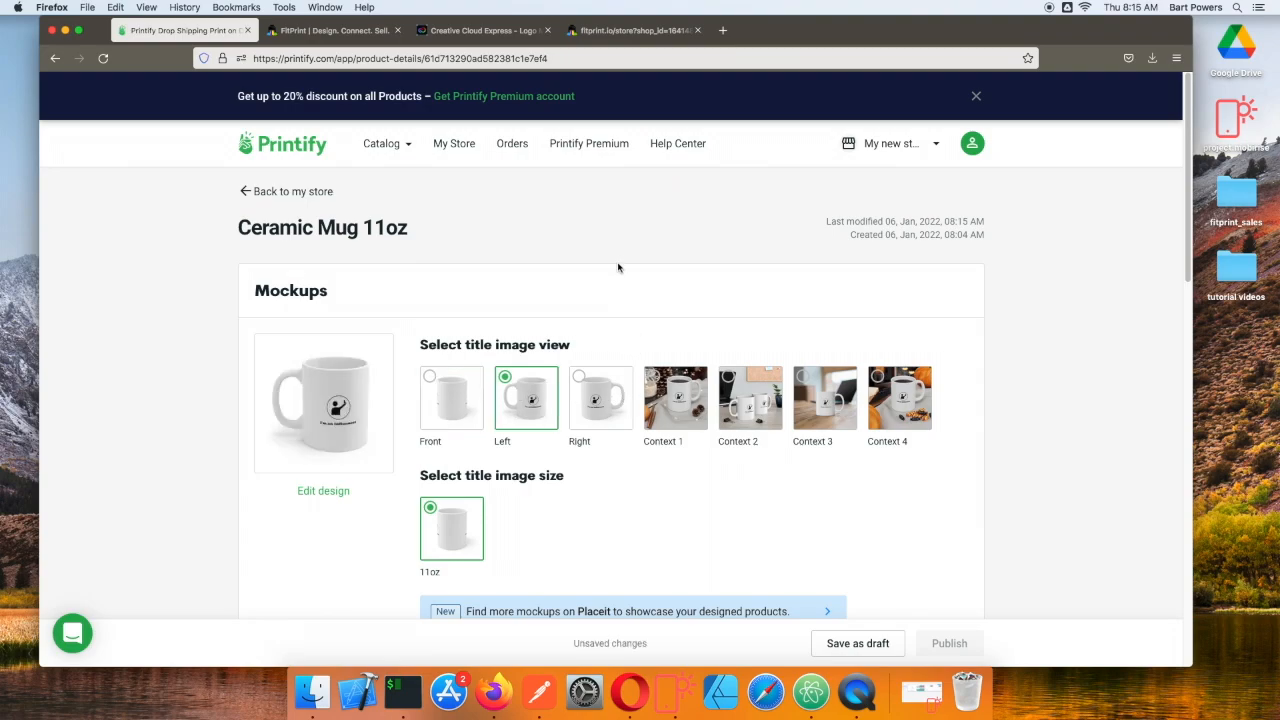
{"action": "scroll", "scroll_direction": "down", "scroll_amount": 3}
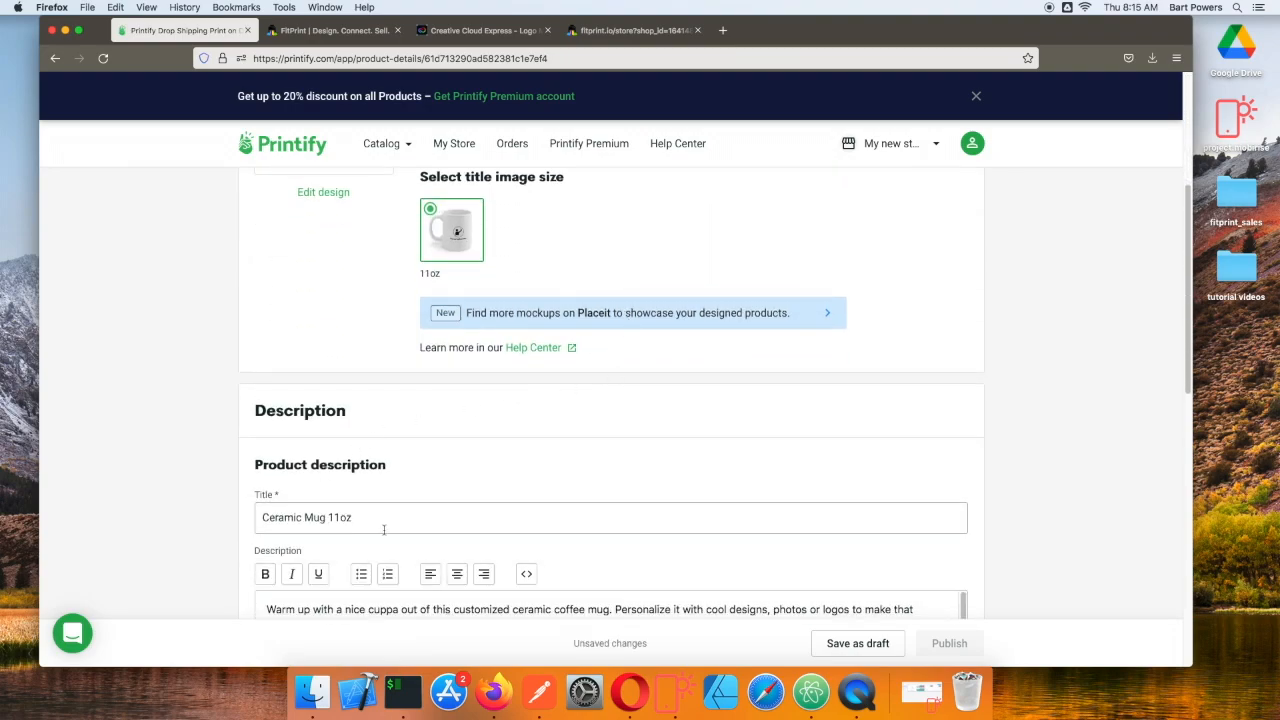
{"action": "type", "text": "COF"}
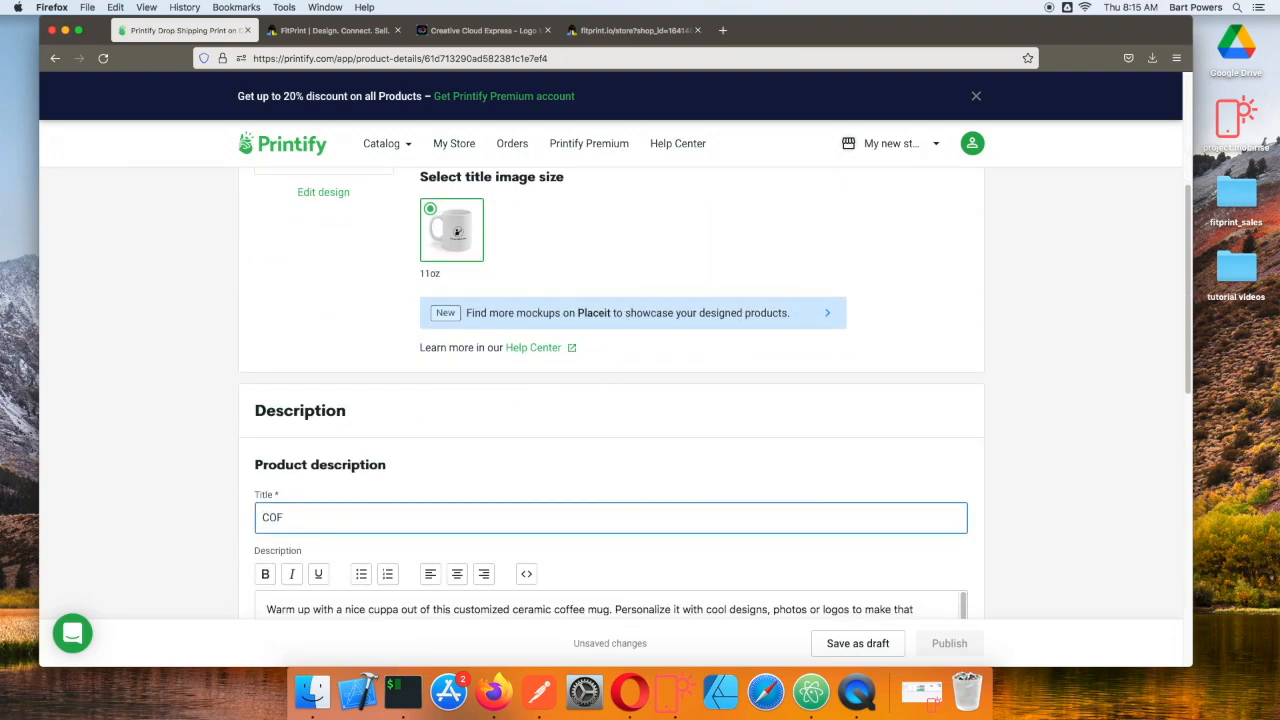
{"action": "type", "text": "FEE"}
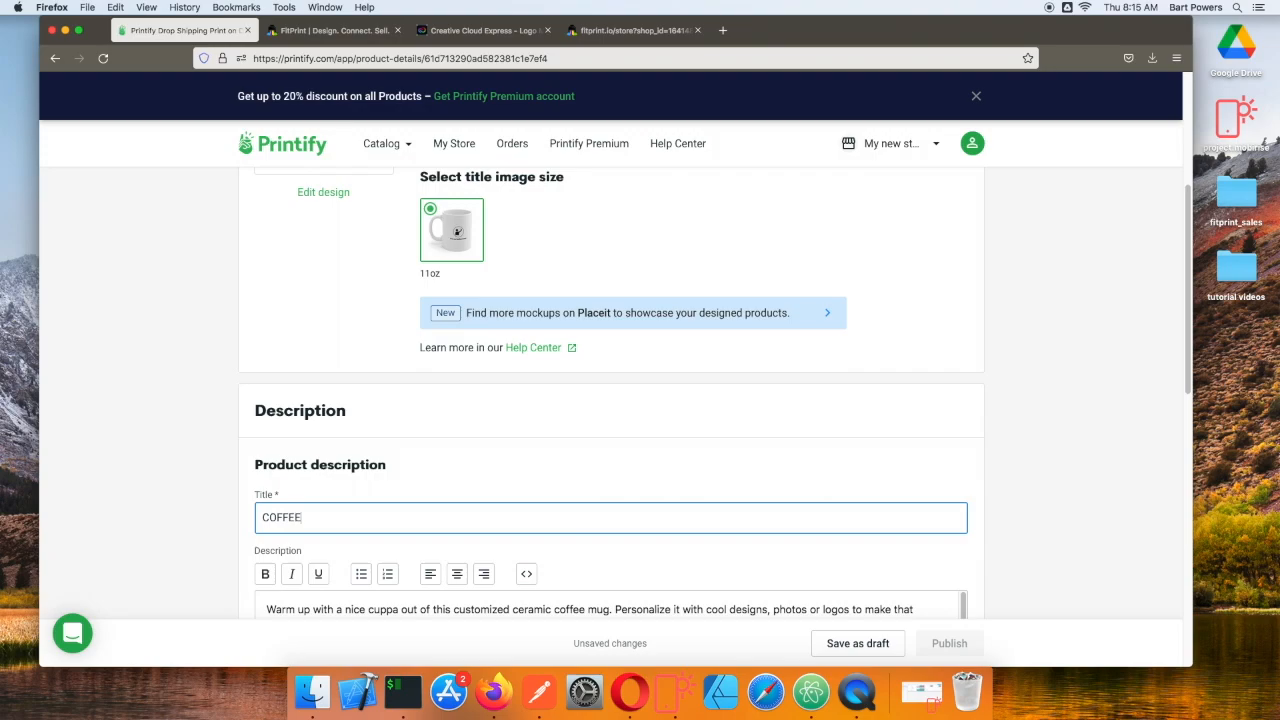
{"action": "type", "text": "MUG"}
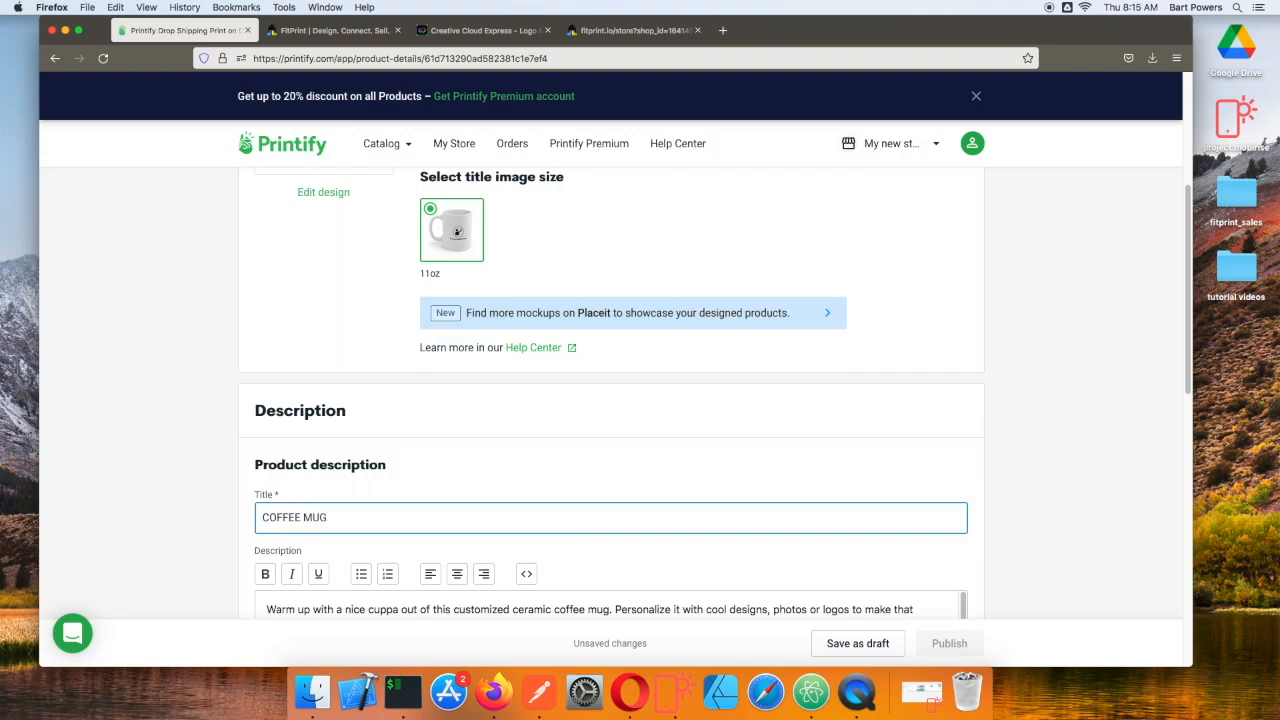
{"action": "scroll", "scroll_direction": "down", "scroll_amount": 3}
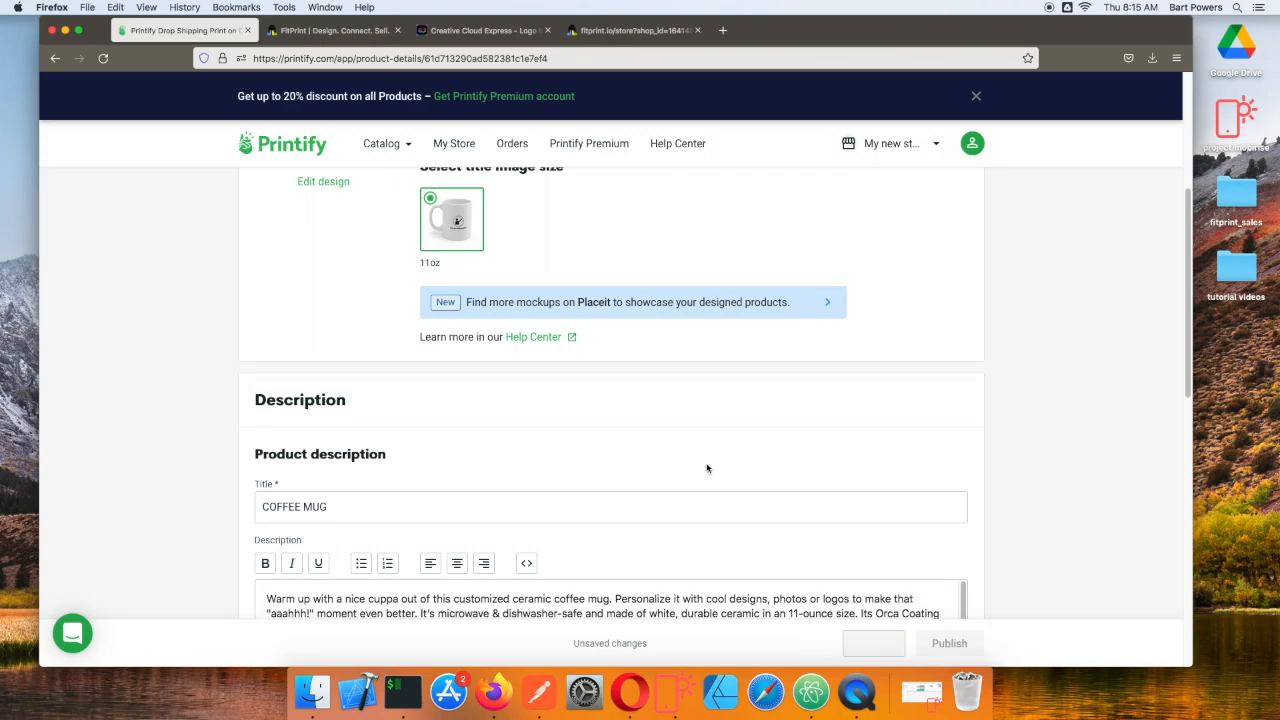
{"action": "left_click", "coordinate": [632, 30]}
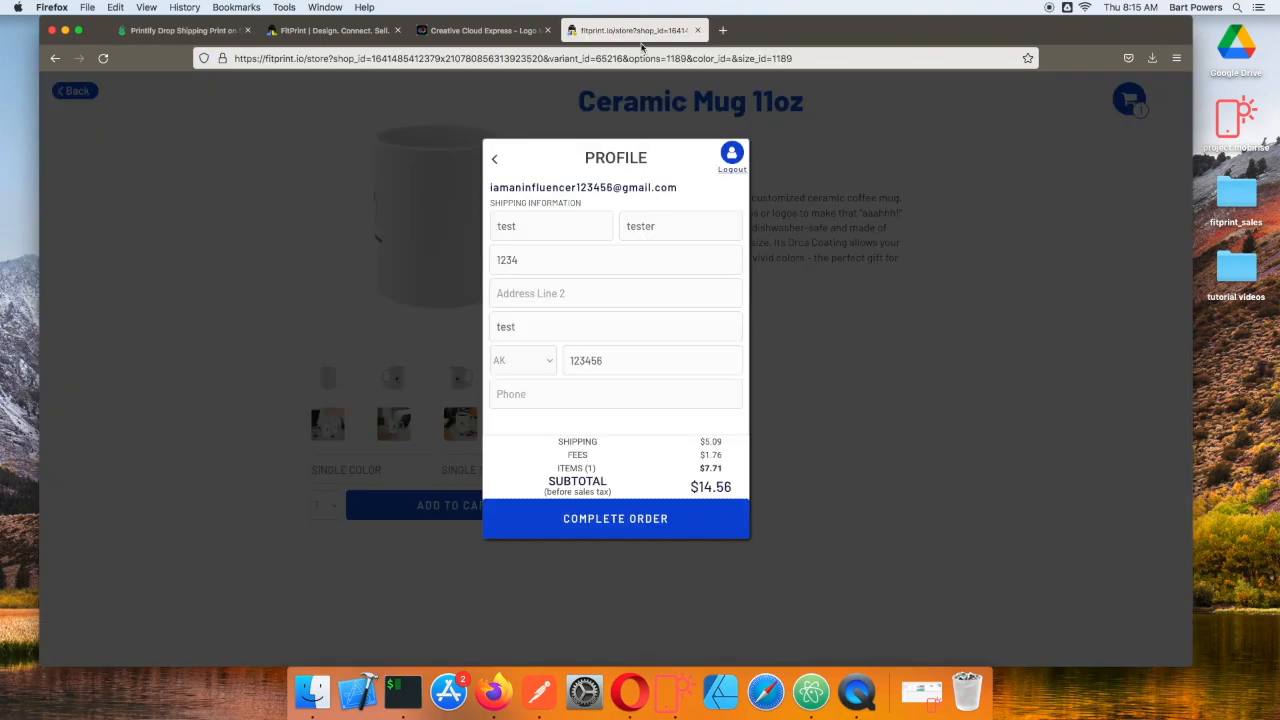
Add the COFFEE MUG ($5.63) to the cart from the storefront and calculate shipping and fees
{"action": "left_click", "coordinate": [680, 224]}
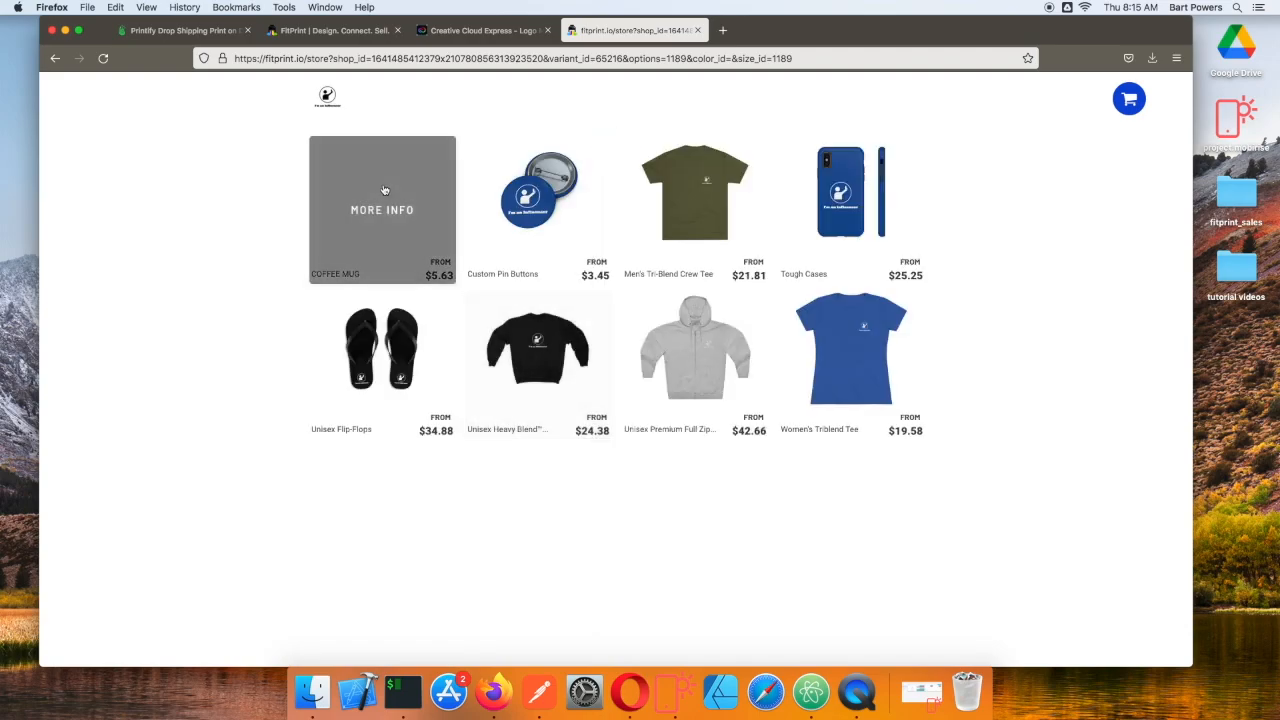
{"action": "mouse_move", "coordinate": [382, 200]}
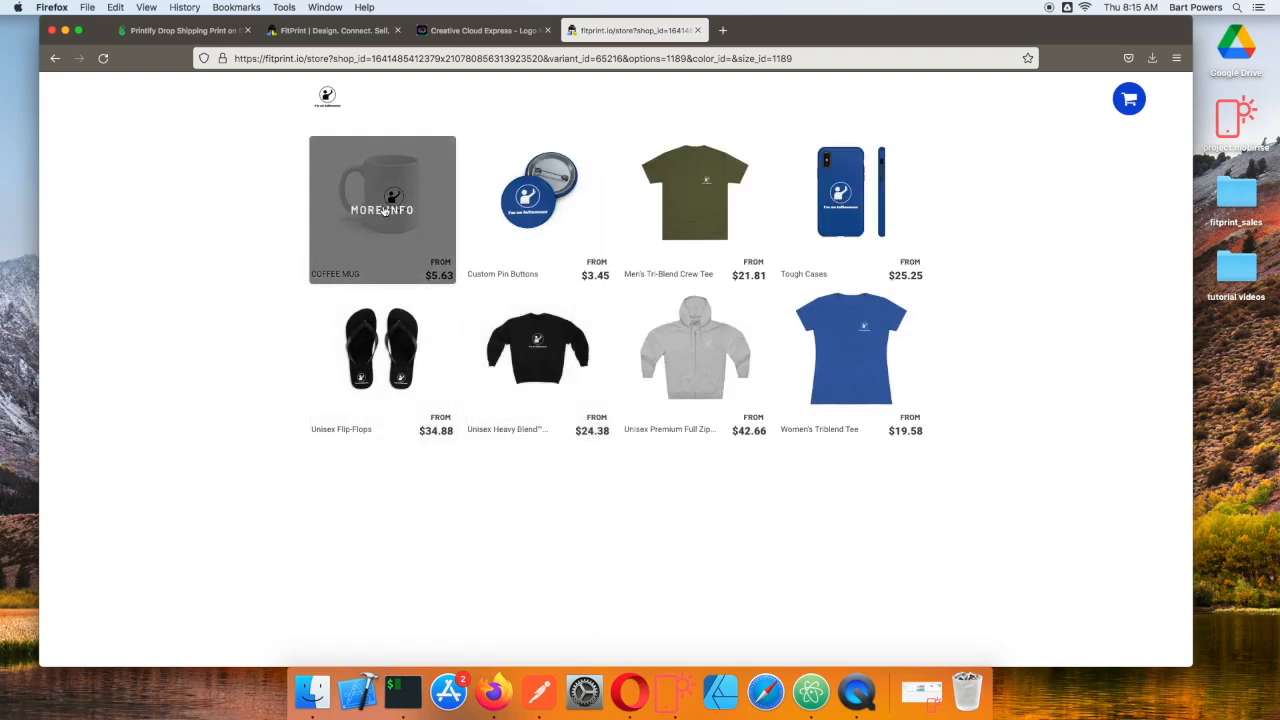
{"action": "left_click", "coordinate": [382, 210]}
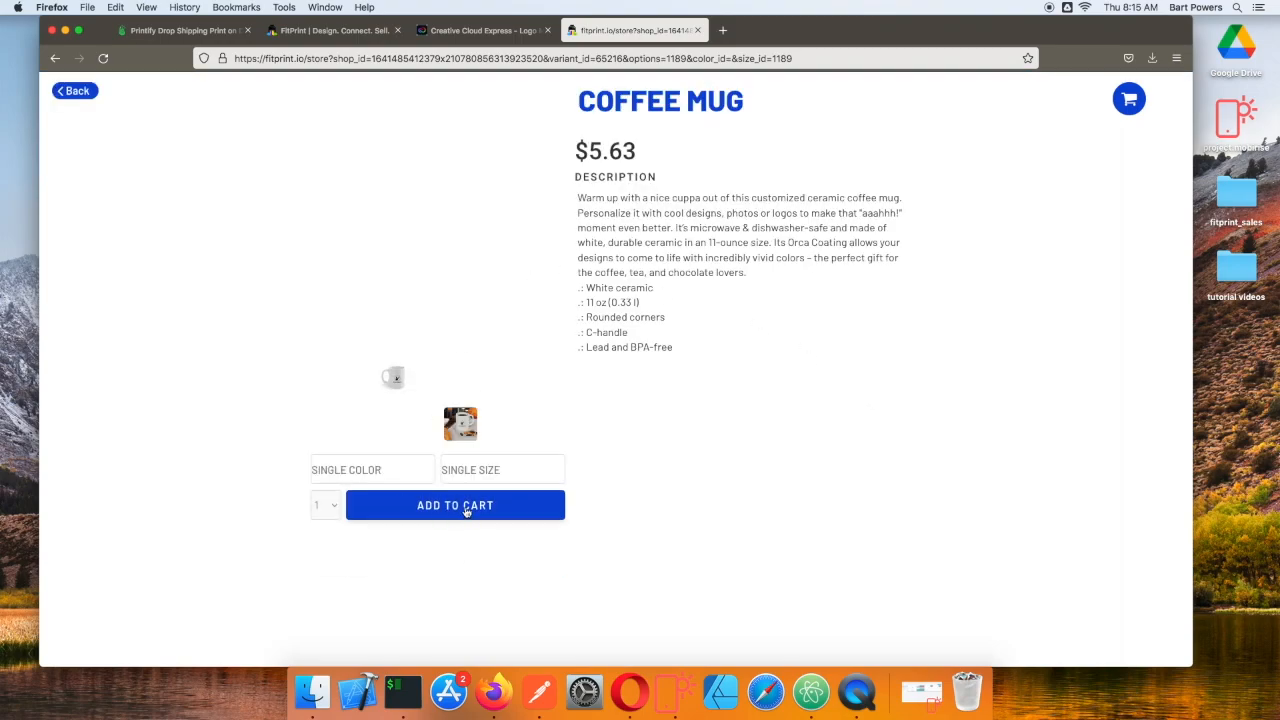
{"action": "left_click", "coordinate": [456, 504]}
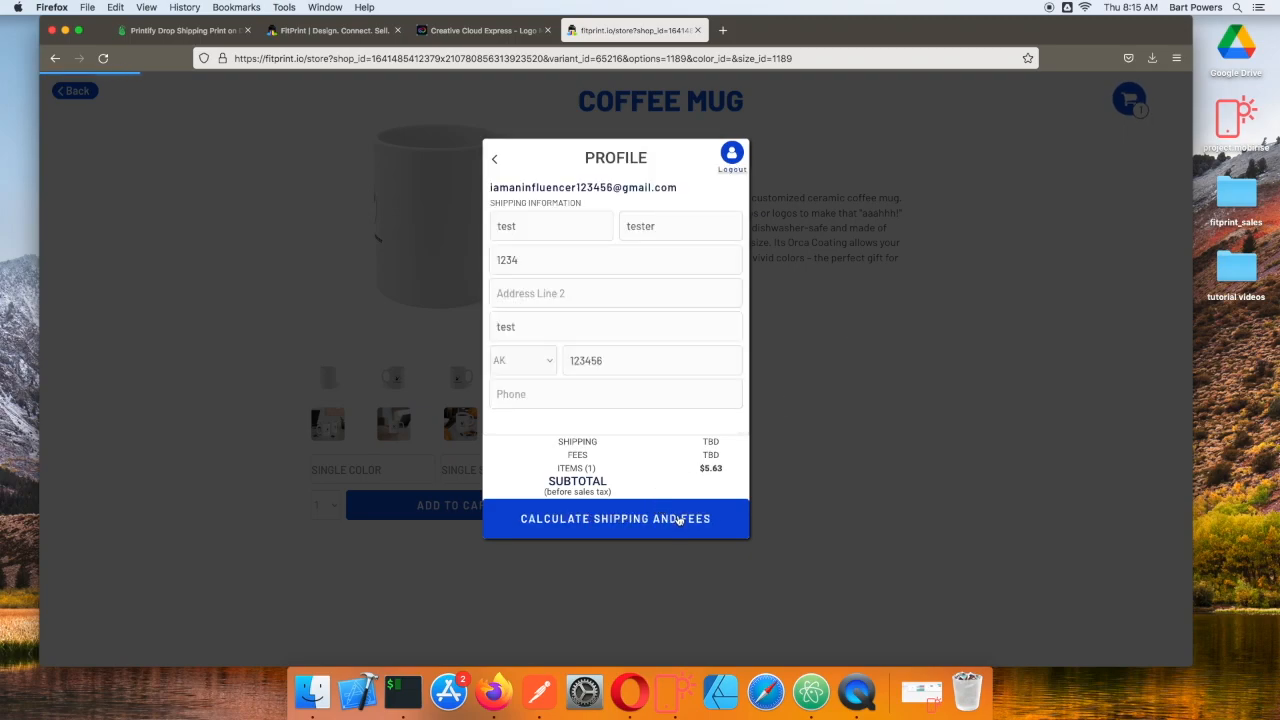
{"action": "left_click", "coordinate": [616, 520]}
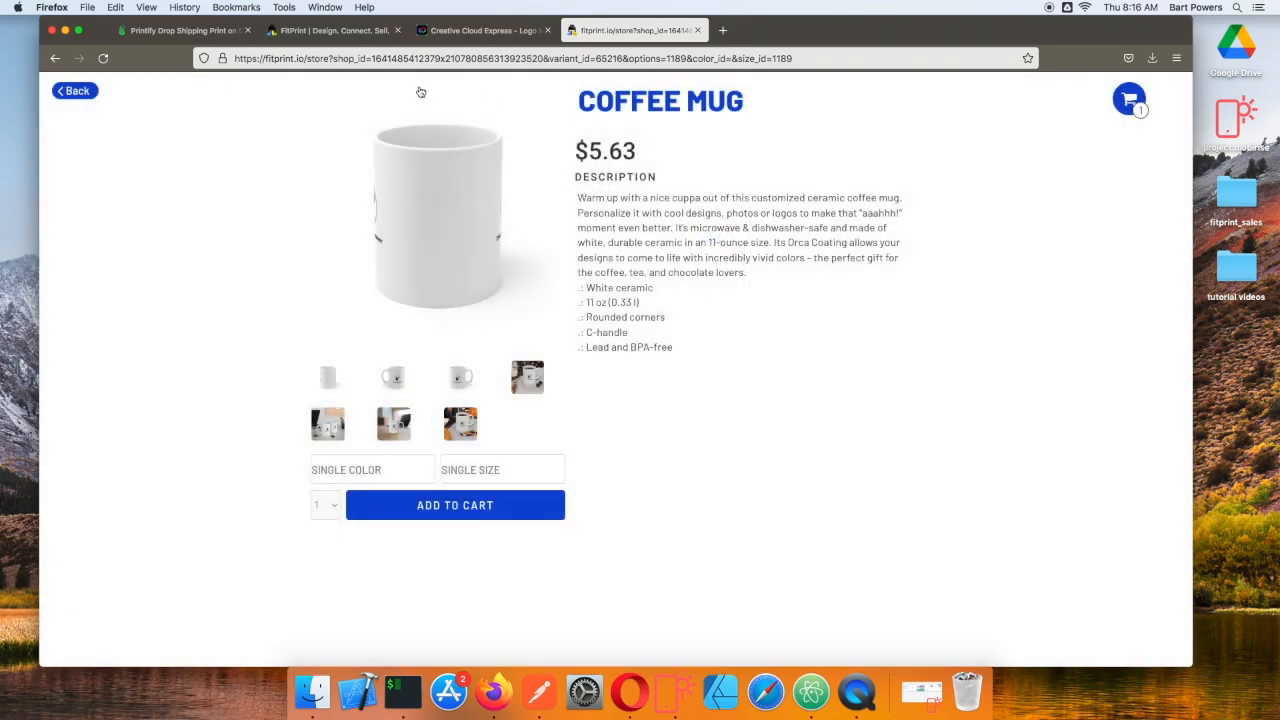
Return to the Printify store products and reach the tee listing's Pricing section
{"action": "left_click", "coordinate": [184, 30]}
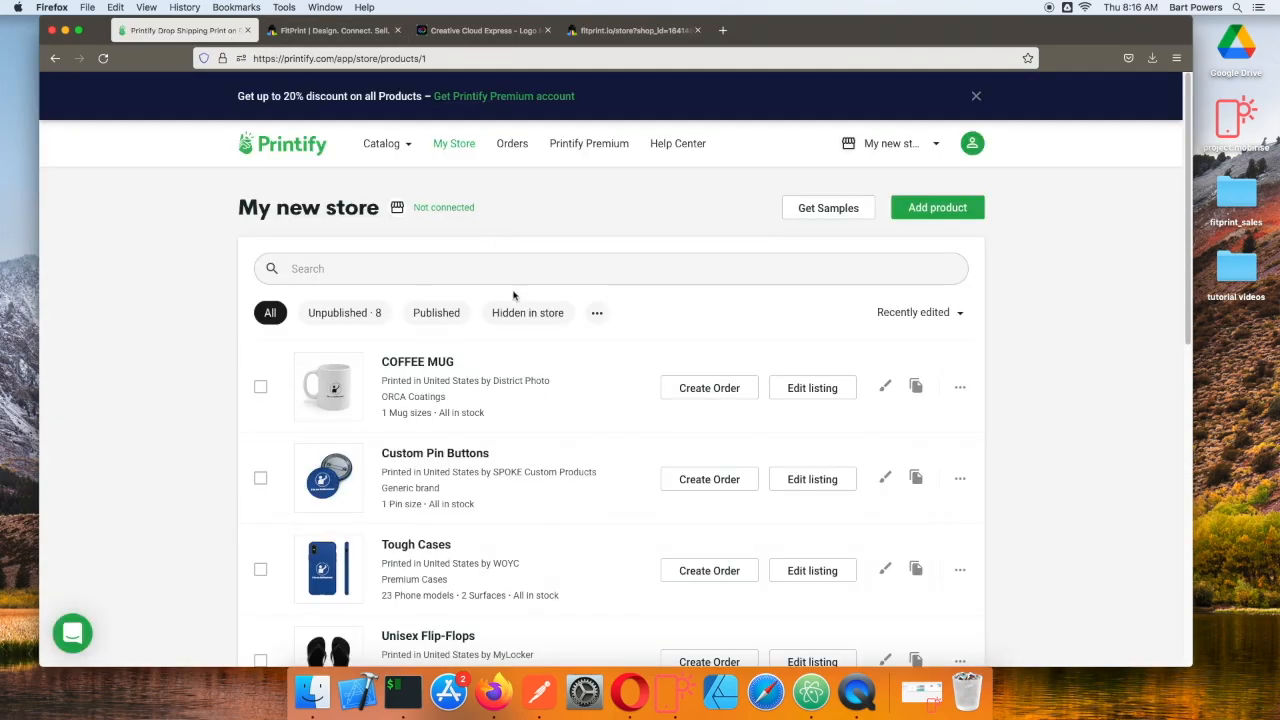
{"action": "scroll", "scroll_direction": "down", "scroll_amount": 3}
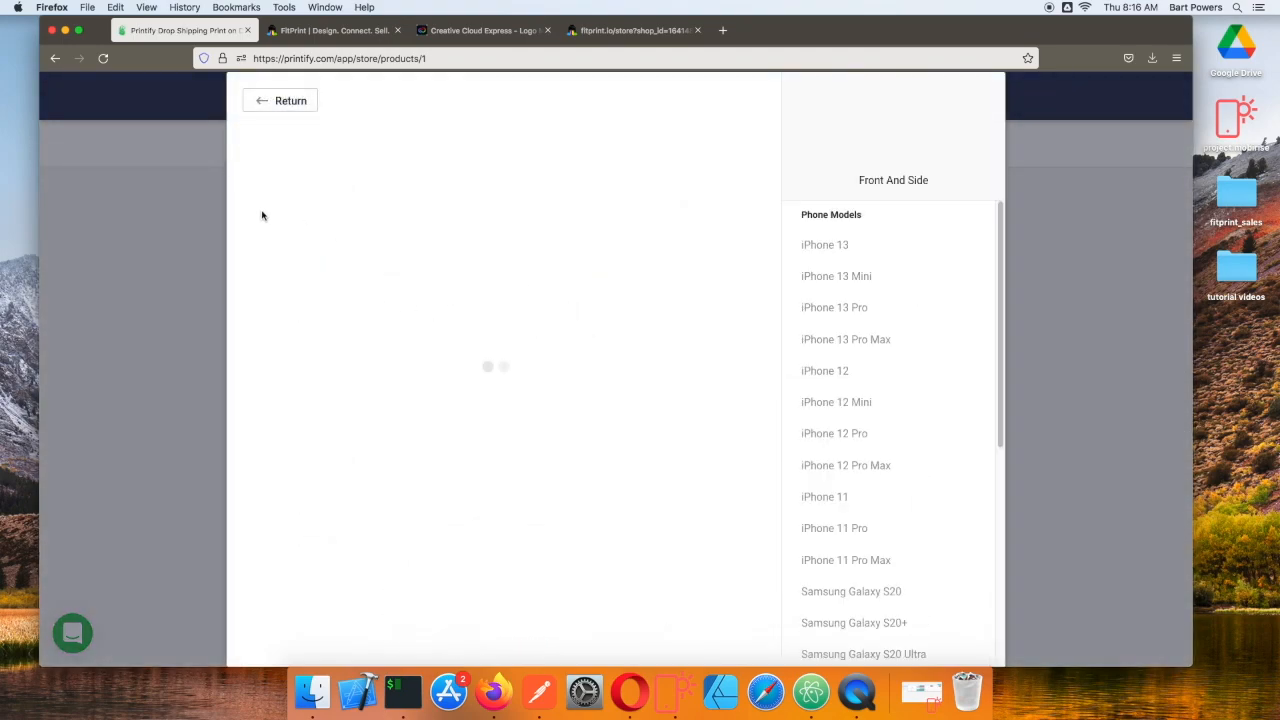
{"action": "left_click", "coordinate": [290, 100]}
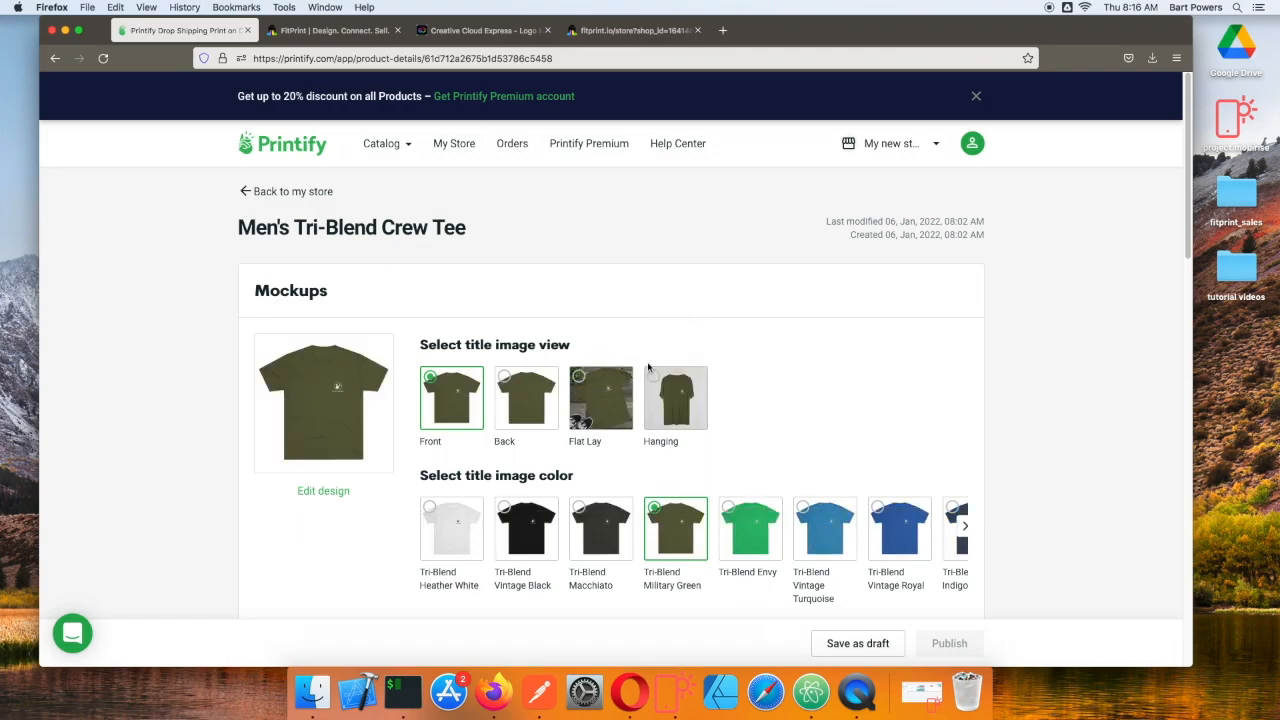
{"action": "scroll", "scroll_direction": "down", "scroll_amount": 3}
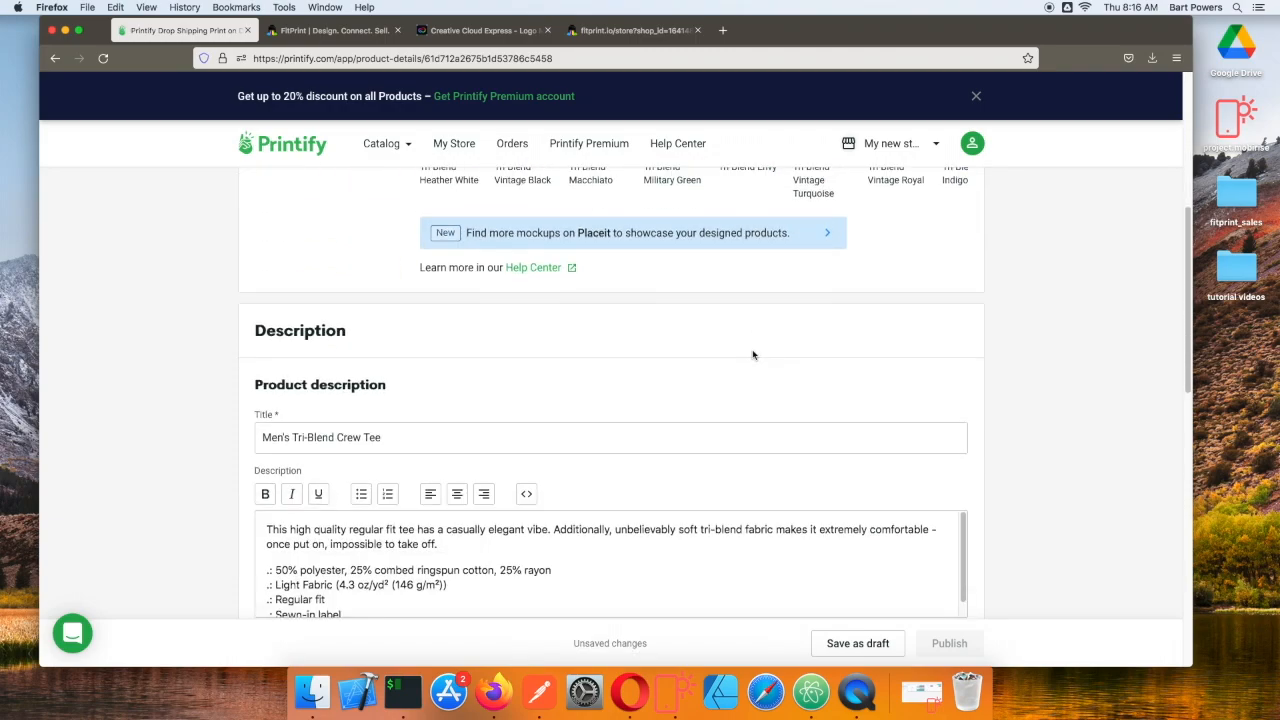
{"action": "scroll", "scroll_direction": "down", "scroll_amount": 3}
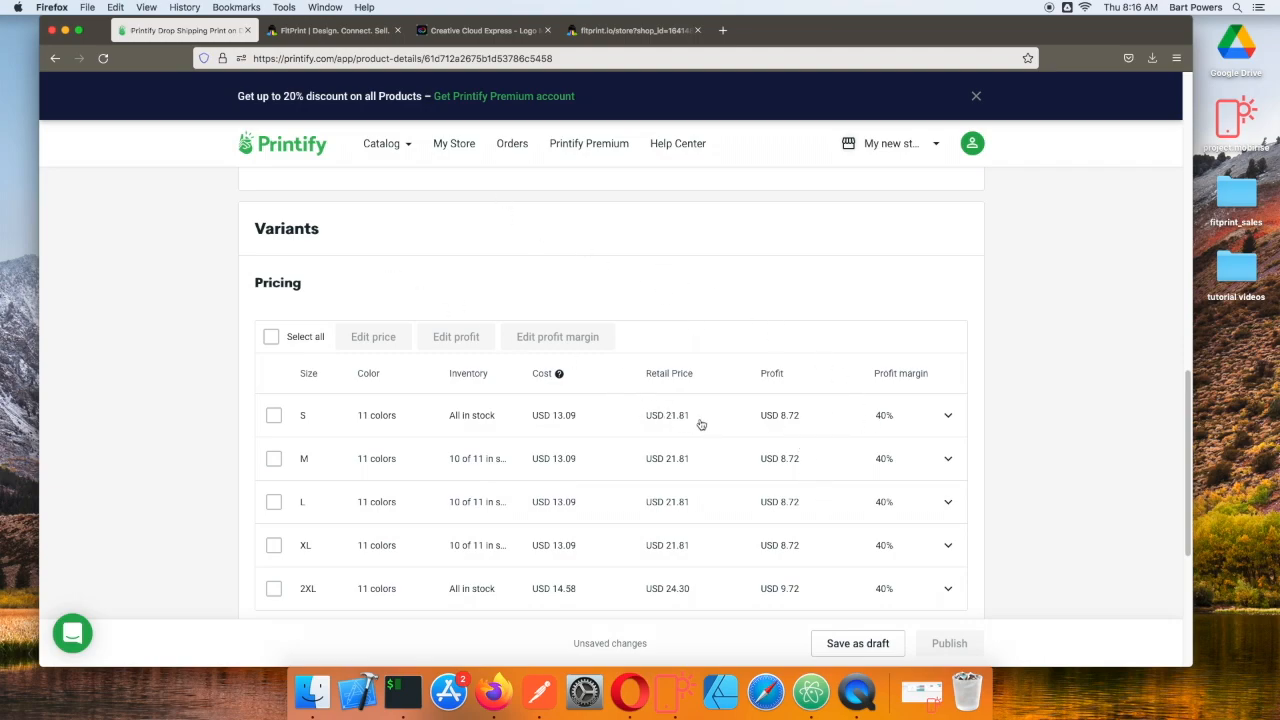
{"action": "mouse_move", "coordinate": [796, 424]}
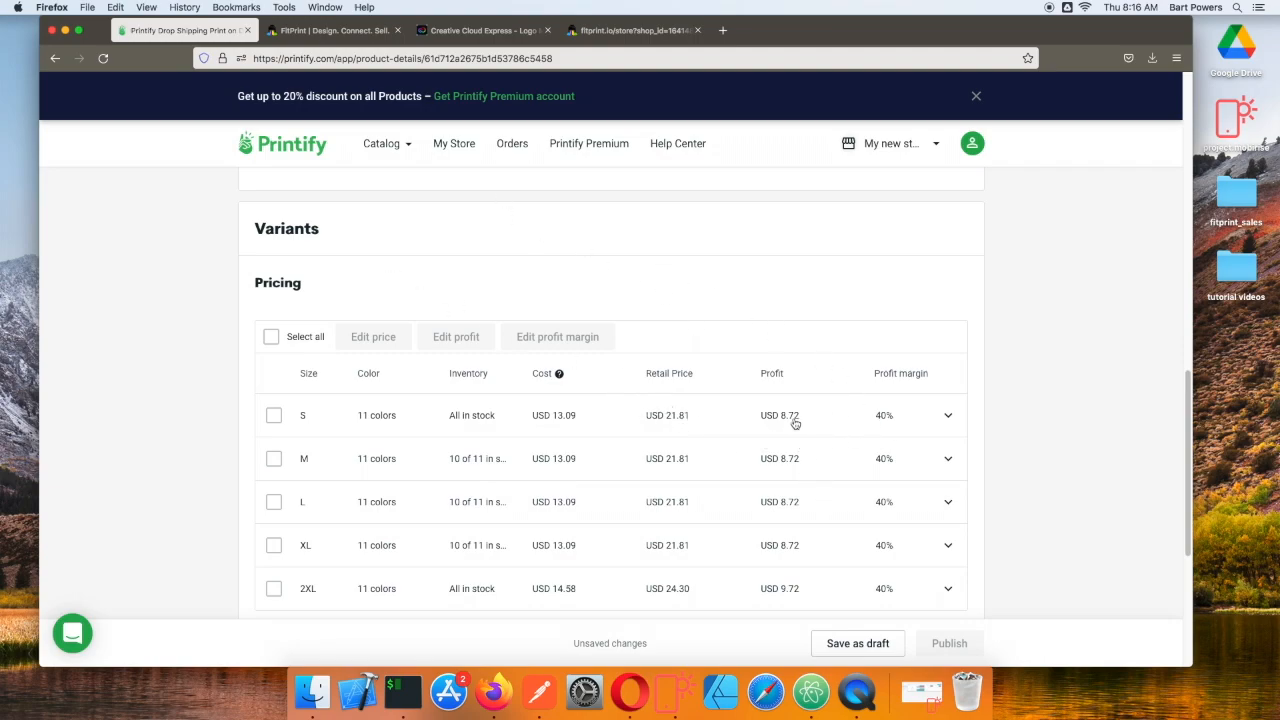
{"action": "mouse_move", "coordinate": [648, 404]}
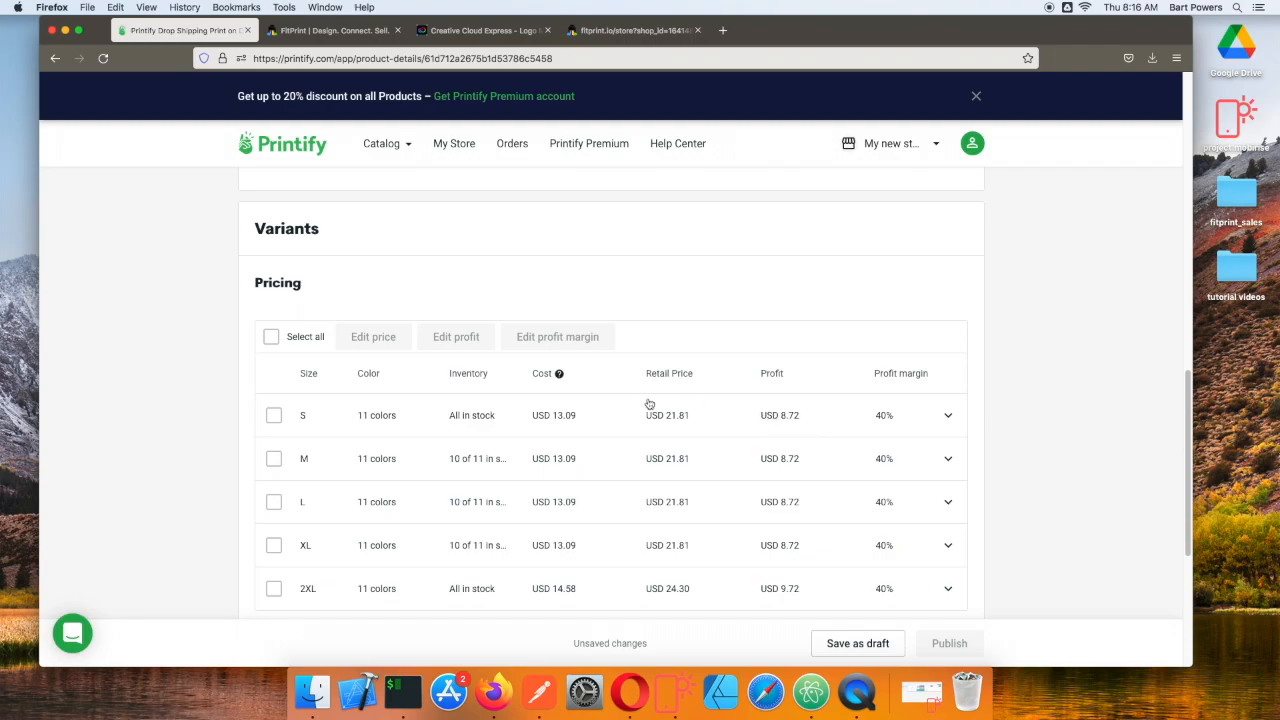
{"action": "mouse_move", "coordinate": [312, 306]}
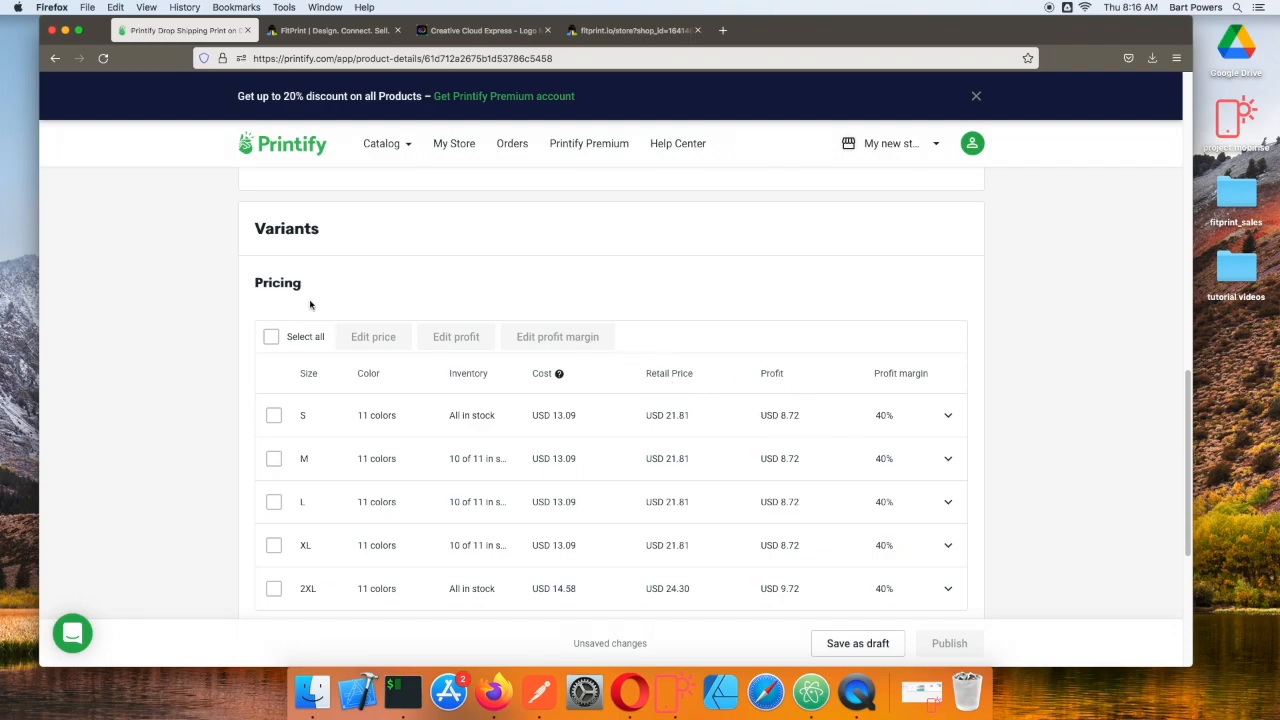
{"action": "mouse_move", "coordinate": [408, 196]}
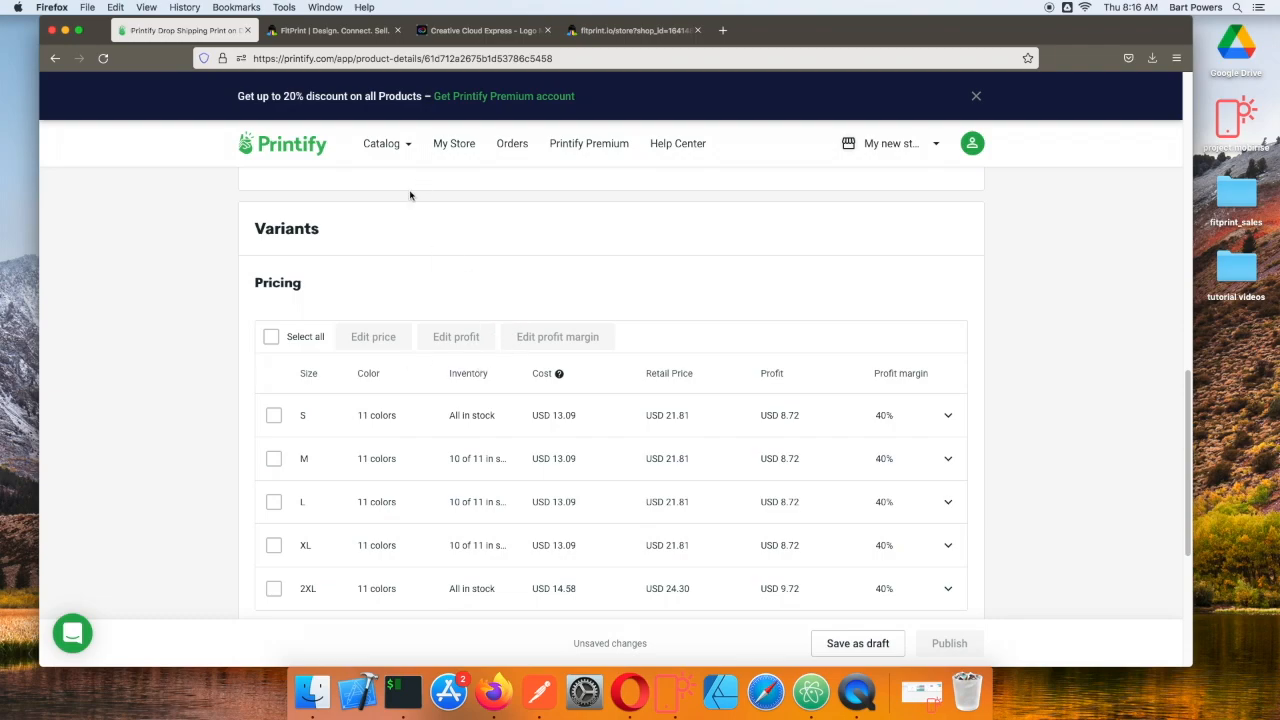
Give all 55 tee variants a 30% margin, then a USD 17.99 price, and save
{"action": "left_click", "coordinate": [270, 336]}
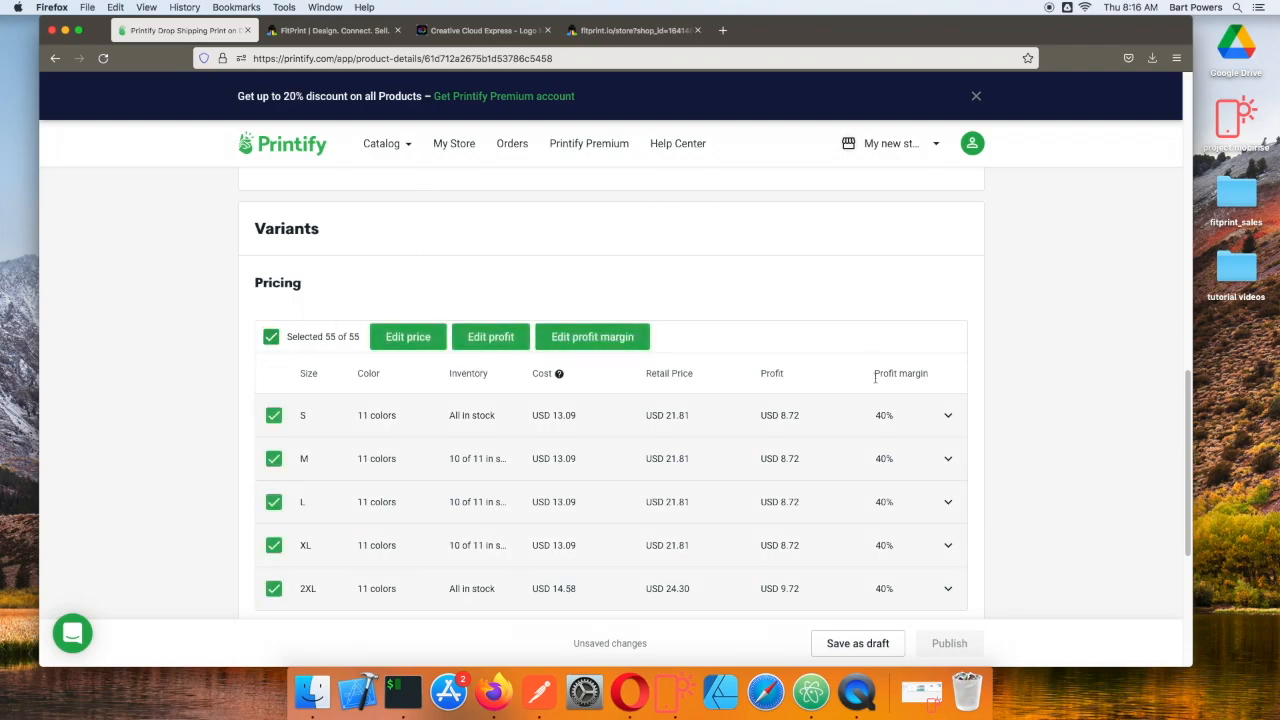
{"action": "left_click", "coordinate": [592, 336]}
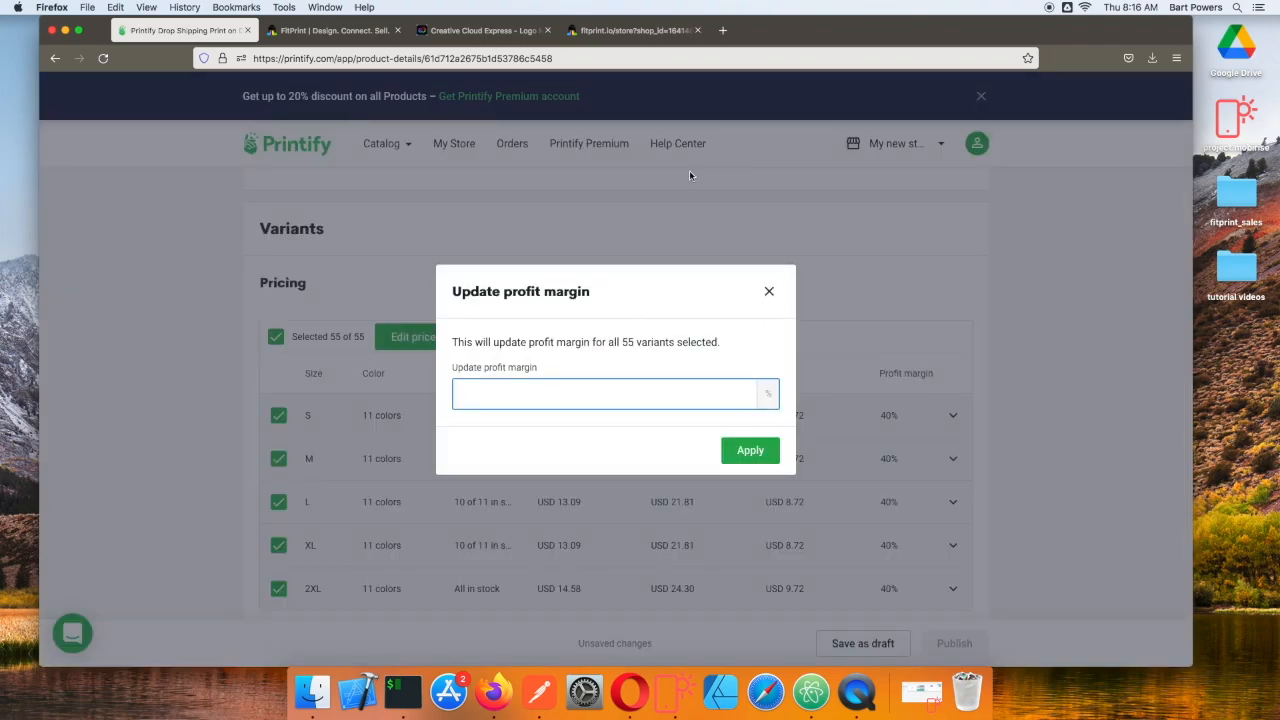
{"action": "type", "text": "30"}
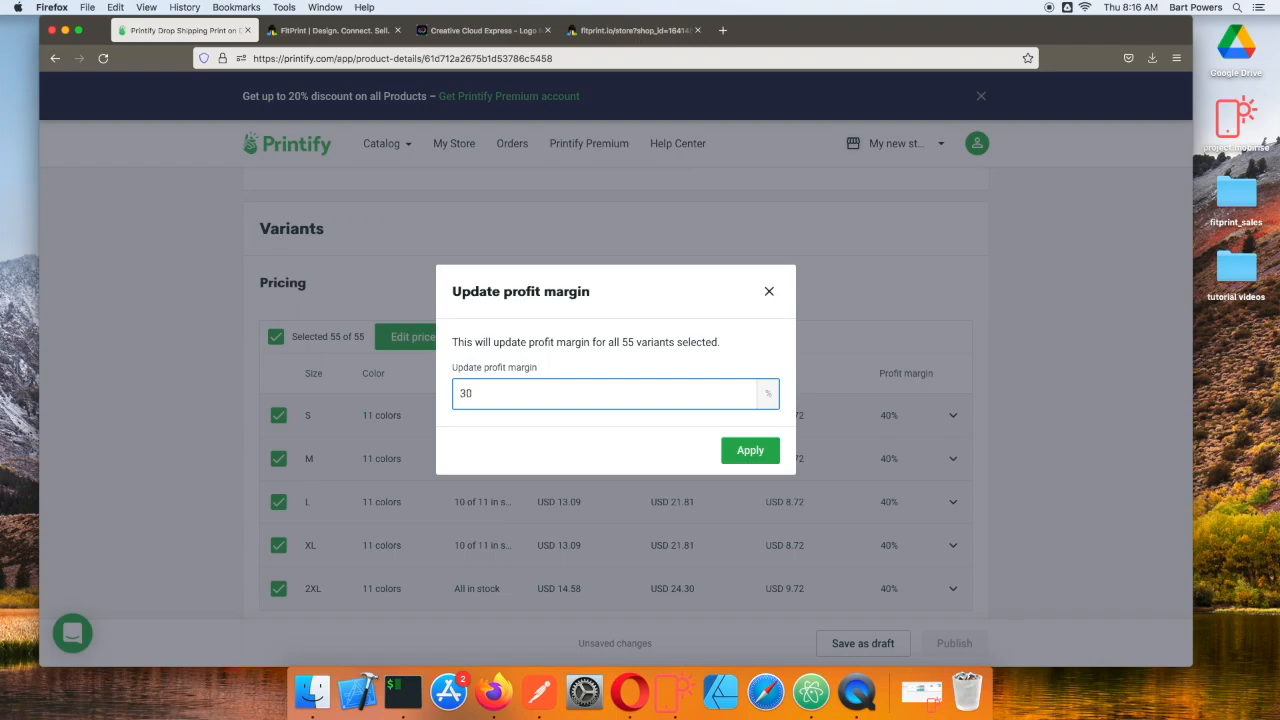
{"action": "left_click", "coordinate": [748, 450]}
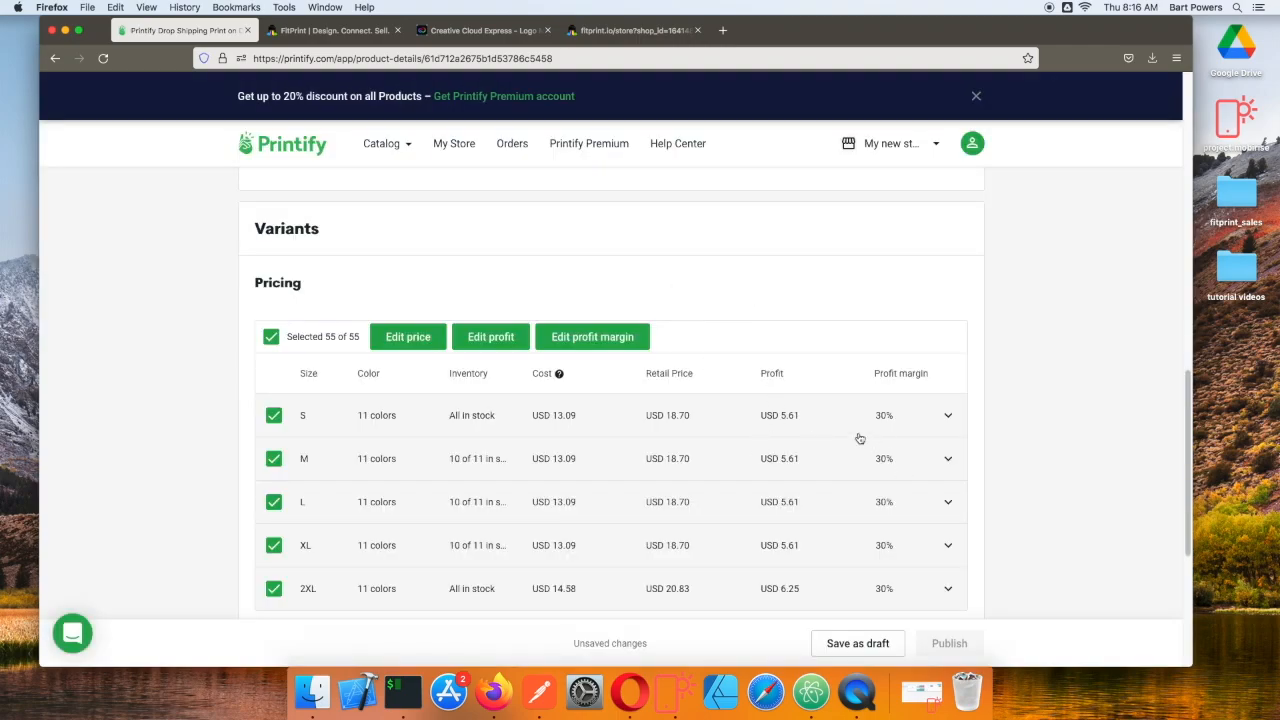
{"action": "mouse_move", "coordinate": [592, 336]}
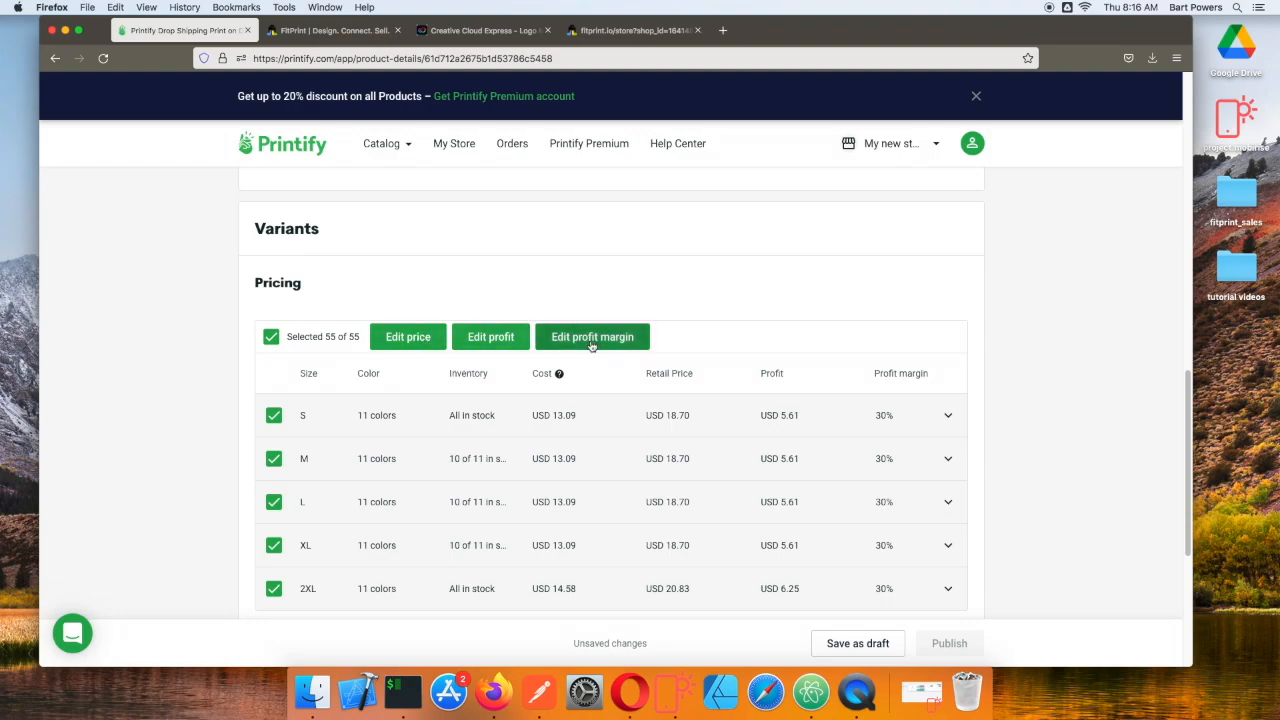
{"action": "left_click", "coordinate": [408, 336]}
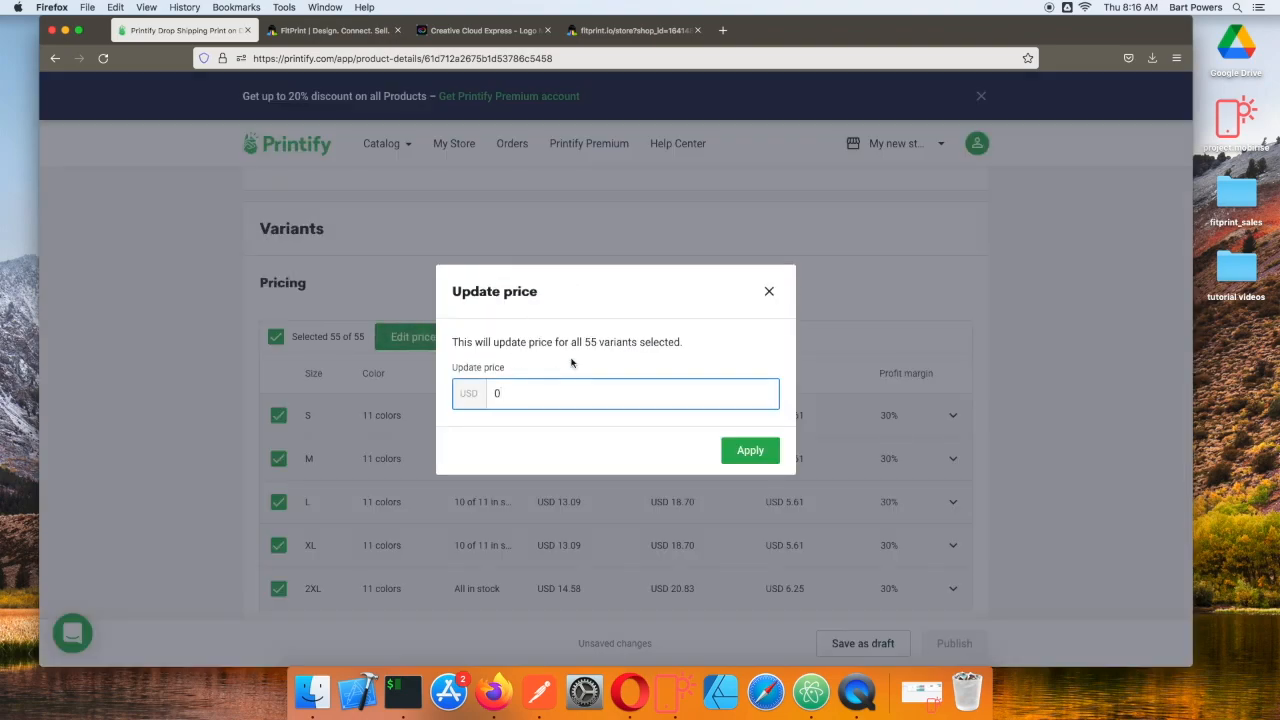
{"action": "type", "text": "17.99"}
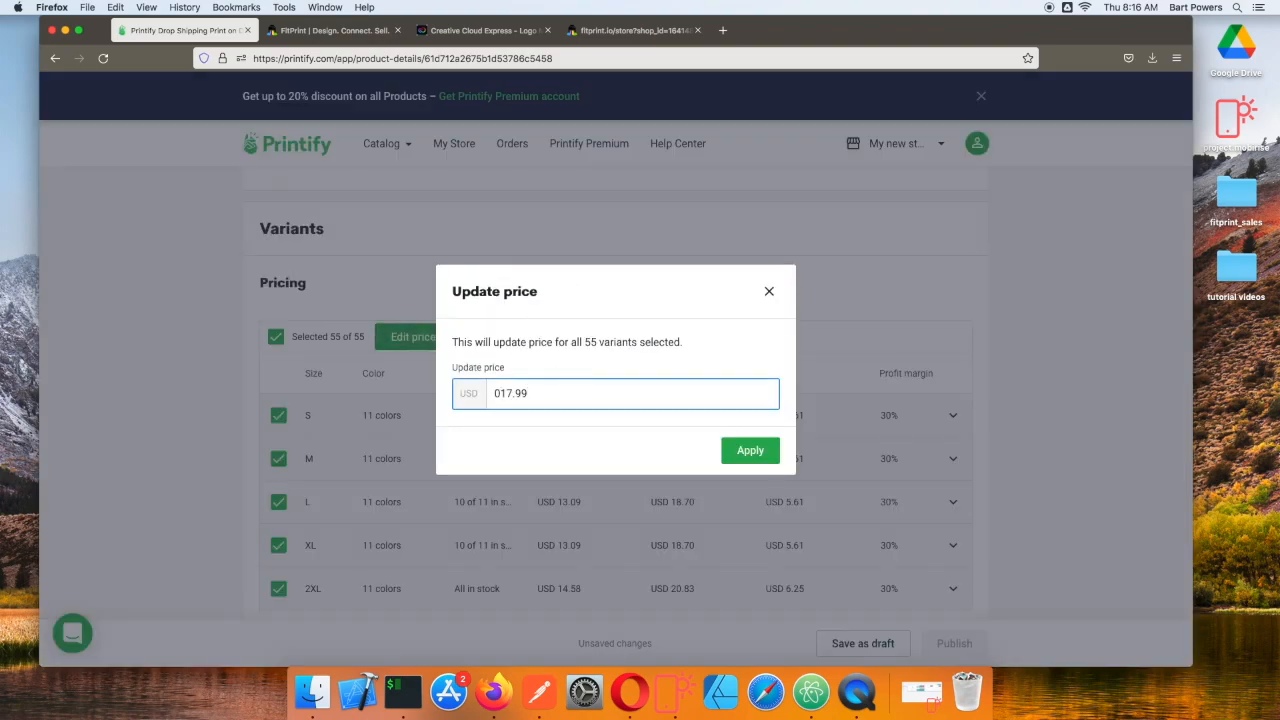
{"action": "left_click", "coordinate": [748, 450]}
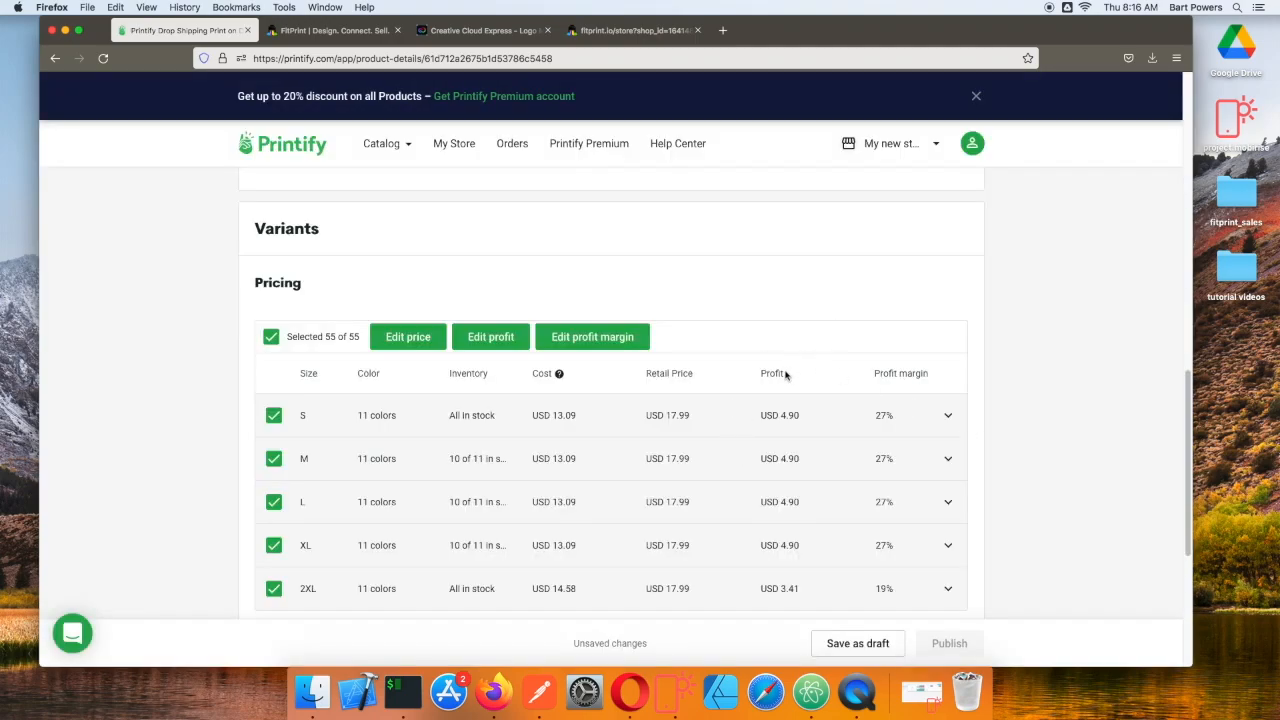
{"action": "mouse_move", "coordinate": [892, 376]}
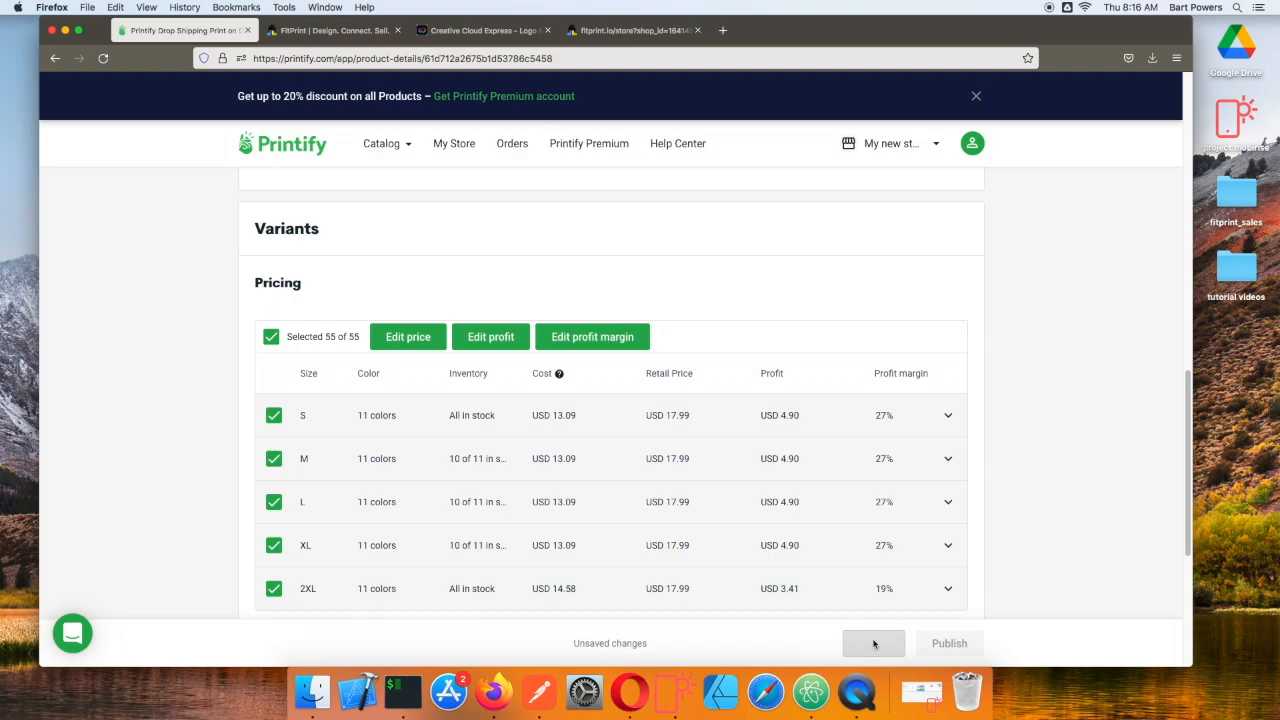
{"action": "left_click", "coordinate": [452, 144]}
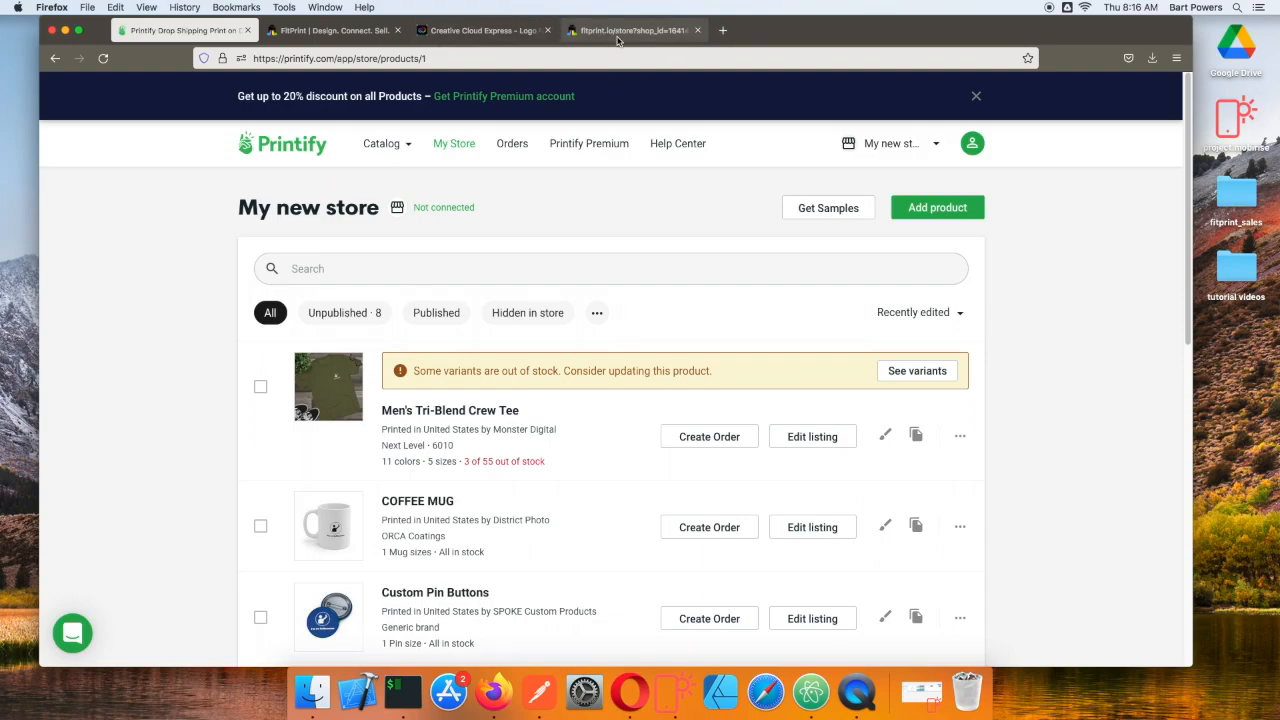
Confirm the FitPrint cart is empty and bring up the Men's Tri-Blend Crew Tee product page
{"action": "left_click", "coordinate": [630, 30]}
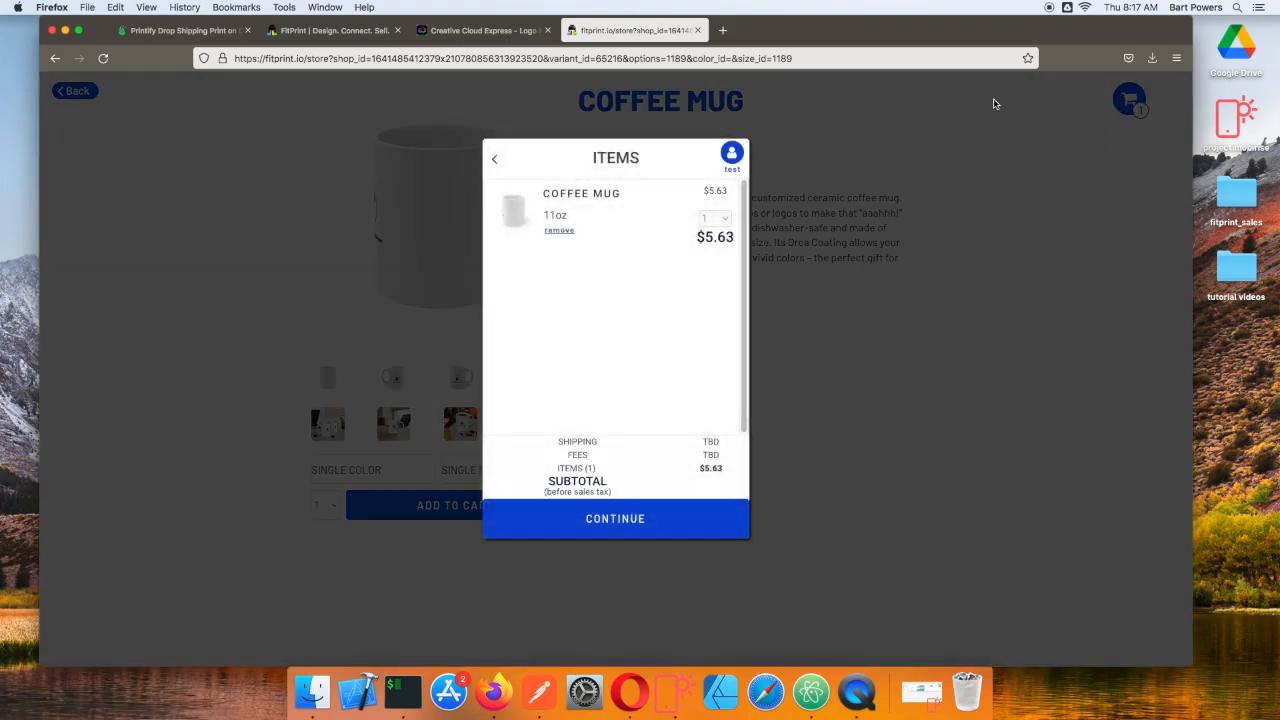
{"action": "mouse_move", "coordinate": [496, 164]}
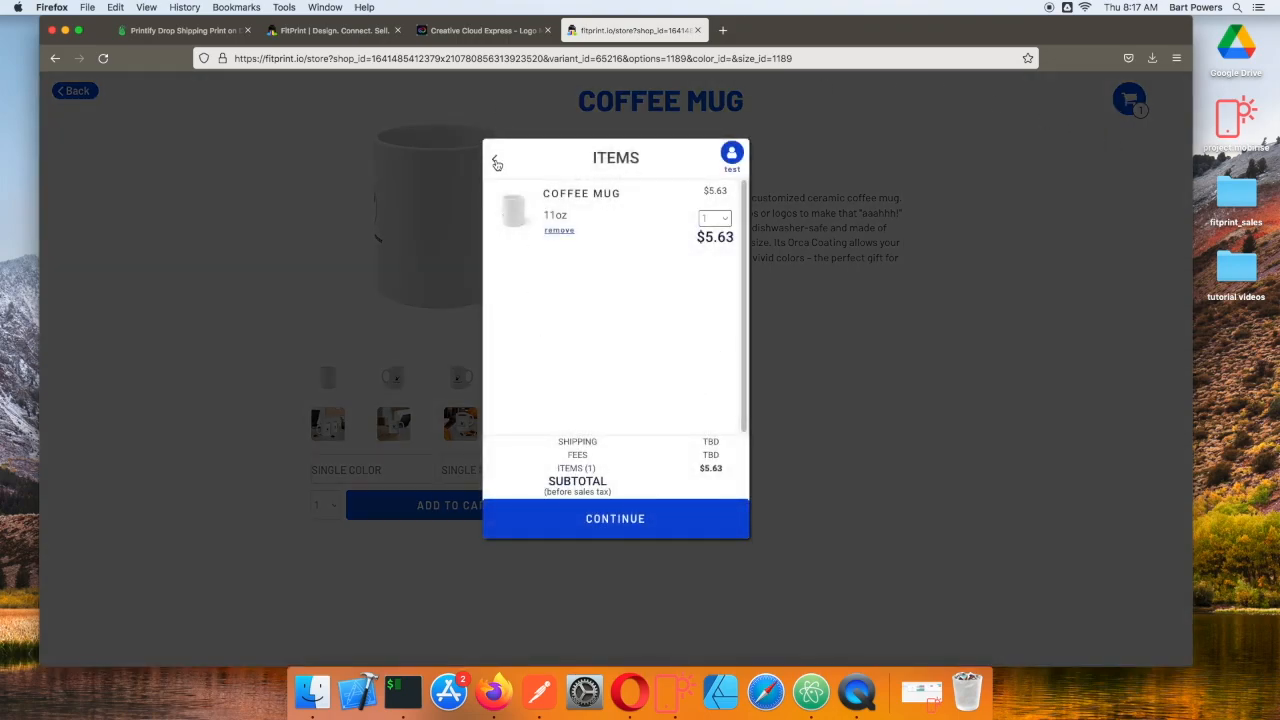
{"action": "left_click", "coordinate": [496, 164]}
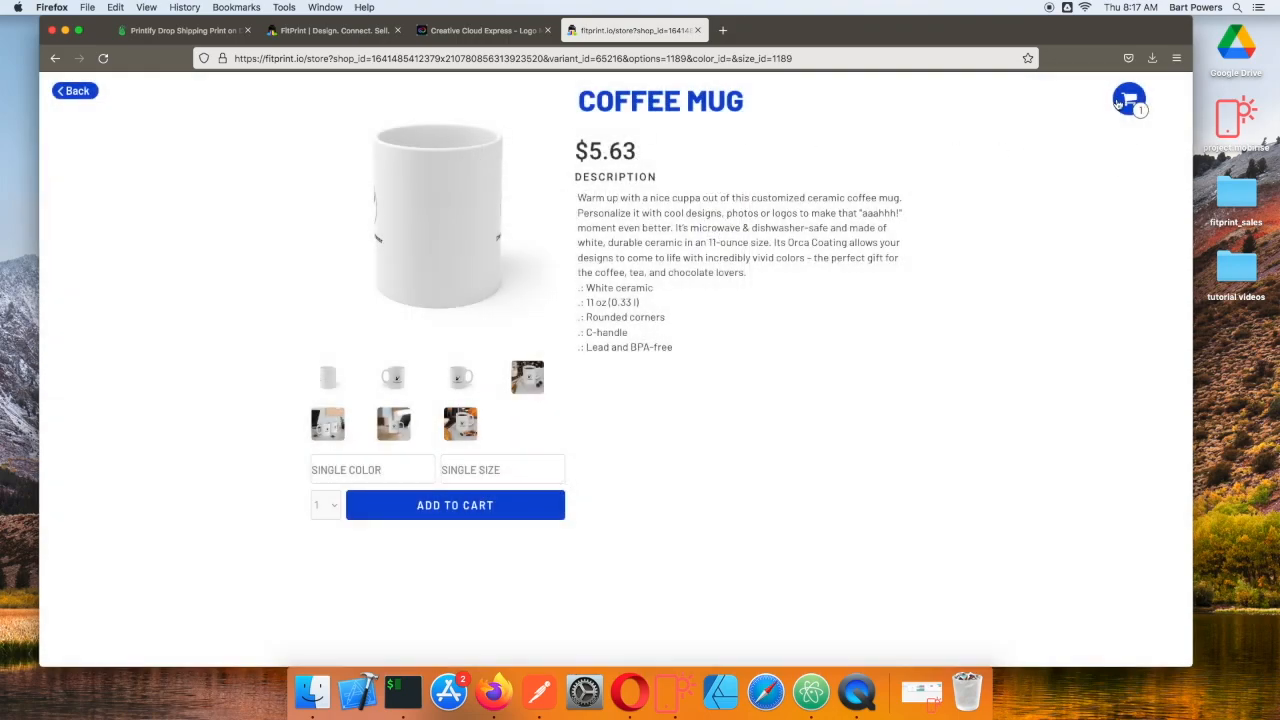
{"action": "left_click", "coordinate": [1128, 100]}
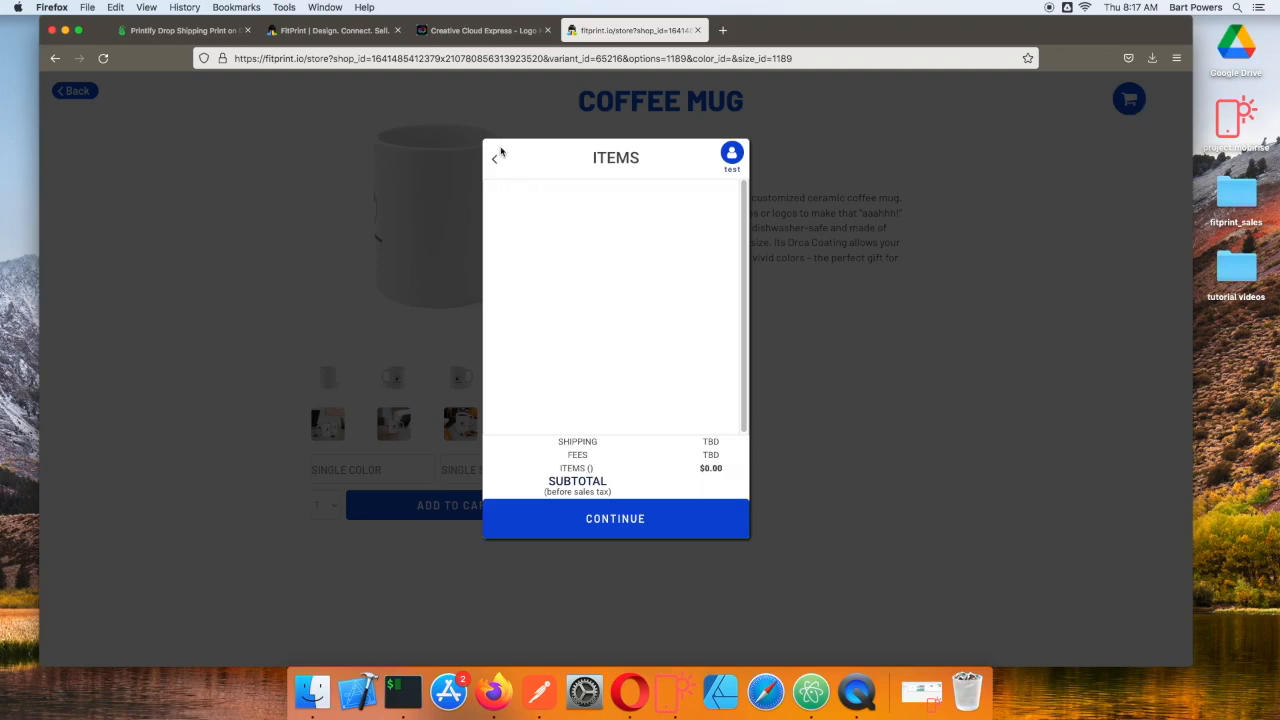
{"action": "left_click", "coordinate": [494, 156]}
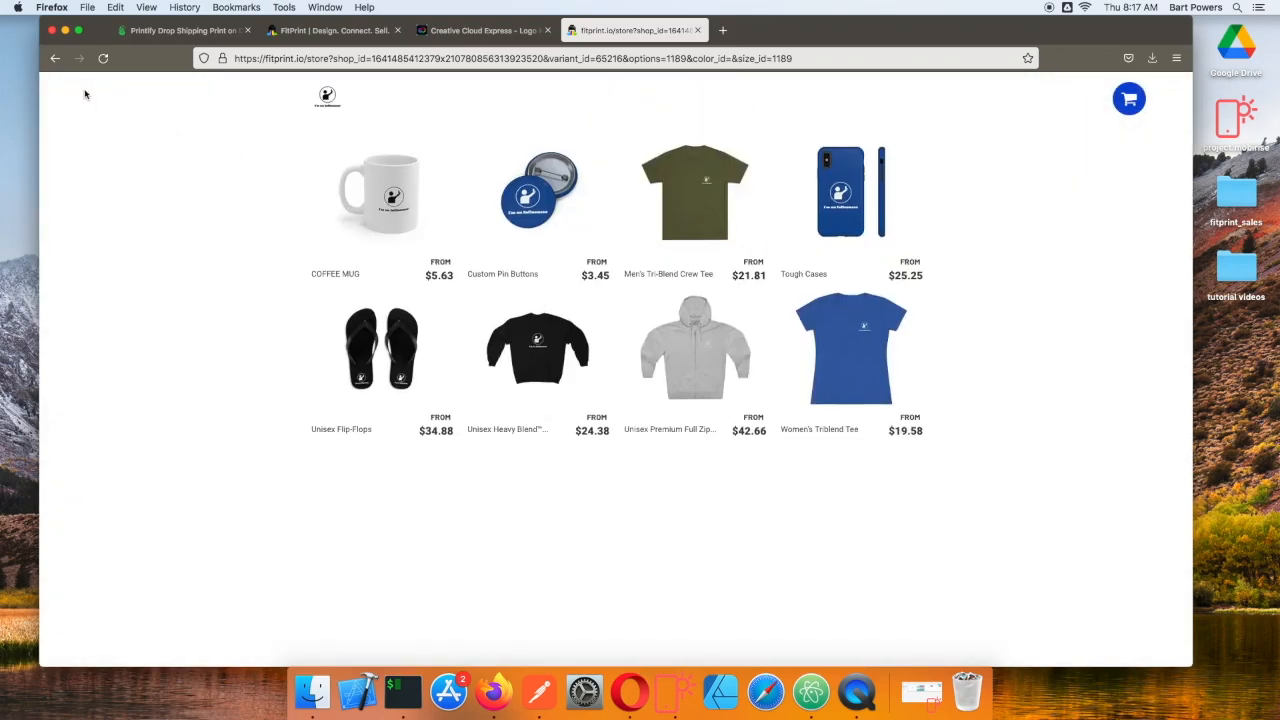
{"action": "mouse_move", "coordinate": [696, 210]}
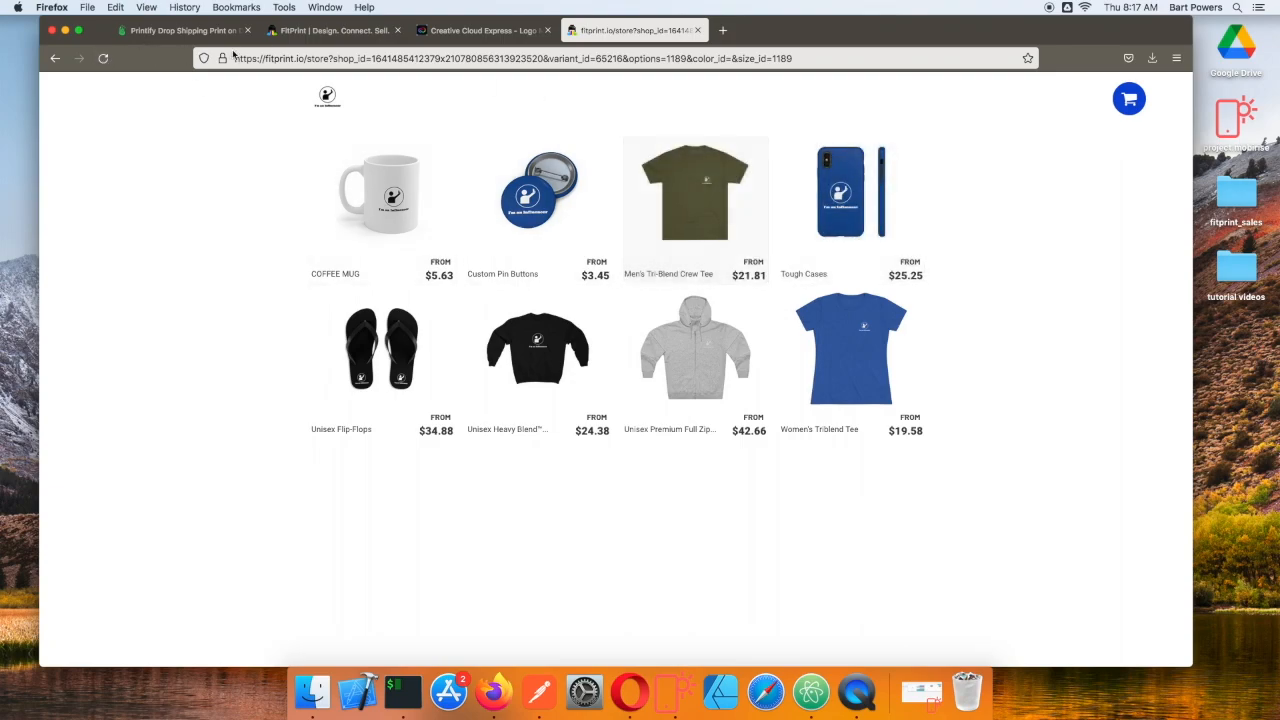
{"action": "left_click", "coordinate": [102, 58]}
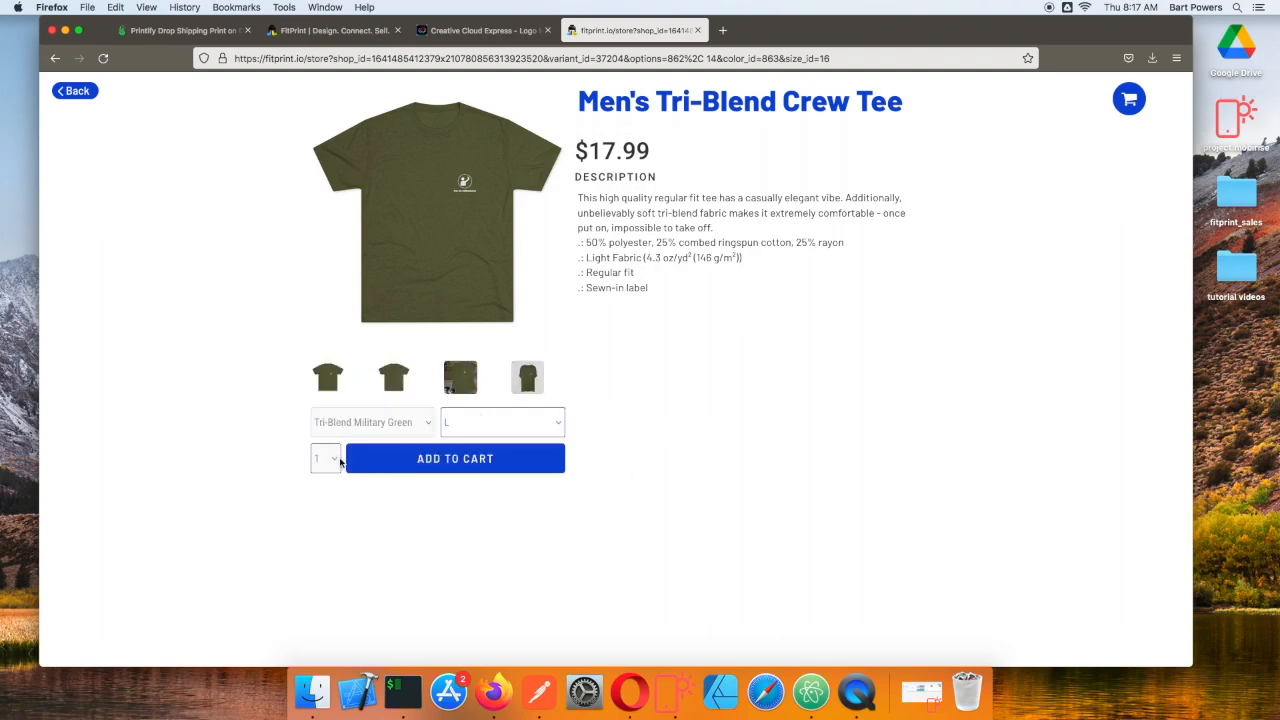
Add the crew tee to the cart, calculate shipping and fees ($24.75 subtotal), and place the test order
{"action": "left_click", "coordinate": [456, 458]}
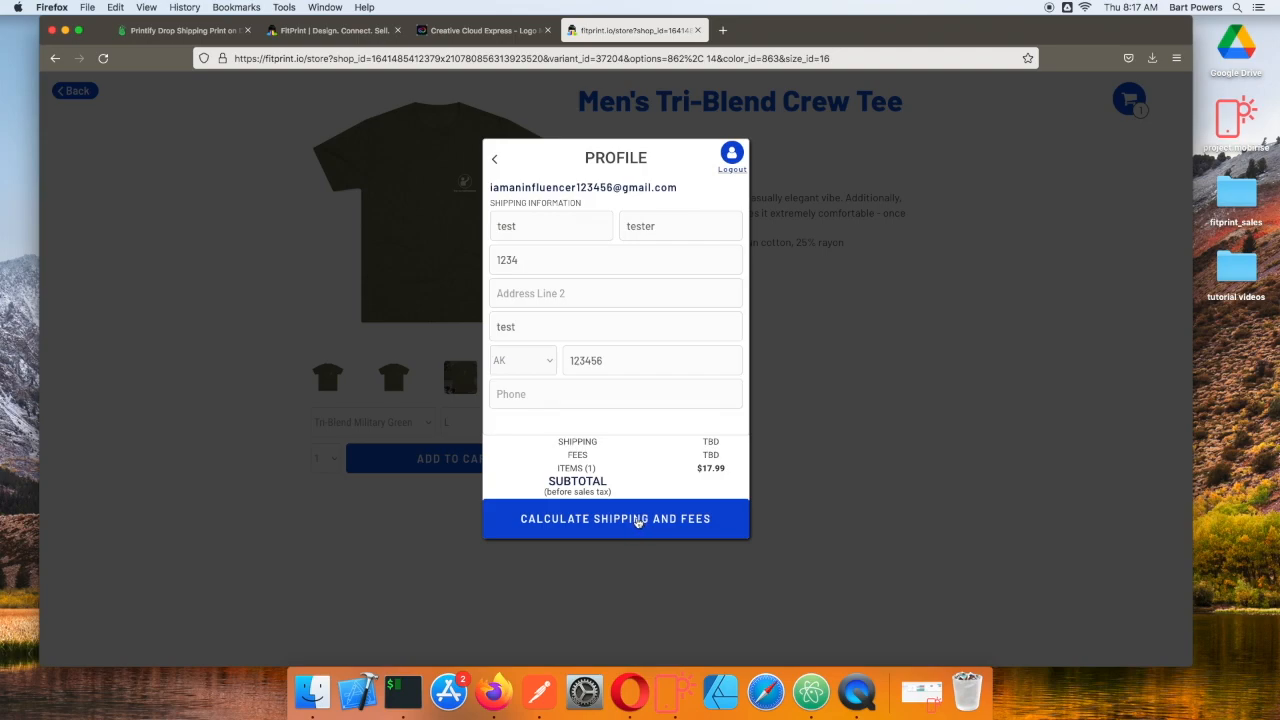
{"action": "left_click", "coordinate": [616, 518]}
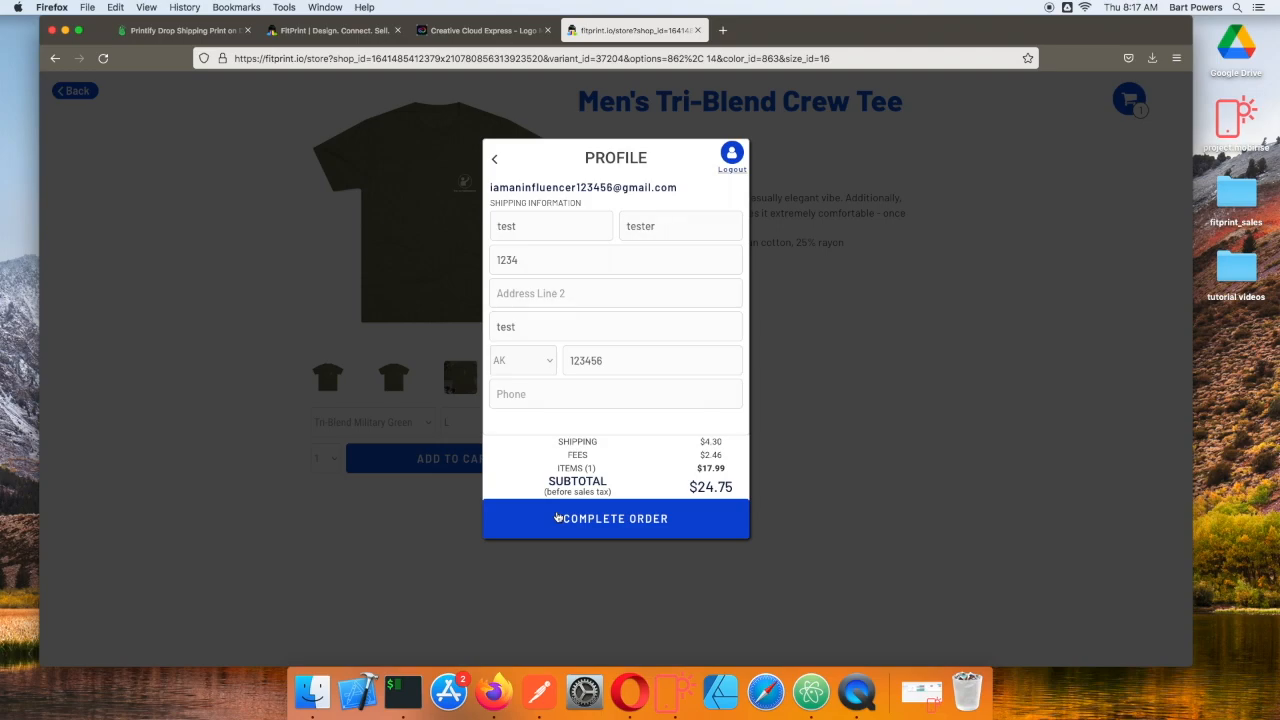
{"action": "left_click", "coordinate": [180, 30]}
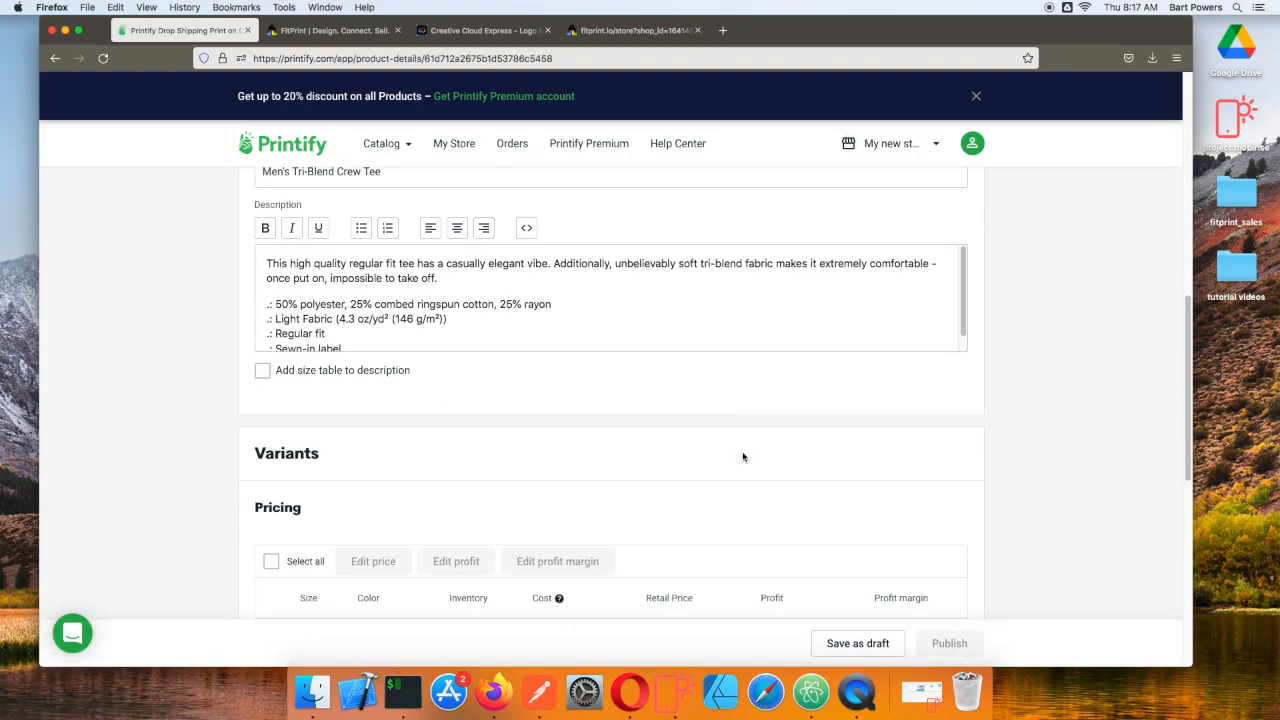
Review the tee's USD 17.99 variant pricing in Printify, then return to the FitPrint product grid
{"action": "scroll", "scroll_direction": "down", "scroll_amount": 3}
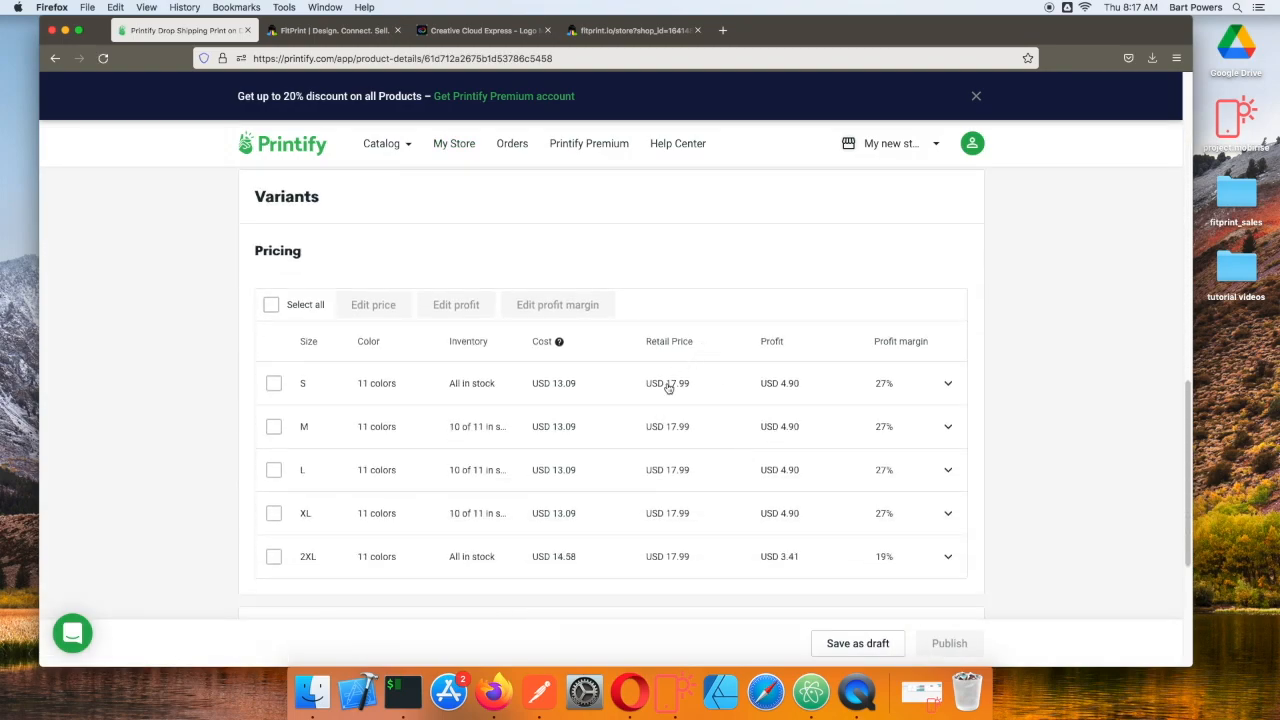
{"action": "mouse_move", "coordinate": [690, 376]}
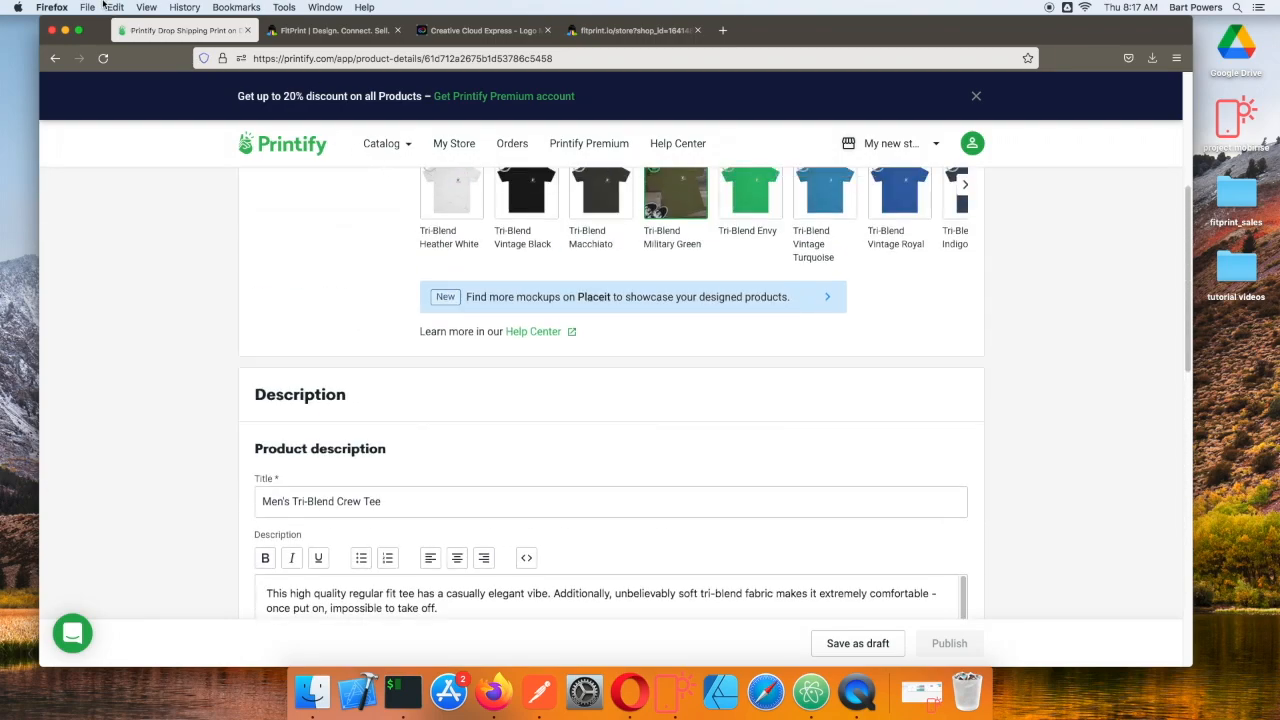
{"action": "left_click", "coordinate": [636, 30]}
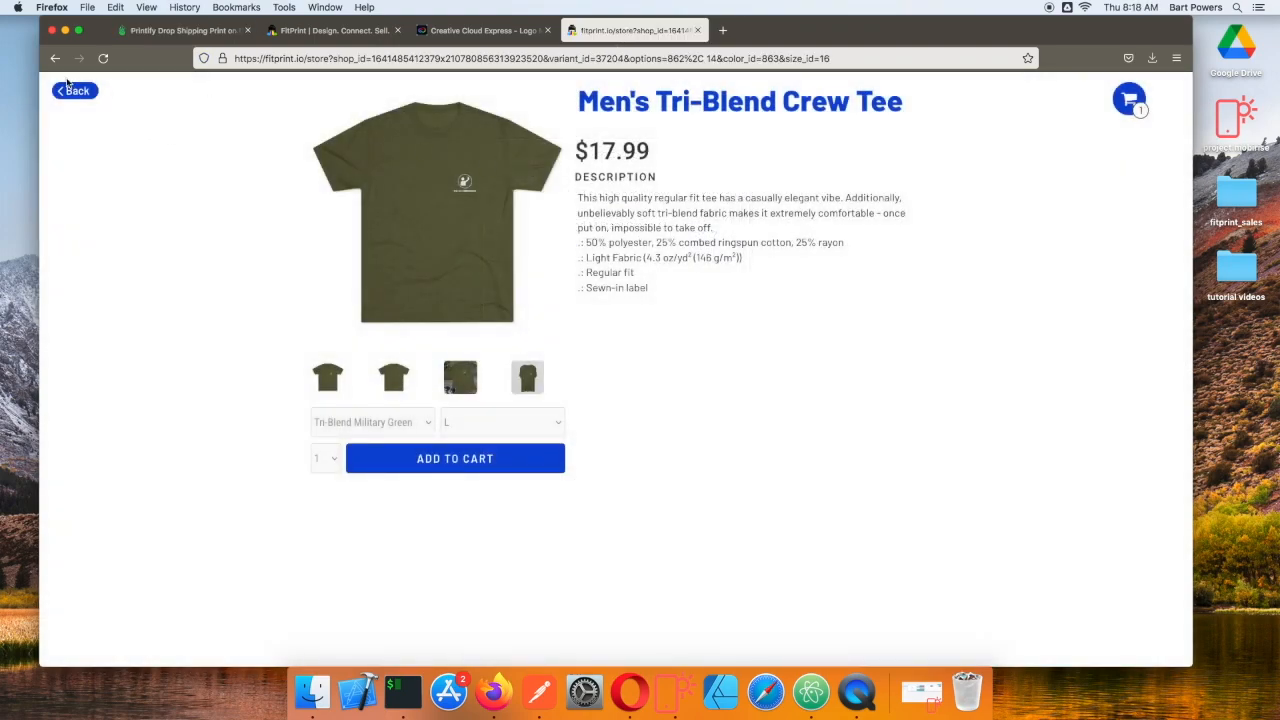
{"action": "left_click", "coordinate": [76, 90]}
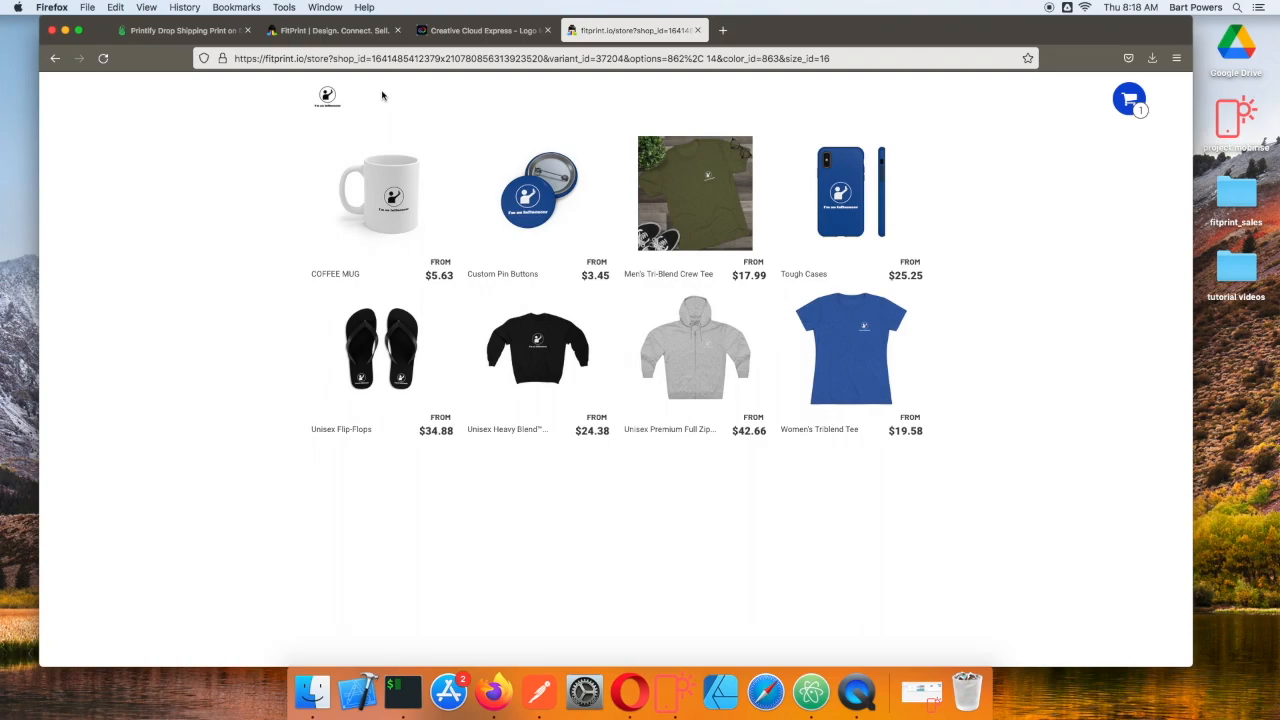
{"action": "mouse_move", "coordinate": [496, 88]}
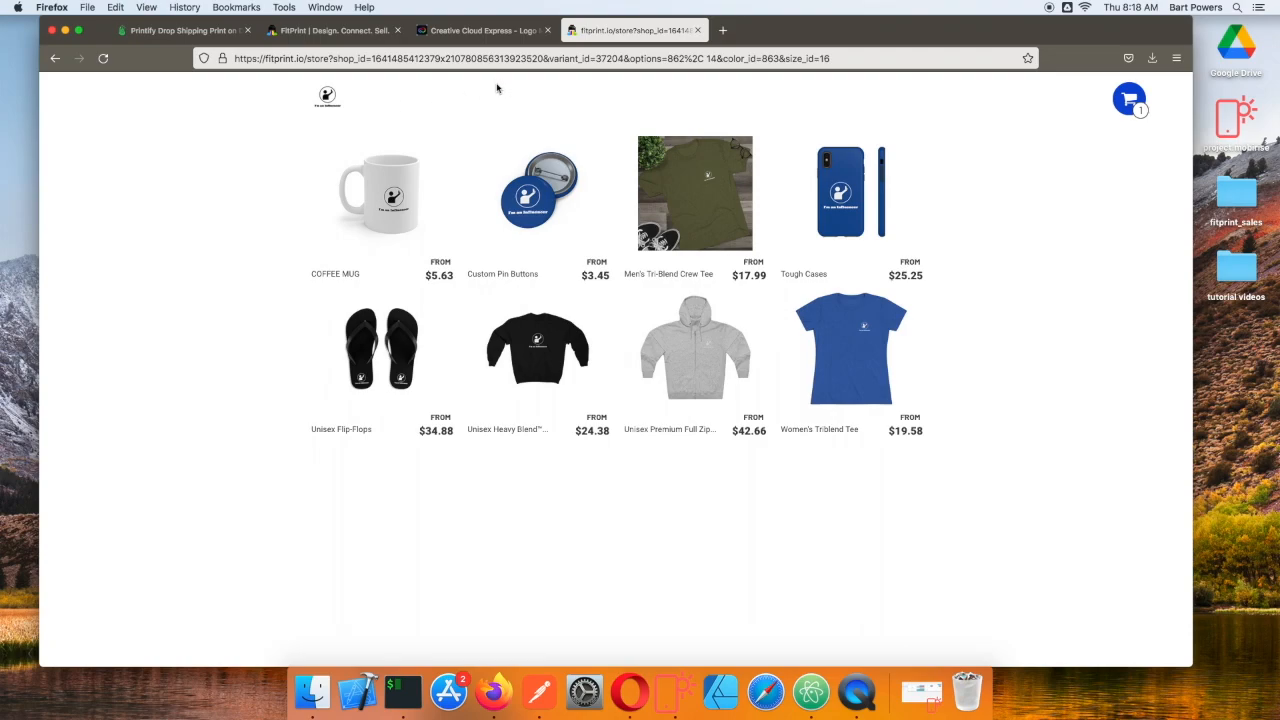
{"action": "mouse_move", "coordinate": [510, 98]}
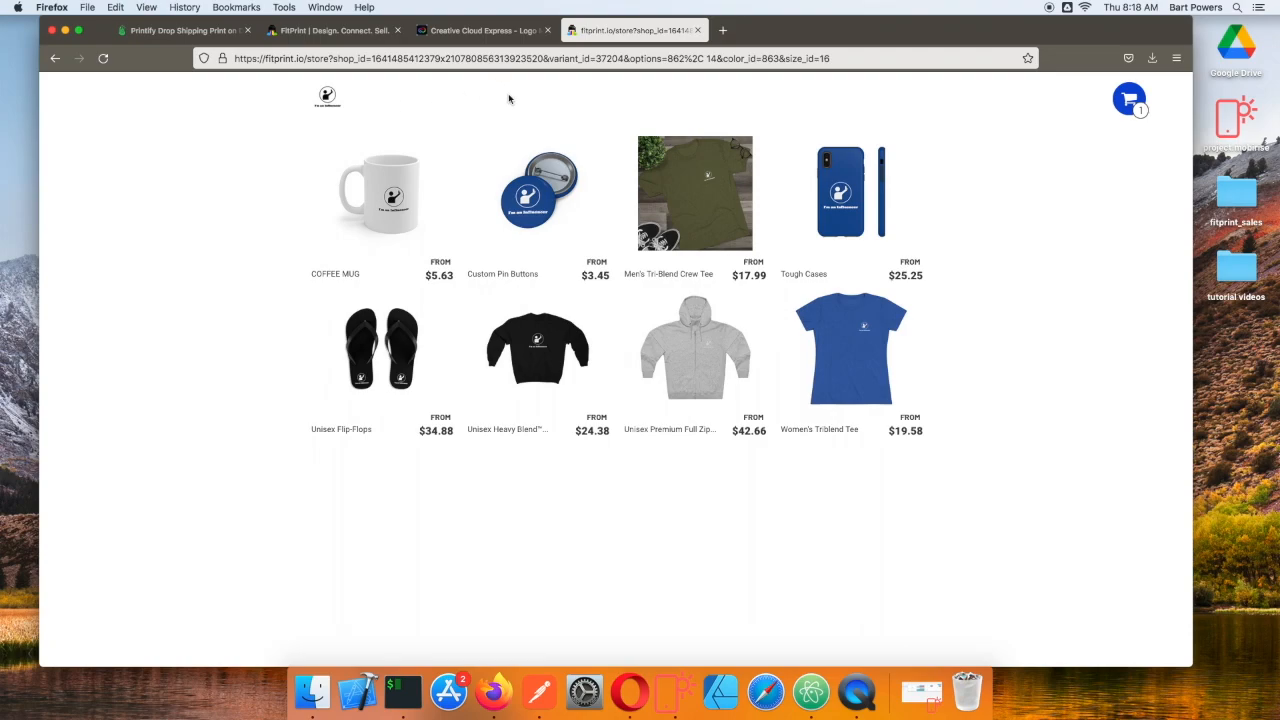
{"action": "mouse_move", "coordinate": [434, 90]}
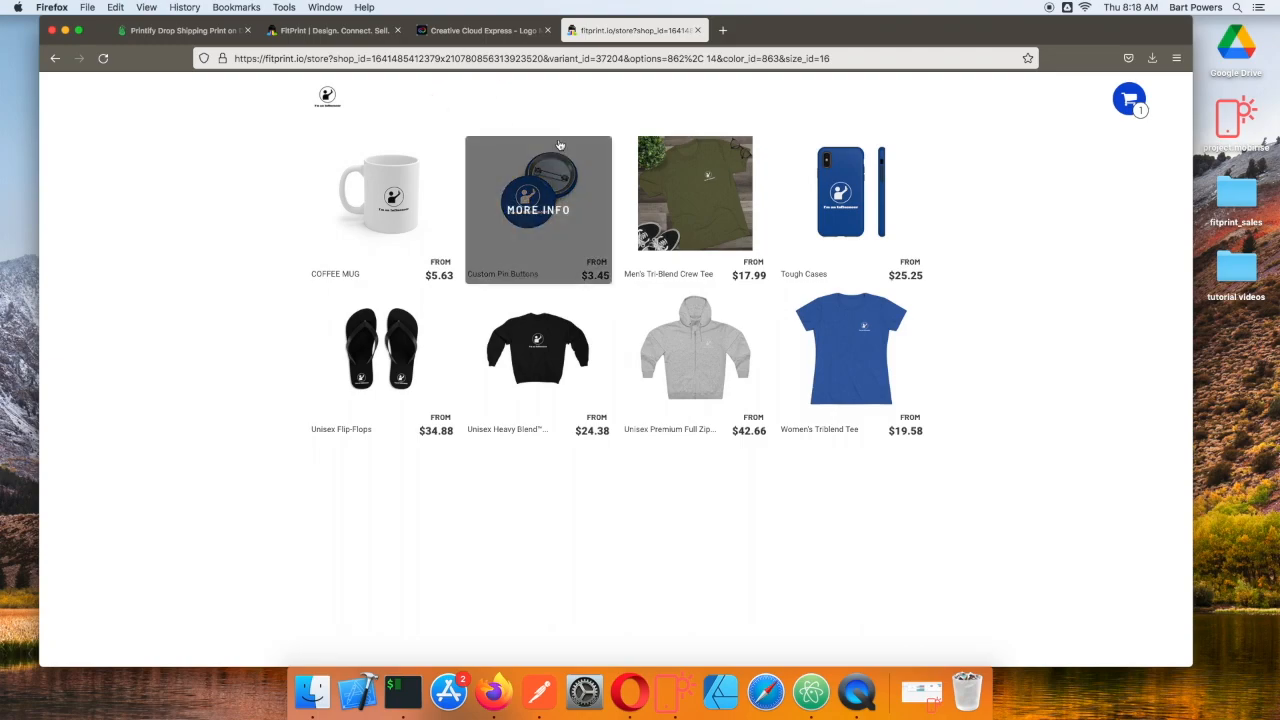
View the shop's embed code from the FitPrint seller settings and close it
{"action": "left_click", "coordinate": [332, 30]}
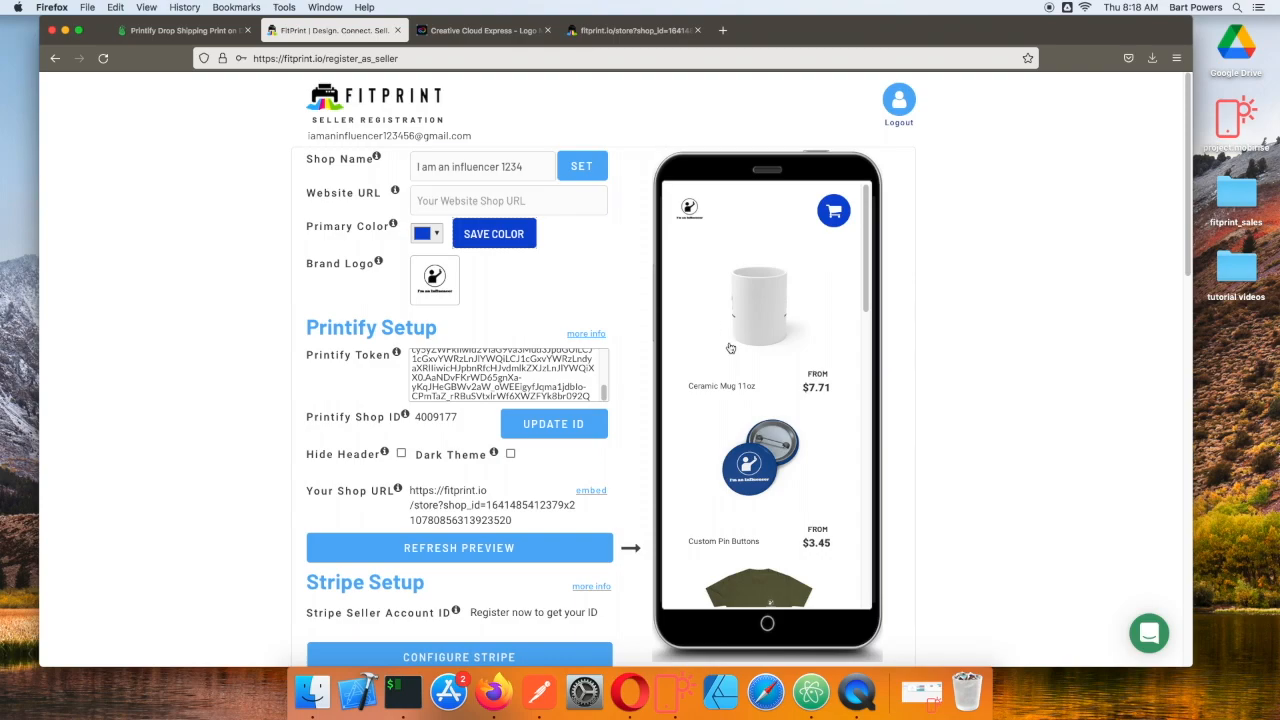
{"action": "scroll", "scroll_direction": "down", "scroll_amount": 3}
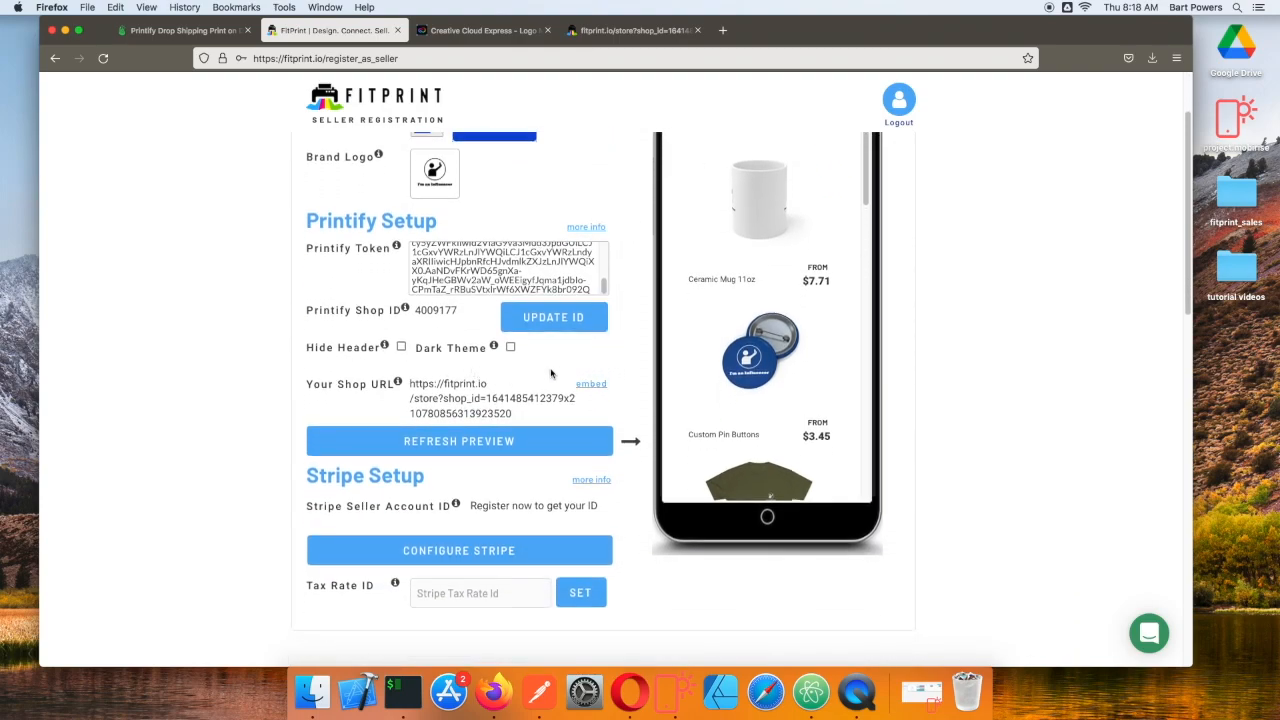
{"action": "left_click", "coordinate": [592, 384]}
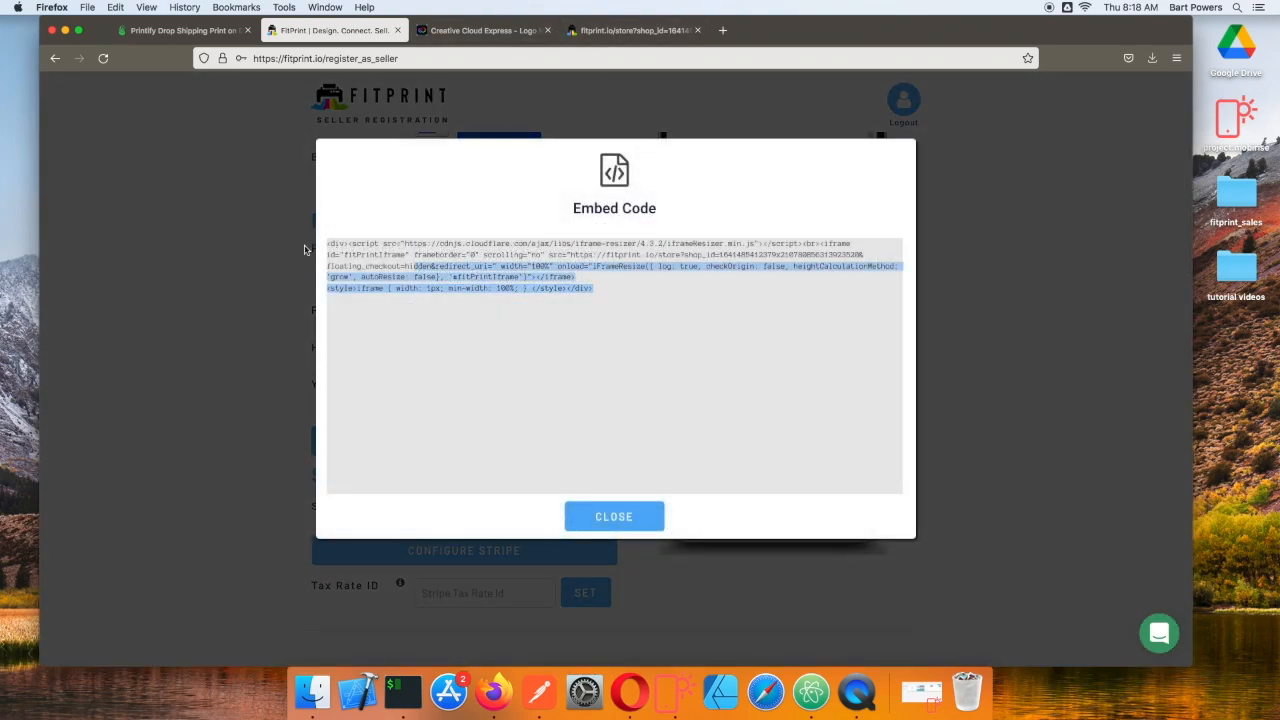
{"action": "left_click", "coordinate": [614, 516]}
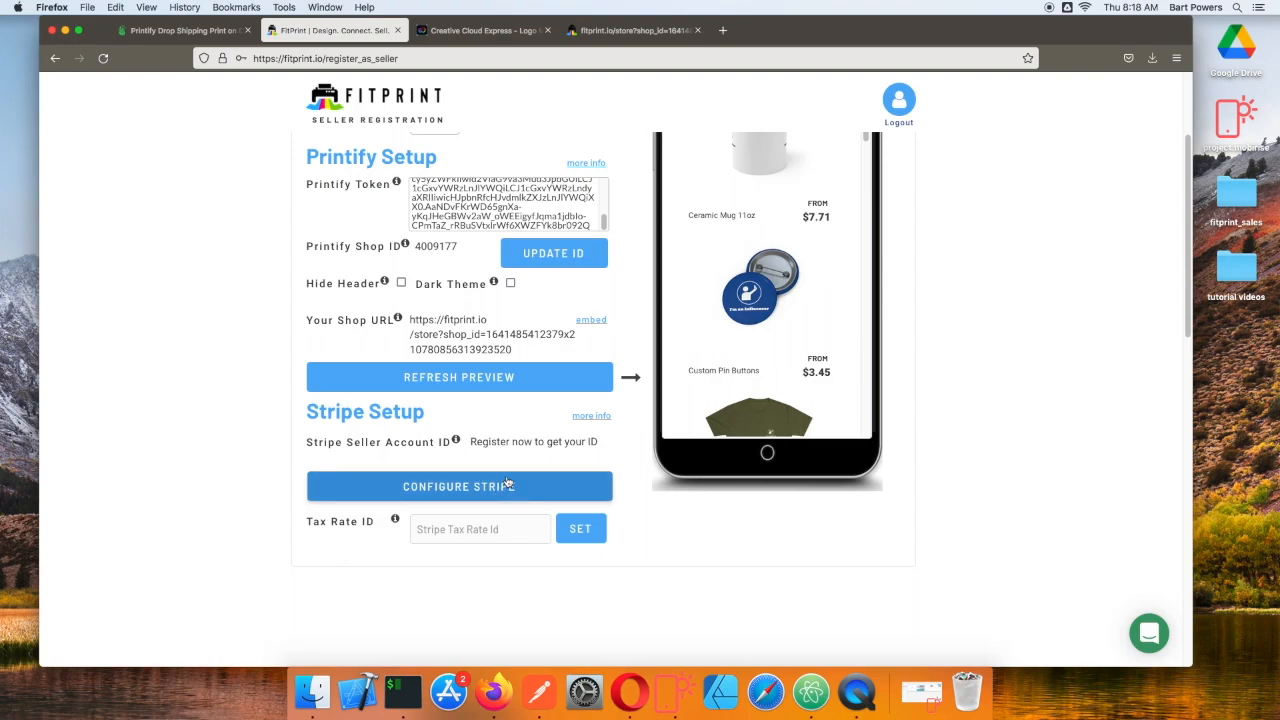
{"action": "scroll", "scroll_direction": "down", "scroll_amount": 3}
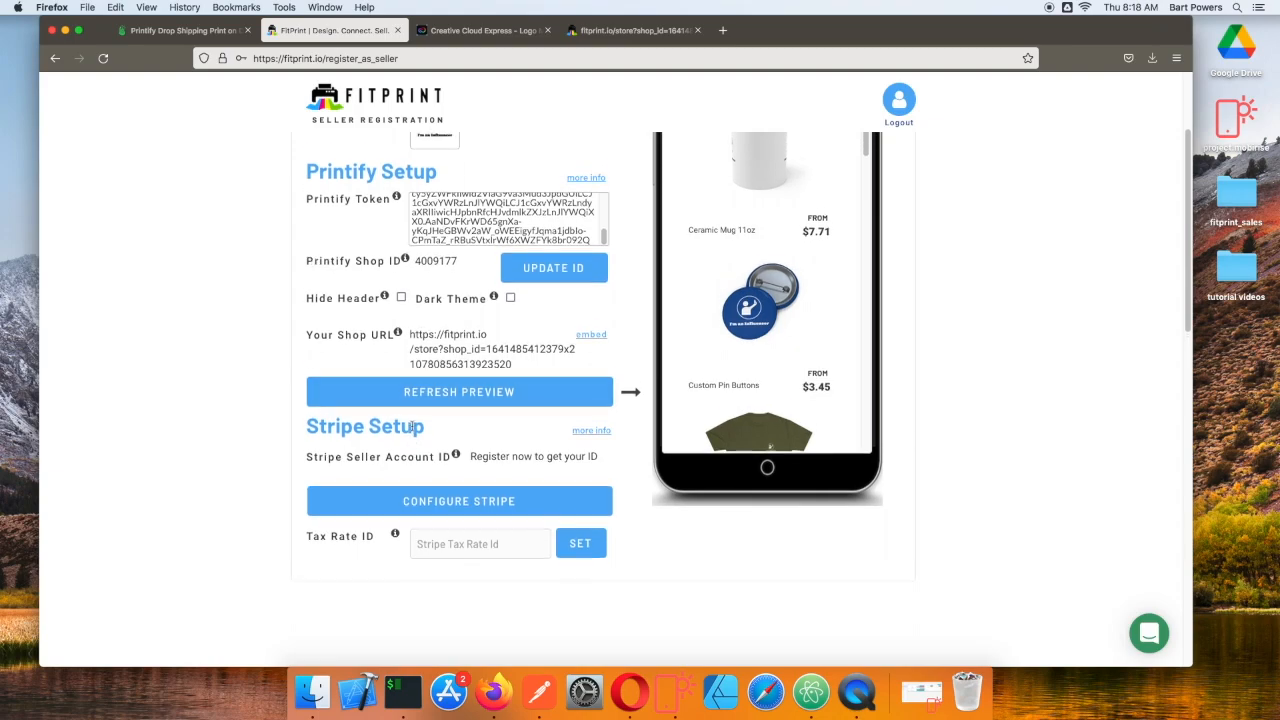
{"action": "scroll", "scroll_direction": "up", "scroll_amount": 3}
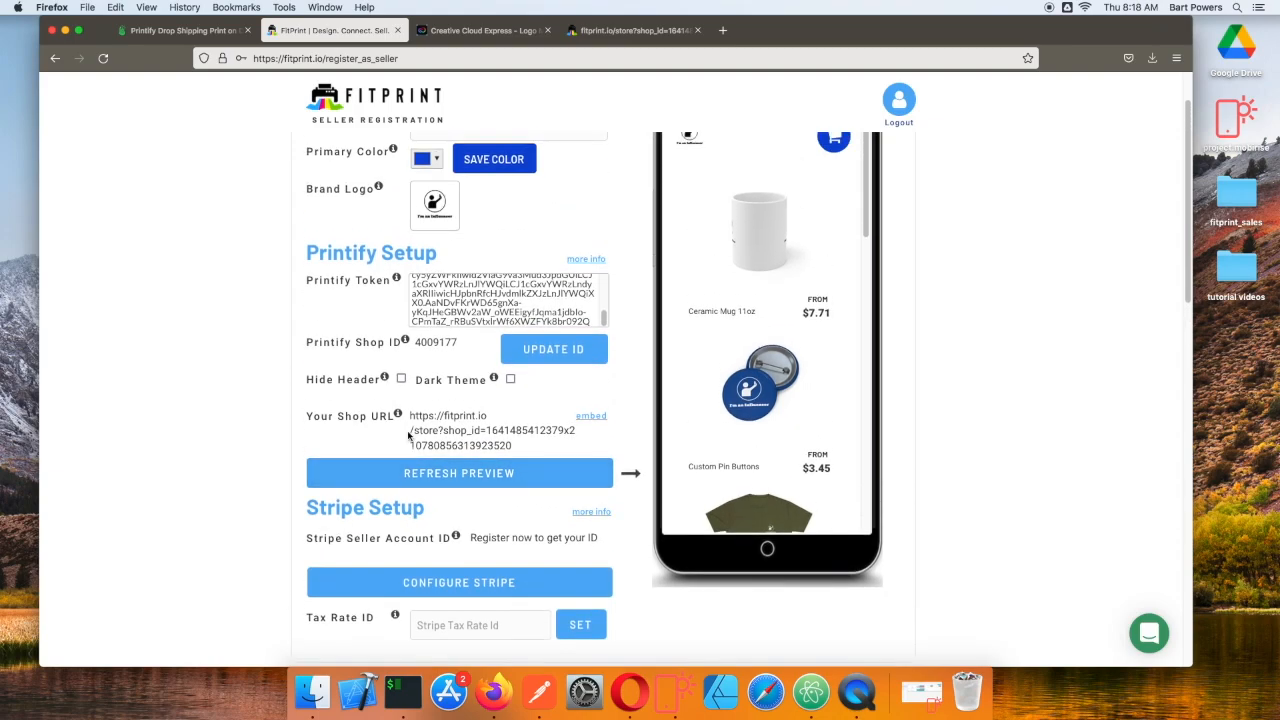
{"action": "mouse_move", "coordinate": [488, 210]}
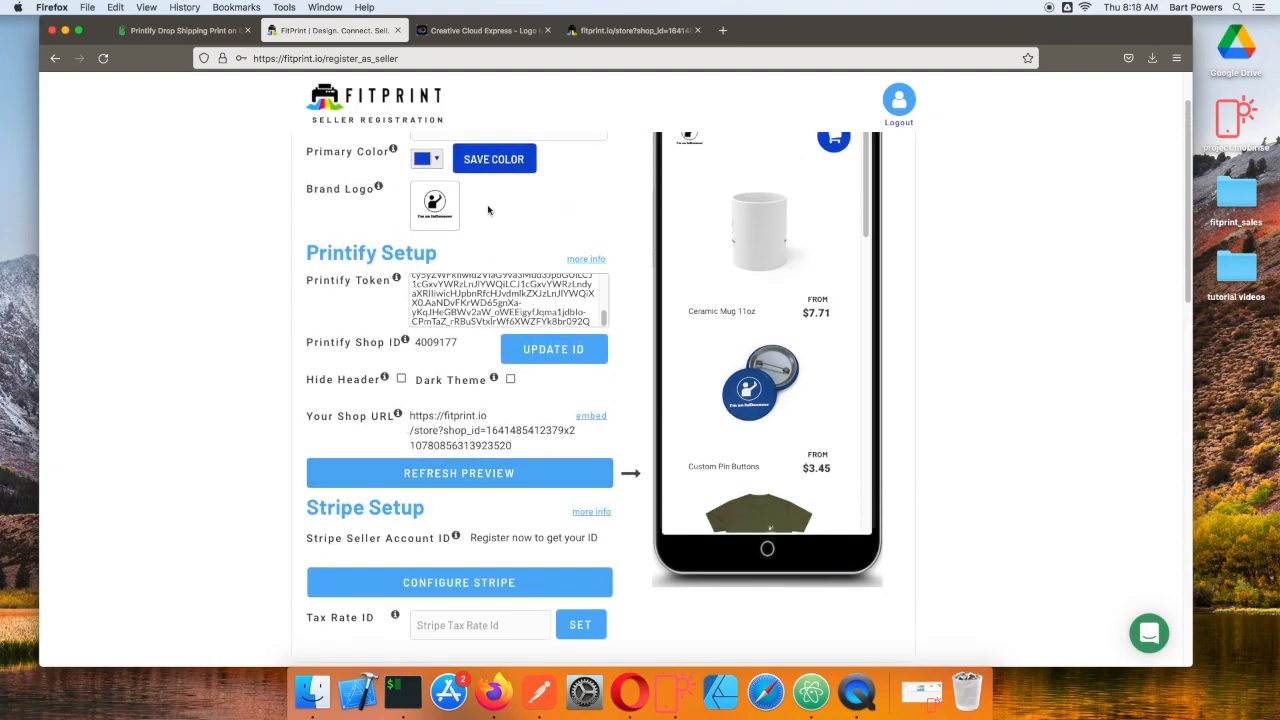
{"action": "scroll", "scroll_direction": "up", "scroll_amount": 3}
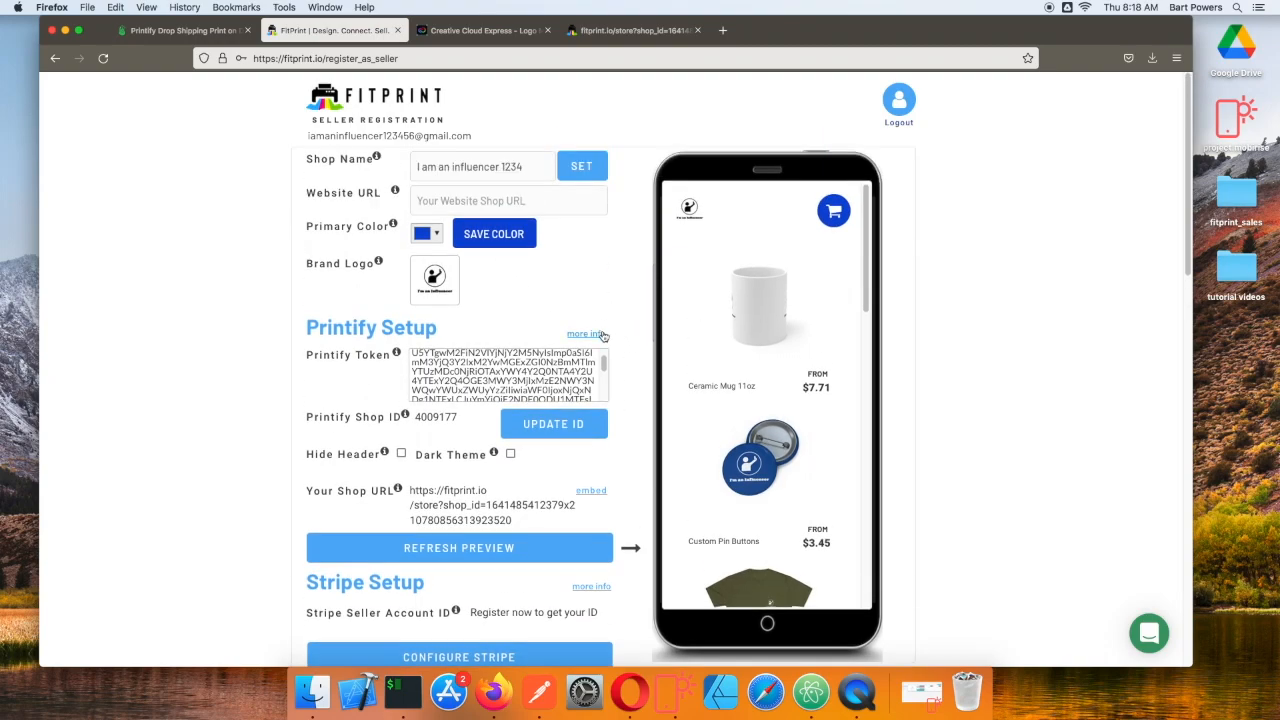
{"action": "mouse_move", "coordinate": [584, 332]}
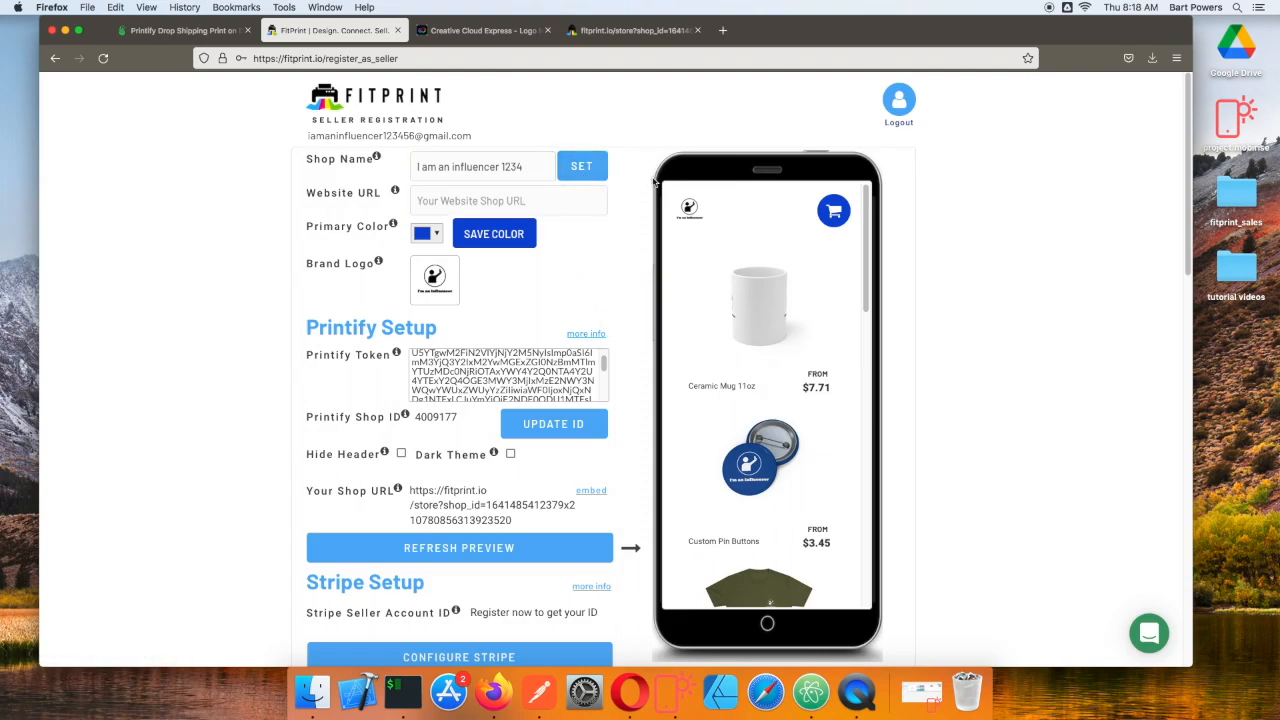
{"action": "mouse_move", "coordinate": [612, 256]}
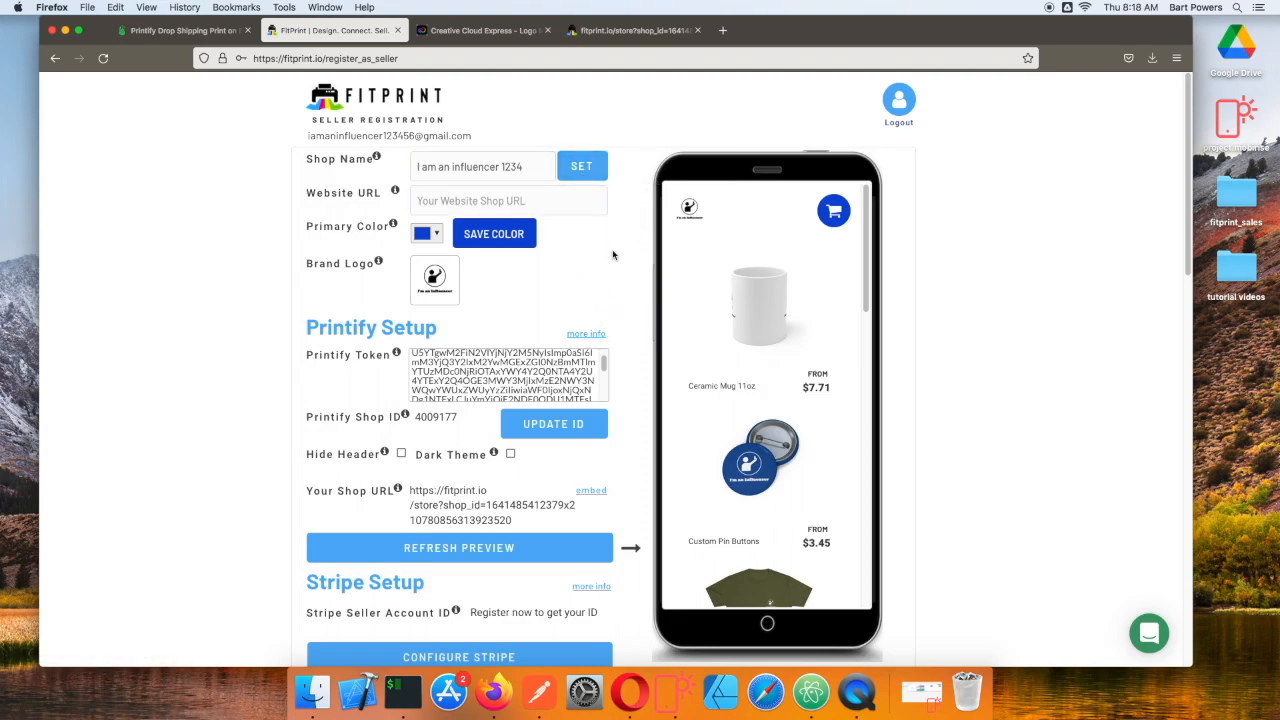
{"action": "mouse_move", "coordinate": [640, 344]}
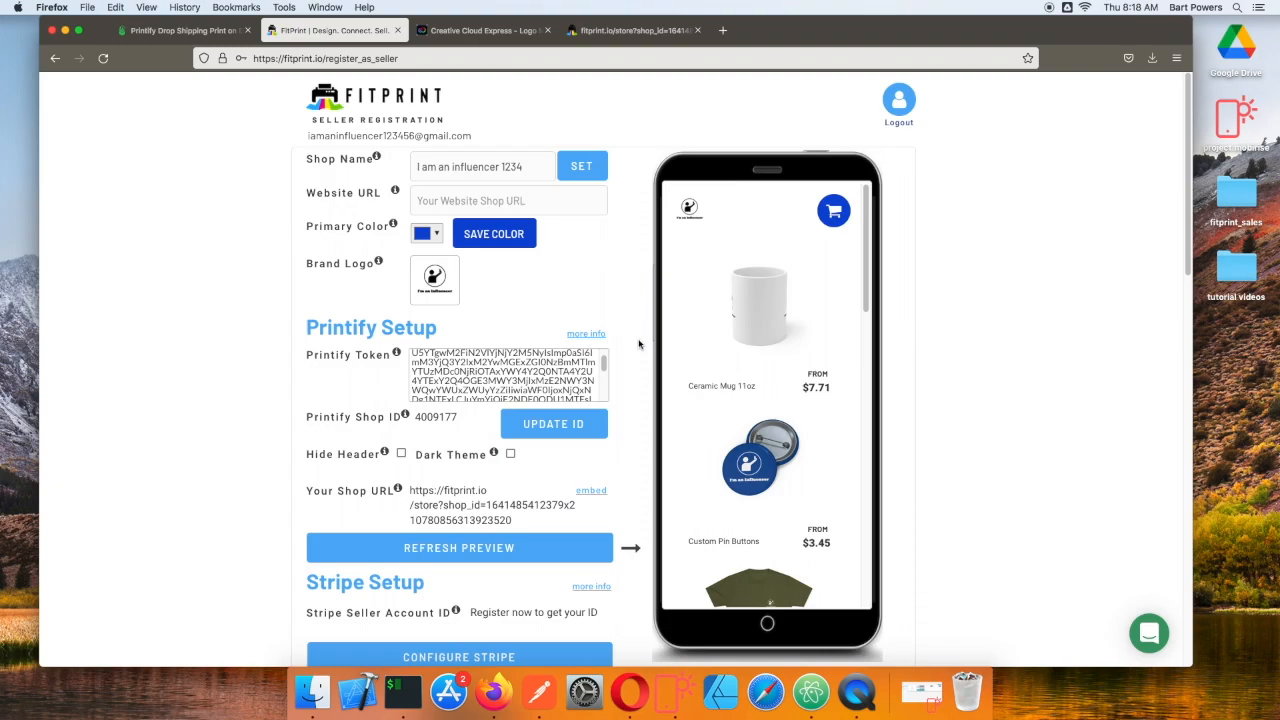
{"action": "left_click", "coordinate": [508, 200]}
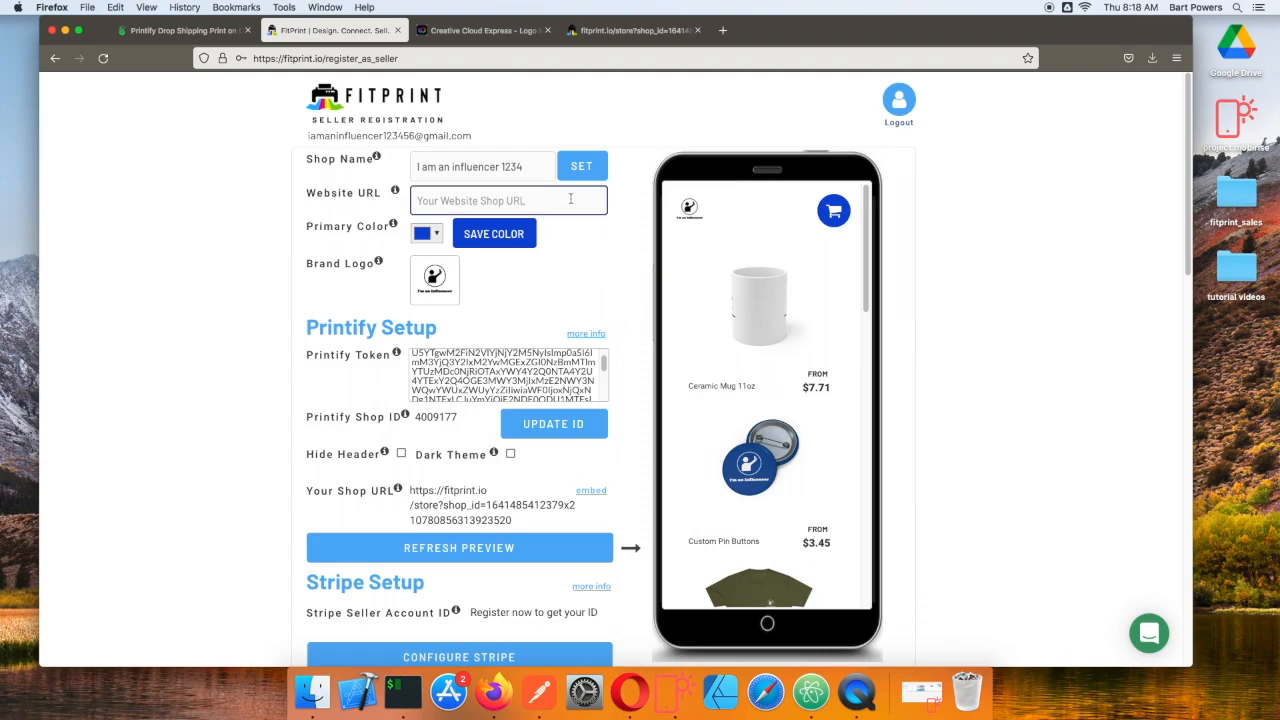